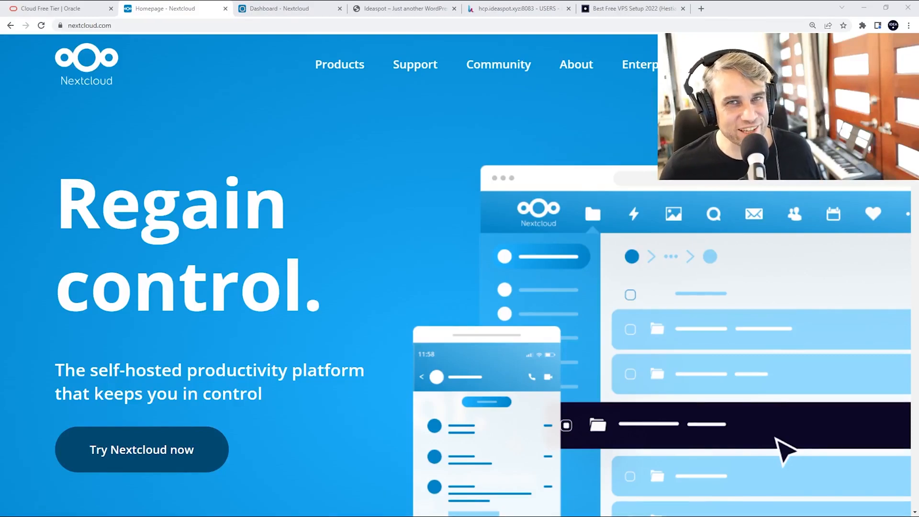
Show the Nextcloud homepage, then switch to Oracle's Cloud Free Tier page with its 200 GB block volume
click(147, 189)
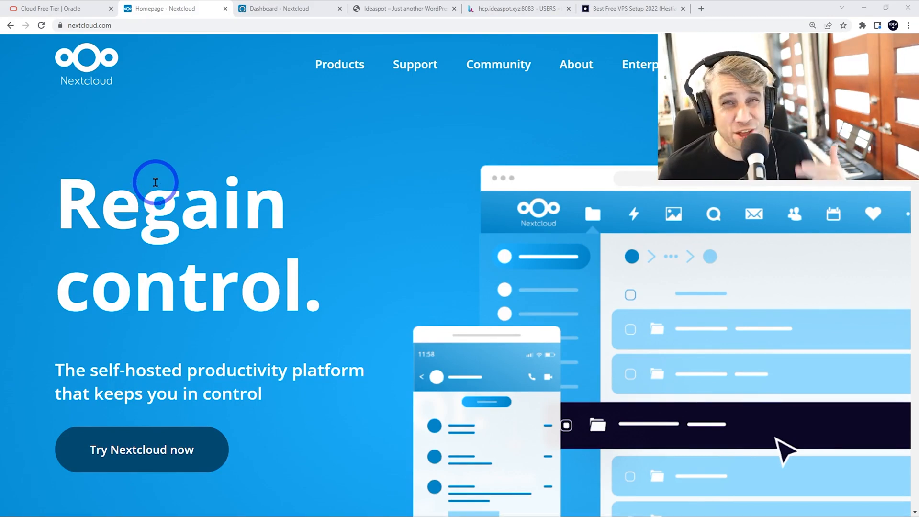
mouse_move(121, 79)
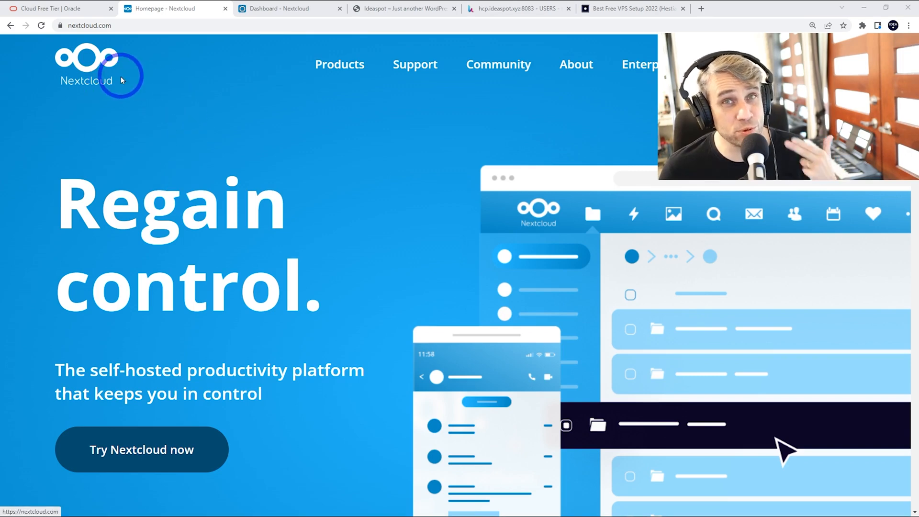
click(55, 8)
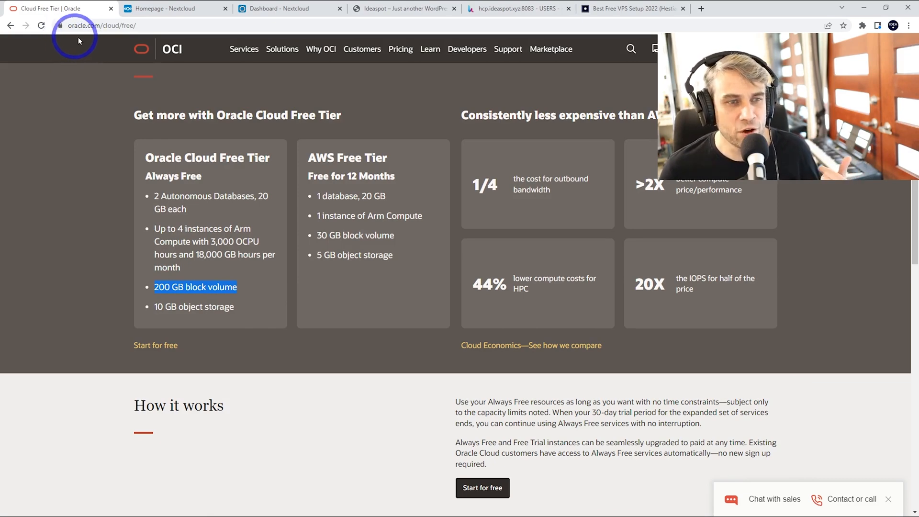
mouse_move(116, 42)
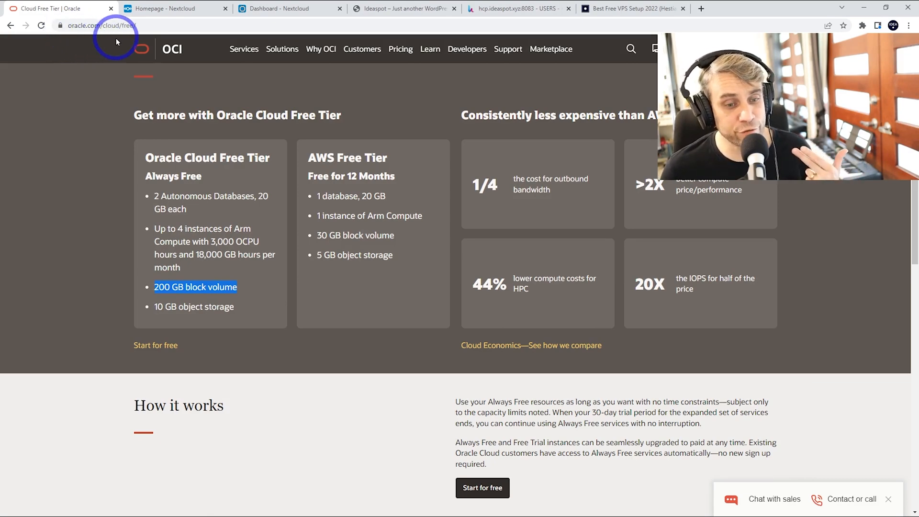
mouse_move(180, 286)
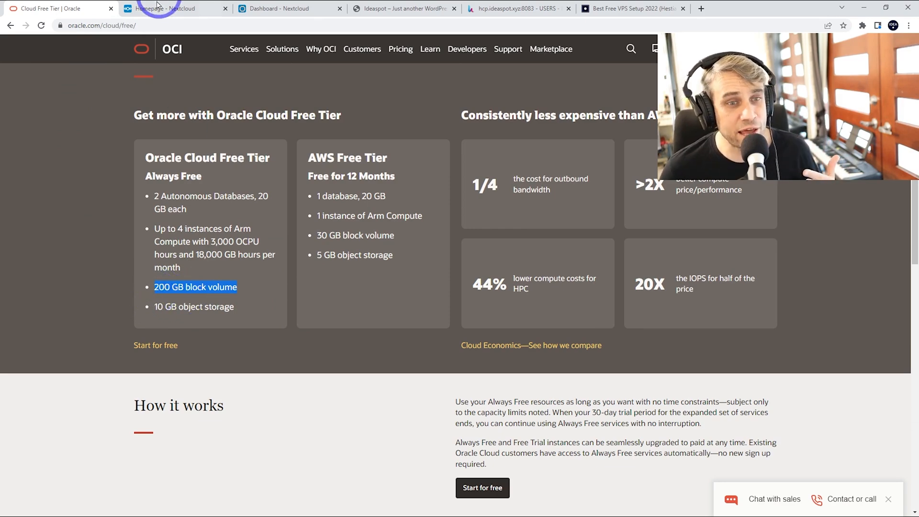
Show the Ideaspot WordPress site and the Hestia user list, then return to the Nextcloud dashboard
click(287, 8)
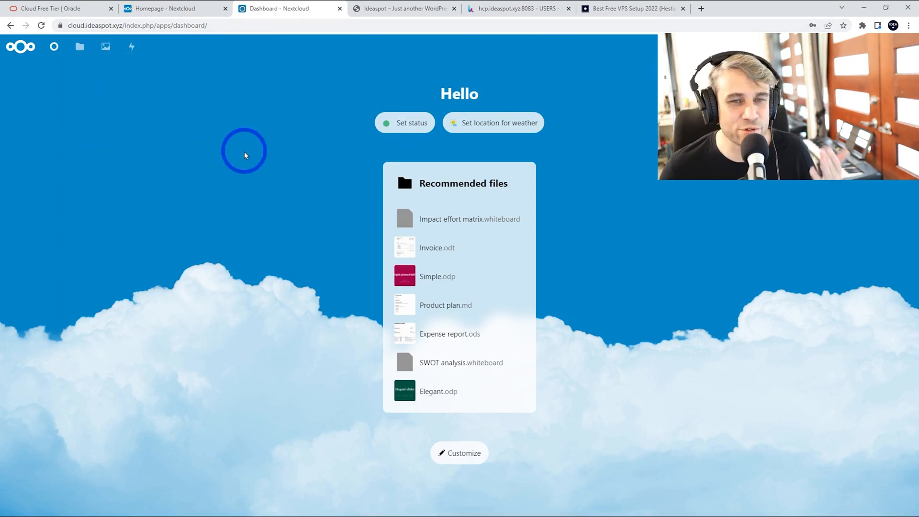
click(405, 8)
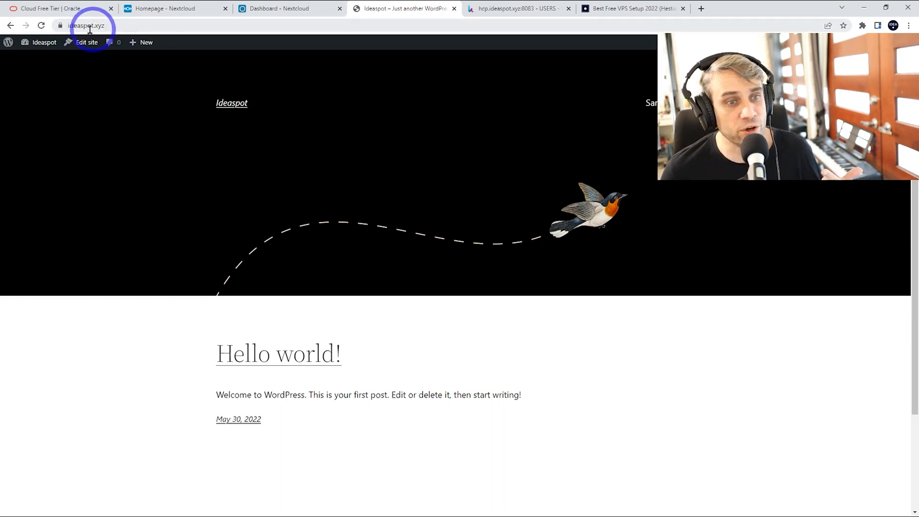
mouse_move(295, 246)
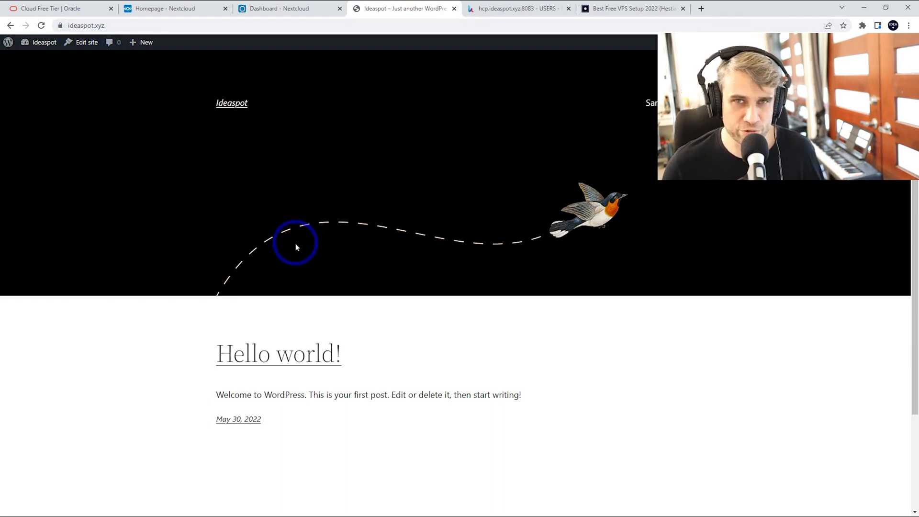
mouse_move(292, 239)
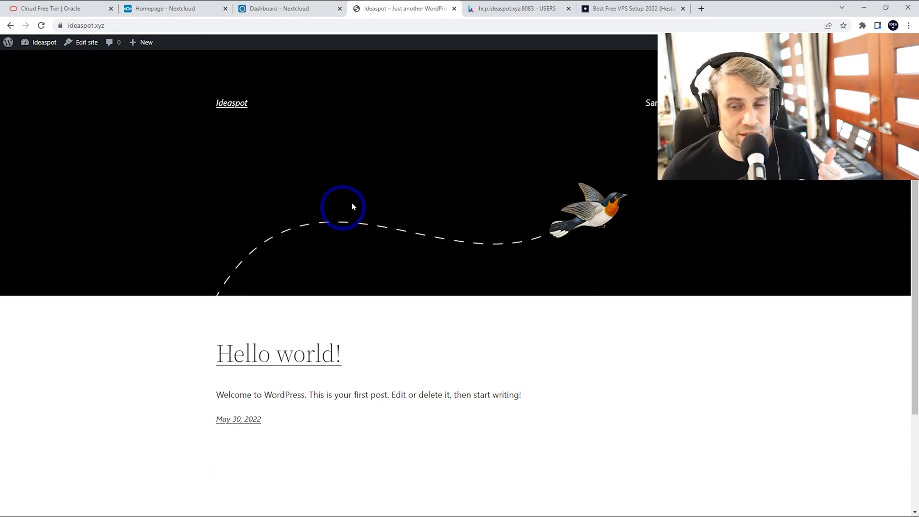
click(518, 8)
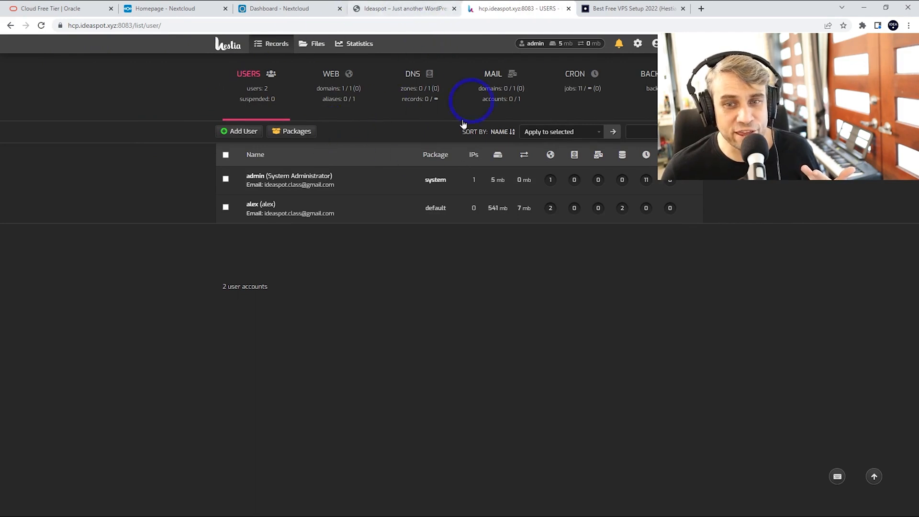
click(287, 8)
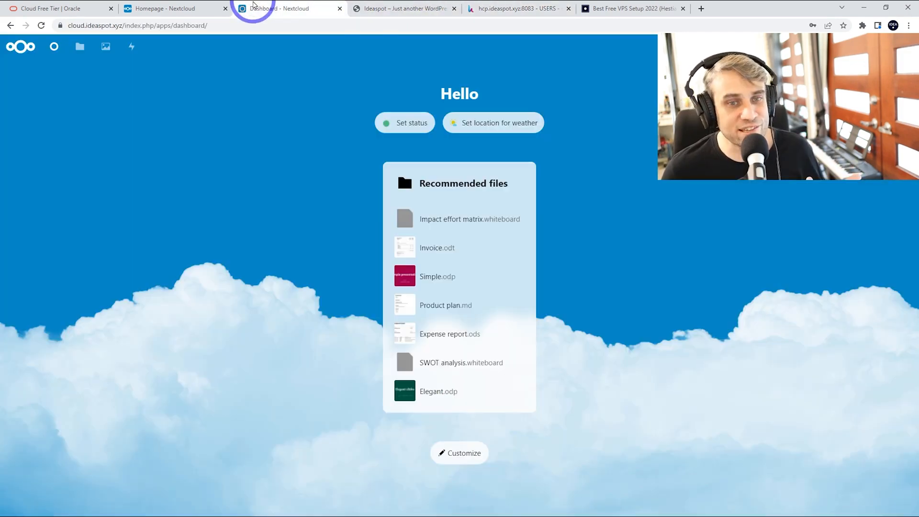
mouse_move(401, 170)
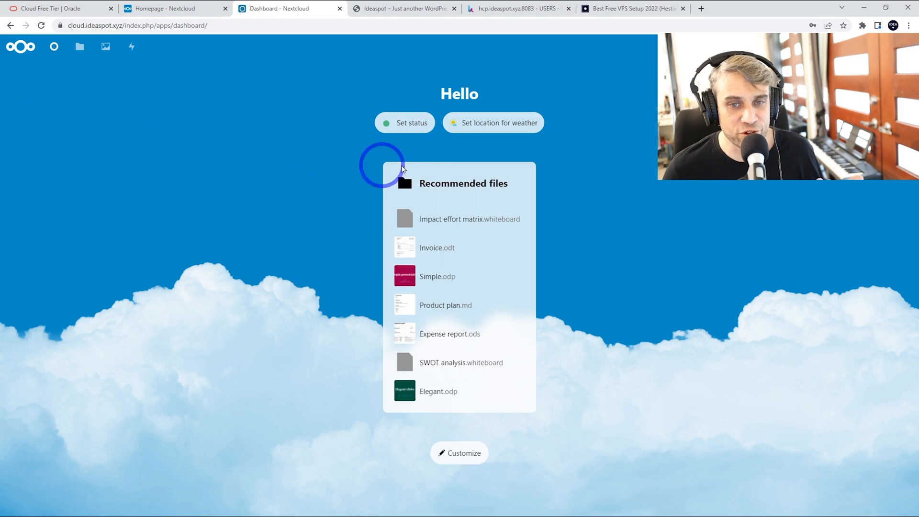
mouse_move(229, 153)
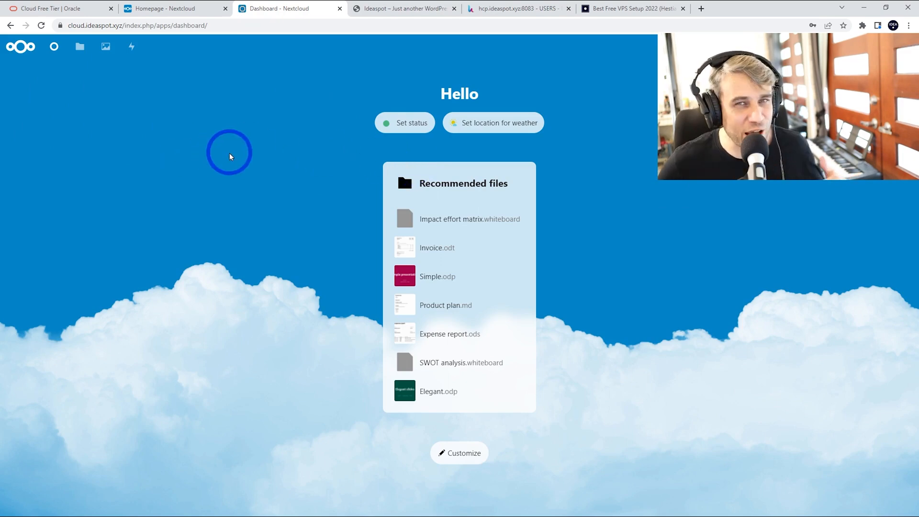
Open the Best Free VPS Setup 2022 post and scroll through its install commands
click(630, 8)
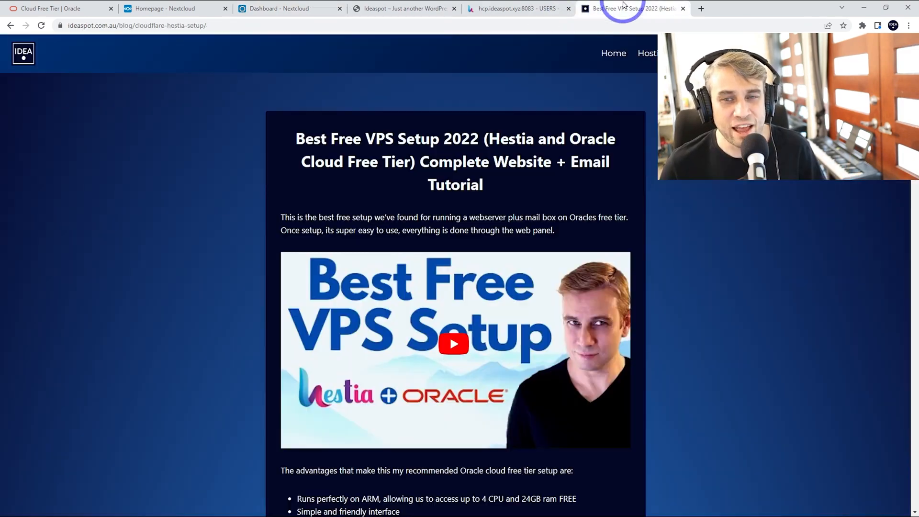
mouse_move(256, 117)
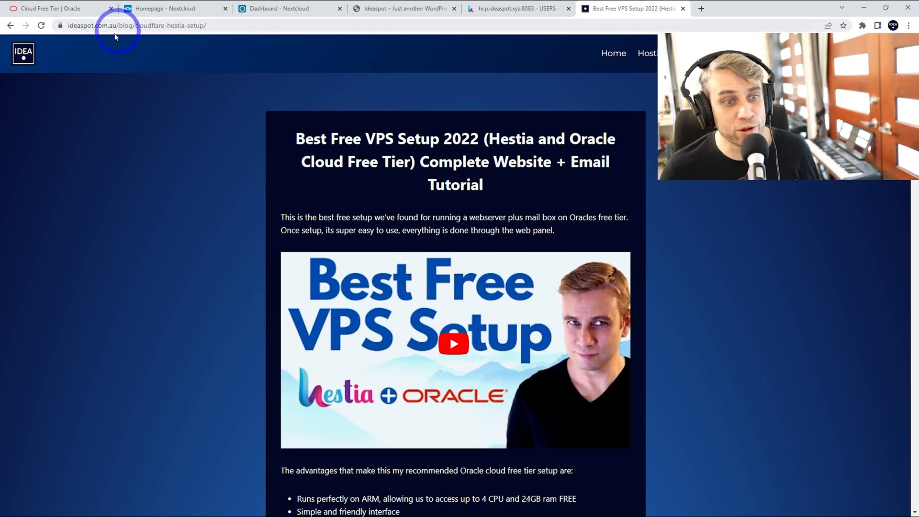
mouse_move(120, 45)
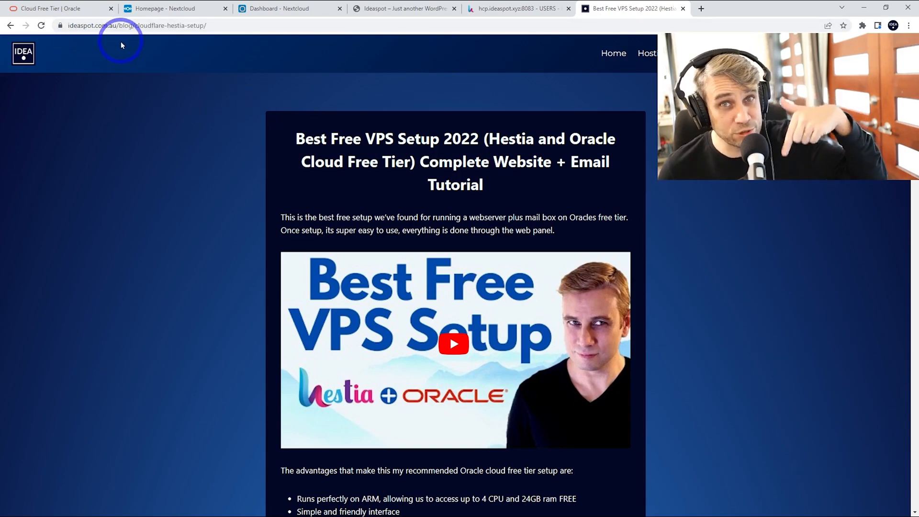
scroll(down, 3)
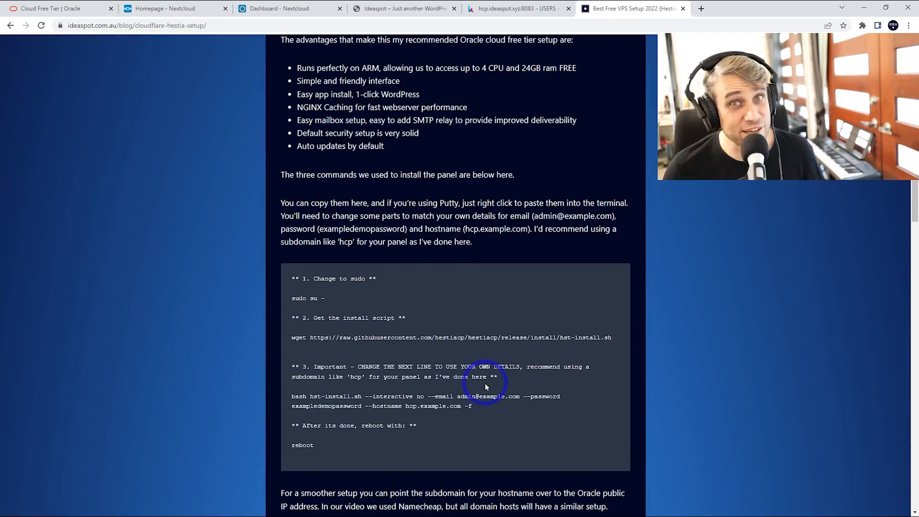
scroll(up, 3)
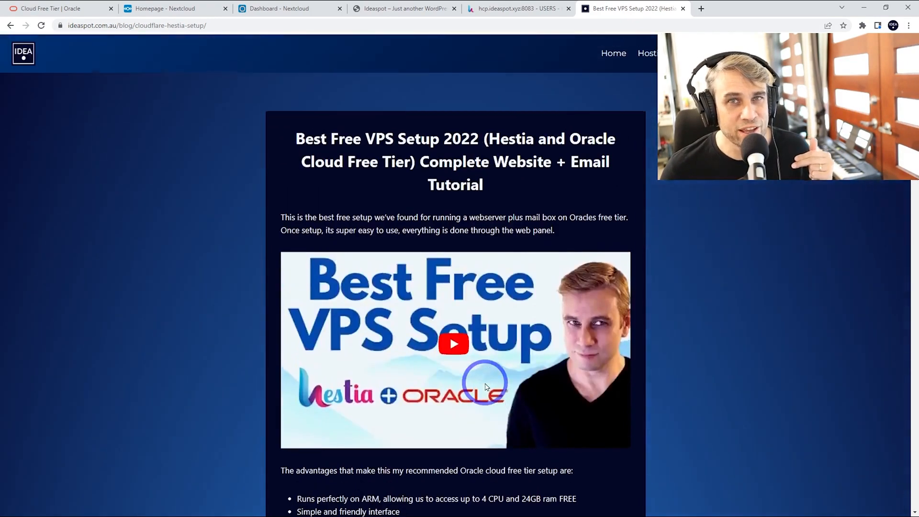
mouse_move(262, 201)
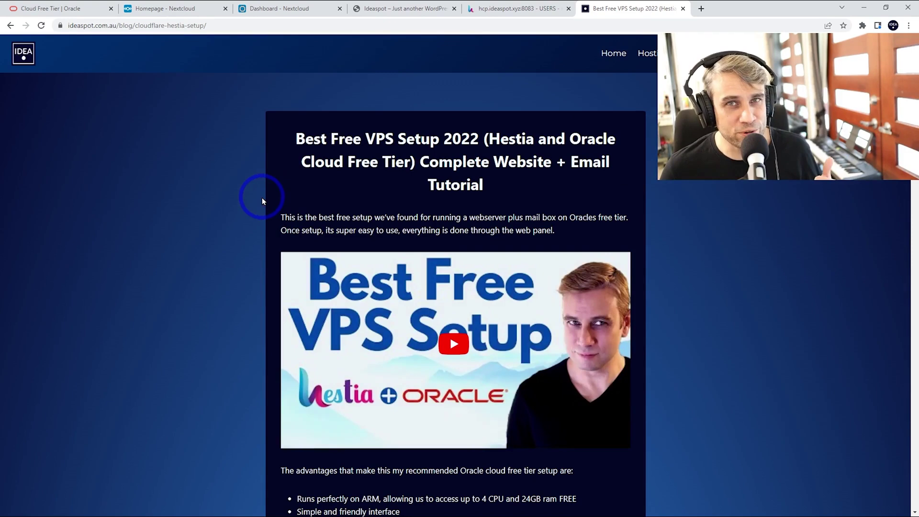
mouse_move(280, 176)
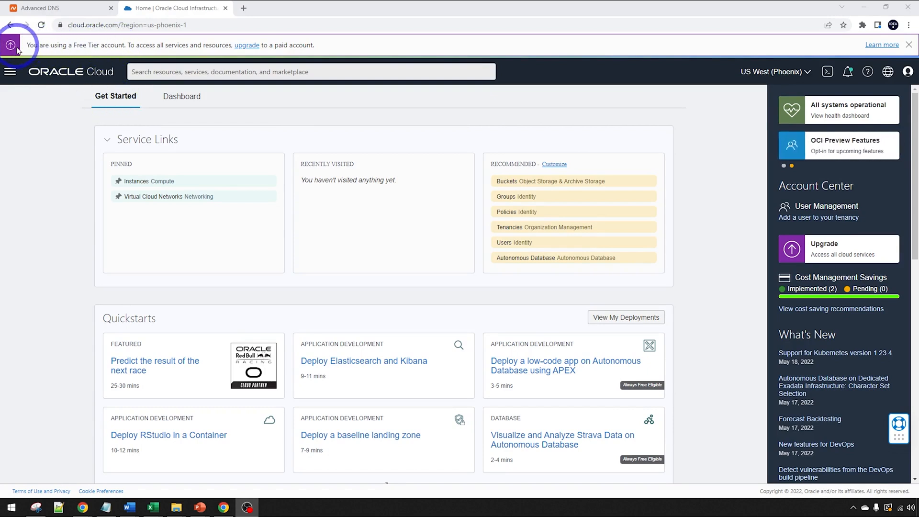
mouse_move(105, 50)
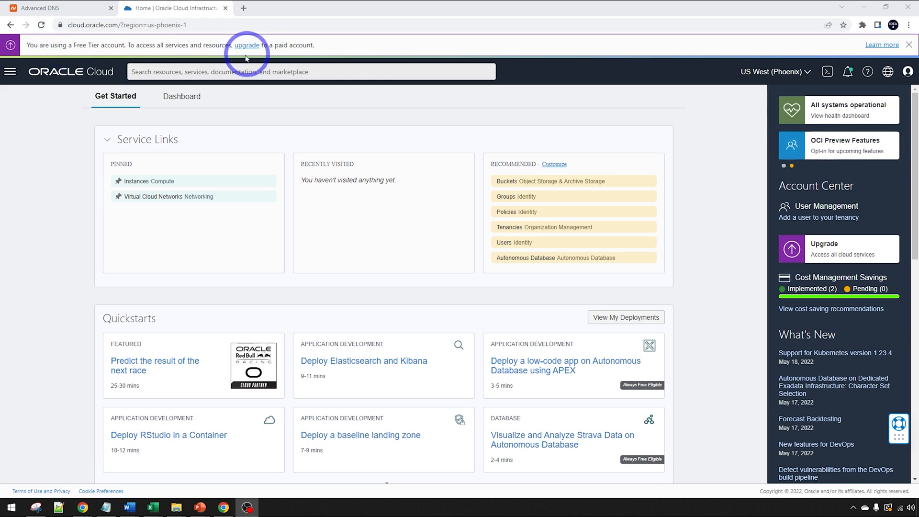
mouse_move(301, 55)
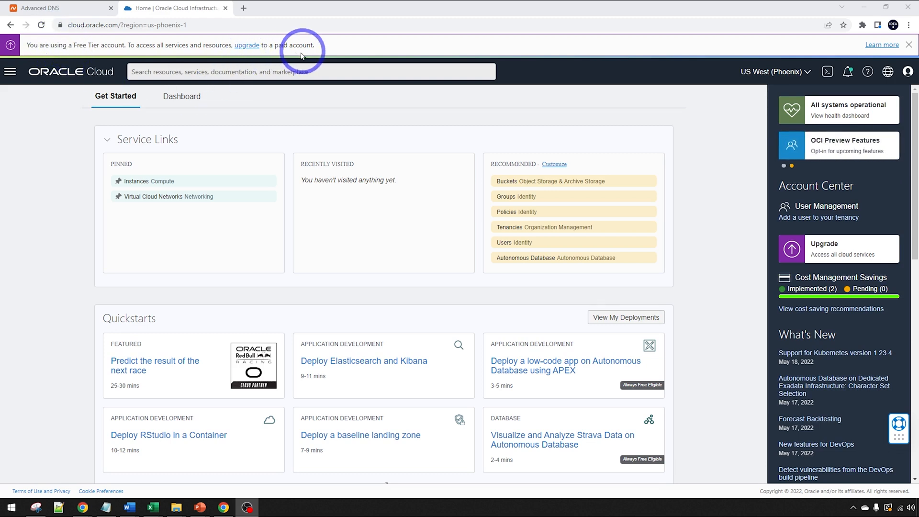
mouse_move(330, 279)
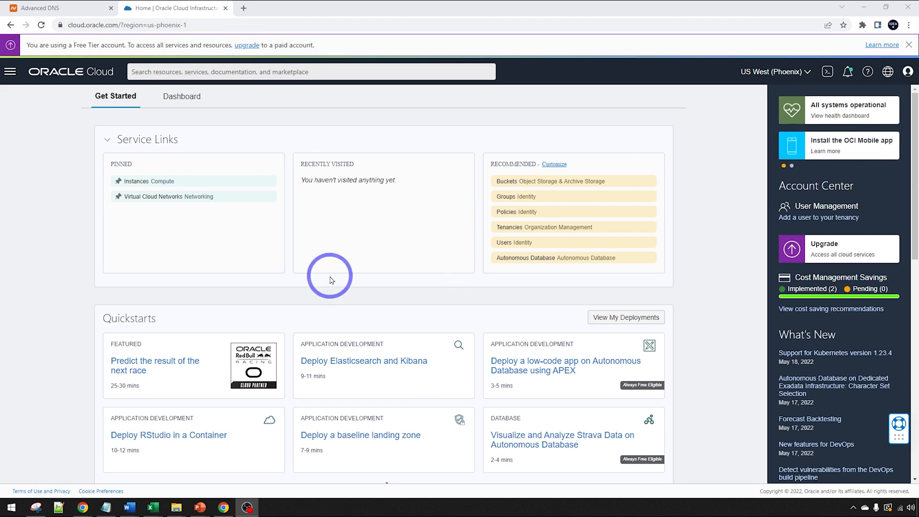
mouse_move(40, 71)
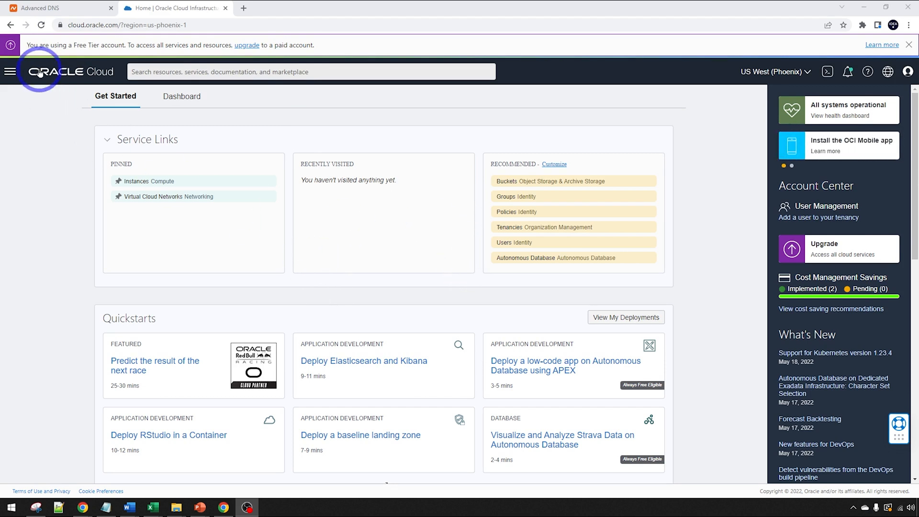
mouse_move(120, 51)
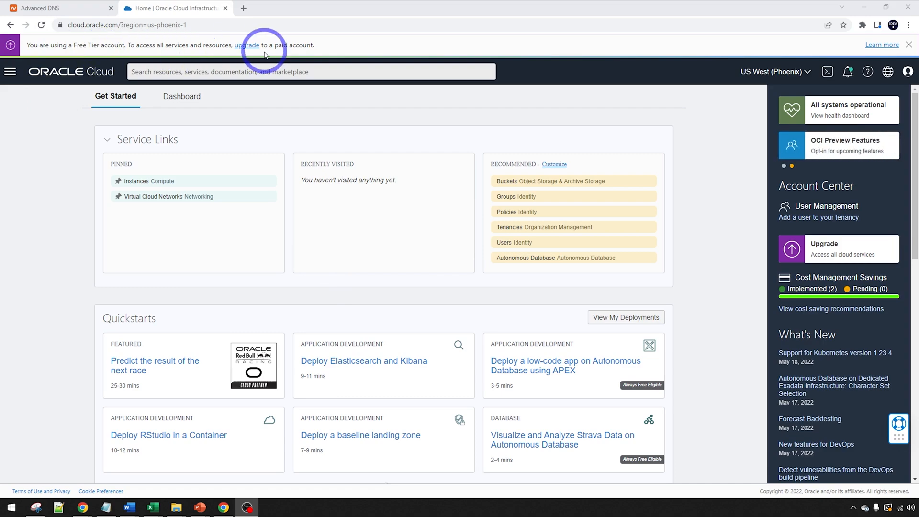
mouse_move(104, 114)
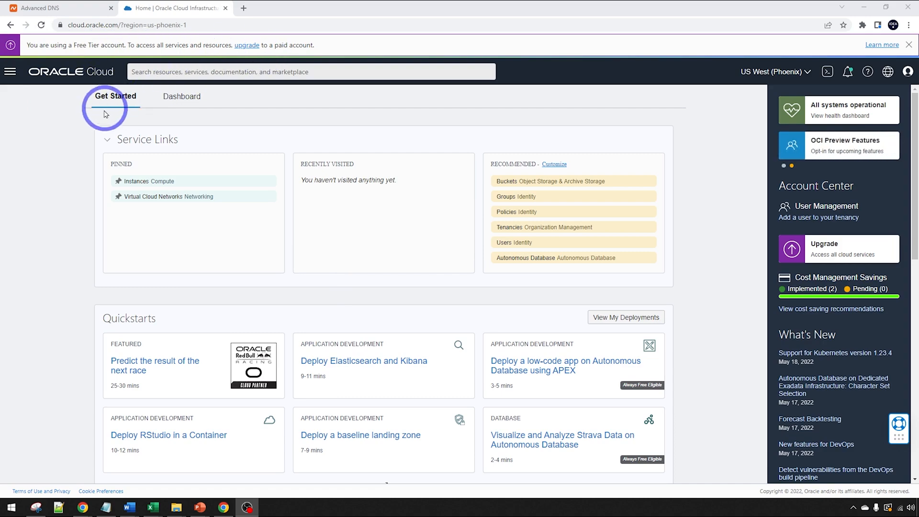
Scroll the Oracle Cloud home page down to the Launch Resources section
scroll(down, 3)
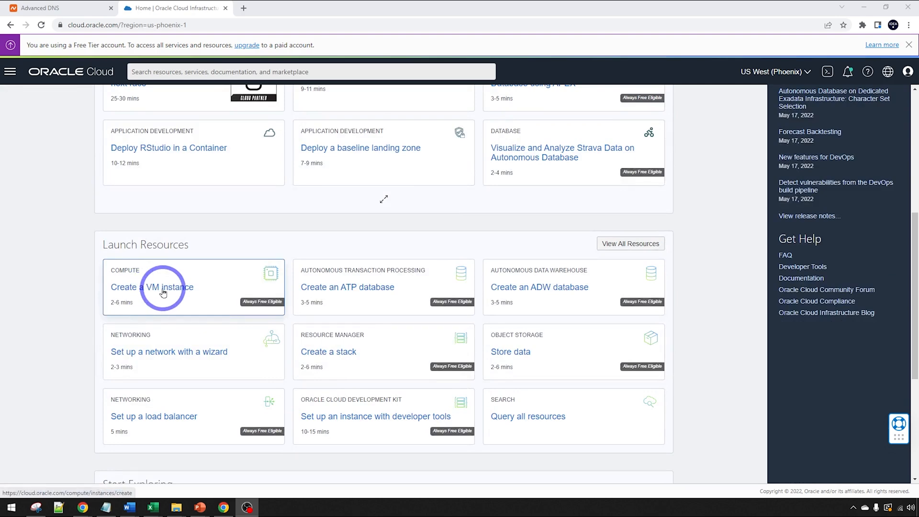
Start a new VM instance named nextcloud
click(168, 286)
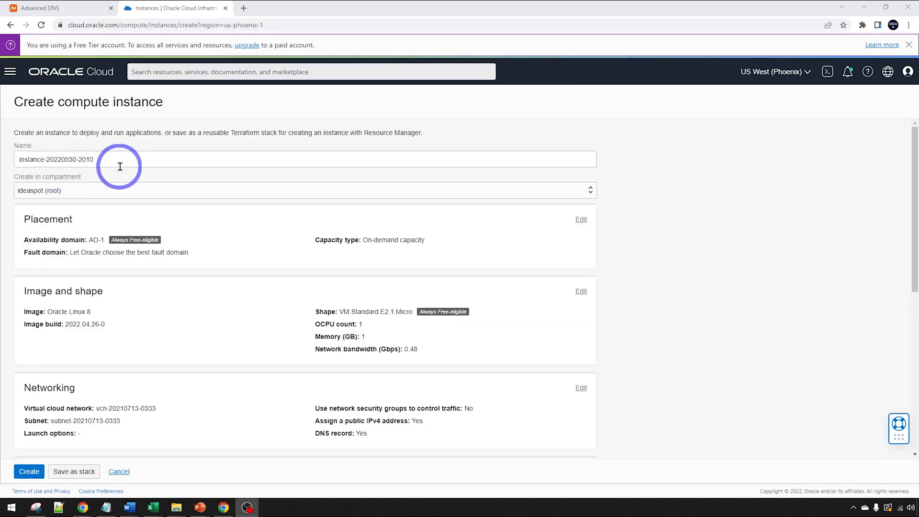
text(nextcloud)
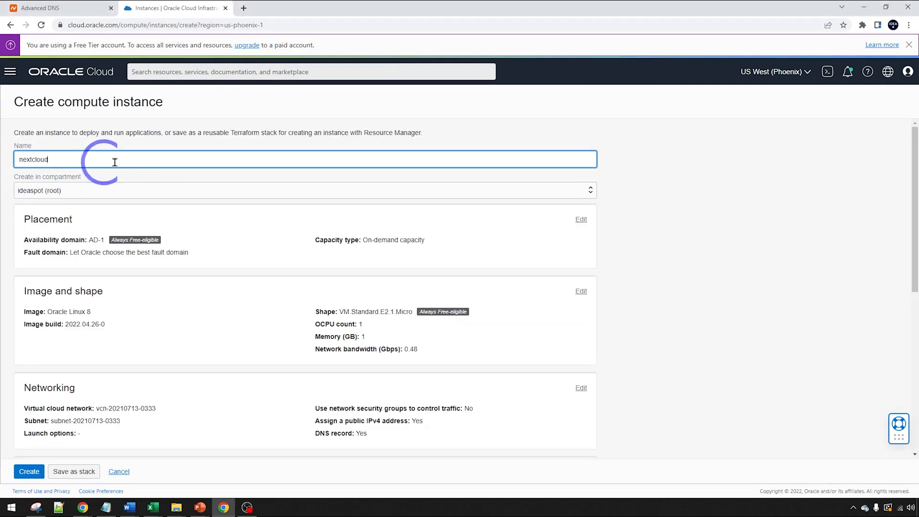
scroll(down, 3)
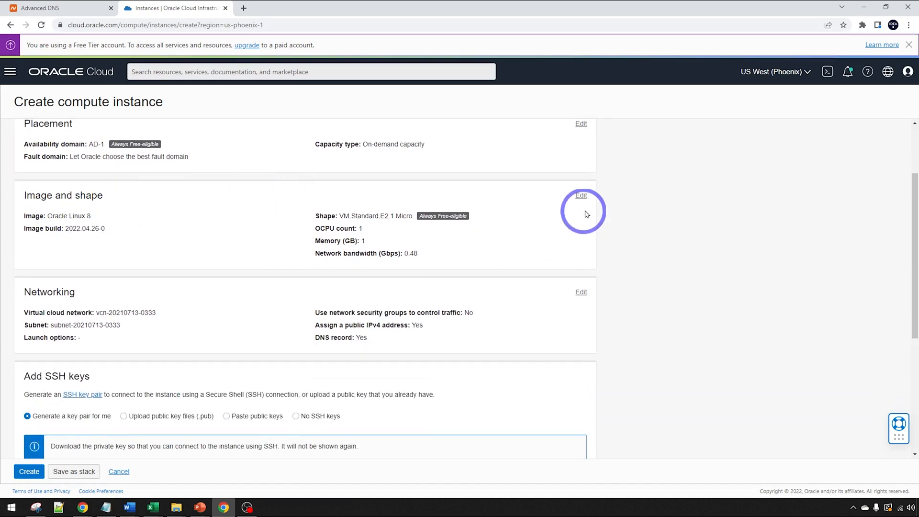
Switch the instance image from Oracle Linux 8 to Canonical Ubuntu 20.04
click(581, 195)
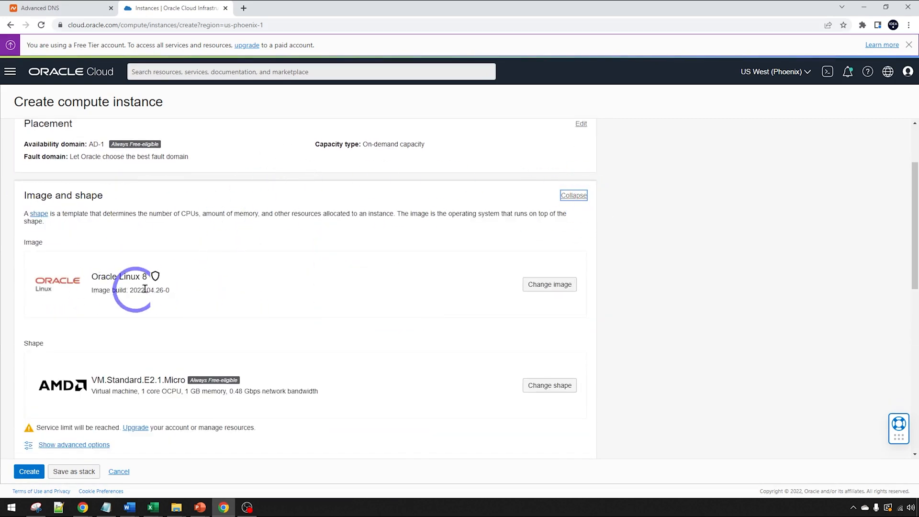
click(548, 284)
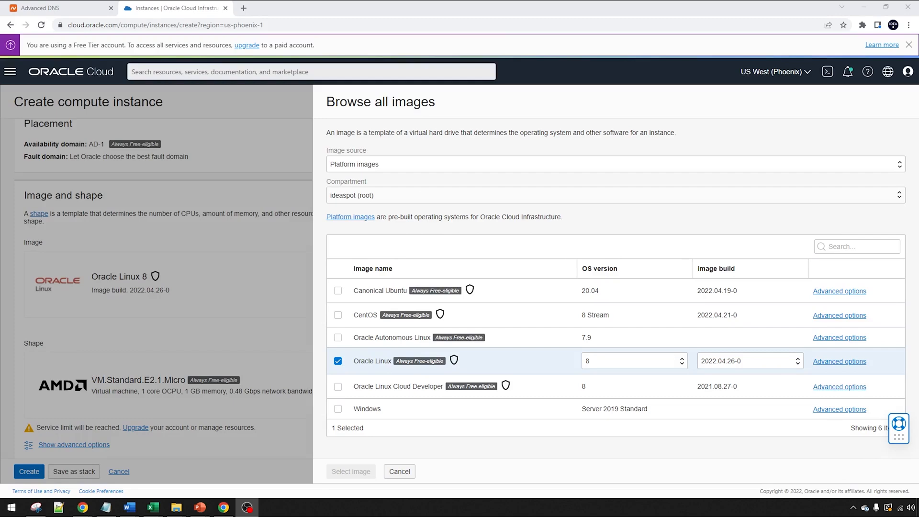
click(339, 292)
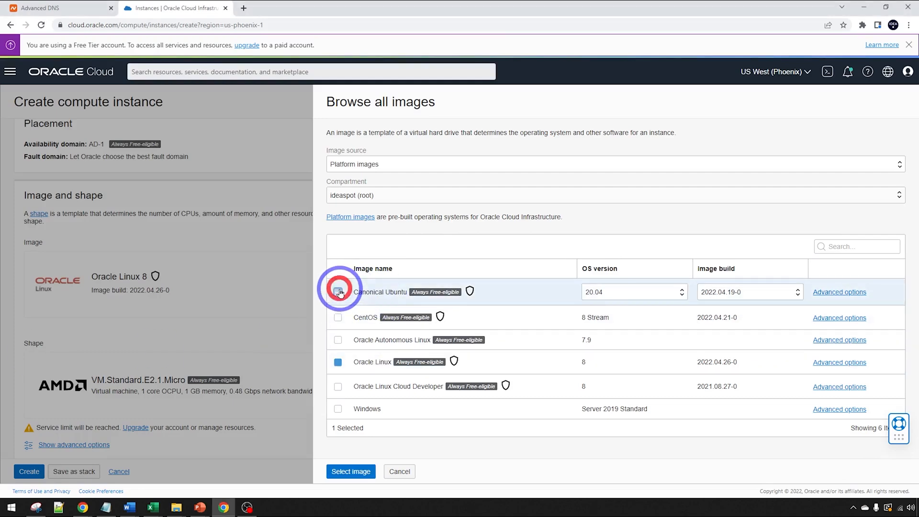
click(338, 292)
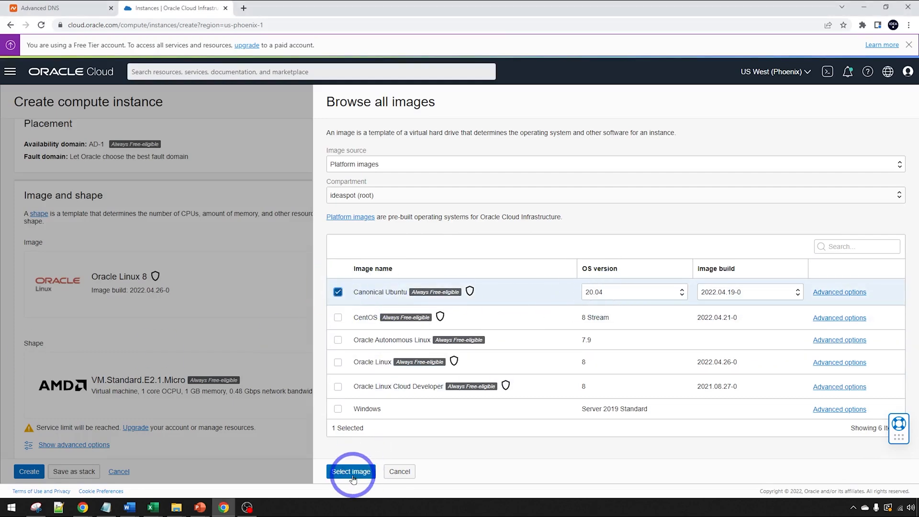
click(351, 470)
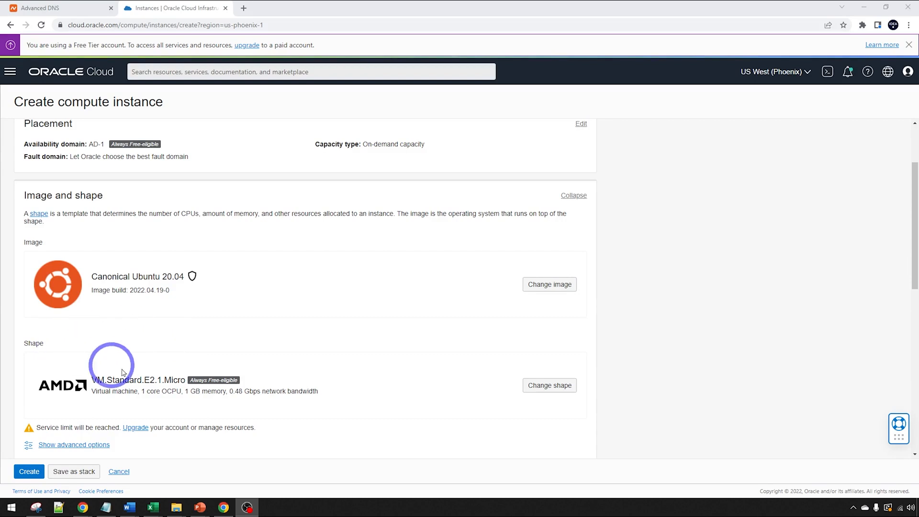
mouse_move(512, 401)
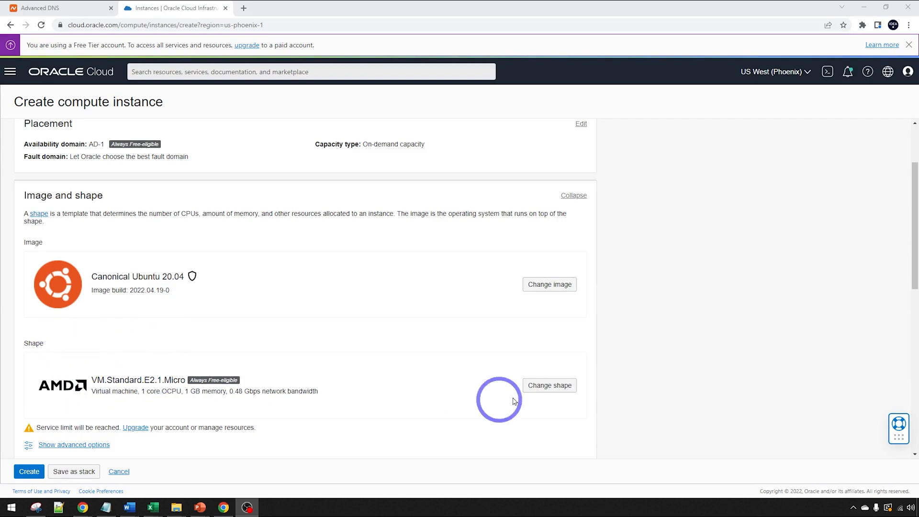
Tick the Ampere VM.Standard.A1.Flex shape, keeping 1 OCPU and 6 GB memory
click(549, 384)
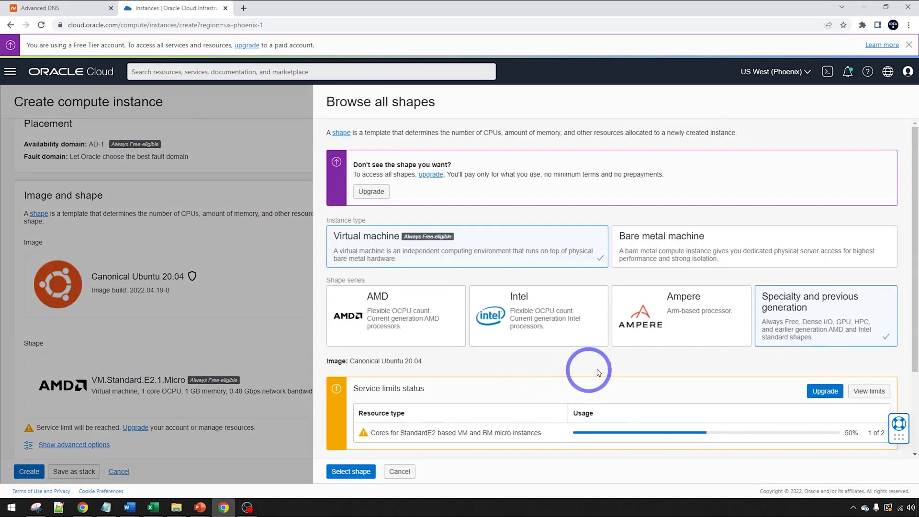
click(680, 315)
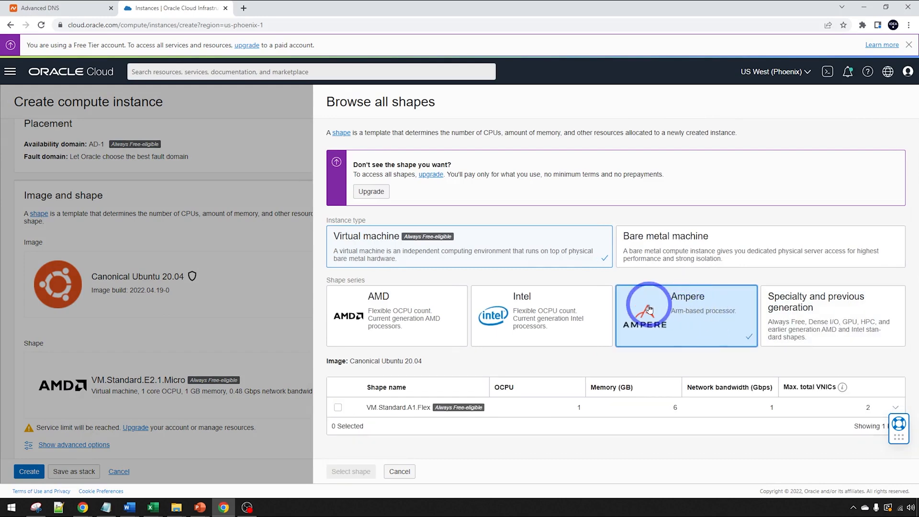
click(338, 407)
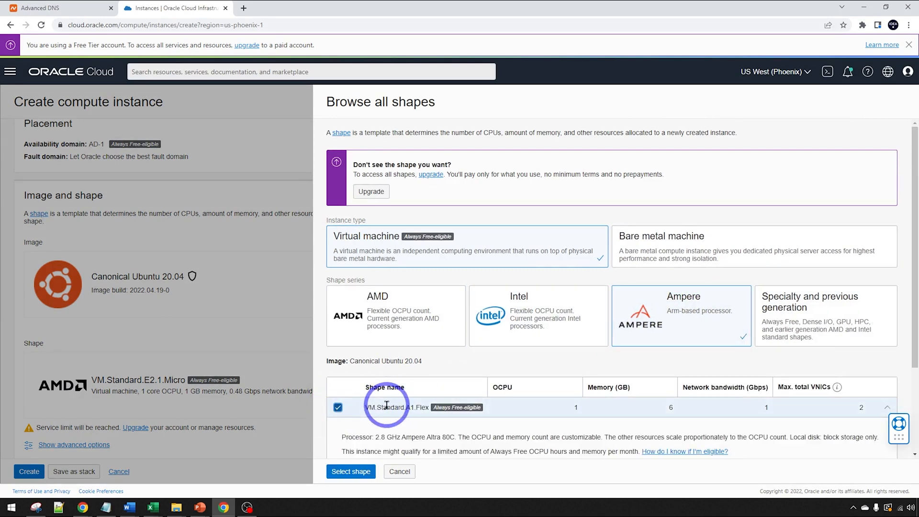
scroll(down, 3)
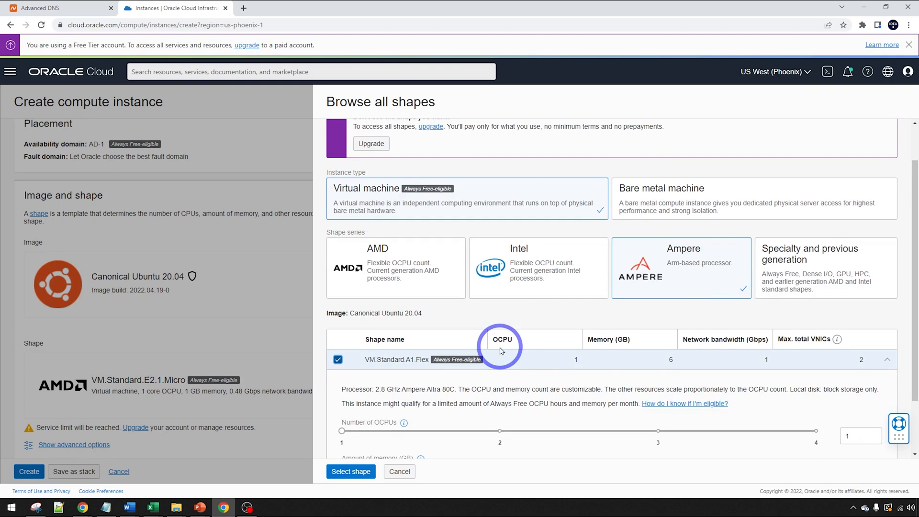
mouse_move(670, 356)
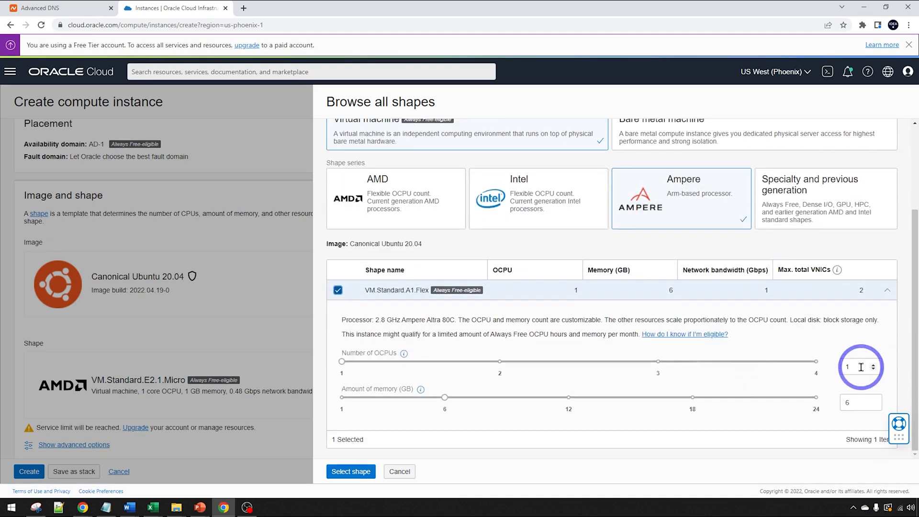
click(856, 402)
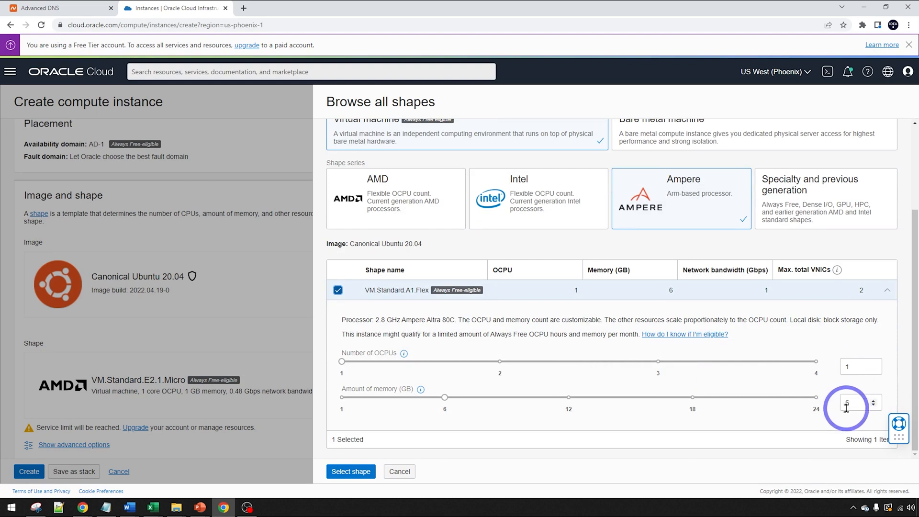
mouse_move(784, 318)
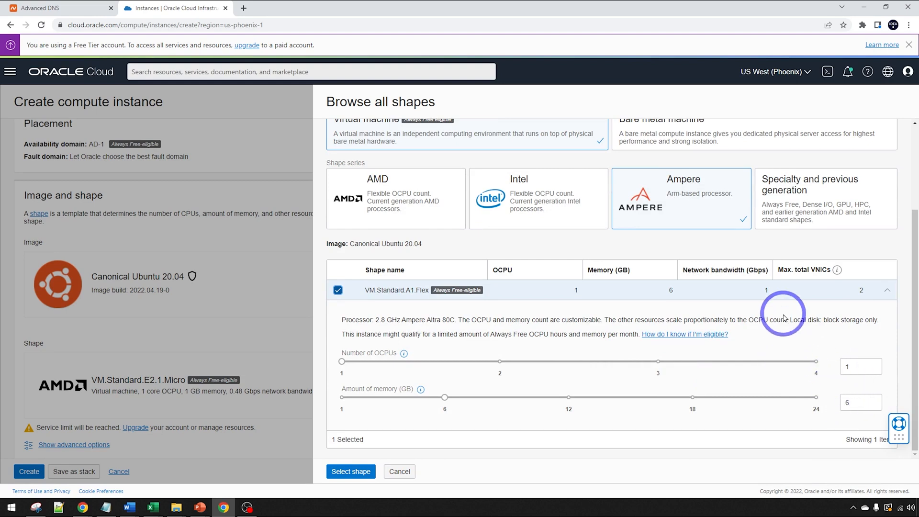
mouse_move(670, 300)
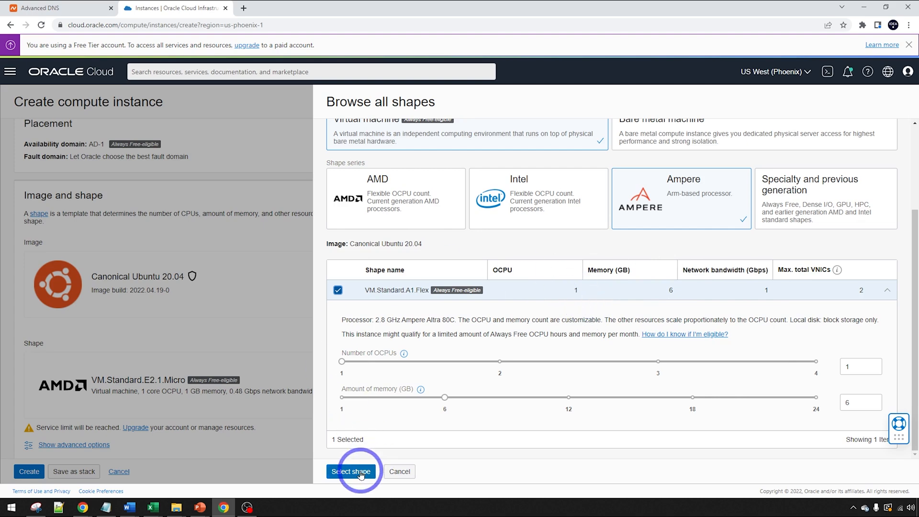
Confirm the A1.Flex shape and scroll down to the Networking and SSH keys sections
click(351, 471)
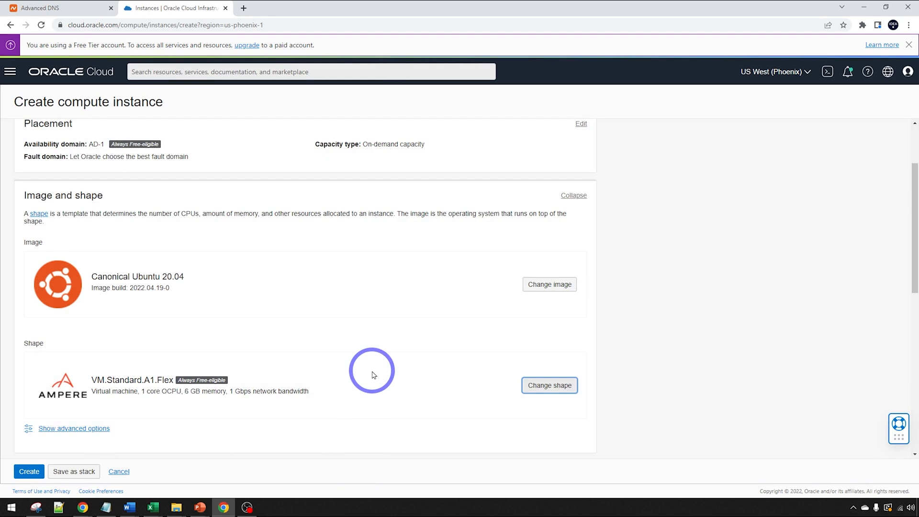
mouse_move(386, 355)
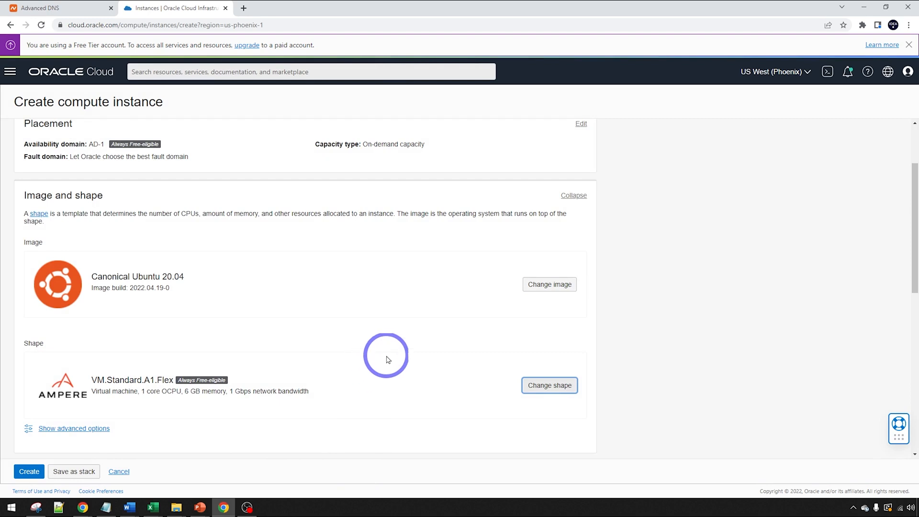
mouse_move(346, 358)
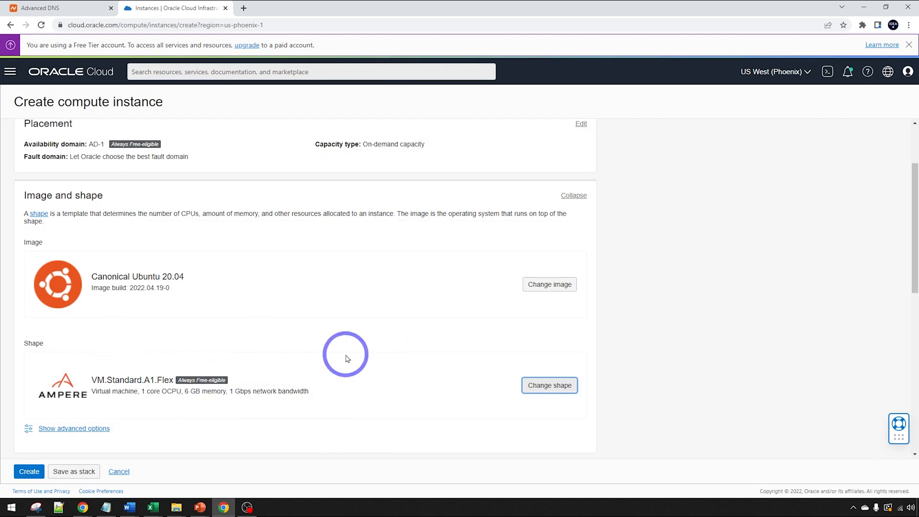
mouse_move(151, 387)
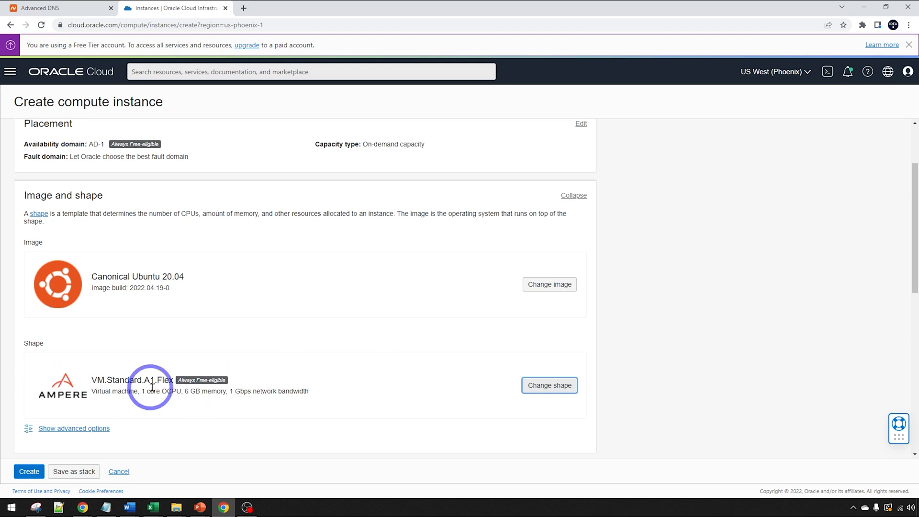
mouse_move(70, 401)
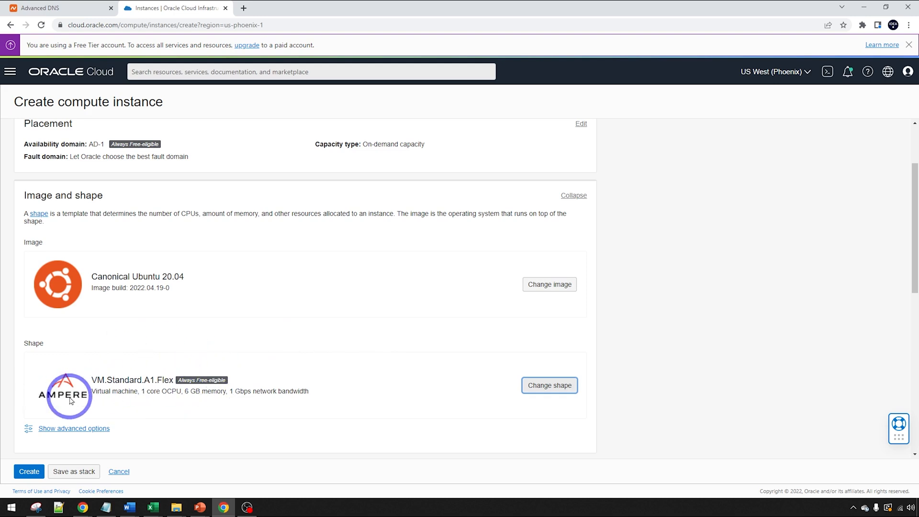
scroll(down, 3)
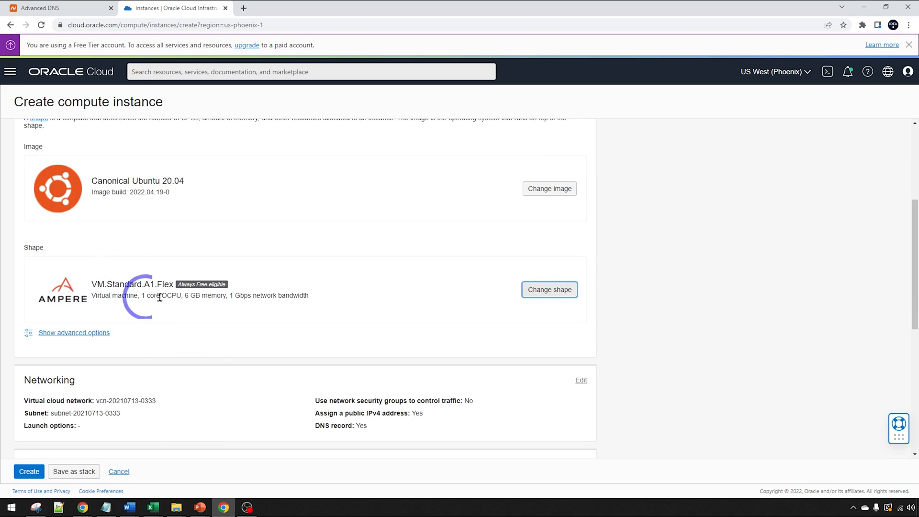
scroll(down, 3)
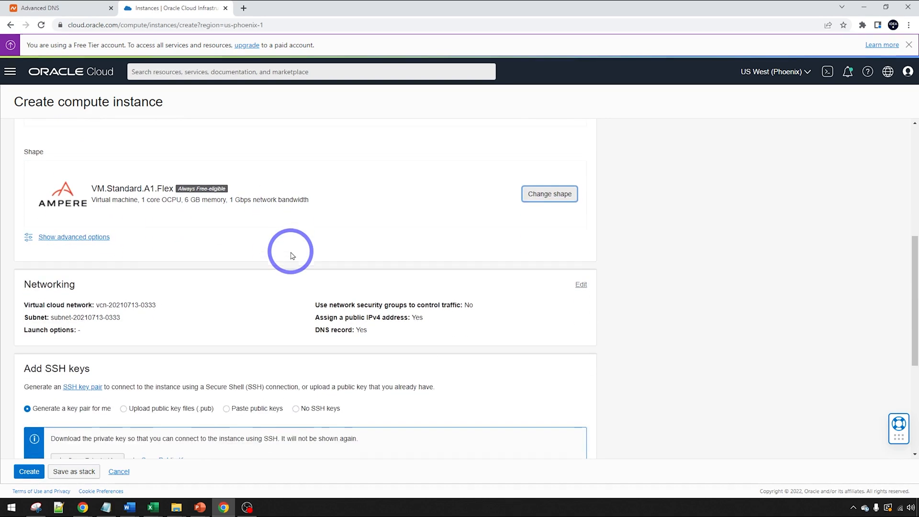
scroll(down, 3)
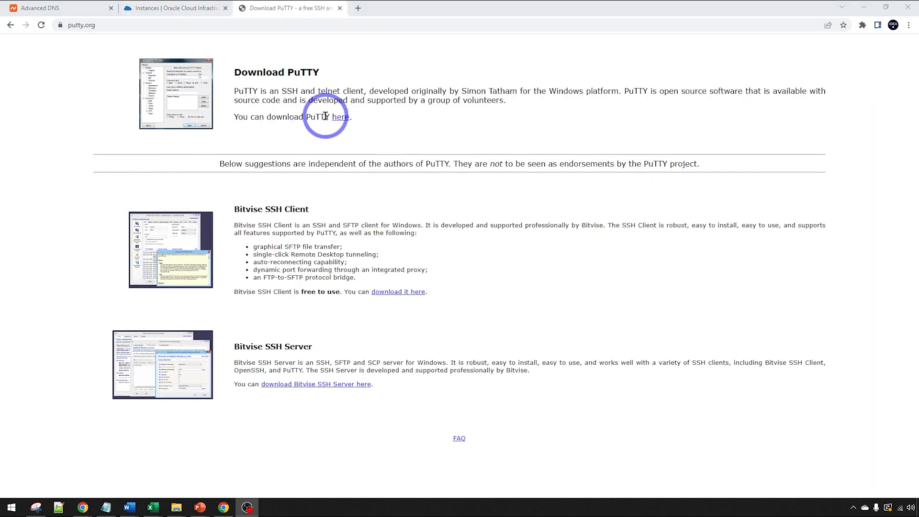
mouse_move(339, 117)
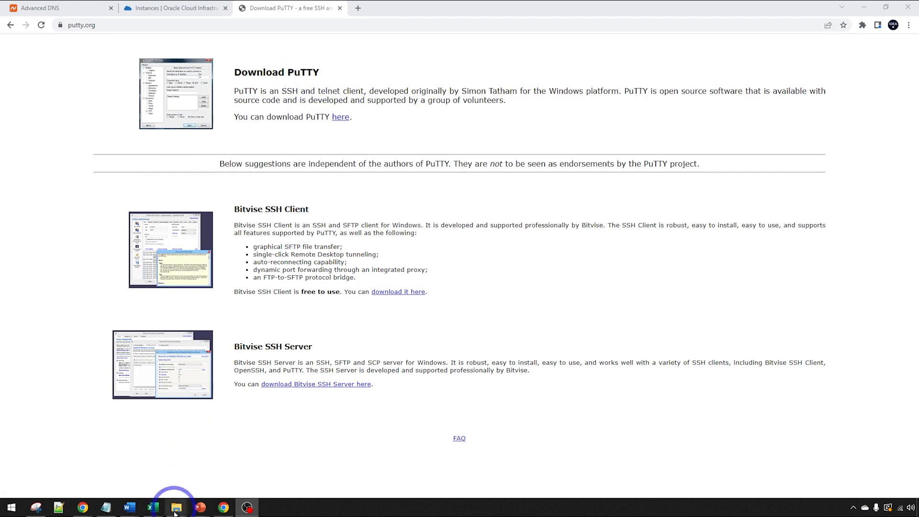
Launch PuTTYgen from the PuTTY Start Menu folder and generate an RSA key pair
click(176, 506)
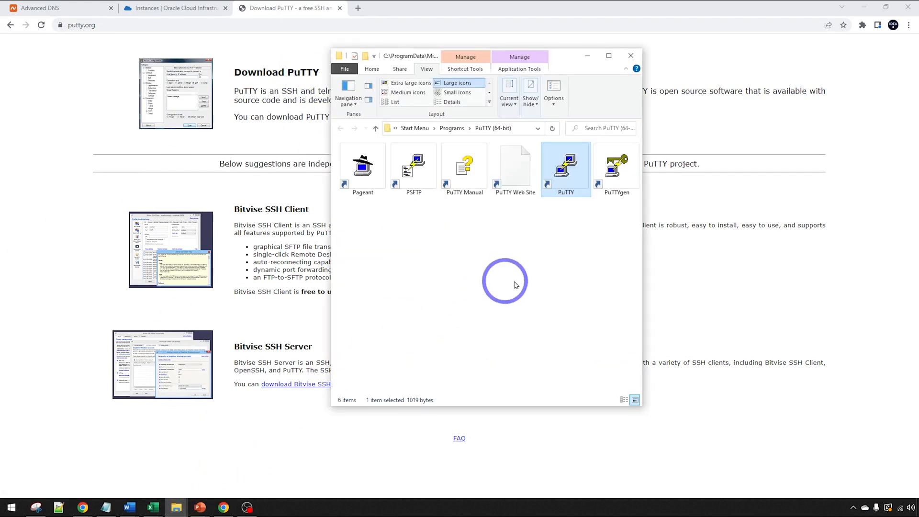
double_click(616, 167)
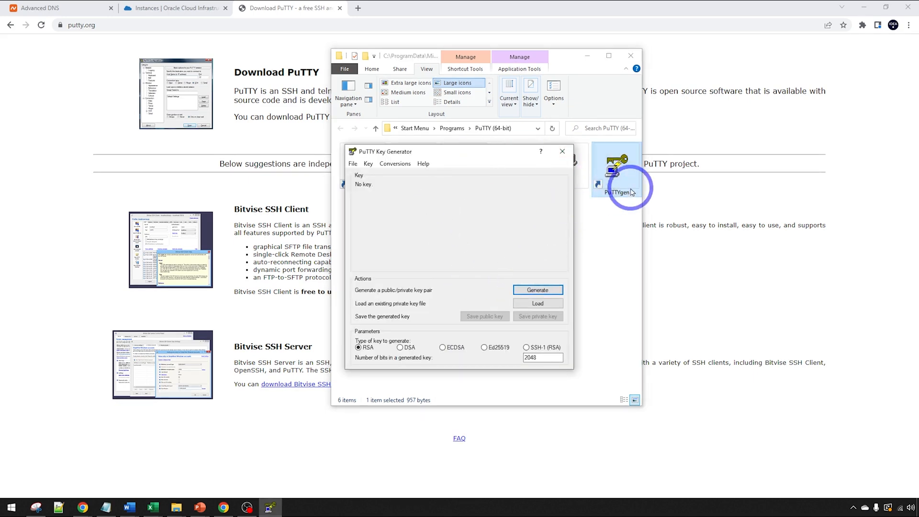
click(536, 289)
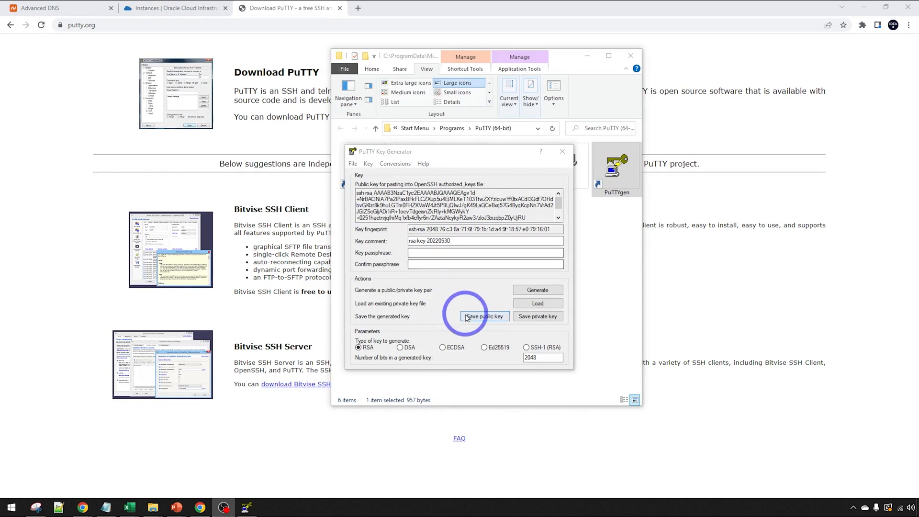
Save the public key as ideaspotpub and the private key as ideaspot, without a passphrase
click(483, 316)
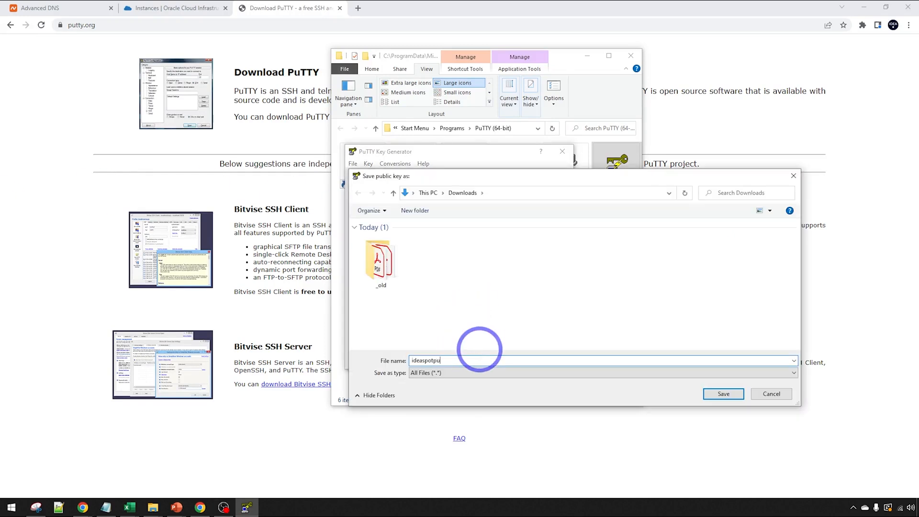
click(722, 394)
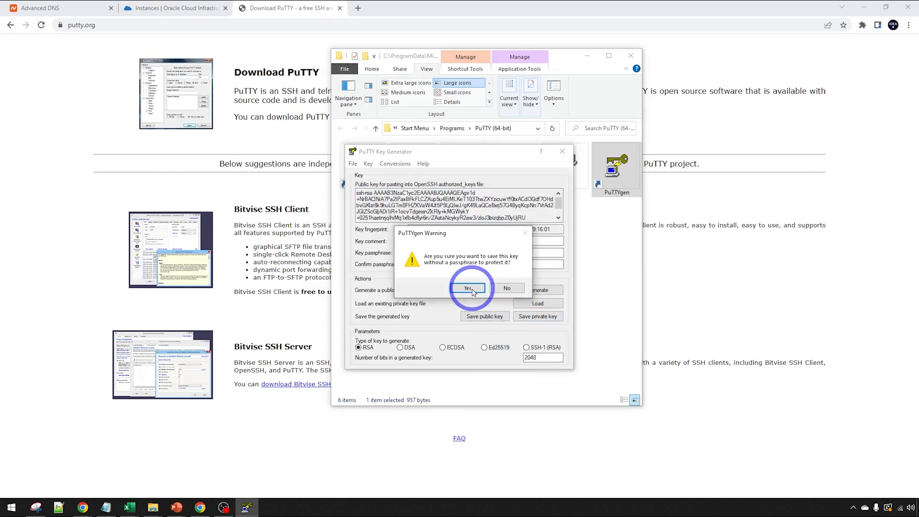
click(466, 288)
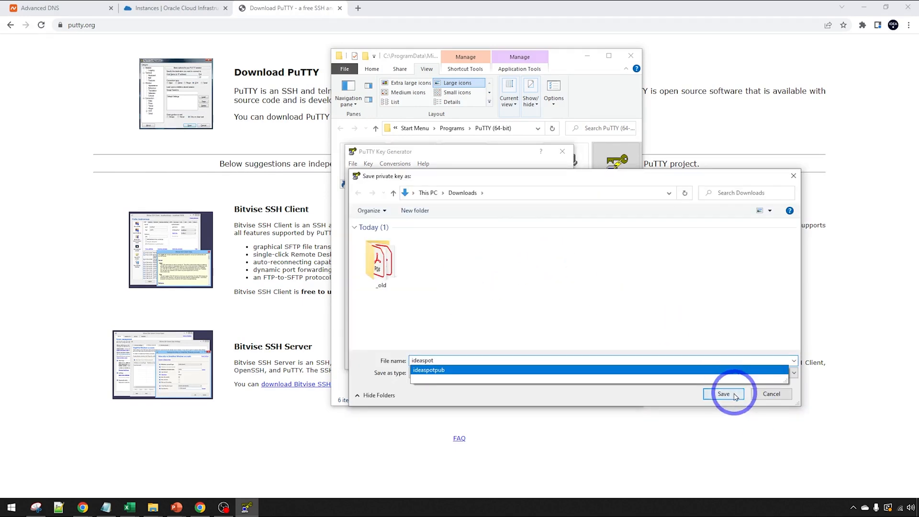
click(724, 394)
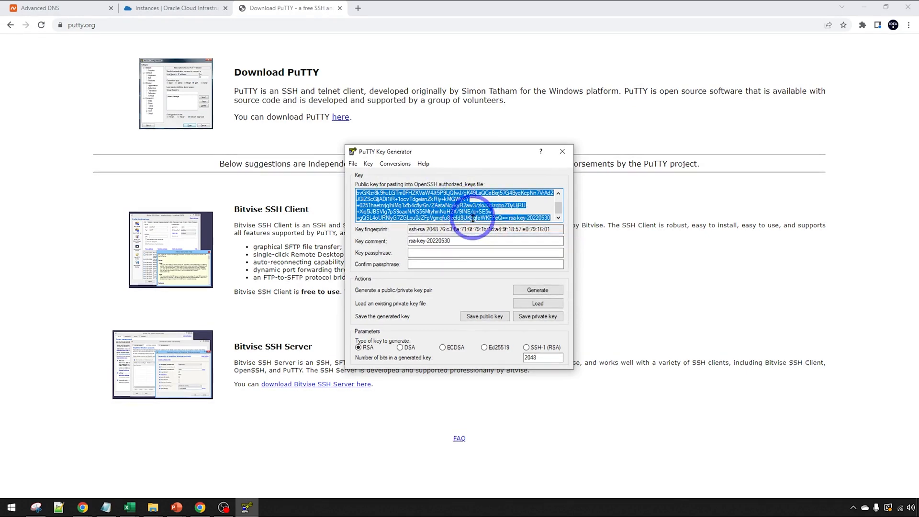
Back on the instance form, set an 80 GB custom boot volume and create the instance
click(170, 9)
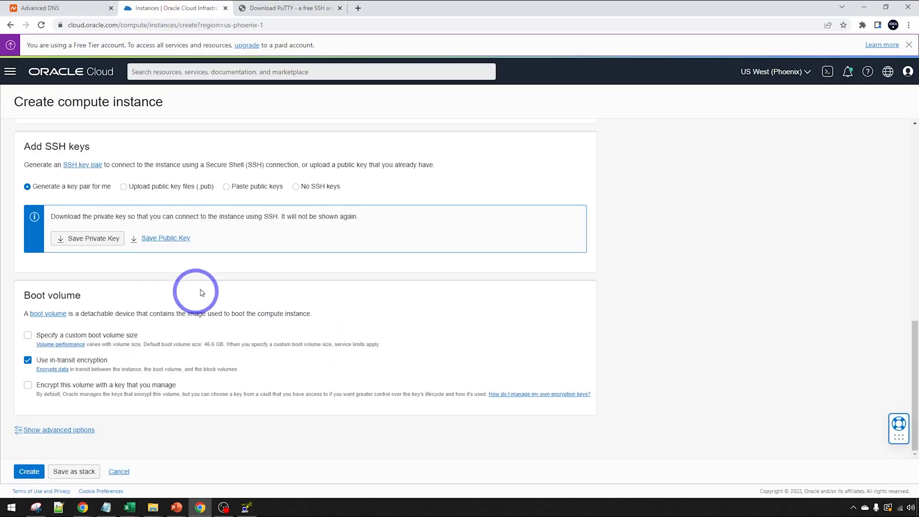
click(225, 186)
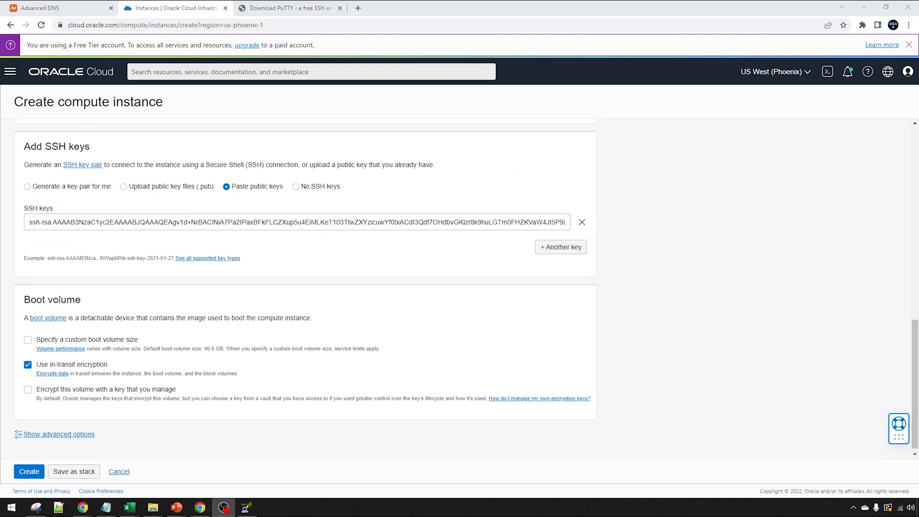
mouse_move(114, 346)
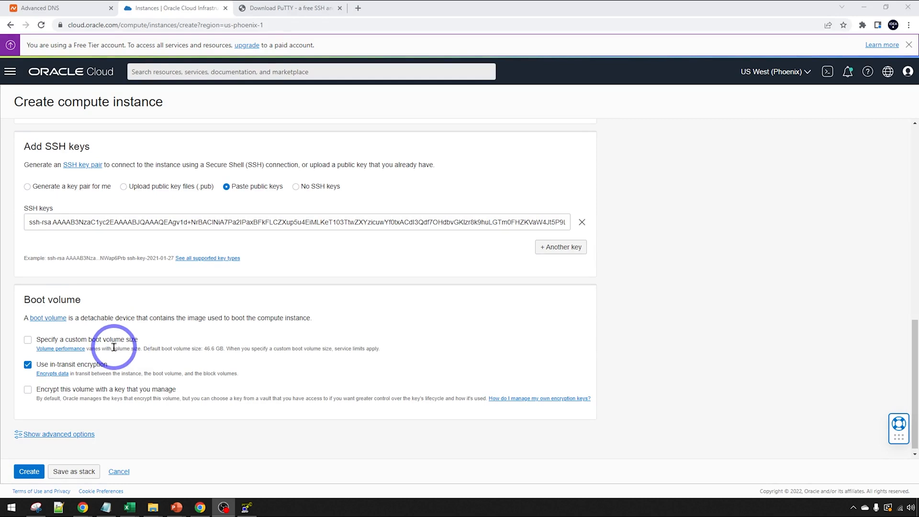
mouse_move(209, 358)
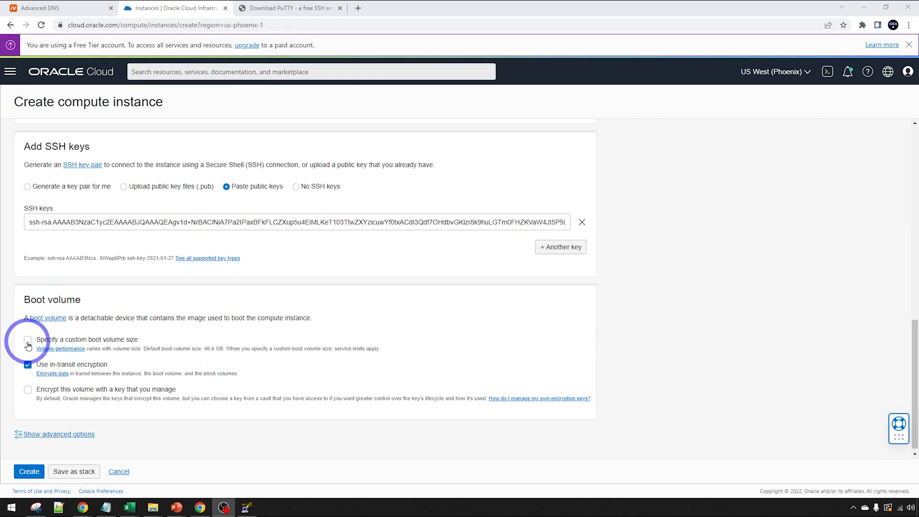
click(28, 340)
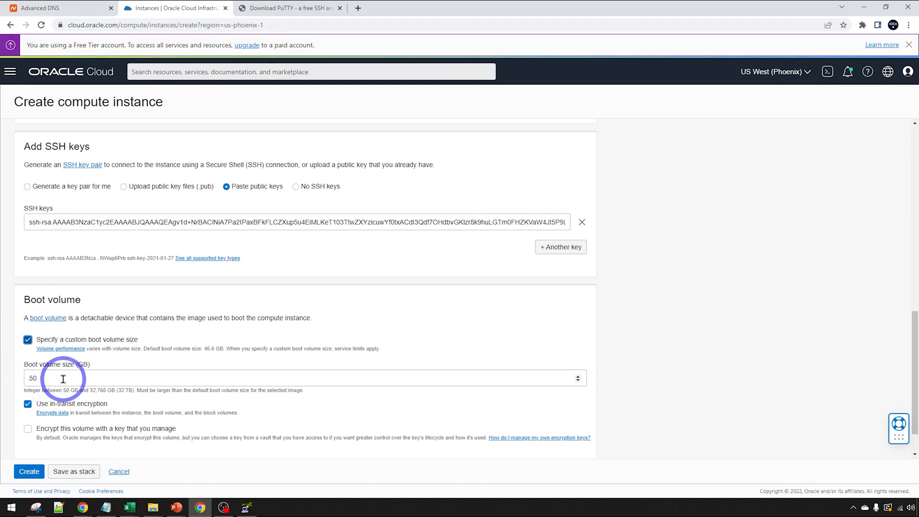
mouse_move(84, 371)
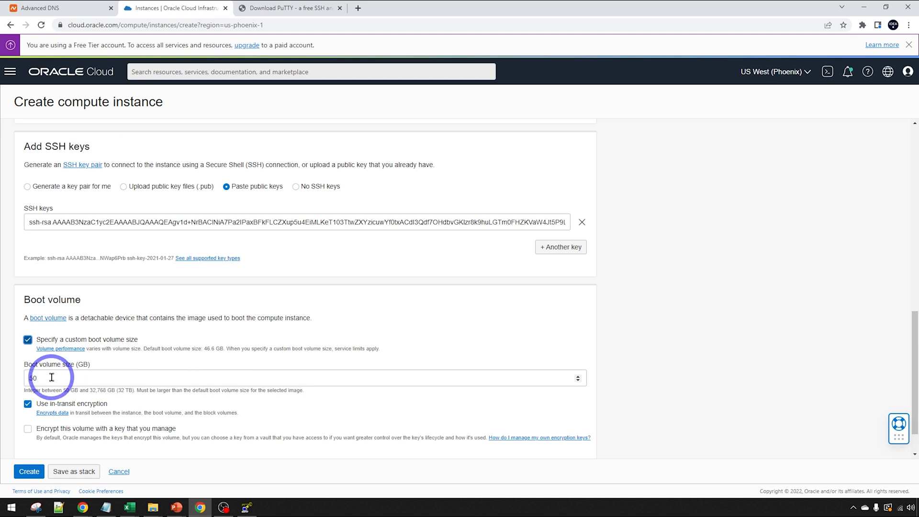
text(80)
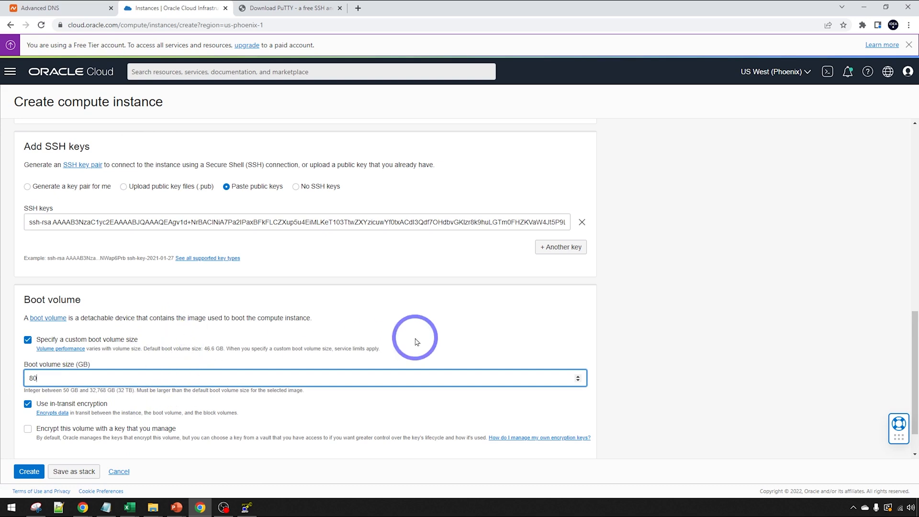
click(29, 471)
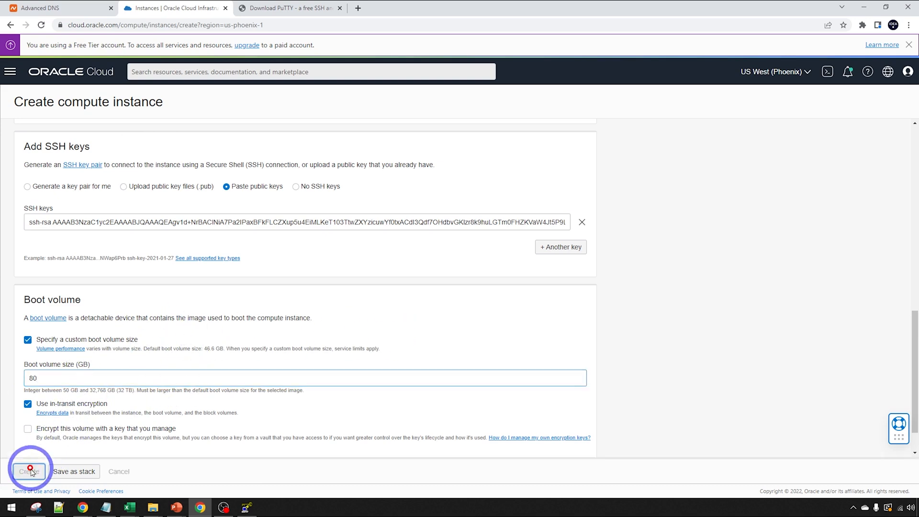
click(29, 471)
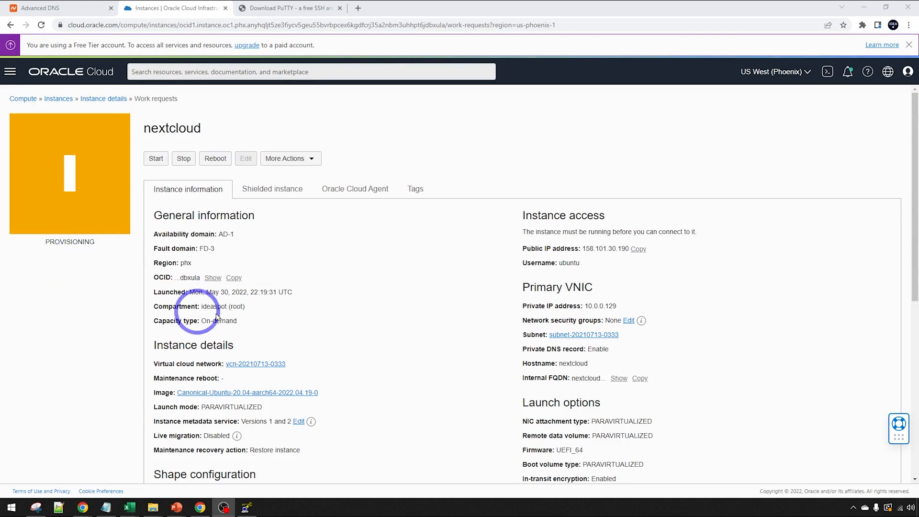
mouse_move(348, 170)
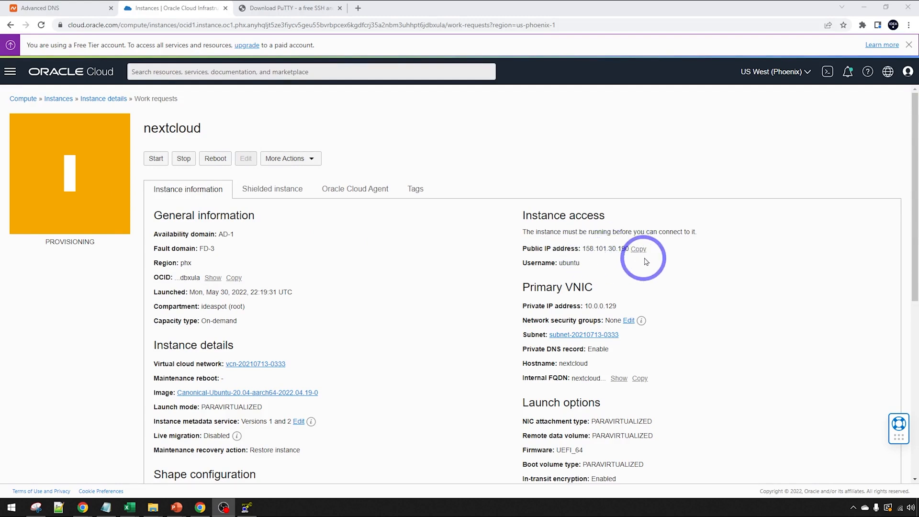
Copy the nextcloud instance's public IP 158.101.30.190 from its details page
click(637, 248)
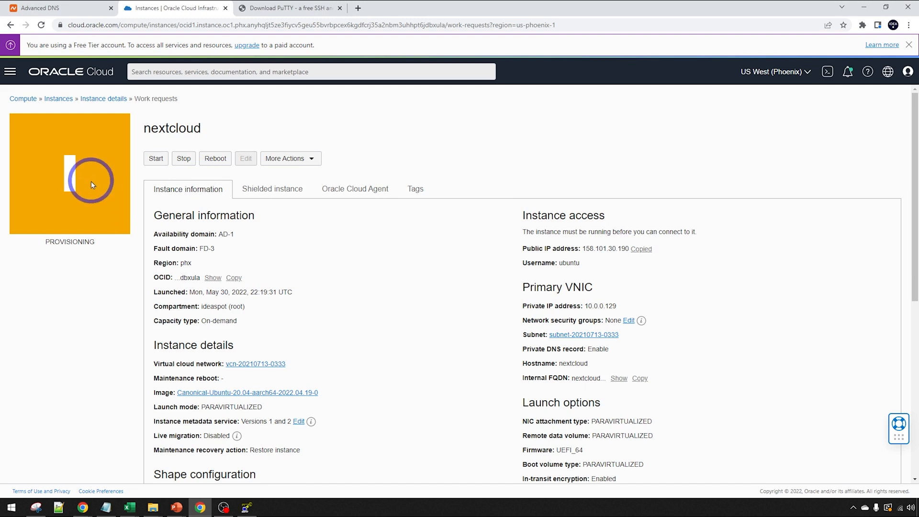
mouse_move(478, 246)
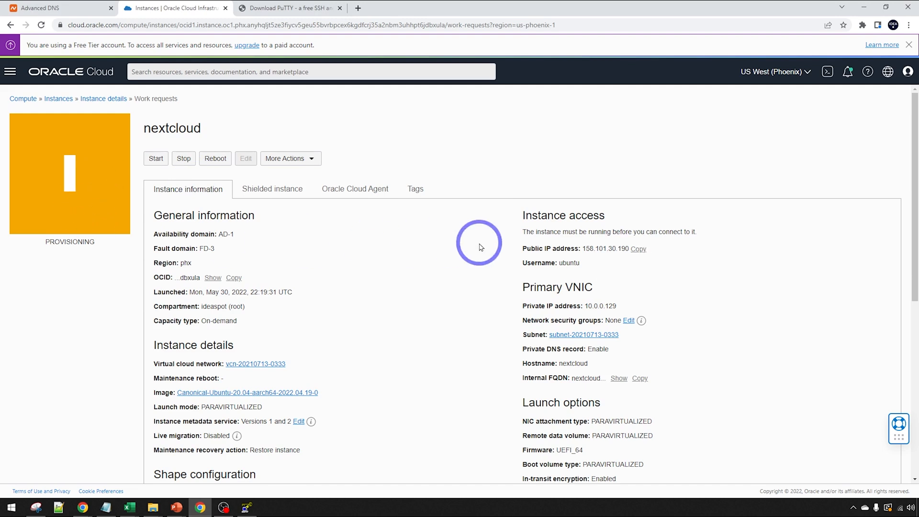
Add A records for @ and hcp pointing to 158.101.30.190 in Namecheap Advanced DNS
click(52, 8)
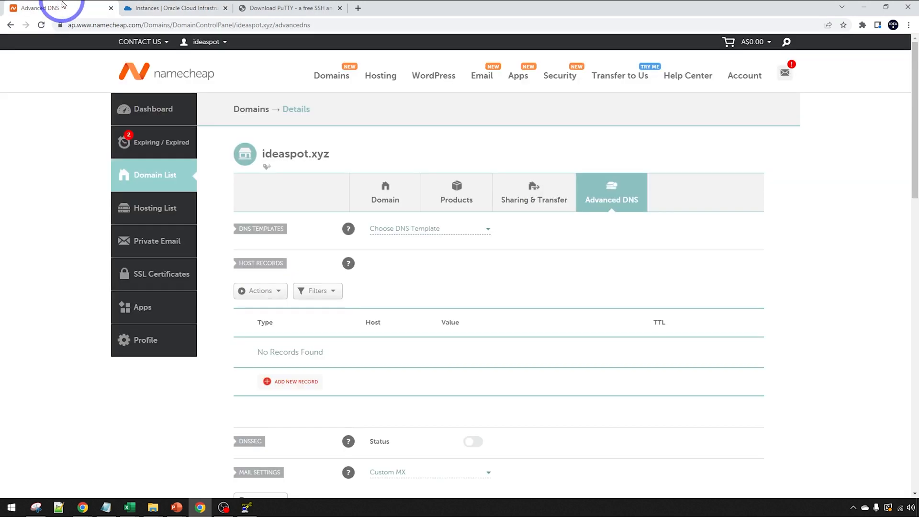
mouse_move(202, 85)
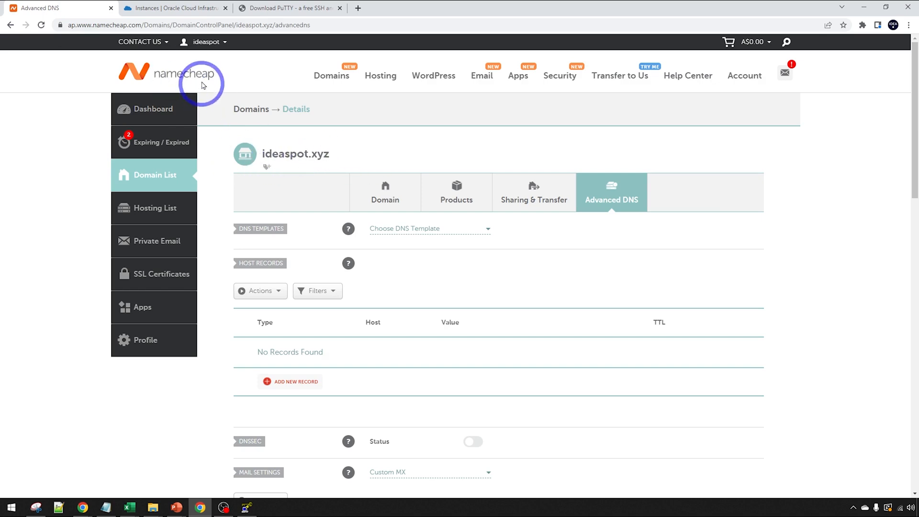
mouse_move(201, 81)
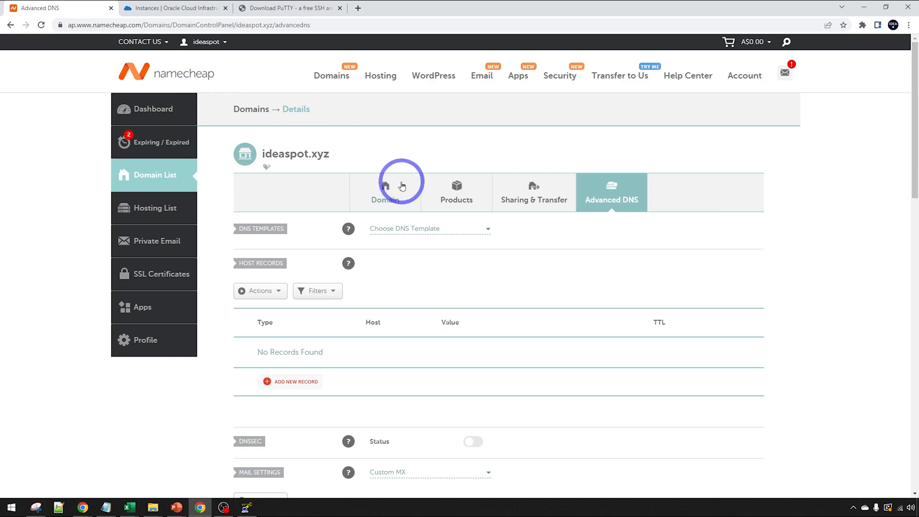
mouse_move(272, 163)
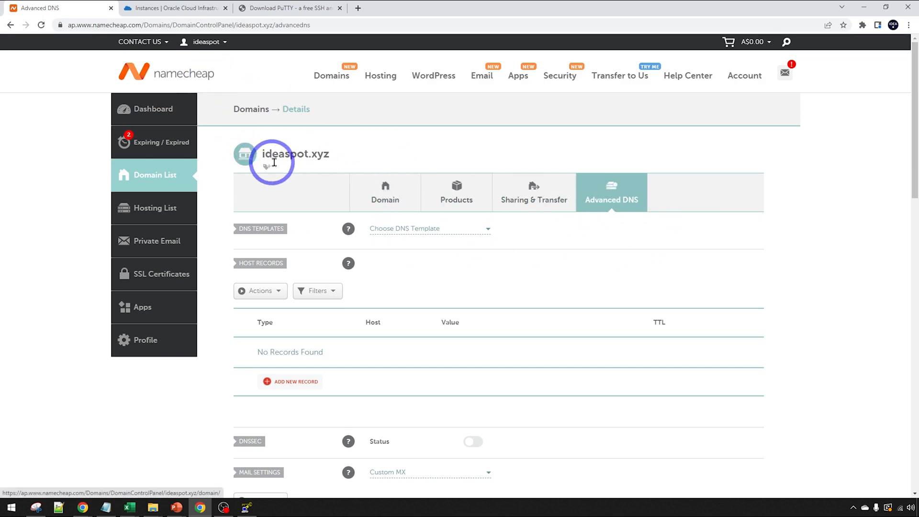
mouse_move(611, 200)
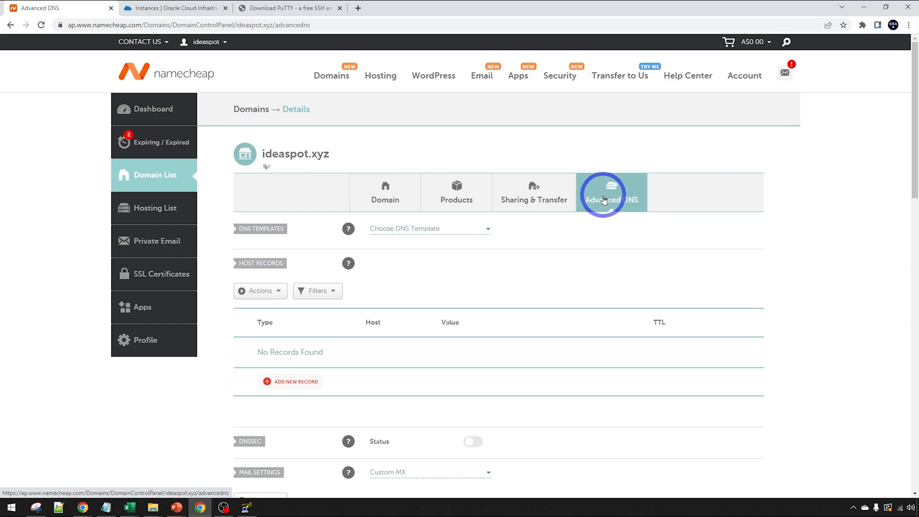
mouse_move(295, 386)
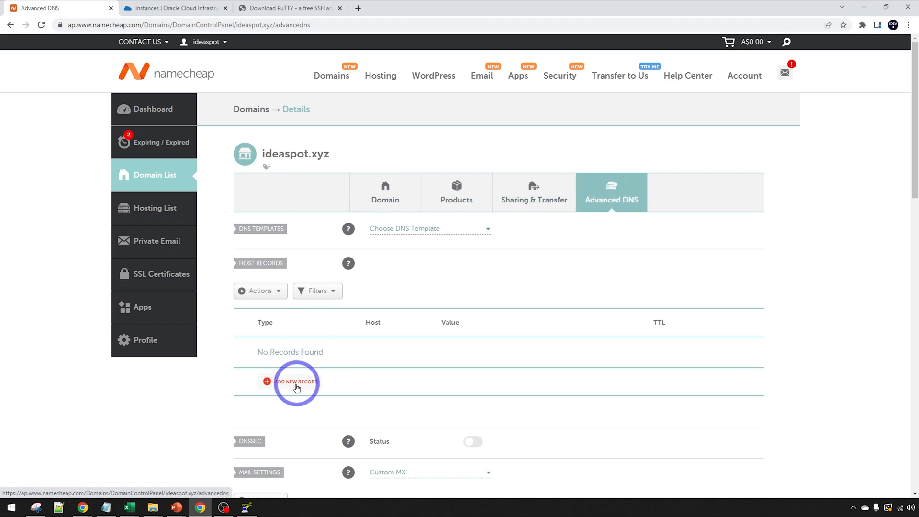
click(295, 381)
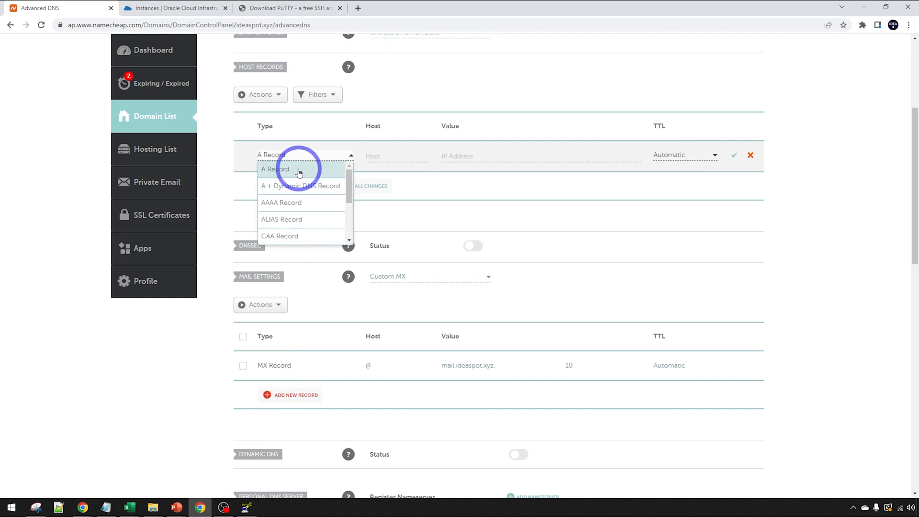
click(275, 169)
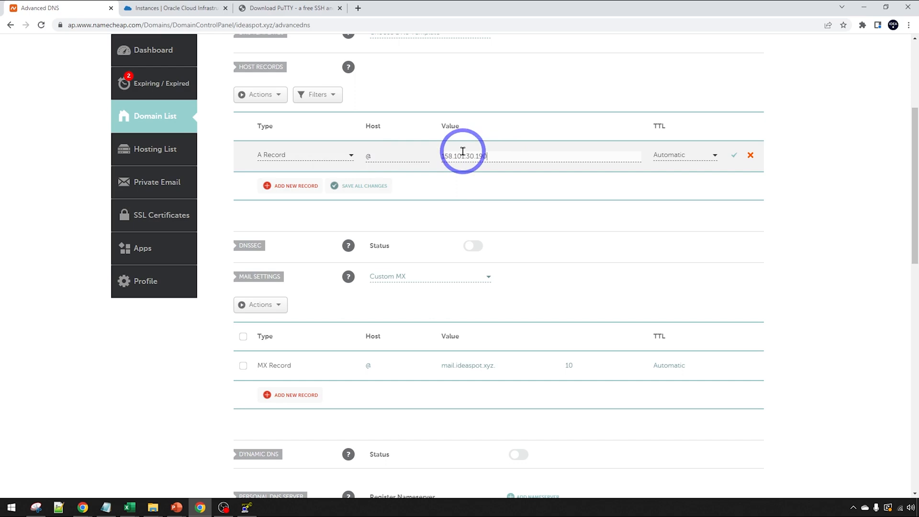
click(173, 8)
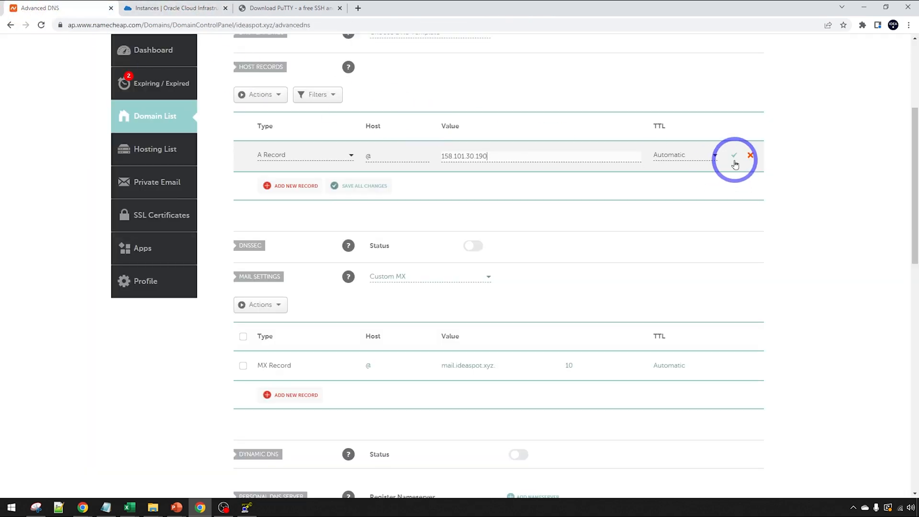
click(733, 154)
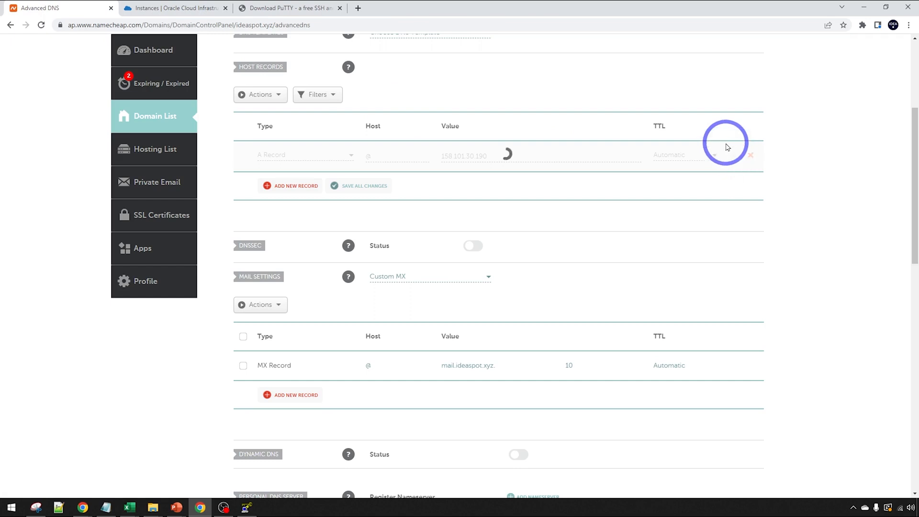
click(305, 185)
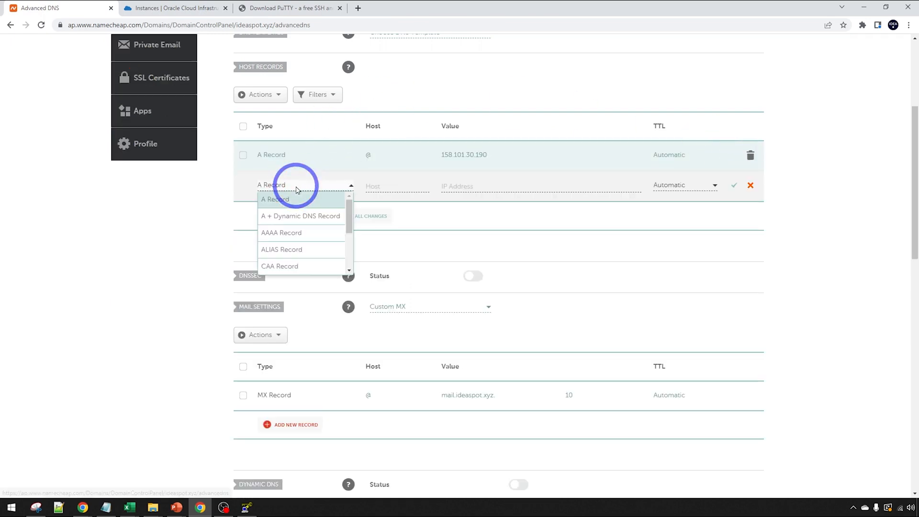
click(274, 199)
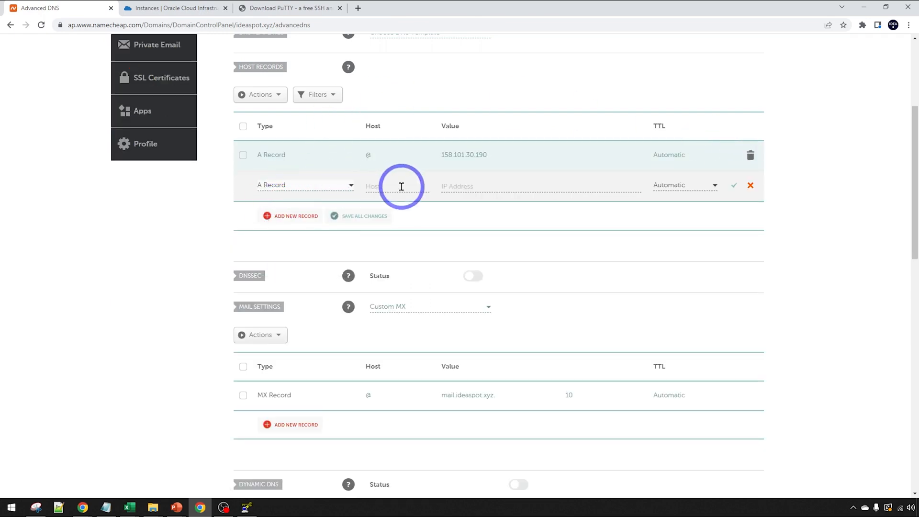
text(hcp)
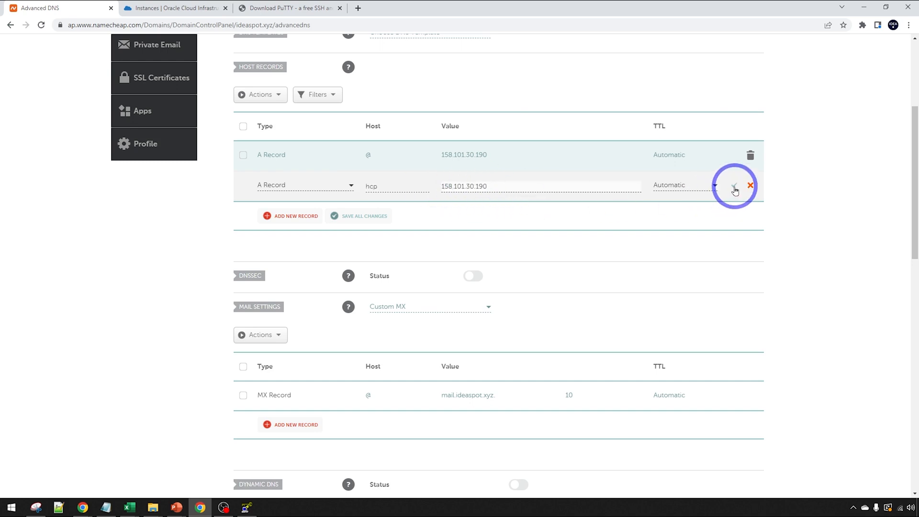
click(733, 185)
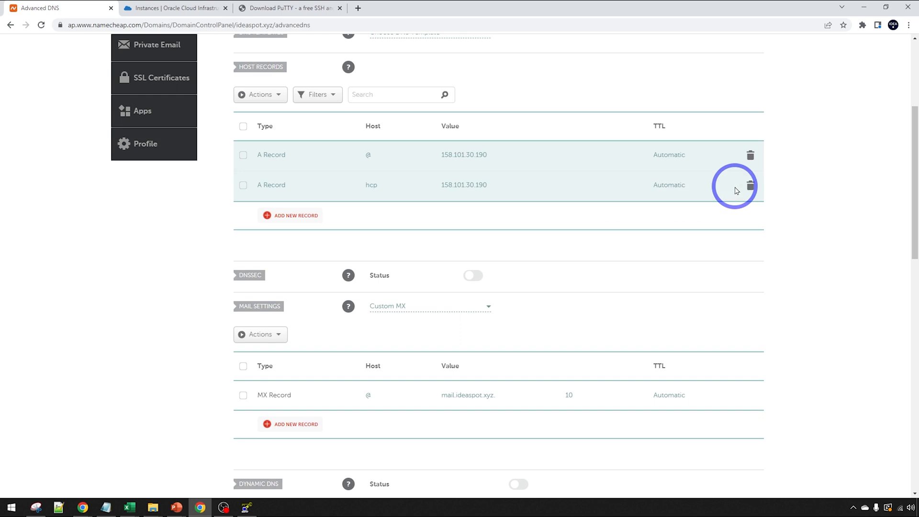
Add a cloud A record pointing to 158.101.30.190
click(290, 215)
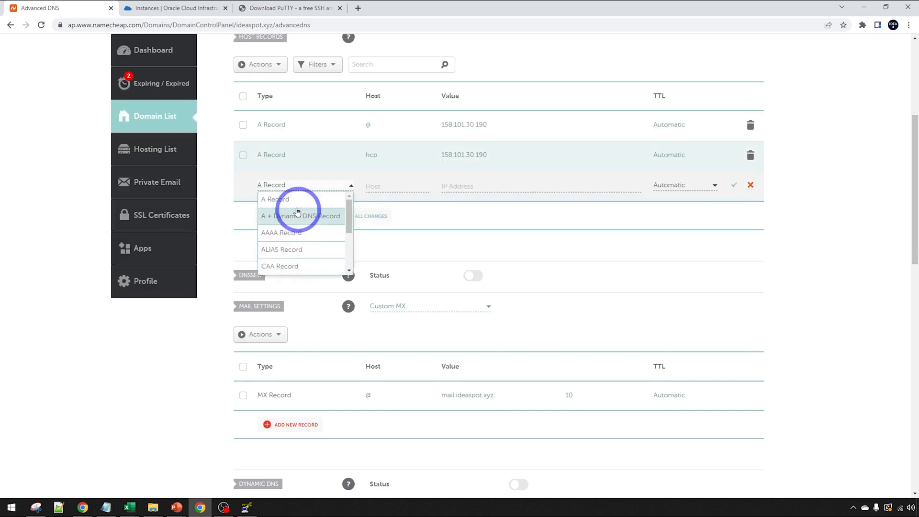
click(274, 198)
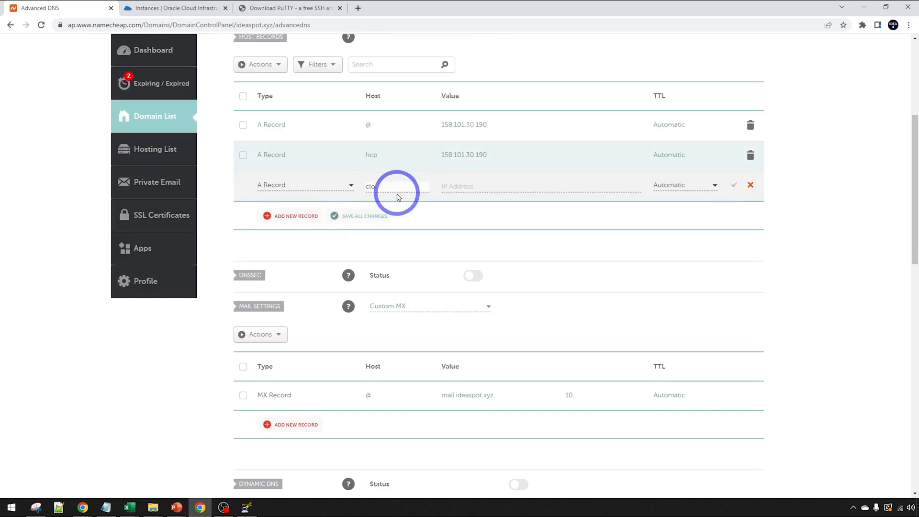
click(466, 185)
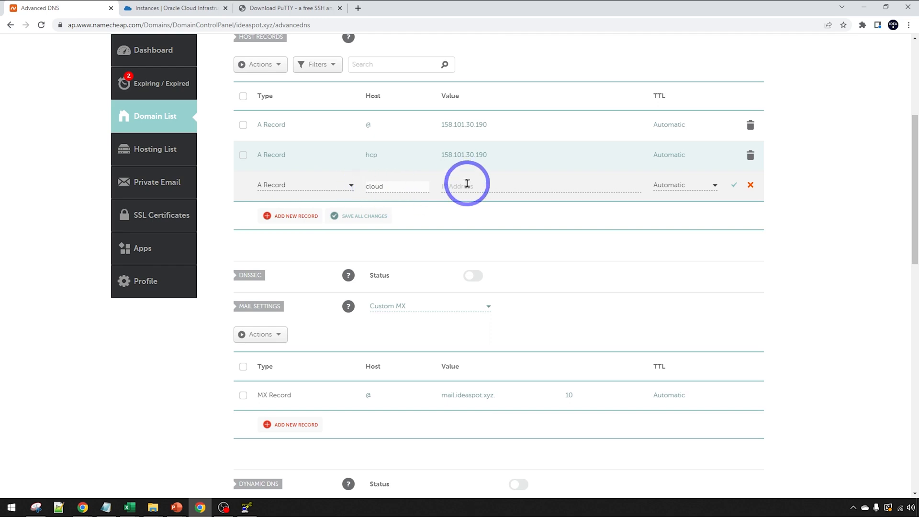
text(158.101.30.190)
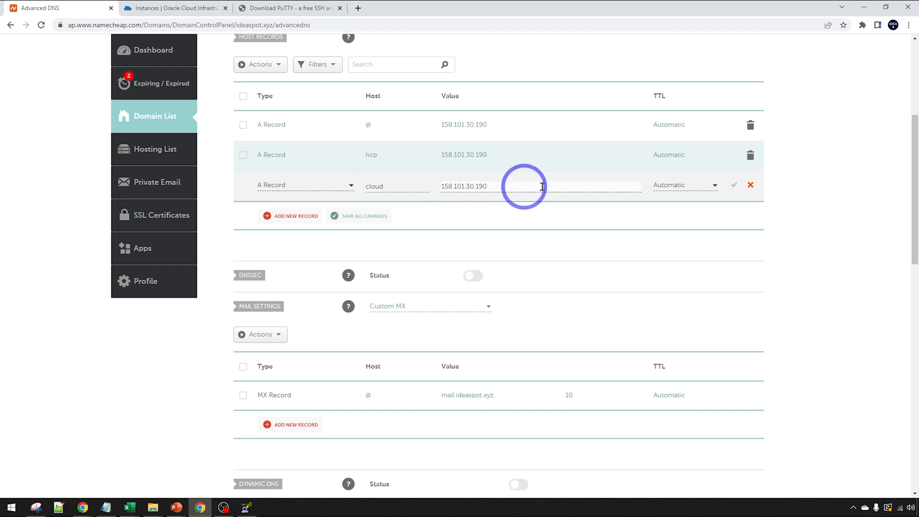
click(734, 185)
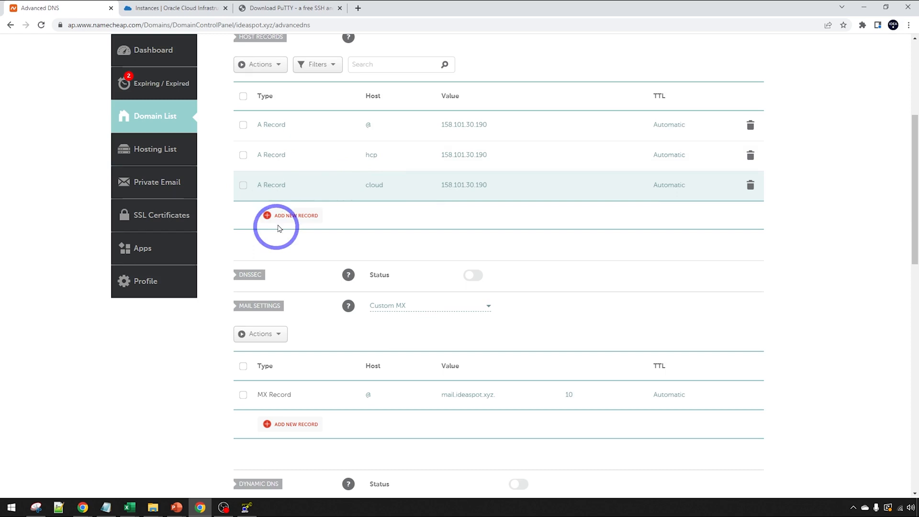
Add a www CNAME record targeting ideaspot.xyz and save it
click(290, 214)
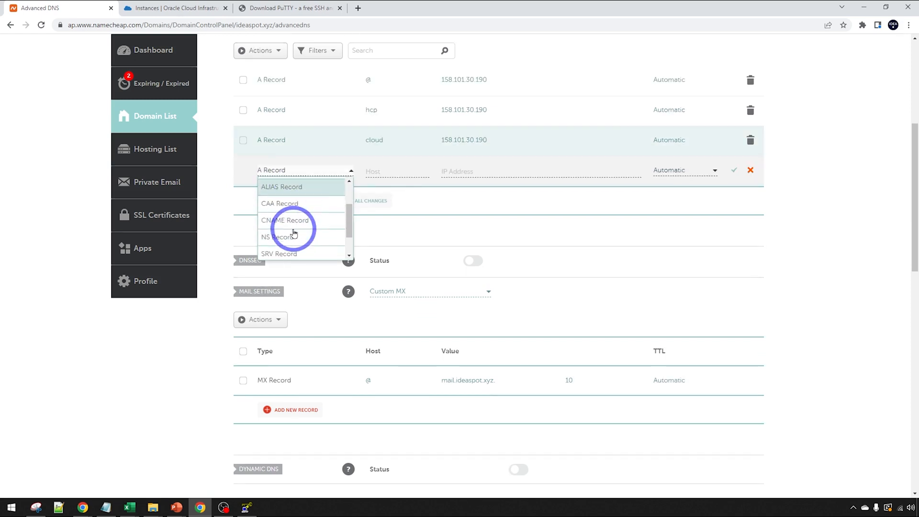
click(287, 219)
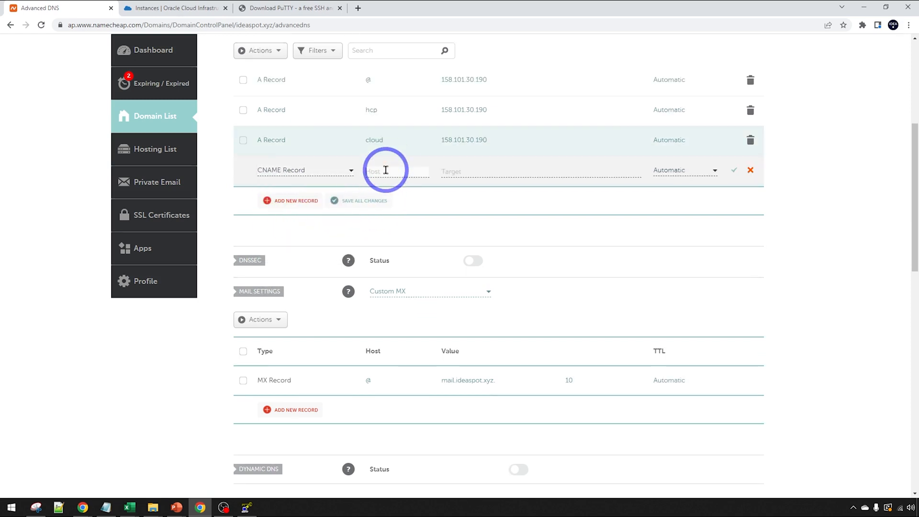
text(www)
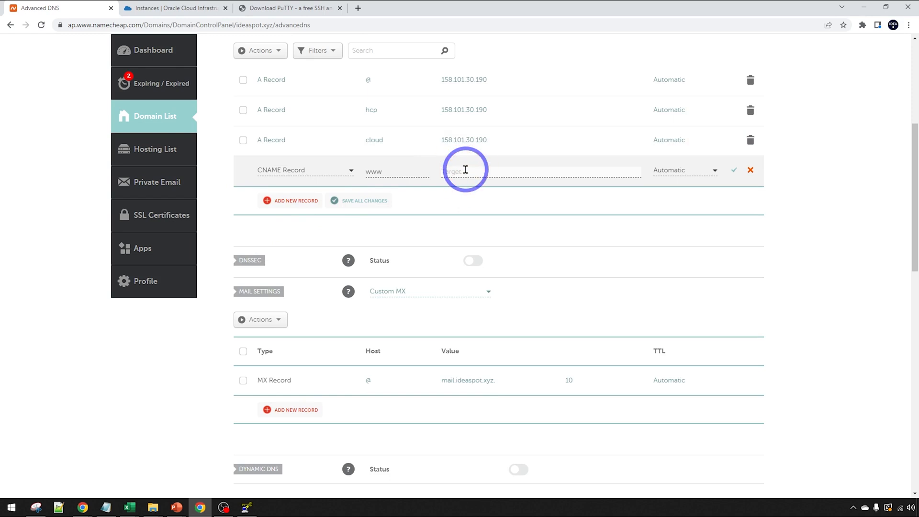
text(ideaspot.xyz)
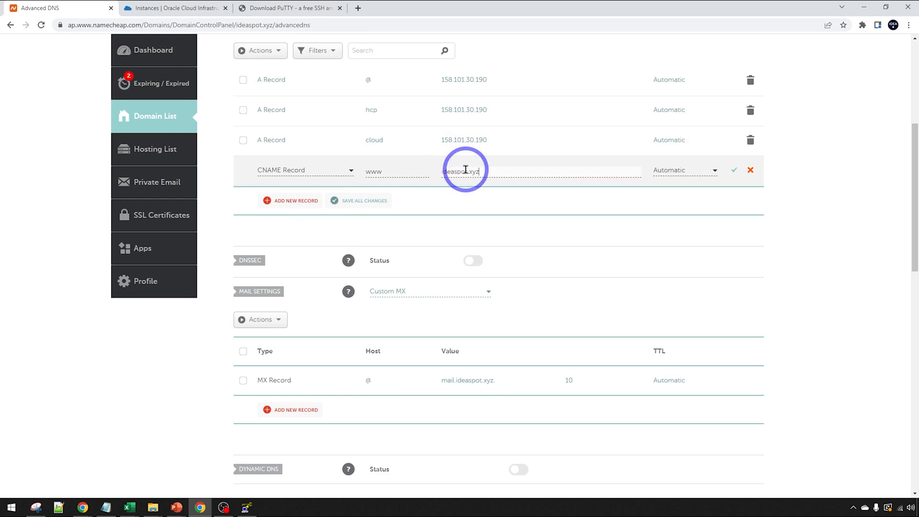
click(734, 170)
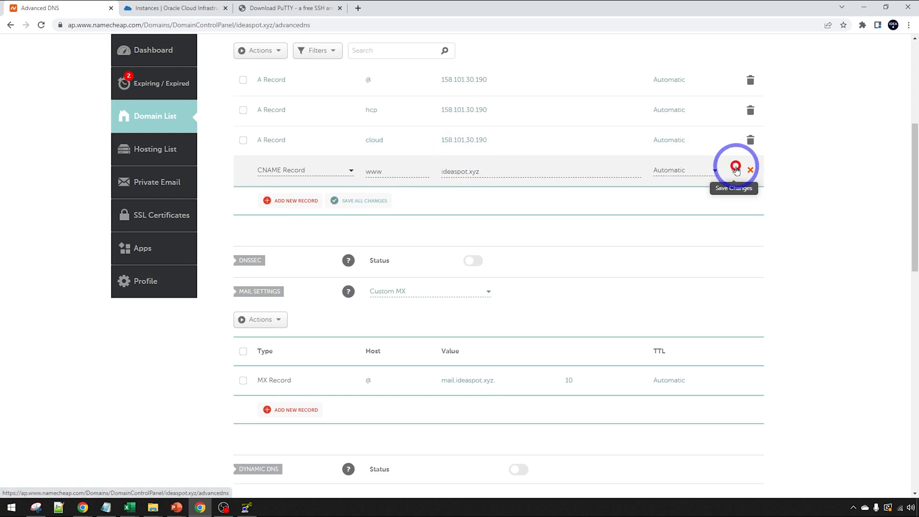
click(736, 165)
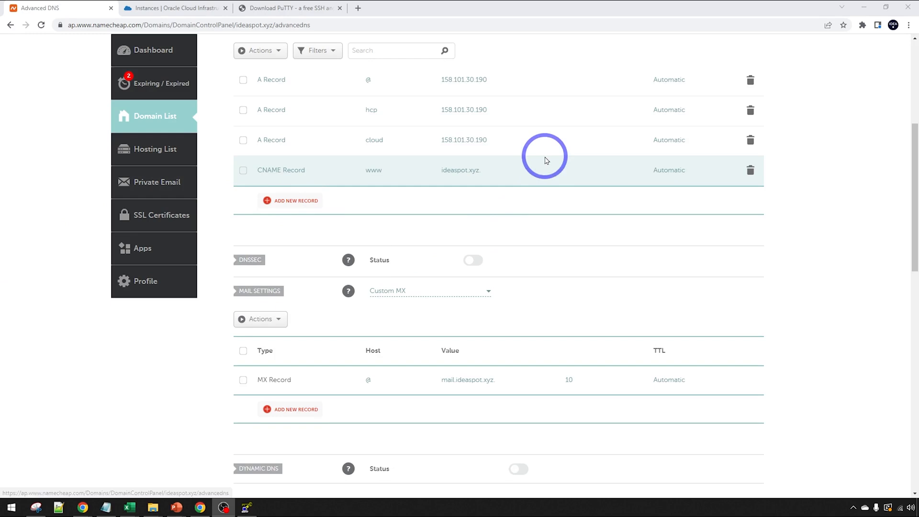
mouse_move(525, 186)
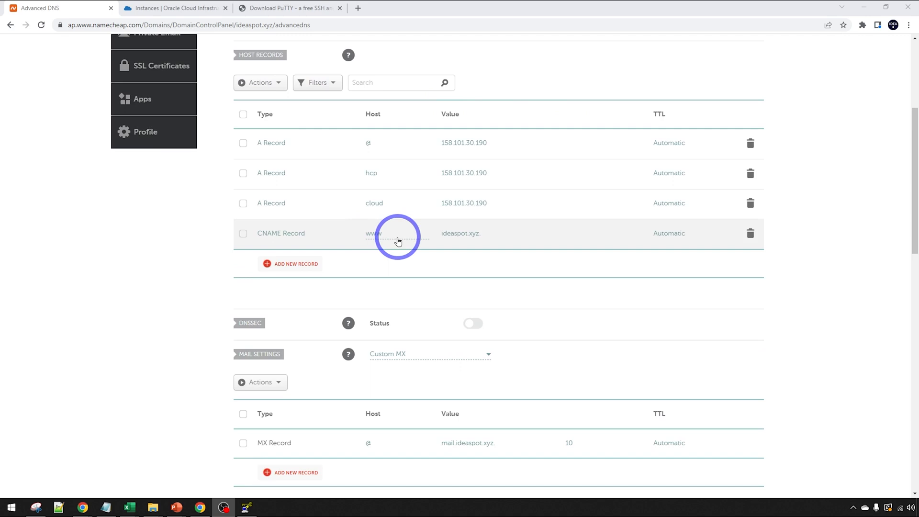
mouse_move(439, 255)
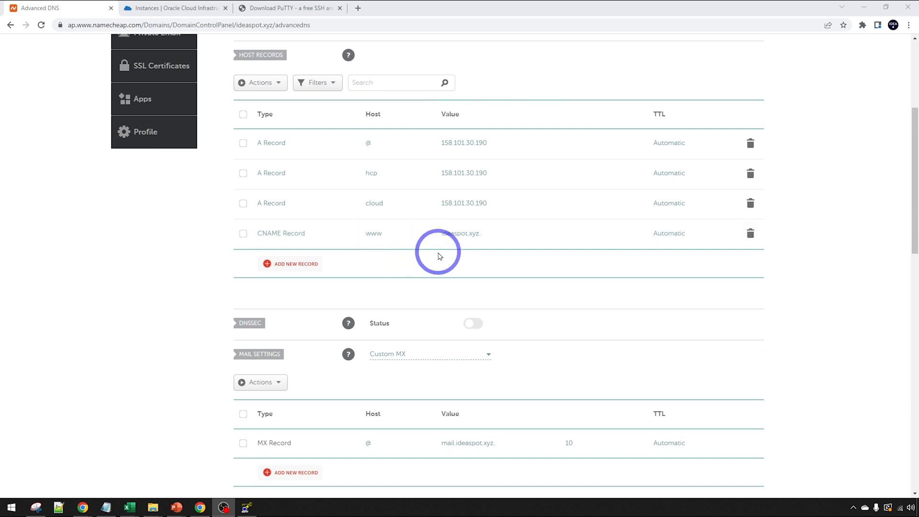
scroll(up, 3)
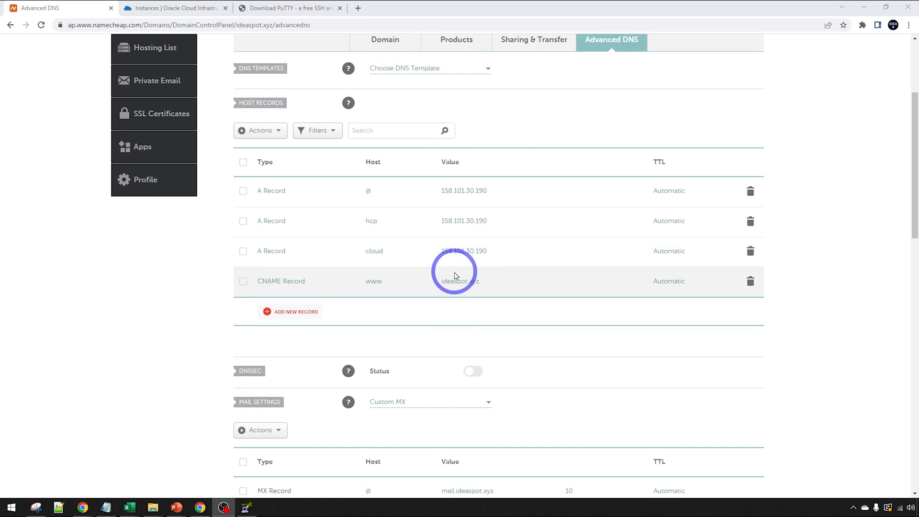
mouse_move(404, 224)
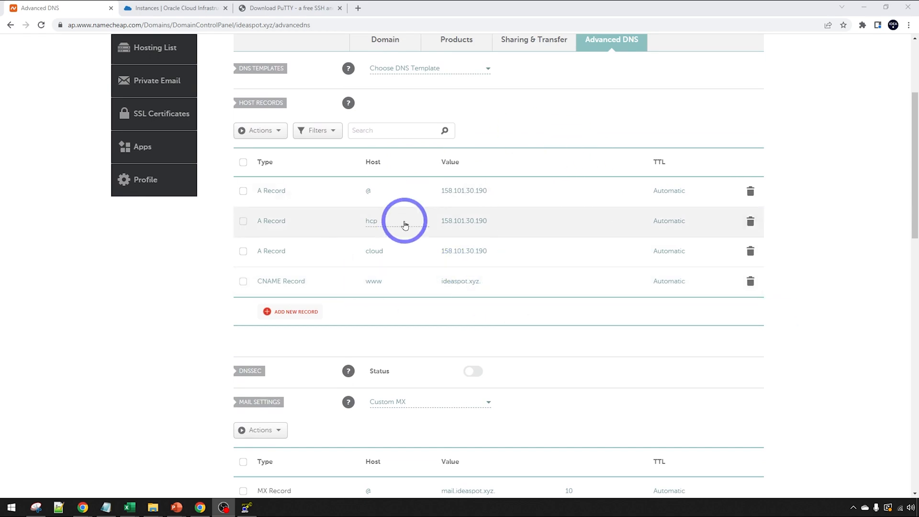
click(174, 8)
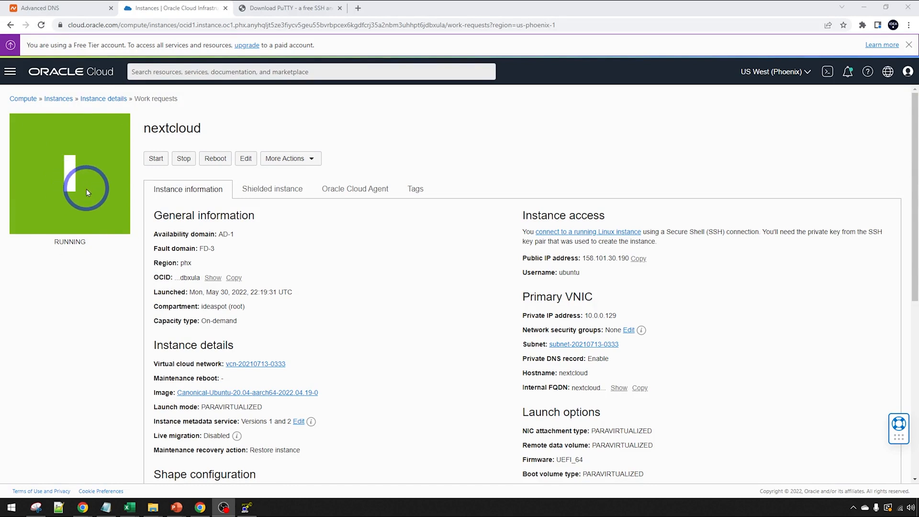
mouse_move(554, 260)
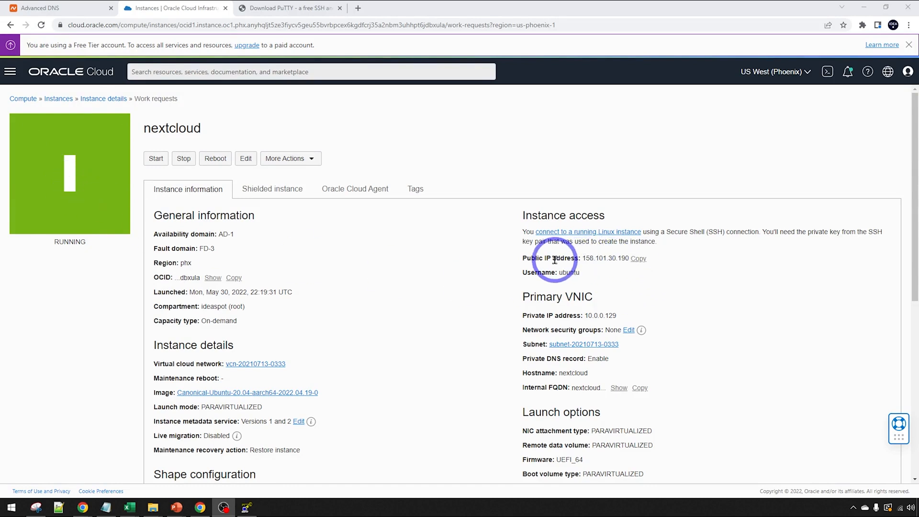
mouse_move(557, 282)
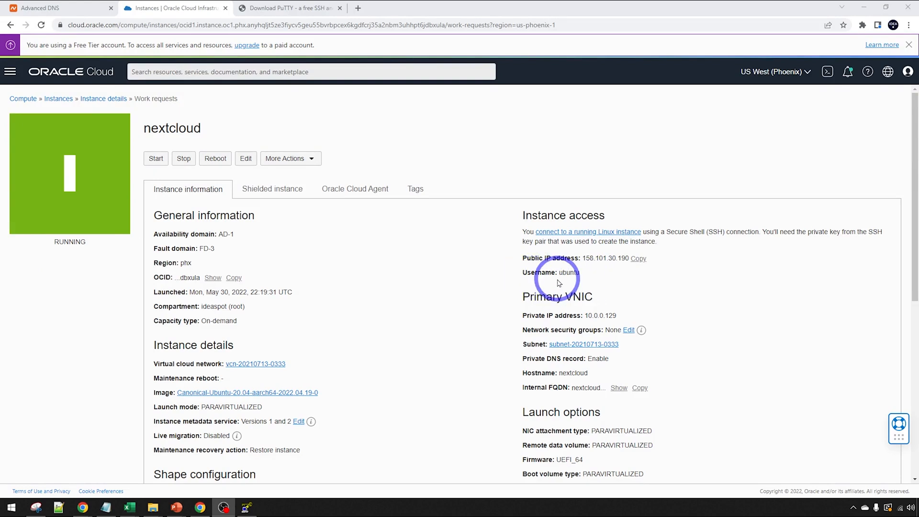
mouse_move(133, 447)
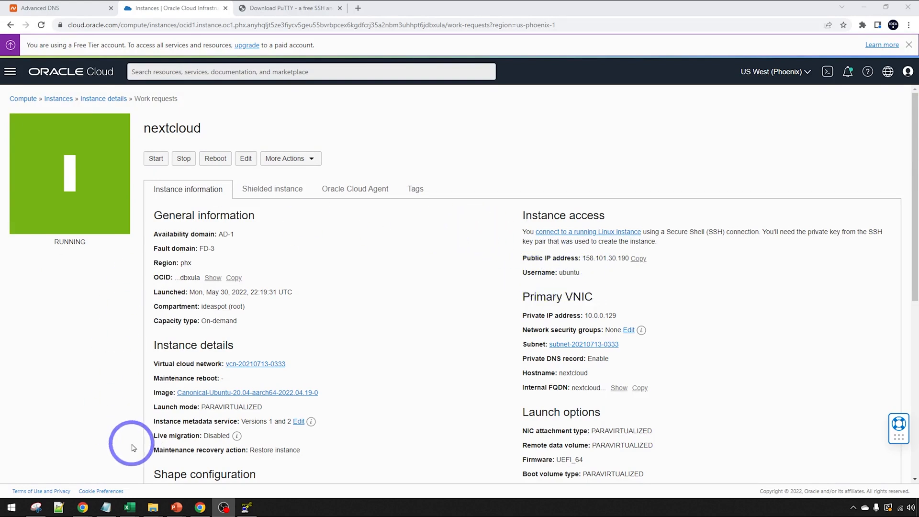
click(152, 507)
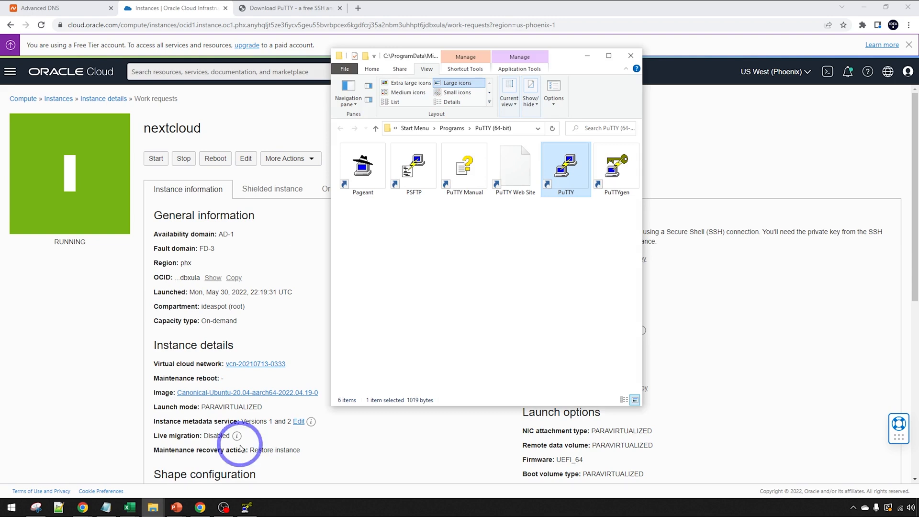
double_click(564, 166)
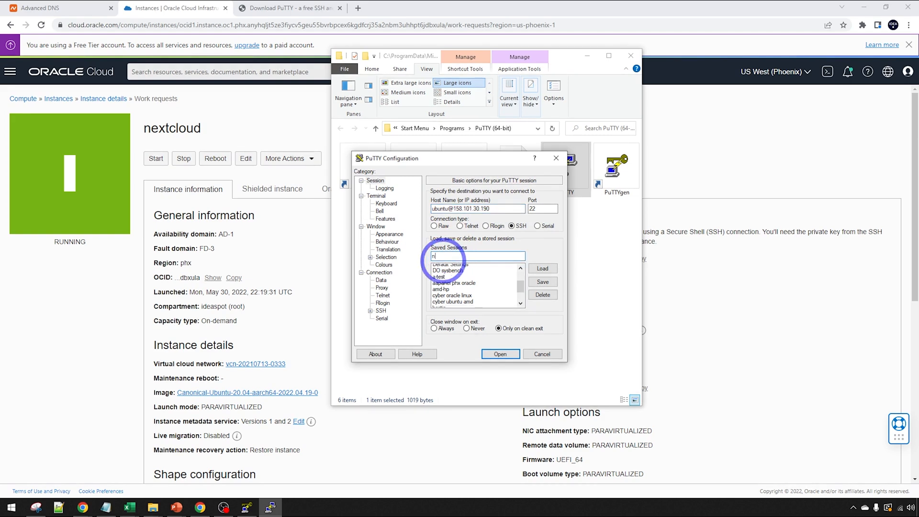
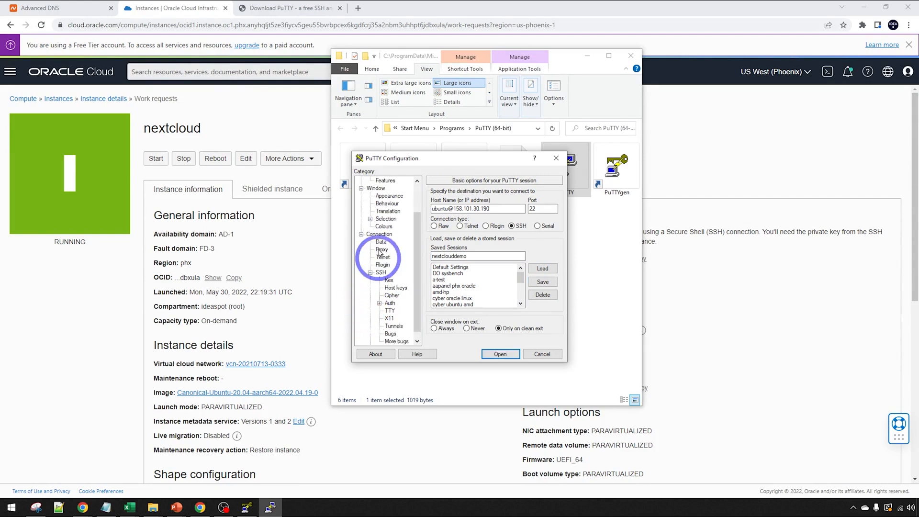
mouse_move(391, 310)
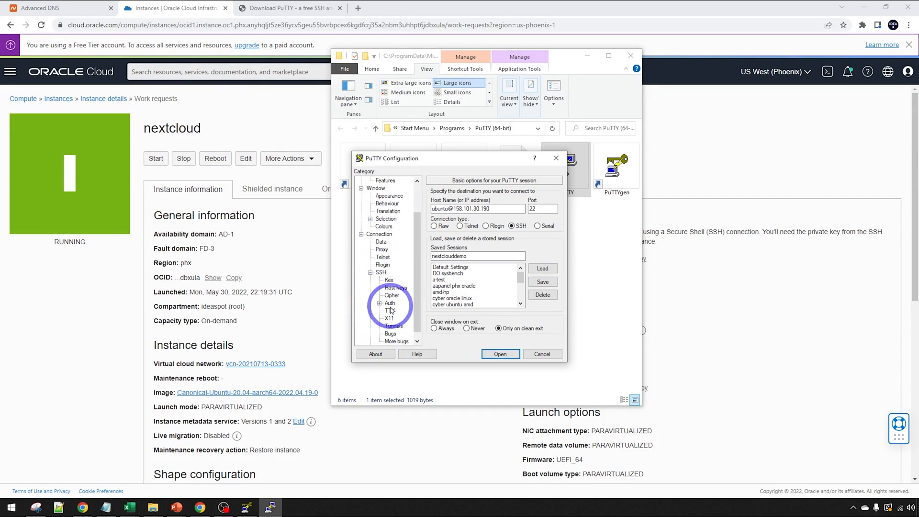
click(389, 303)
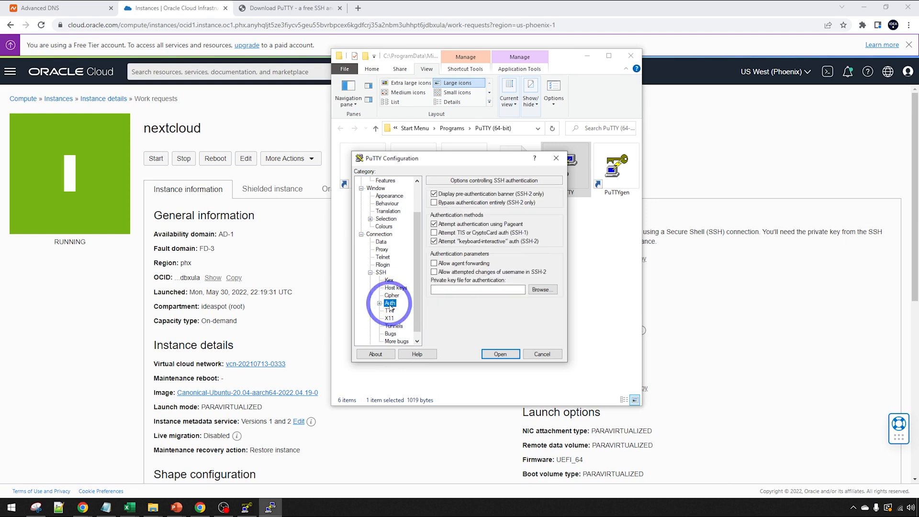
mouse_move(540, 289)
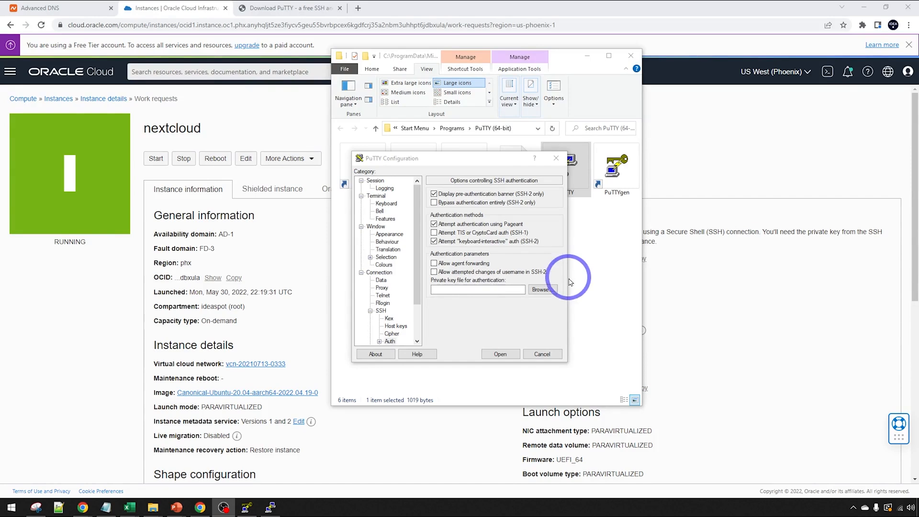
click(540, 289)
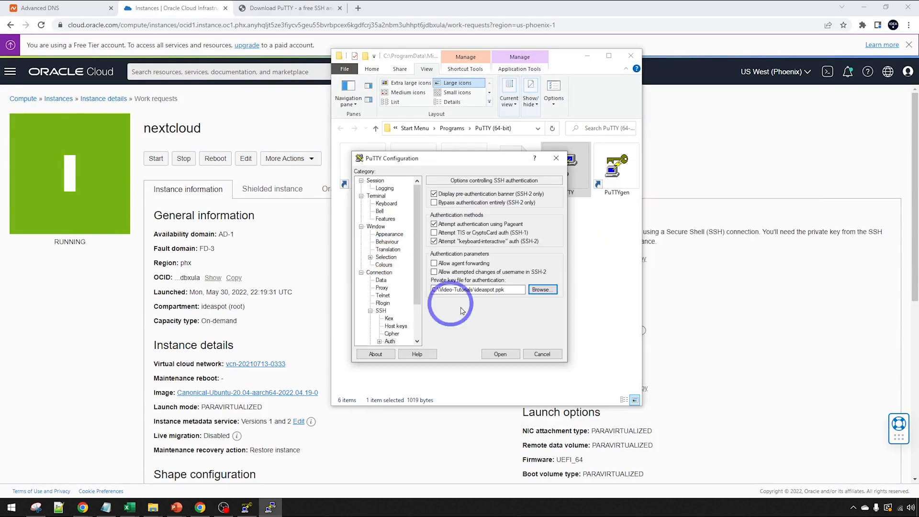
click(374, 180)
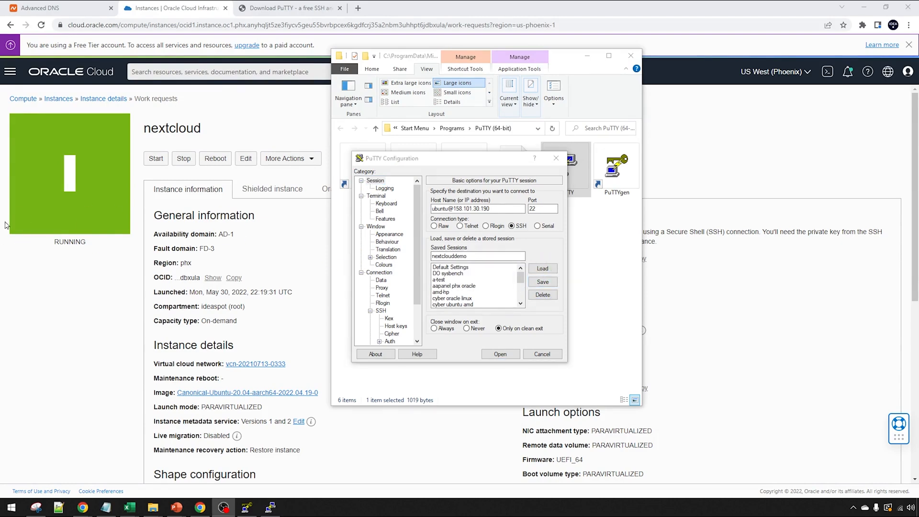
Connect over SSH, switch to root with 'sudo su -', and run the Hestia wget download
click(500, 353)
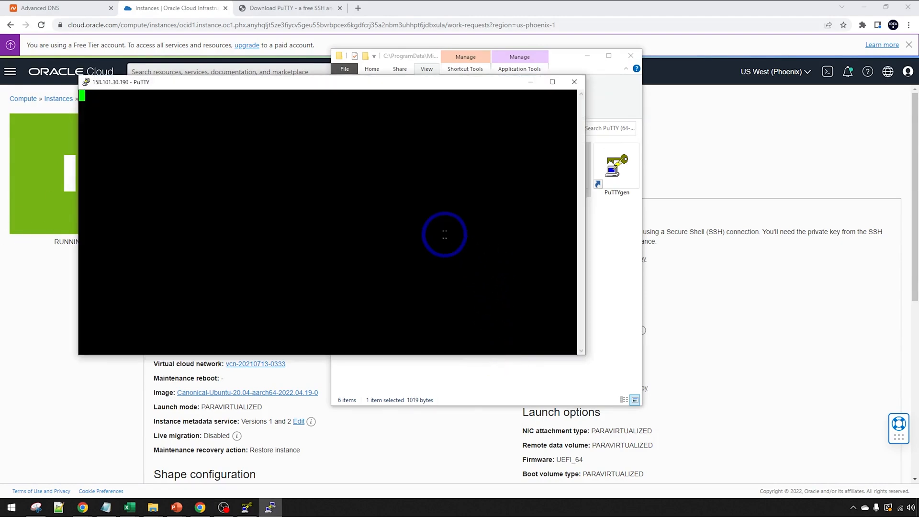
mouse_move(403, 318)
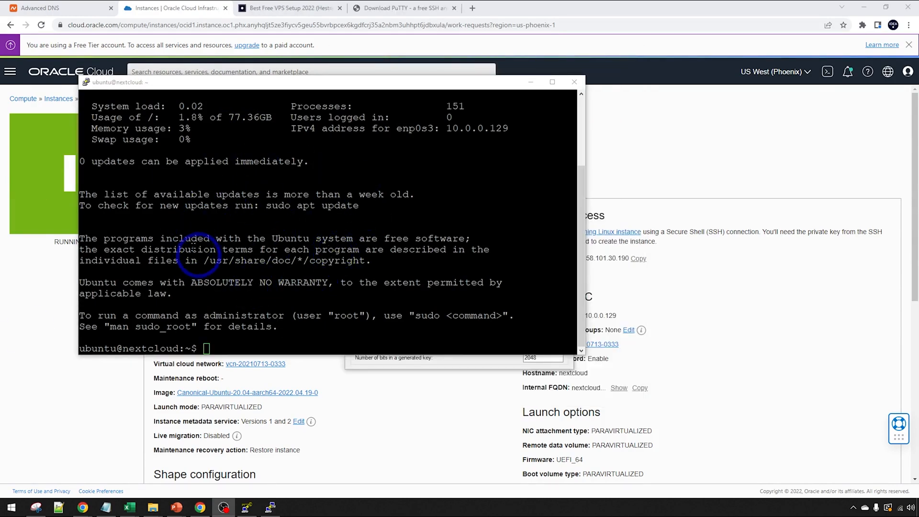
click(287, 8)
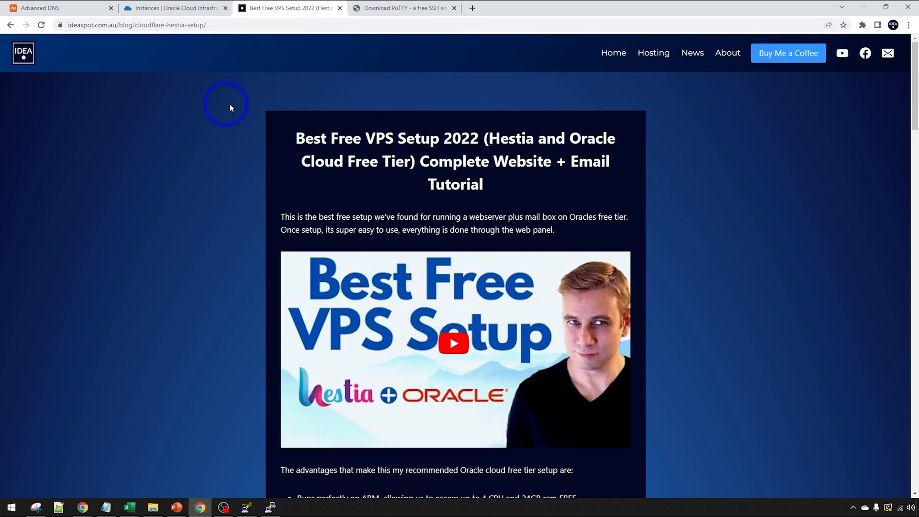
scroll(down, 3)
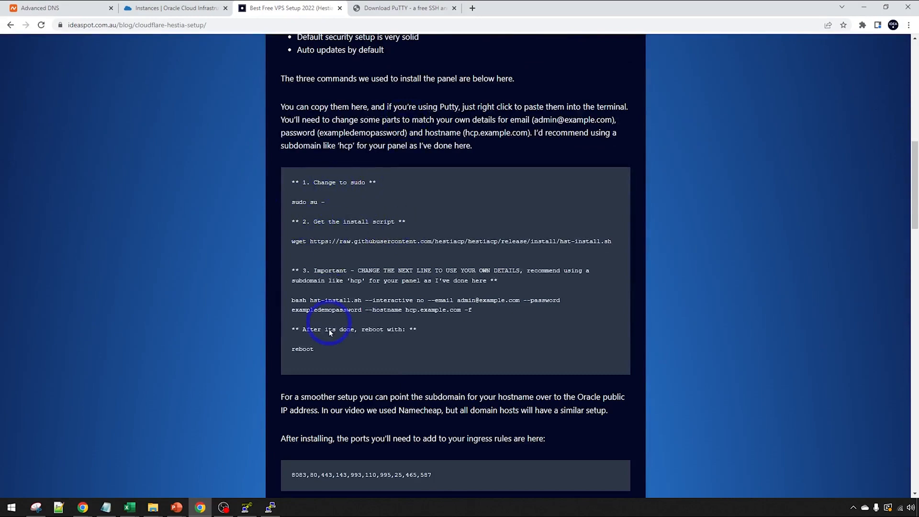
double_click(301, 201)
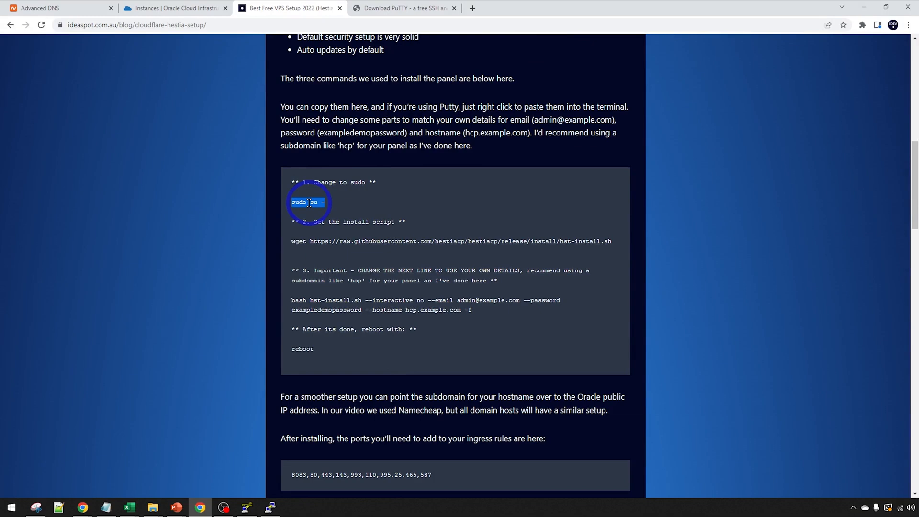
click(271, 507)
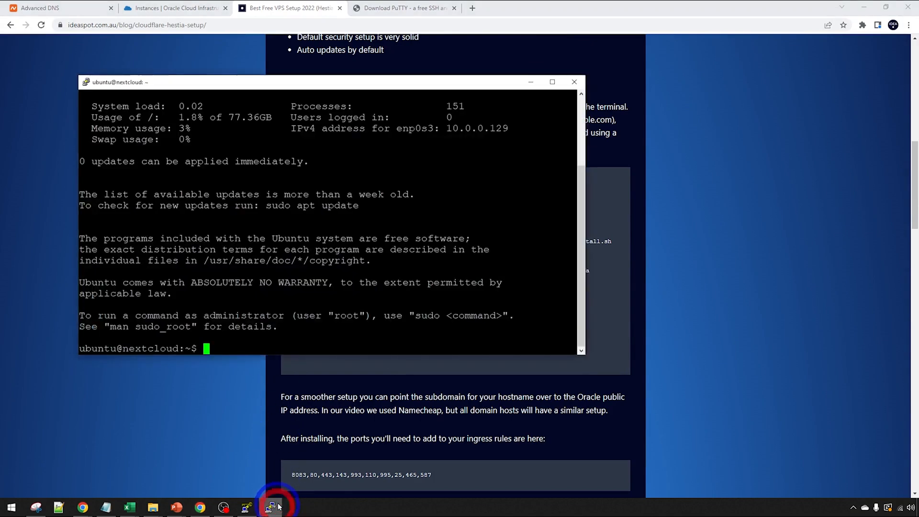
text(sudo su -)
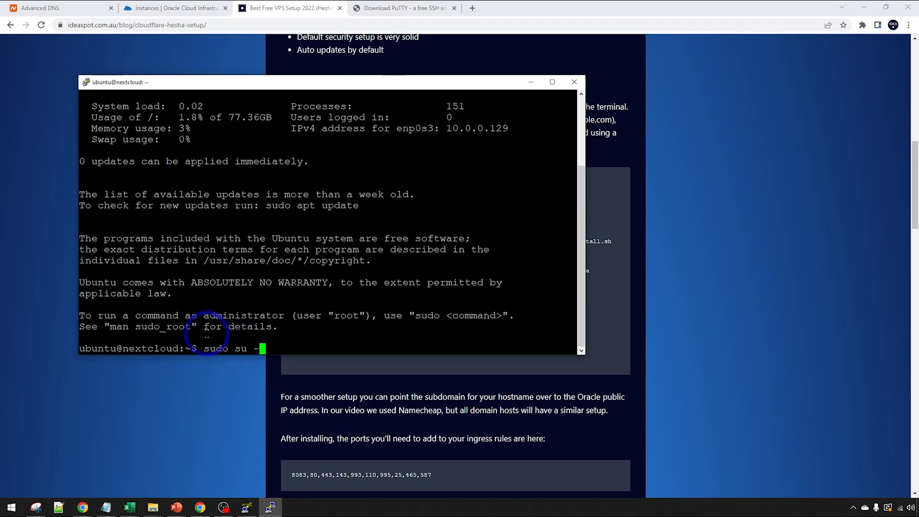
key(Return)
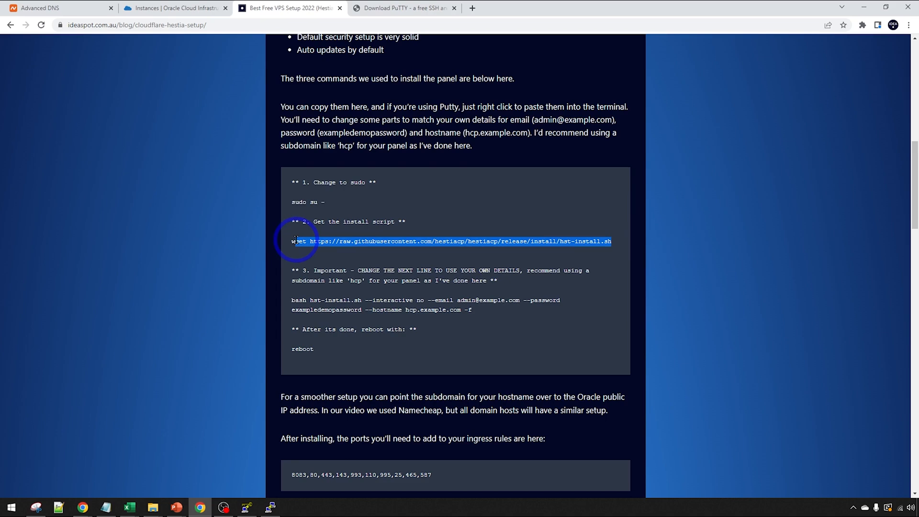
mouse_move(271, 501)
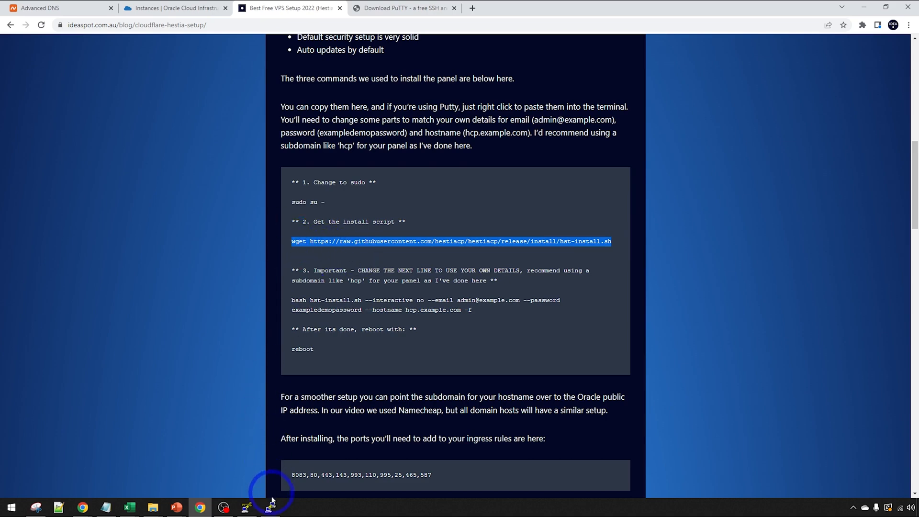
click(269, 507)
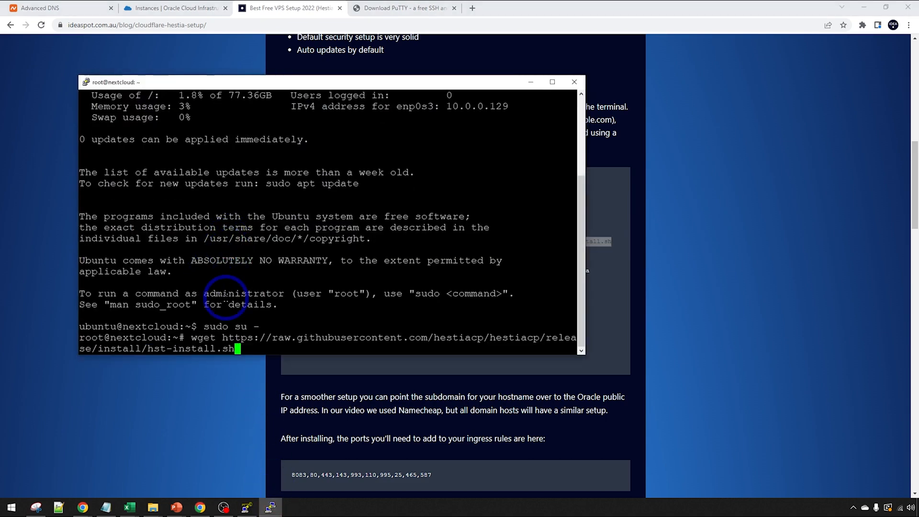
key(Return)
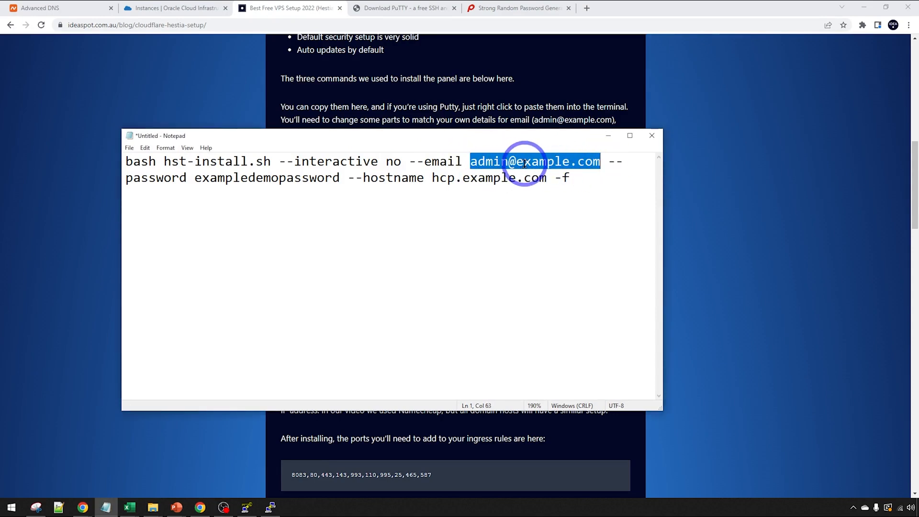
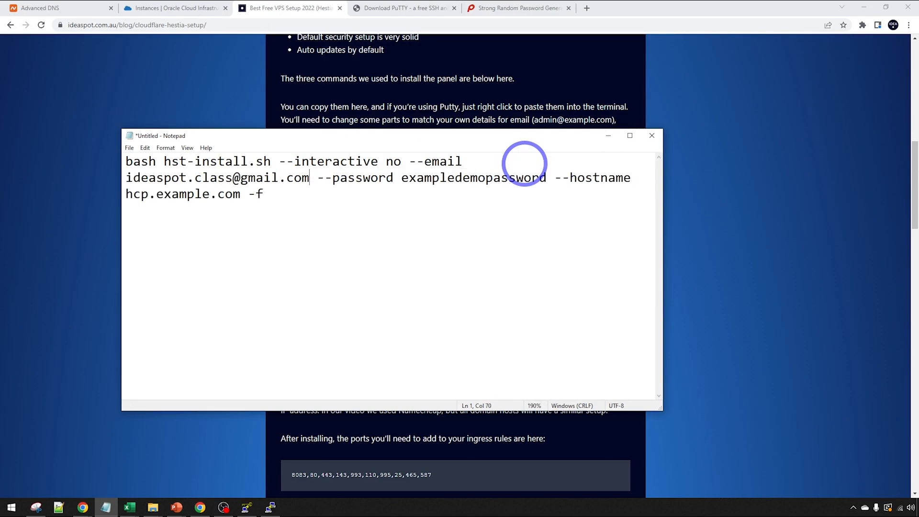
mouse_move(322, 188)
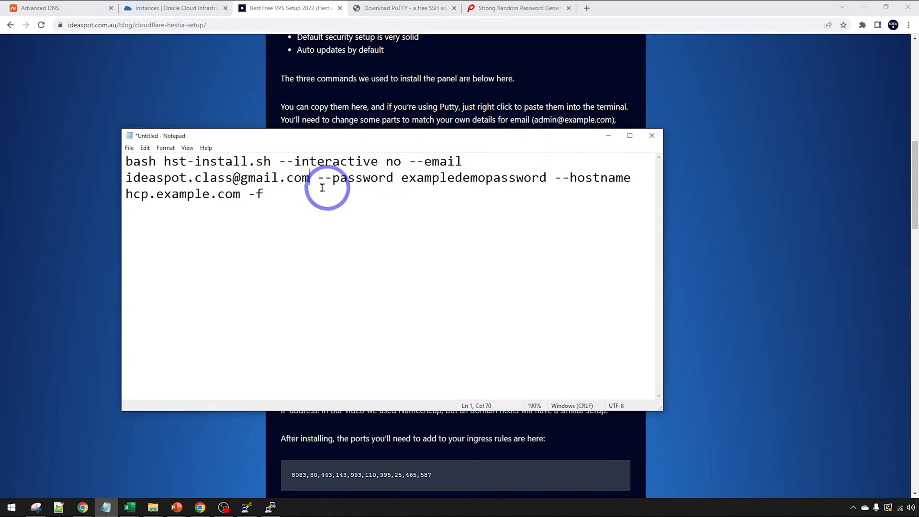
mouse_move(494, 174)
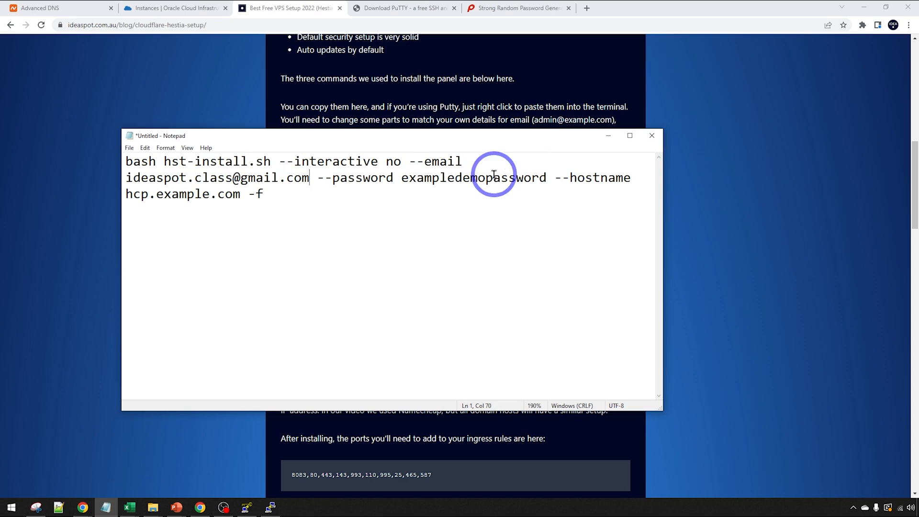
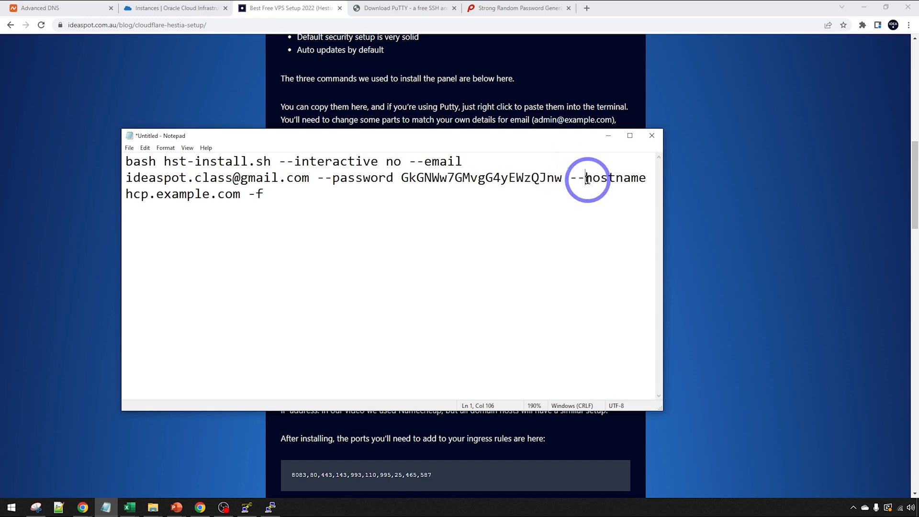
mouse_move(237, 198)
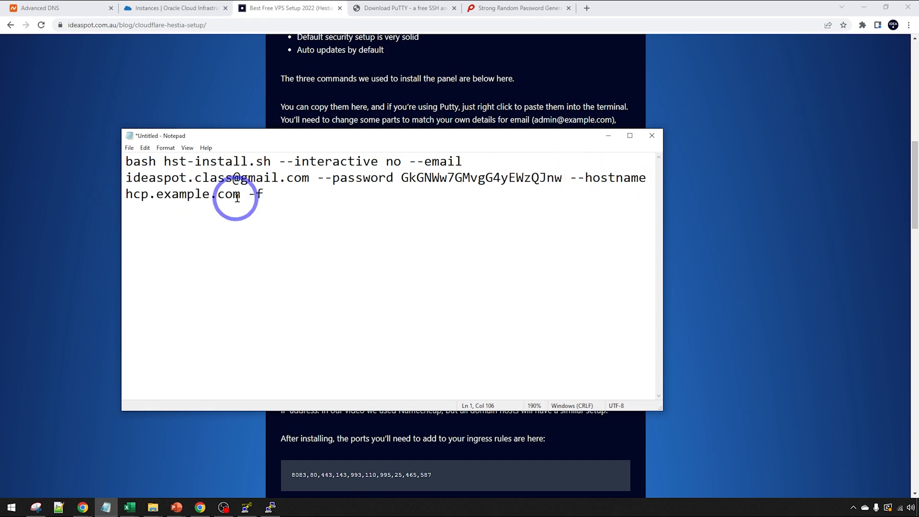
double_click(198, 193)
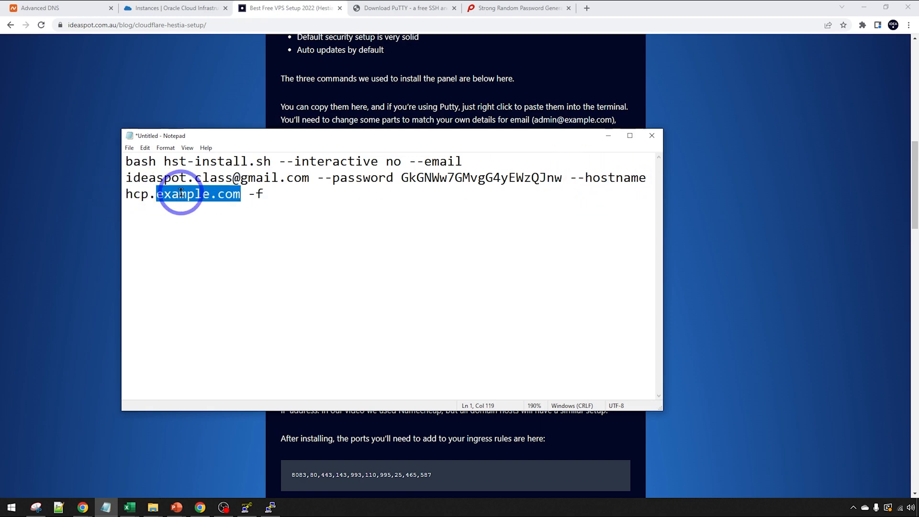
text(ideaspot.xy)
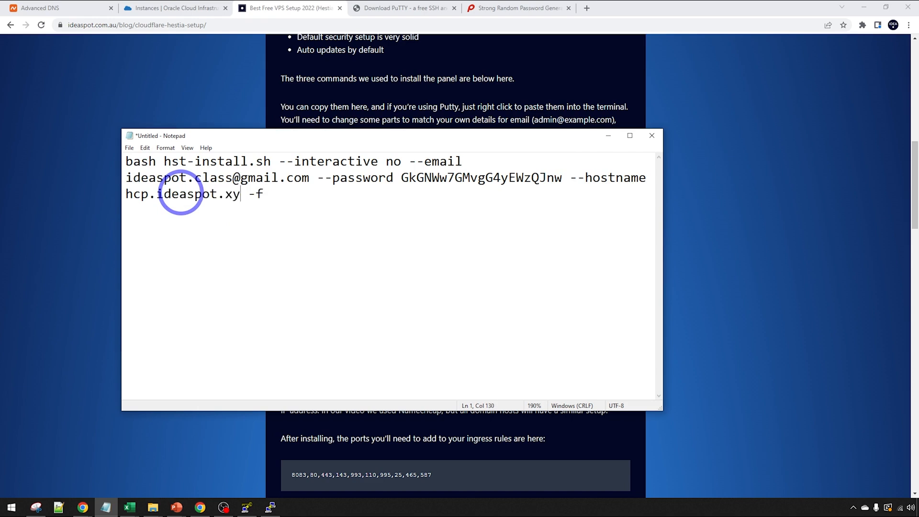
text(z)
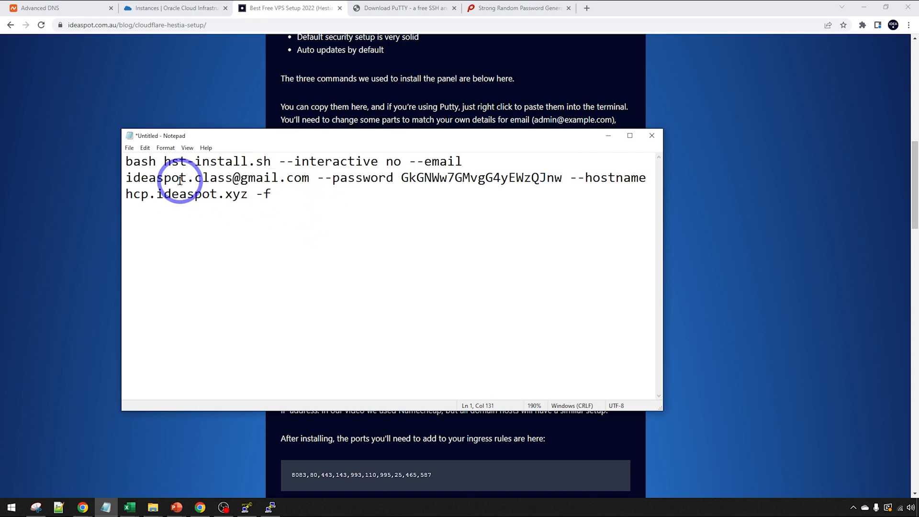
mouse_move(277, 201)
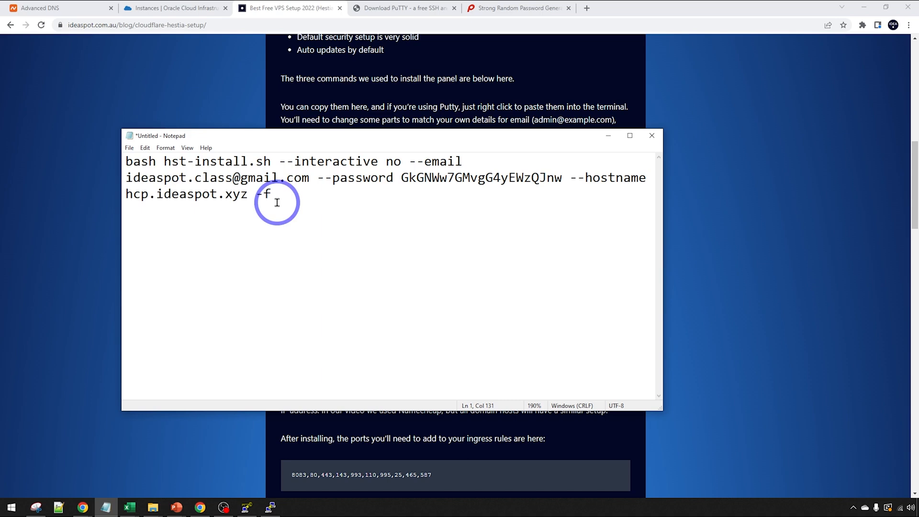
right_click(276, 202)
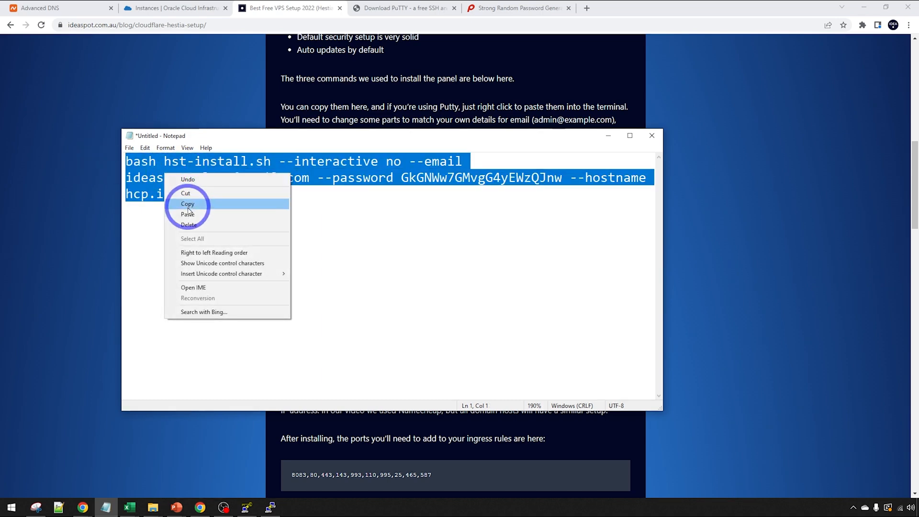
click(188, 203)
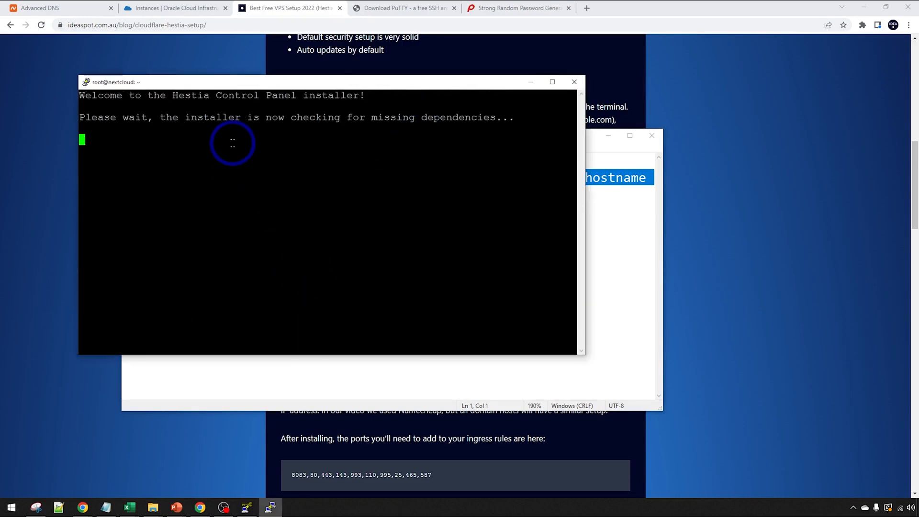
mouse_move(226, 124)
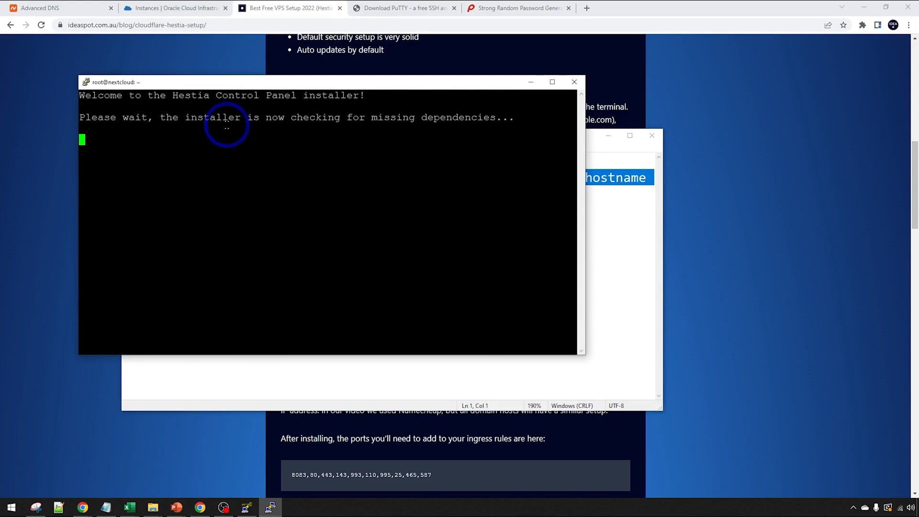
mouse_move(411, 169)
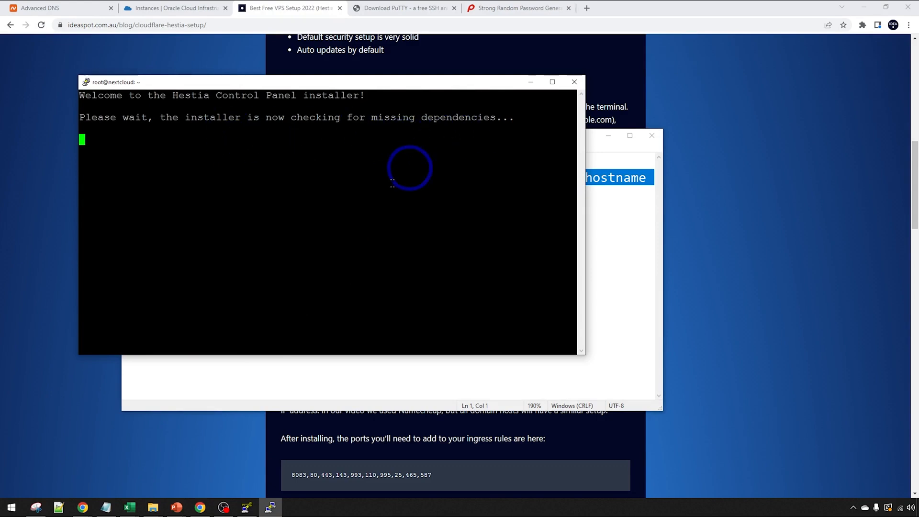
mouse_move(124, 237)
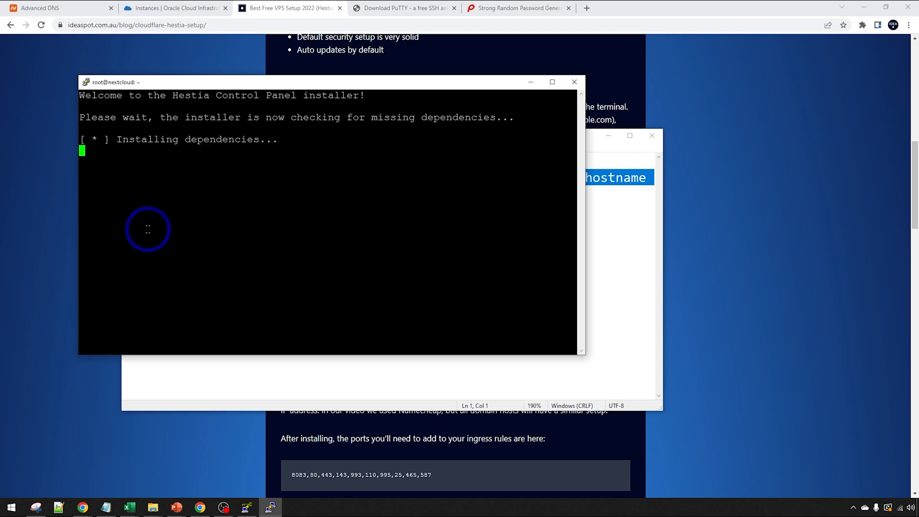
mouse_move(172, 232)
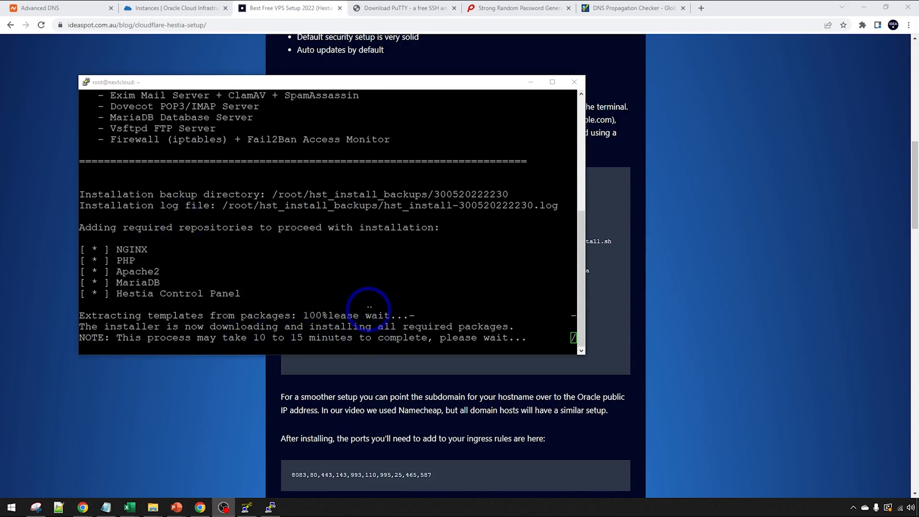
mouse_move(275, 326)
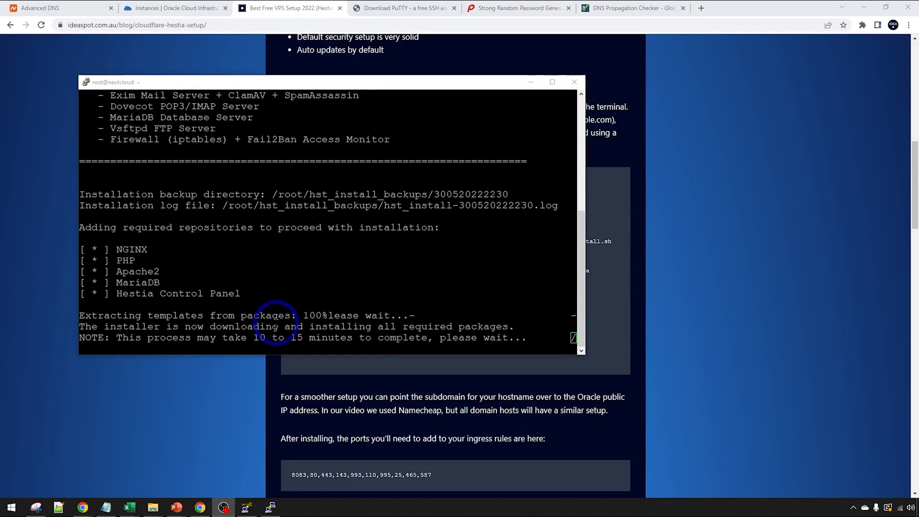
Return to the Oracle Cloud nextcloud instance details while the installer downloads packages
click(174, 8)
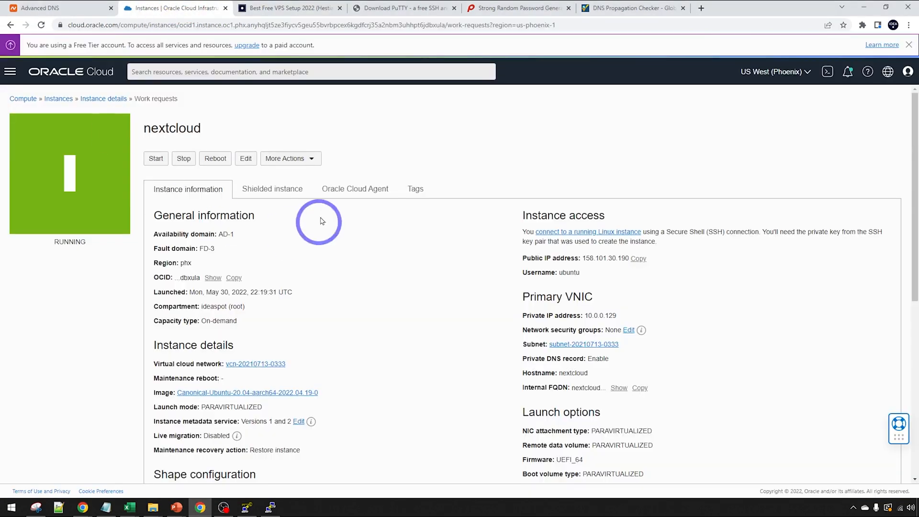
mouse_move(349, 149)
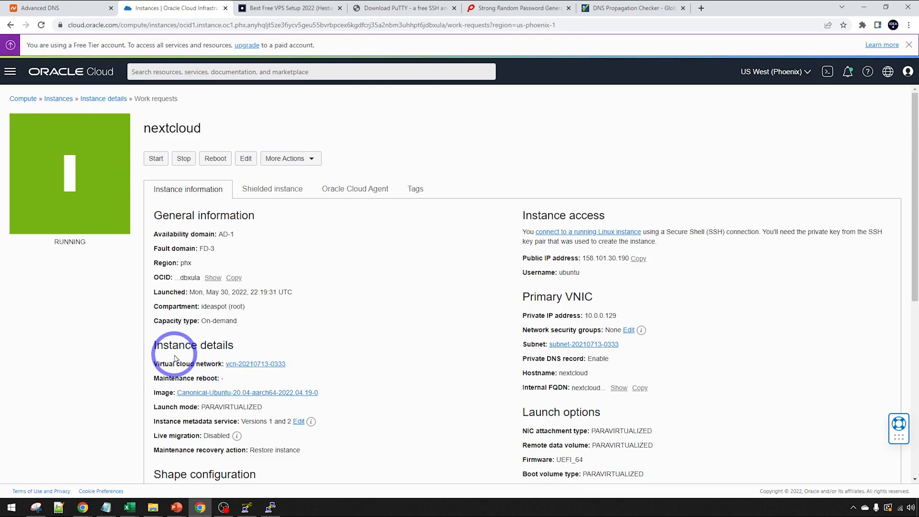
click(255, 363)
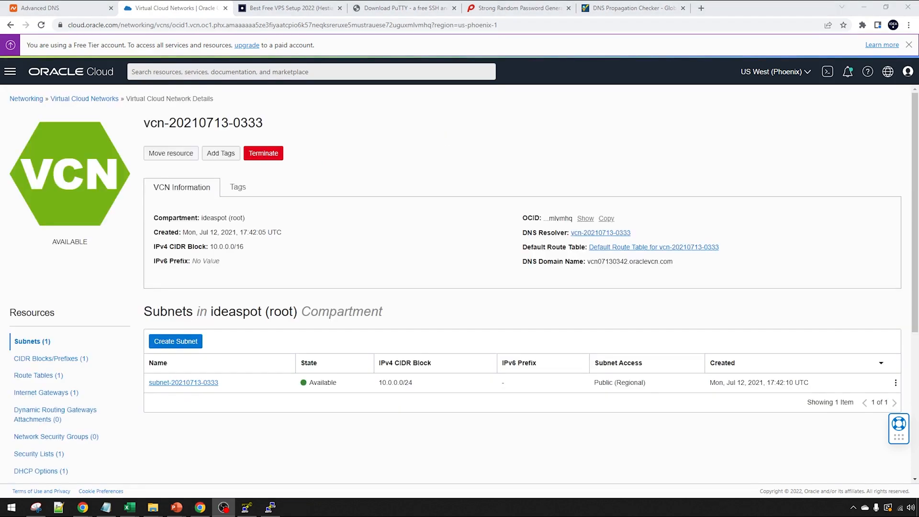
click(183, 382)
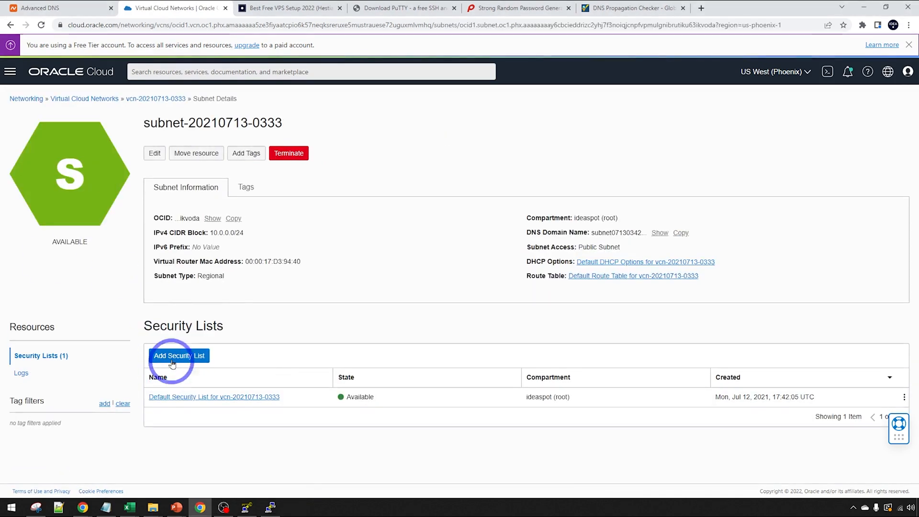
click(214, 397)
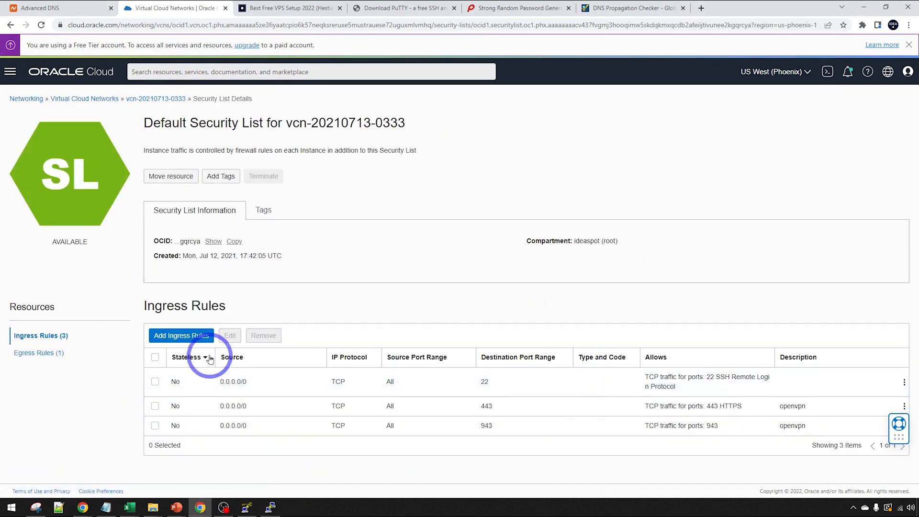
mouse_move(486, 381)
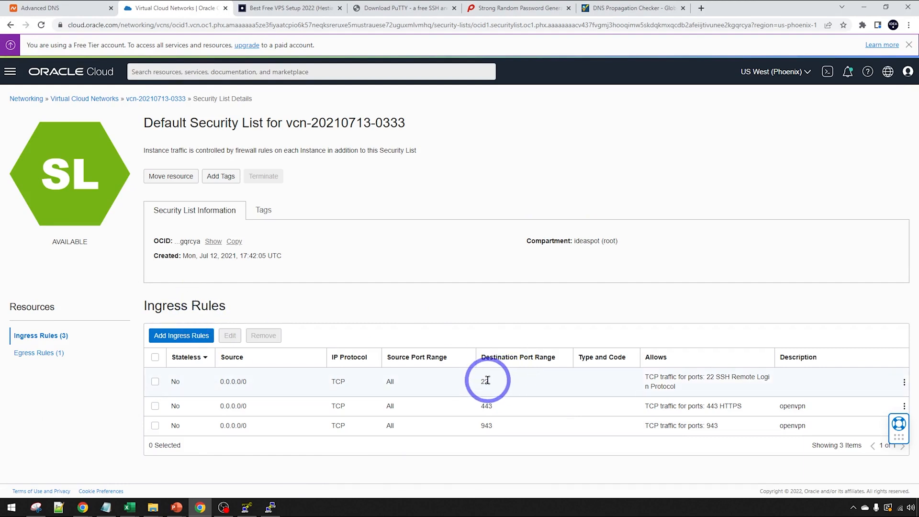
mouse_move(490, 417)
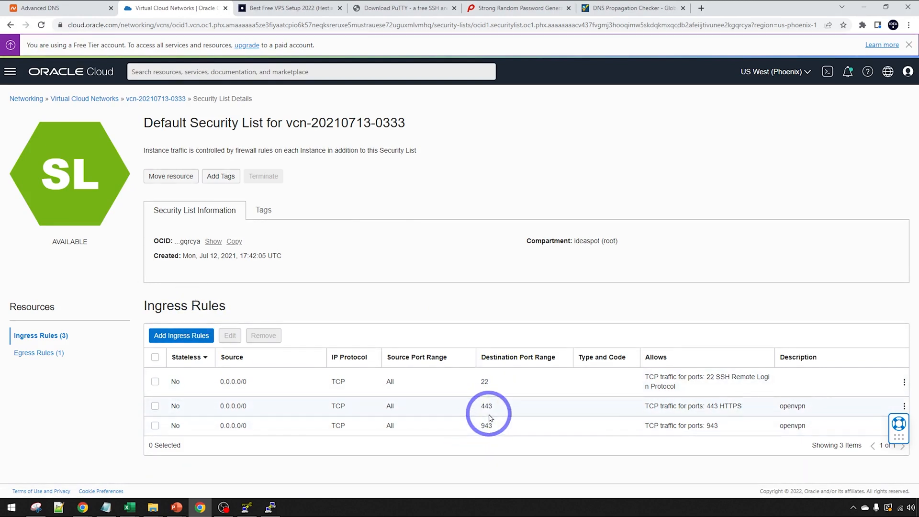
mouse_move(495, 422)
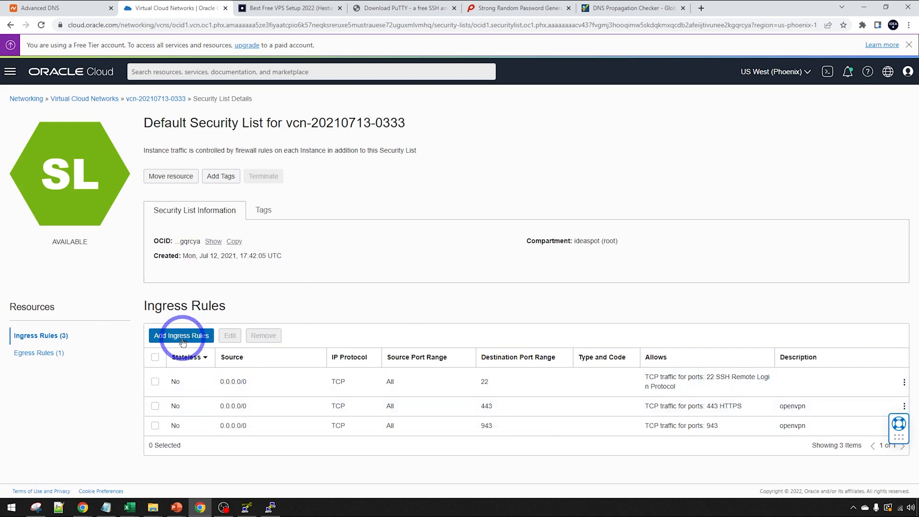
click(180, 335)
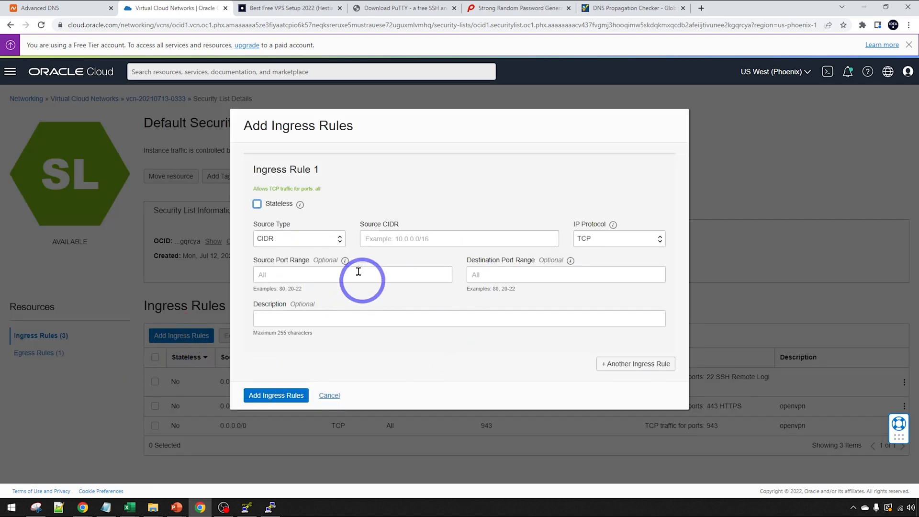
Add a 'hestia' ingress rule from 0.0.0.0/0 for TCP ports 8083, 80, 443, 143, 993, 110, 995, 25, 465, 587
click(287, 8)
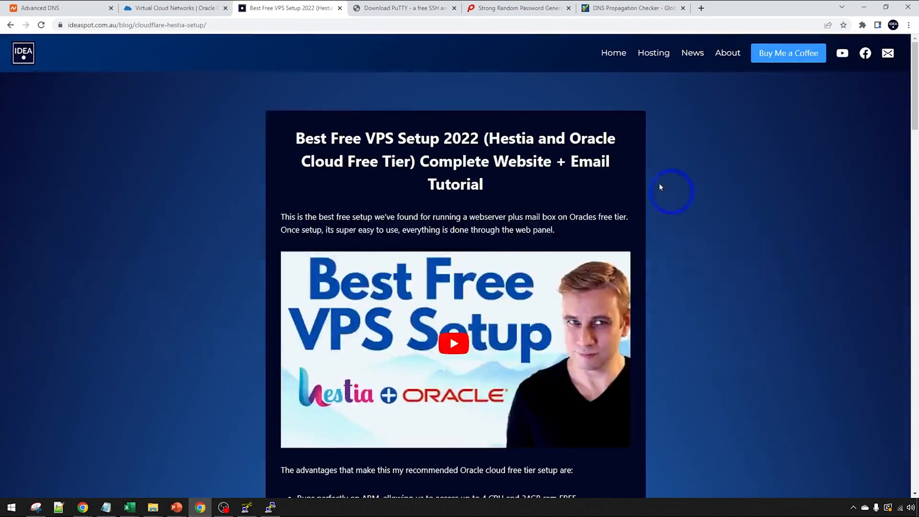
scroll(down, 3)
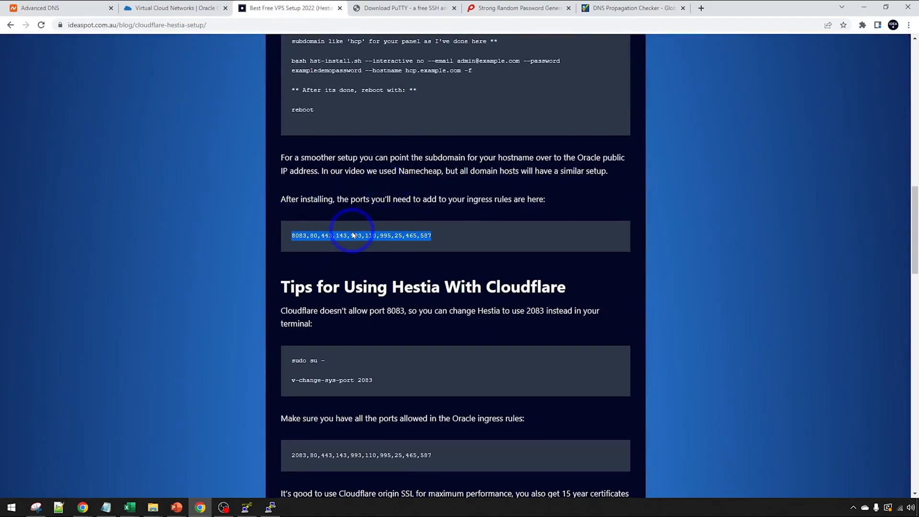
mouse_move(371, 438)
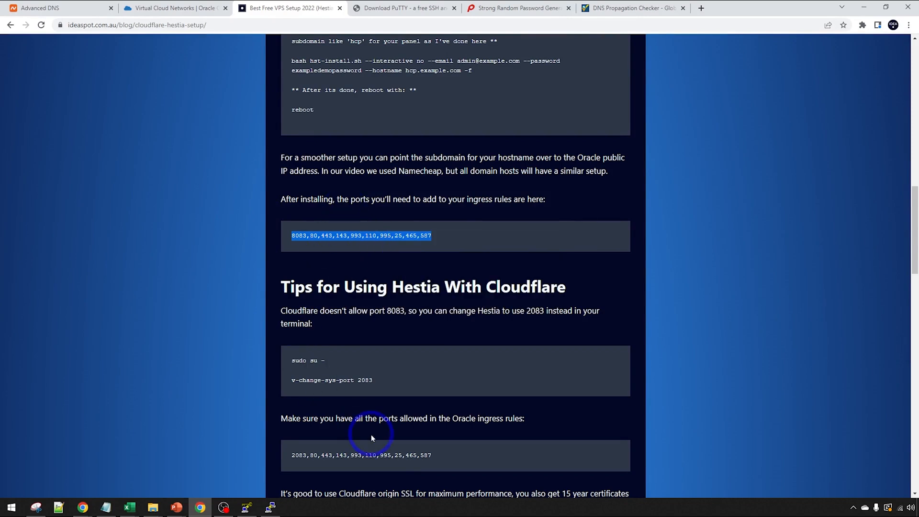
mouse_move(328, 449)
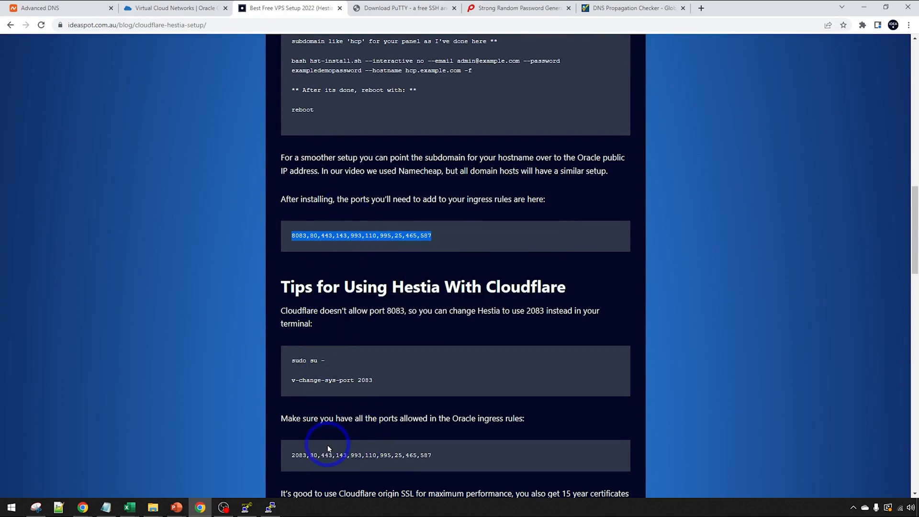
scroll(up, 3)
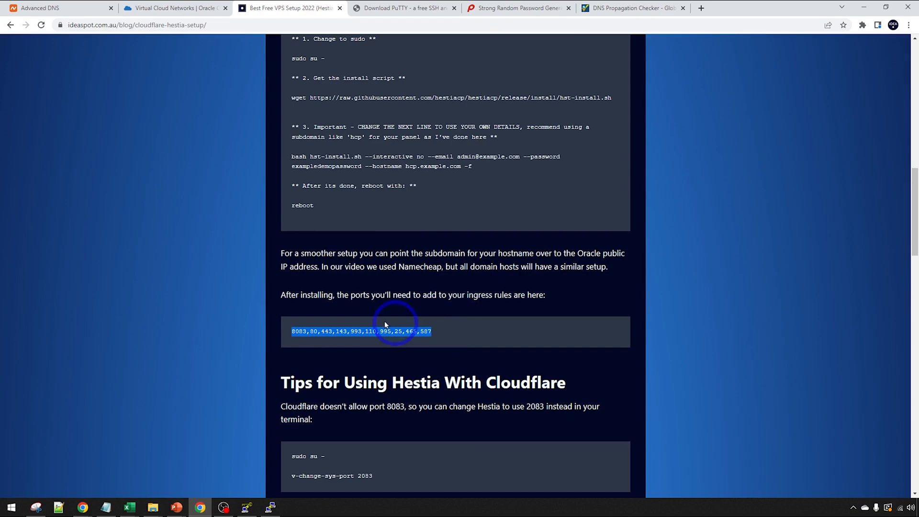
click(173, 7)
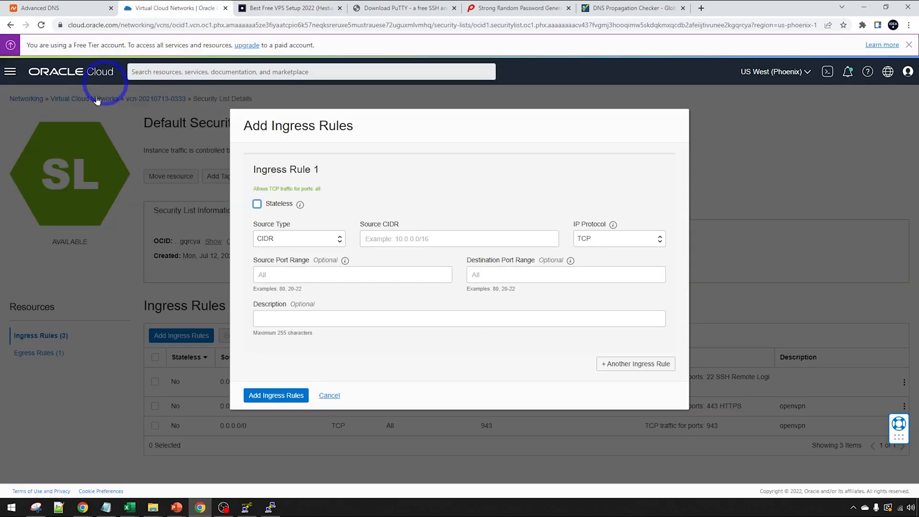
text(8083,80,443,143,993,110,995,25,465,587)
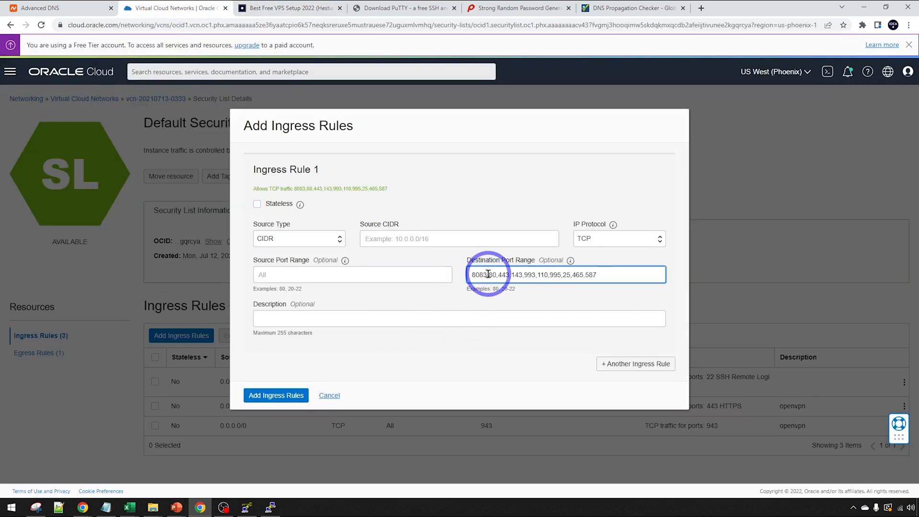
click(459, 237)
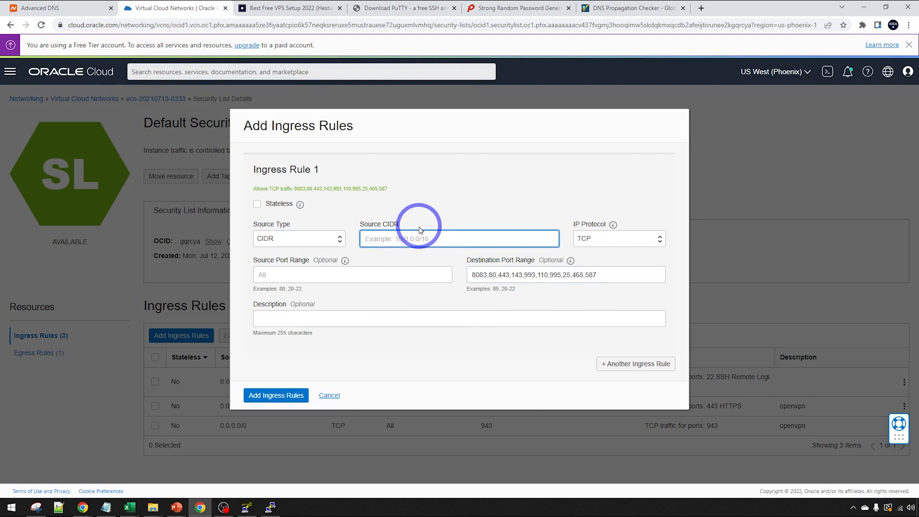
text(0.0.0.0/0)
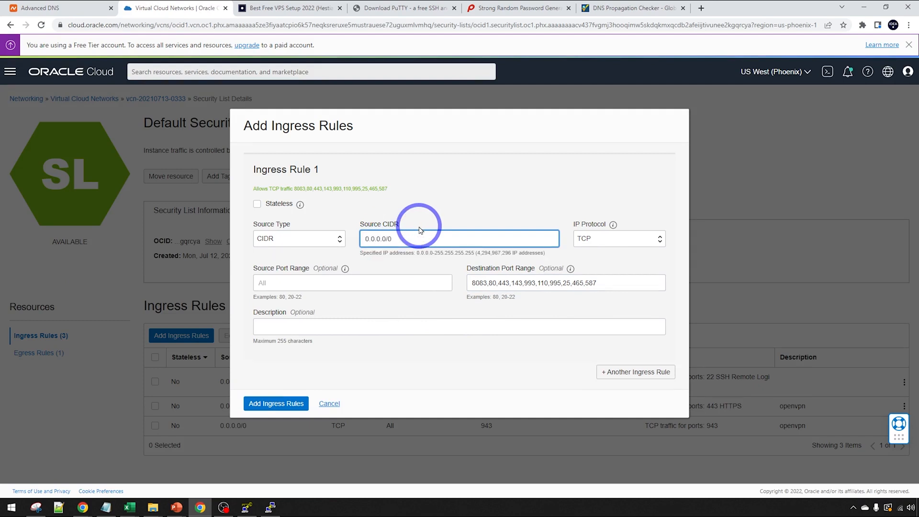
mouse_move(287, 279)
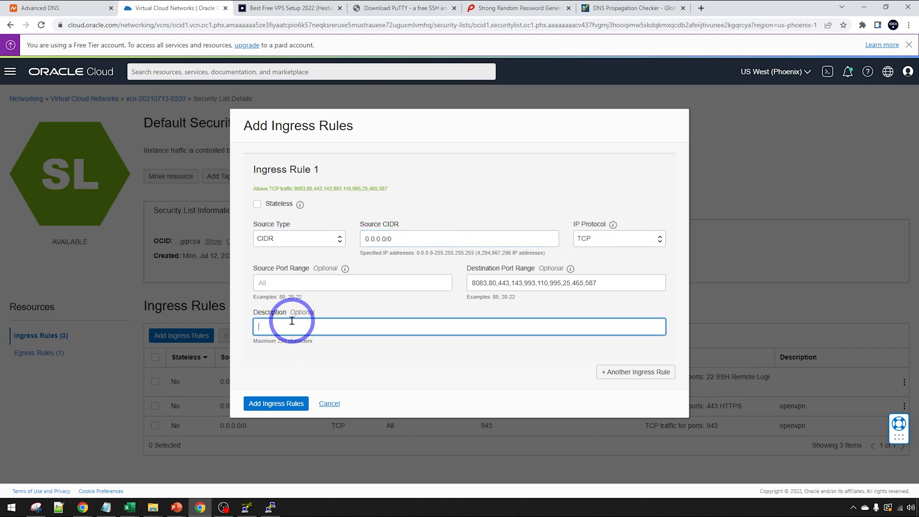
text(hestia)
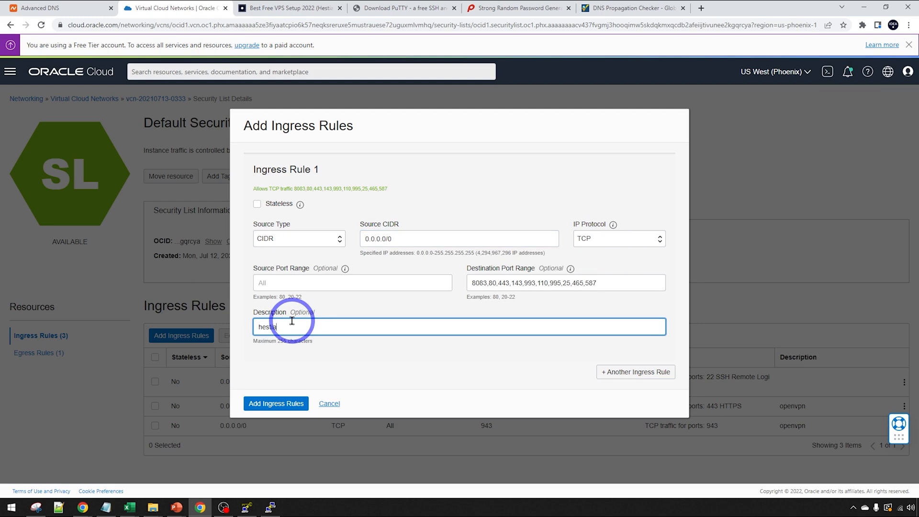
click(275, 403)
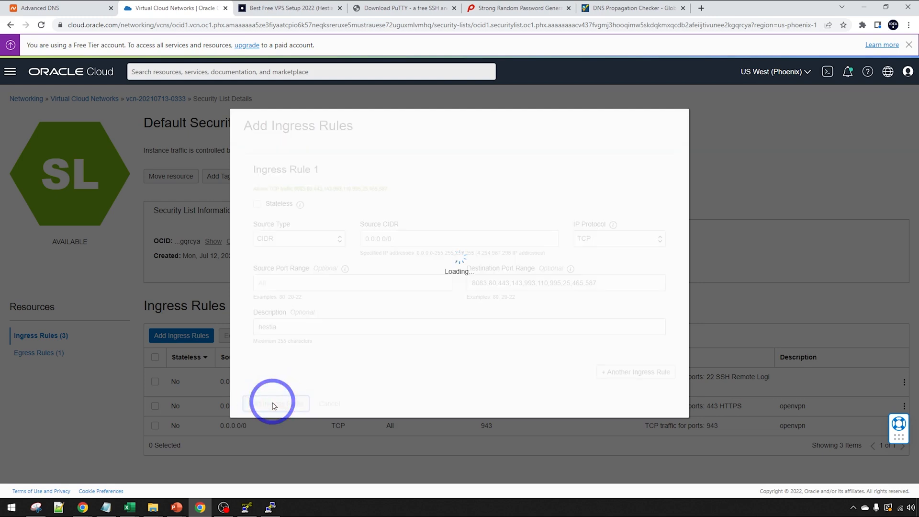
click(272, 403)
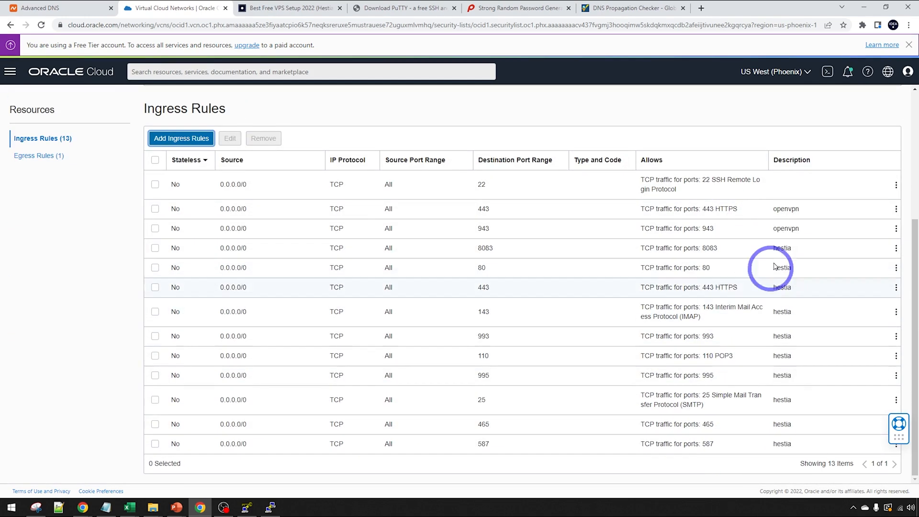
mouse_move(432, 261)
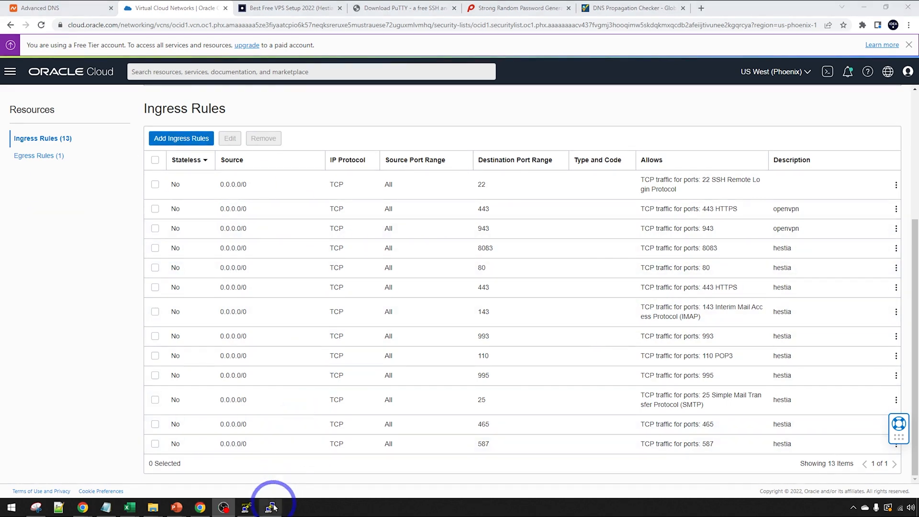
click(270, 507)
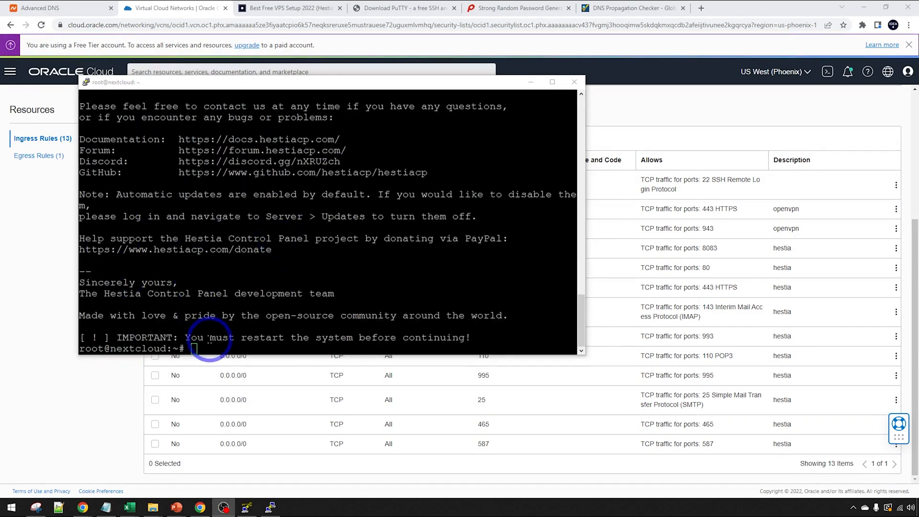
mouse_move(410, 316)
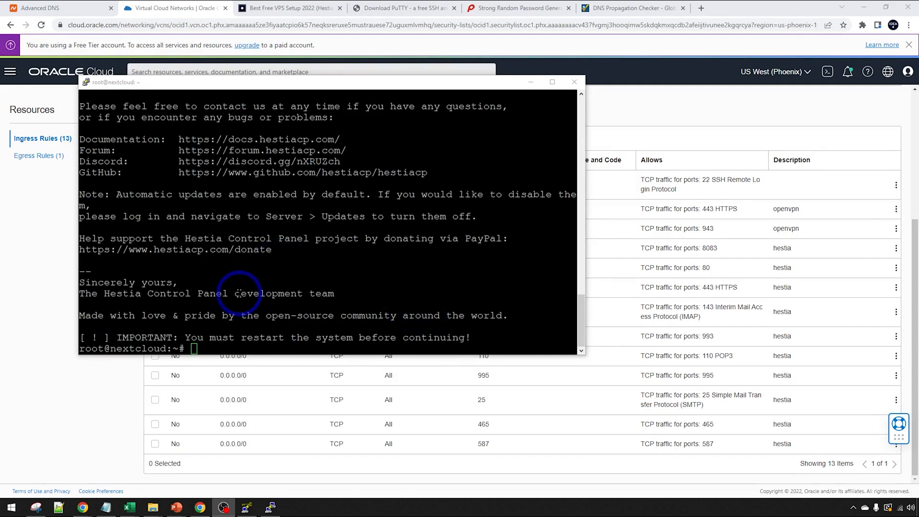
Scroll PuTTY up to the Hestia admin URL, username and password output
scroll(up, 3)
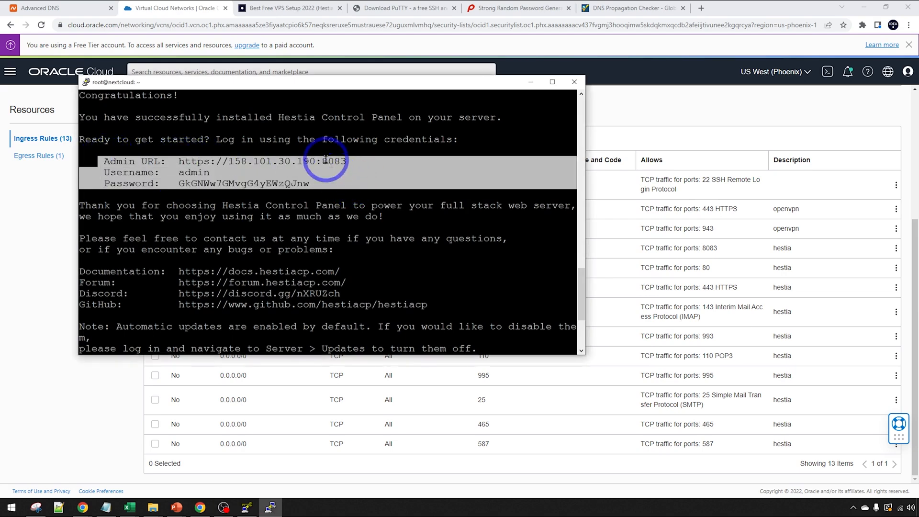
mouse_move(223, 167)
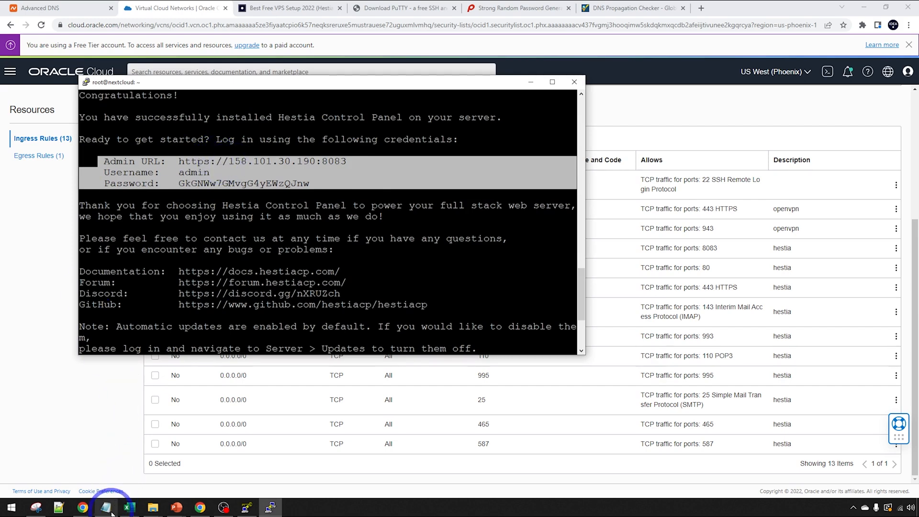
click(104, 508)
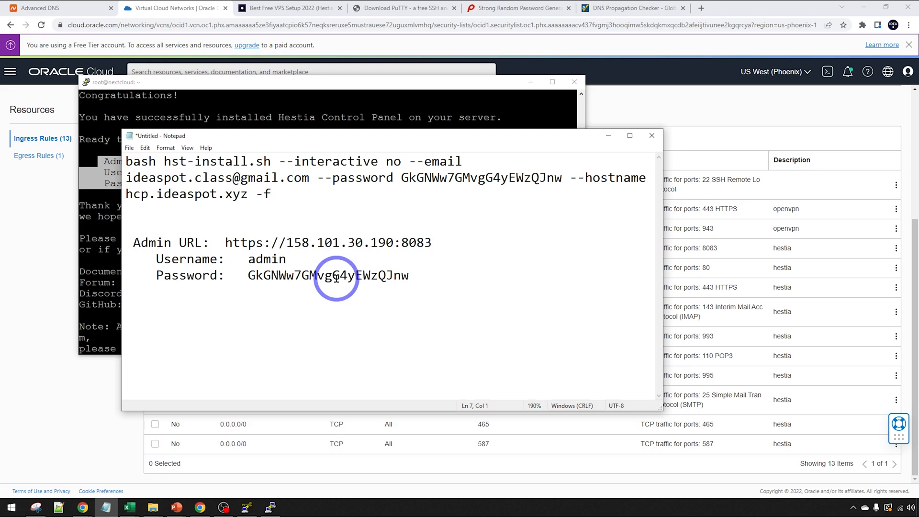
mouse_move(292, 298)
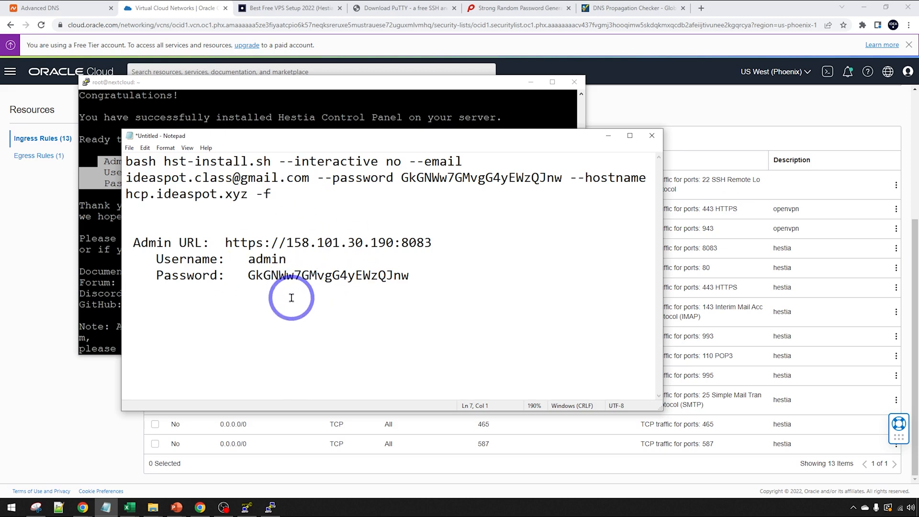
mouse_move(432, 247)
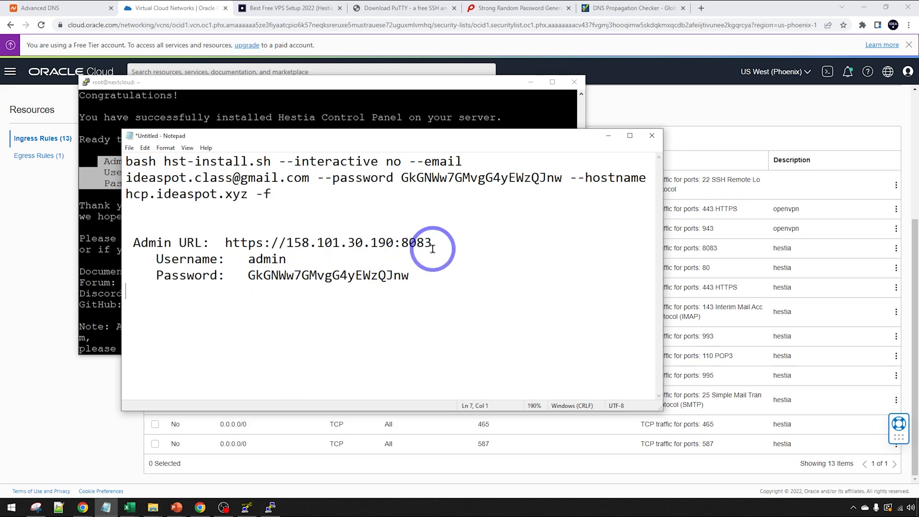
mouse_move(220, 258)
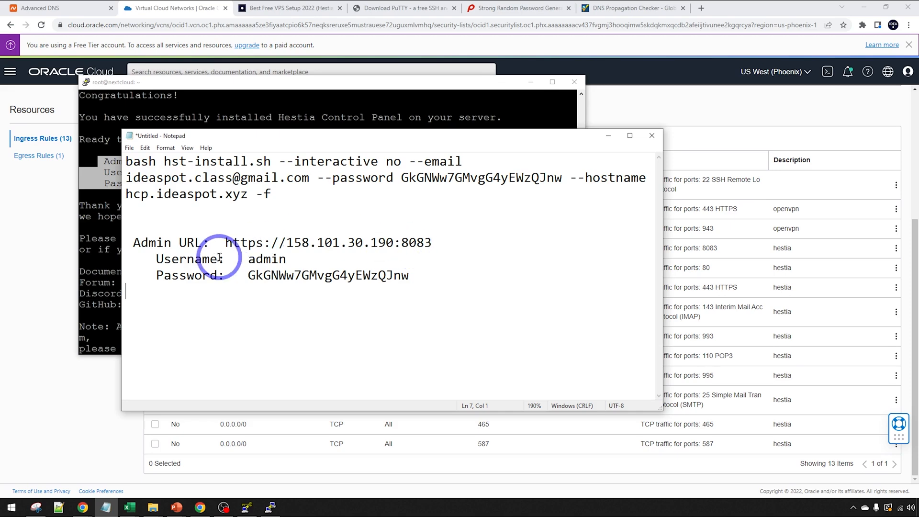
mouse_move(308, 251)
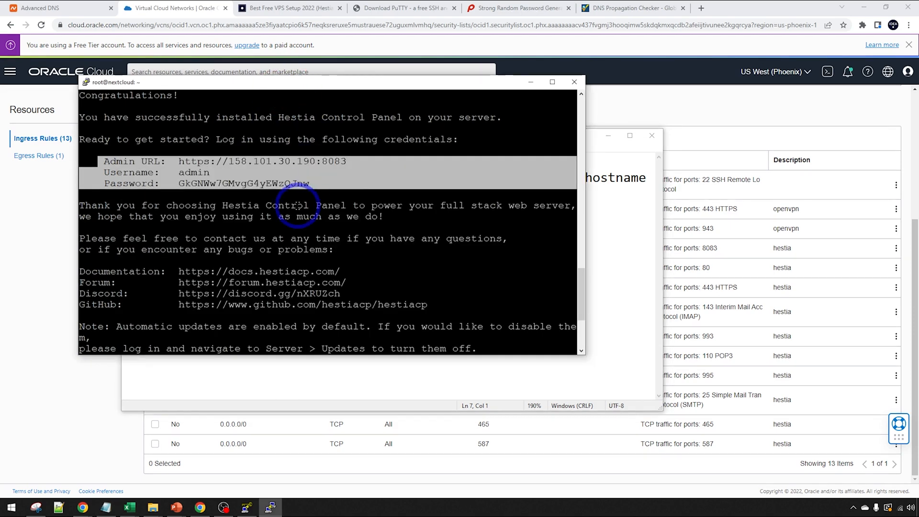
Send the reboot command to the server from the PuTTY shell
scroll(down, 3)
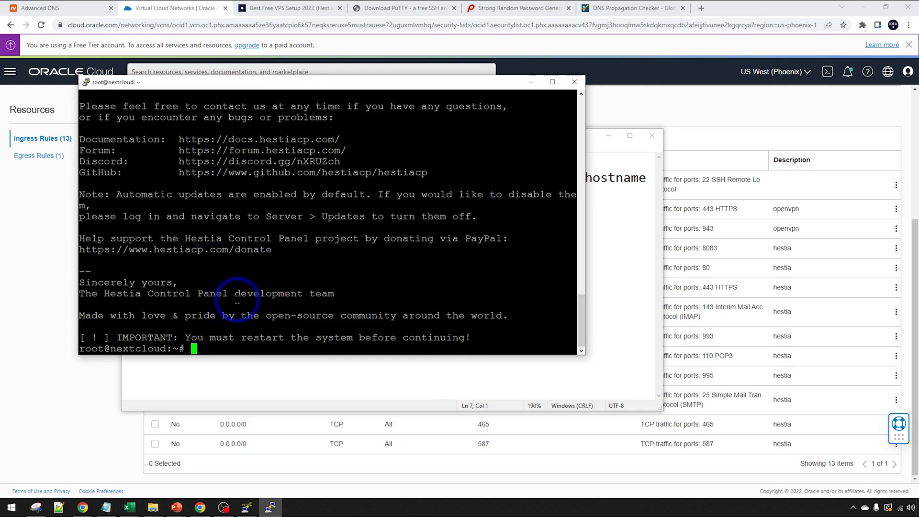
text(rebo)
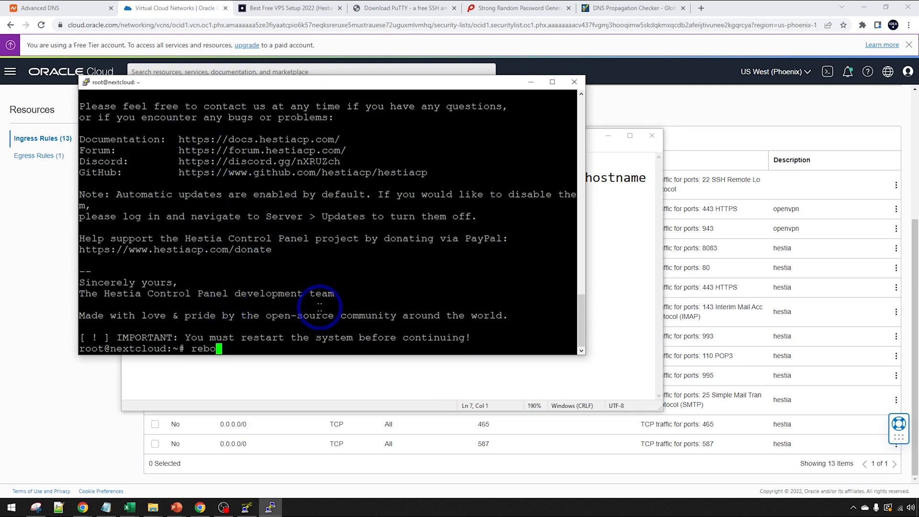
key(Return)
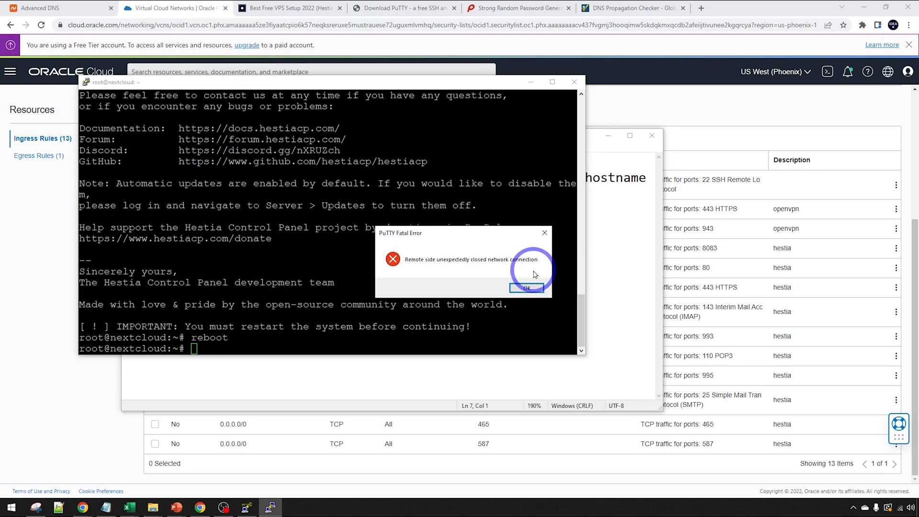
Dismiss PuTTY's Fatal Error dialog about the lost server connection
click(525, 287)
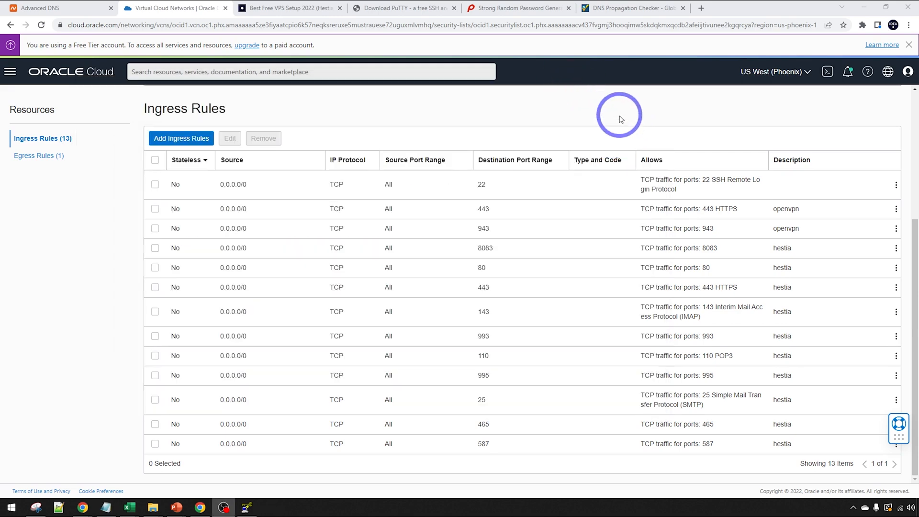
mouse_move(315, 115)
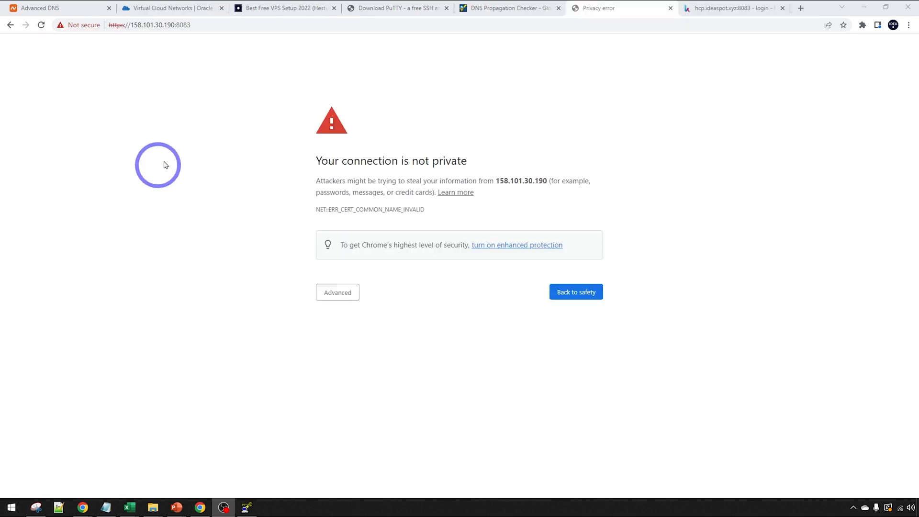
Copy the Hestia admin URL from Notepad and proceed past Chrome's certificate warning
click(105, 506)
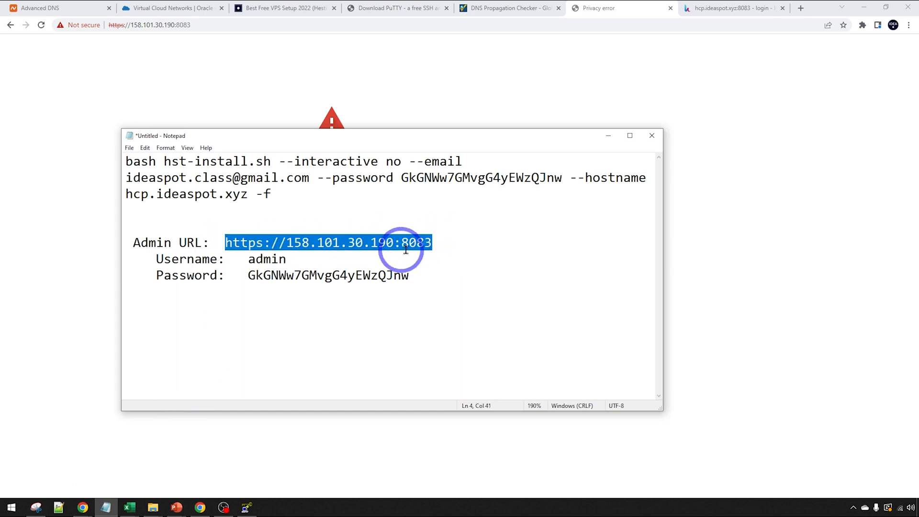
right_click(401, 246)
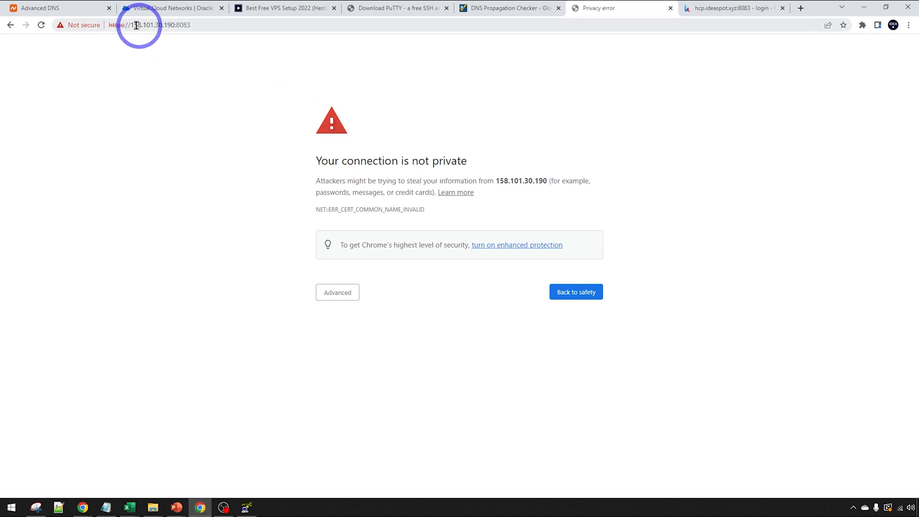
click(337, 292)
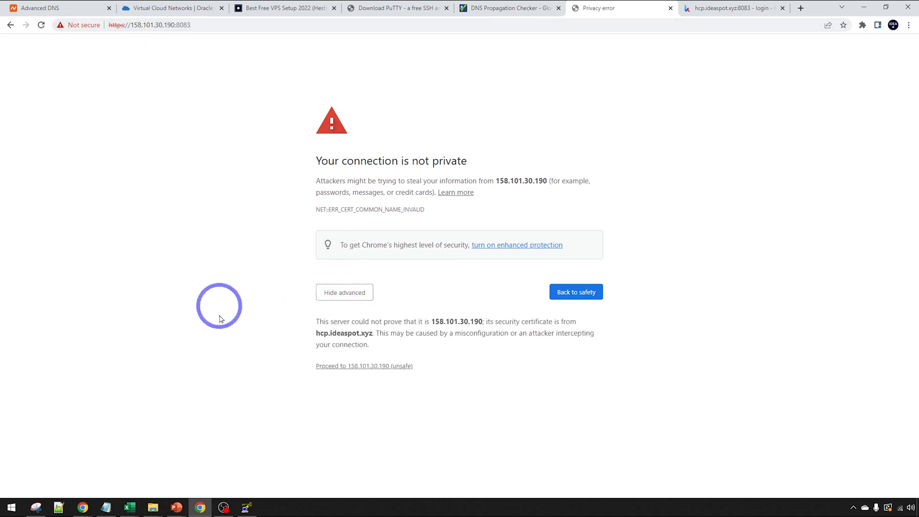
mouse_move(340, 368)
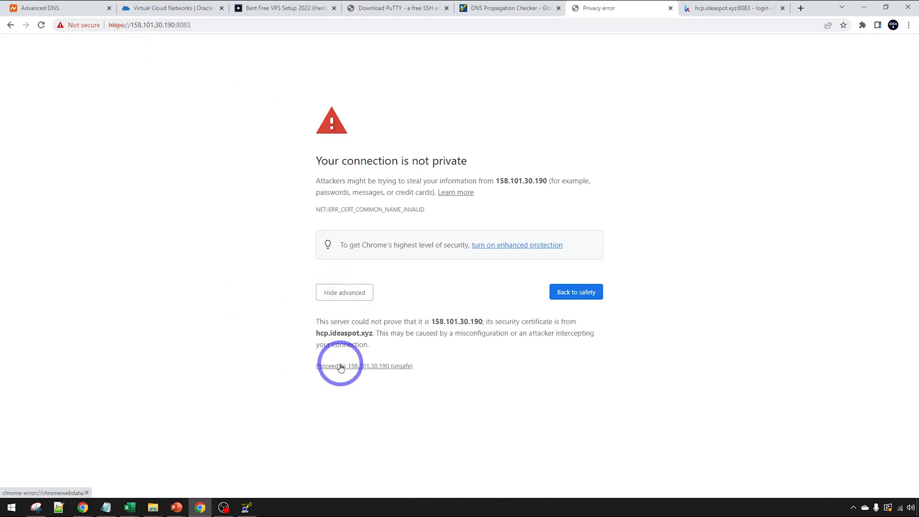
mouse_move(319, 343)
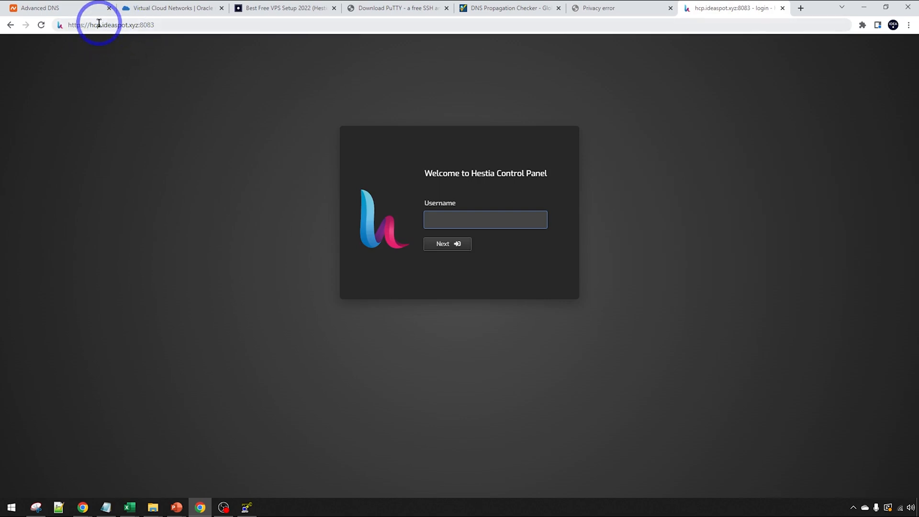
mouse_move(99, 39)
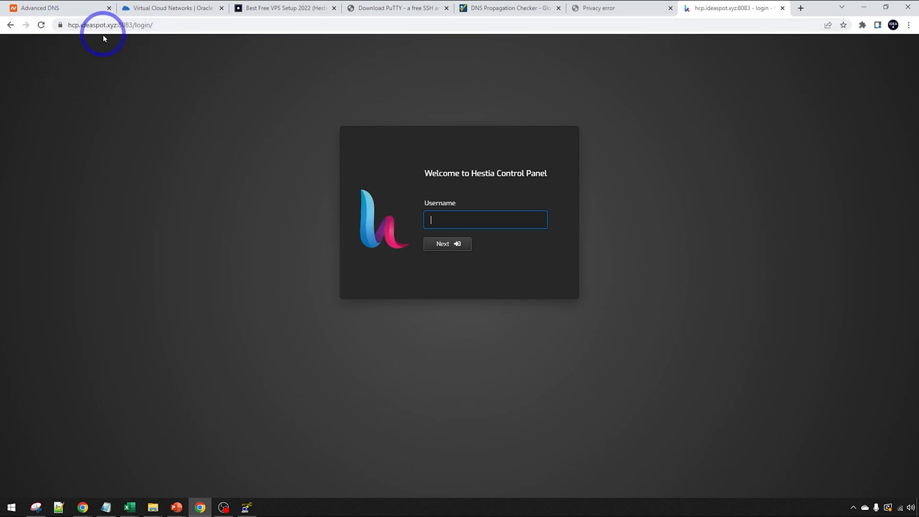
mouse_move(402, 221)
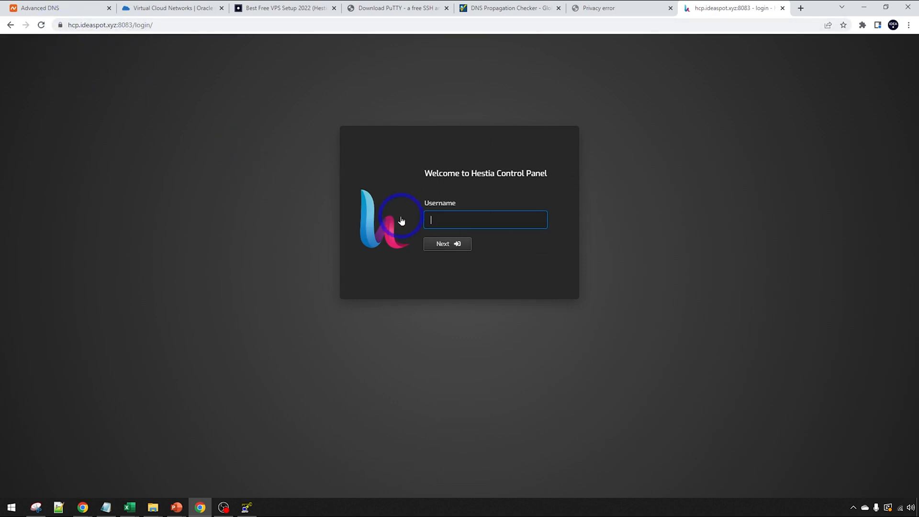
Log in to Hestia Control Panel with username admin and its password
text(admin)
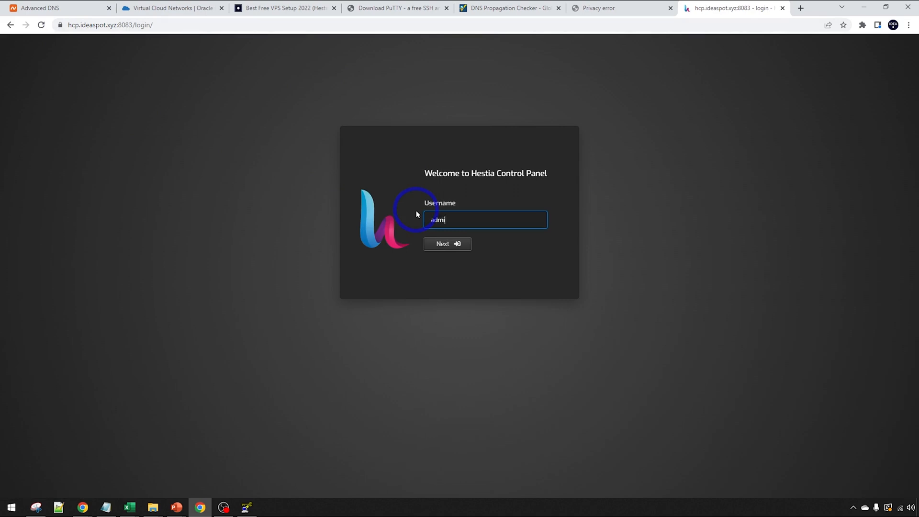
click(446, 243)
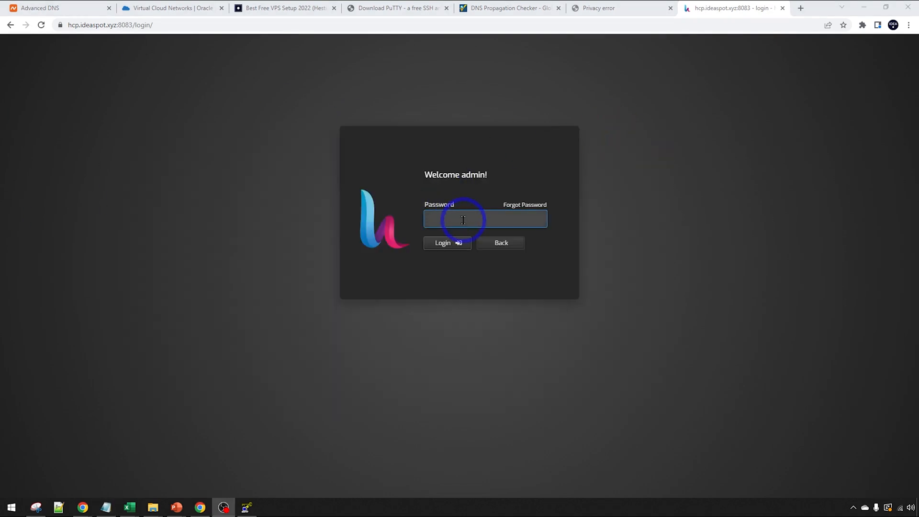
click(443, 243)
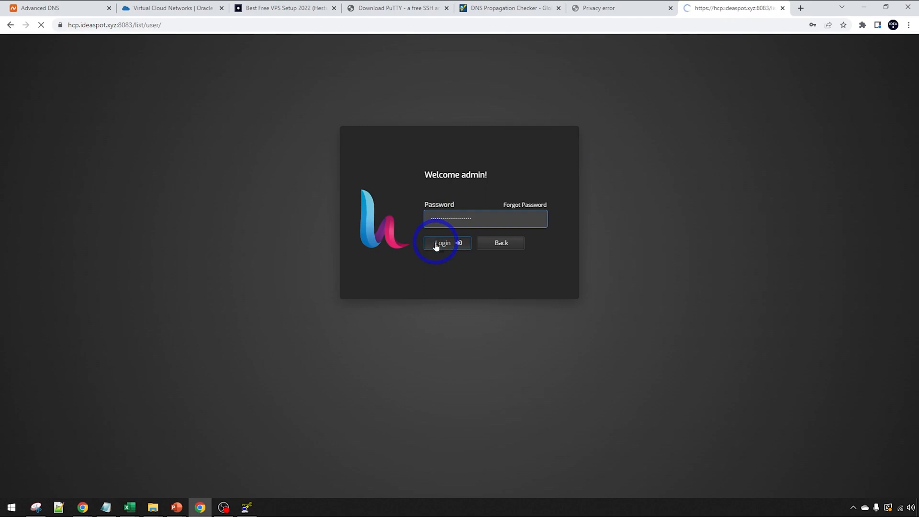
click(442, 242)
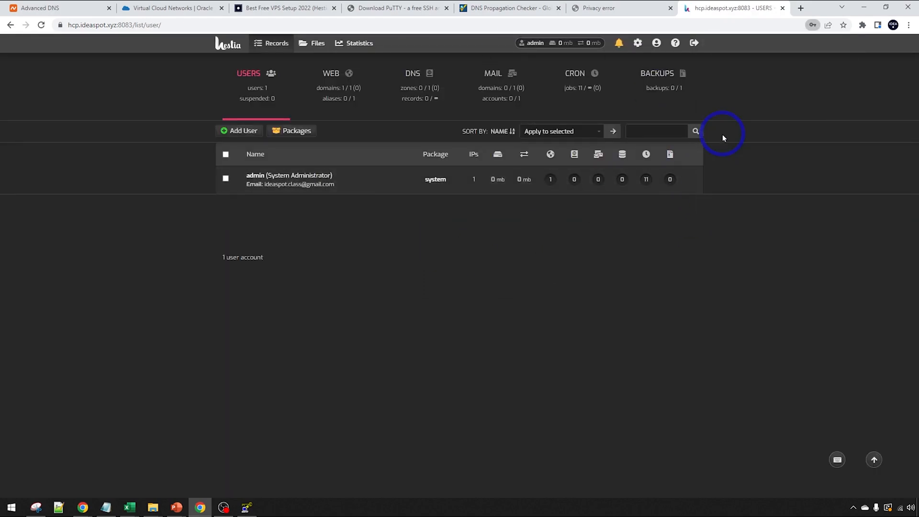
mouse_move(317, 145)
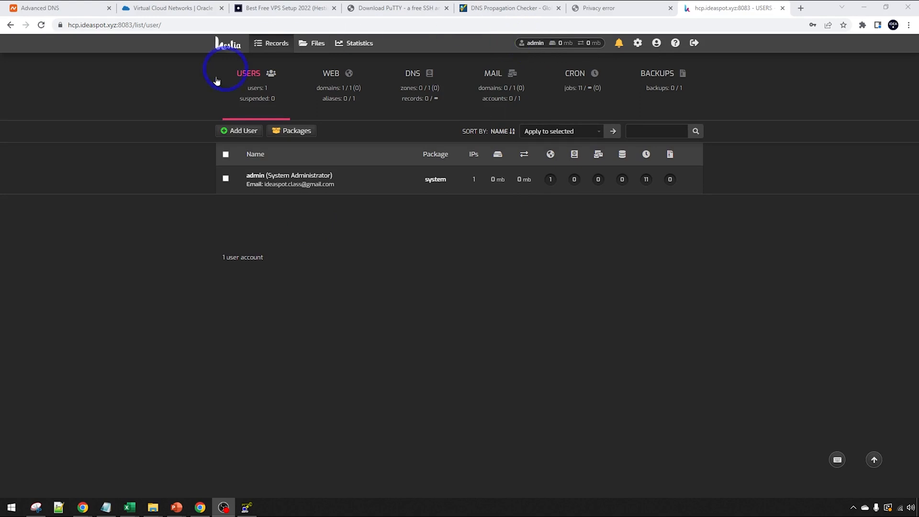
Create the user alex with a Gmail address and password, then log in as alex
click(239, 130)
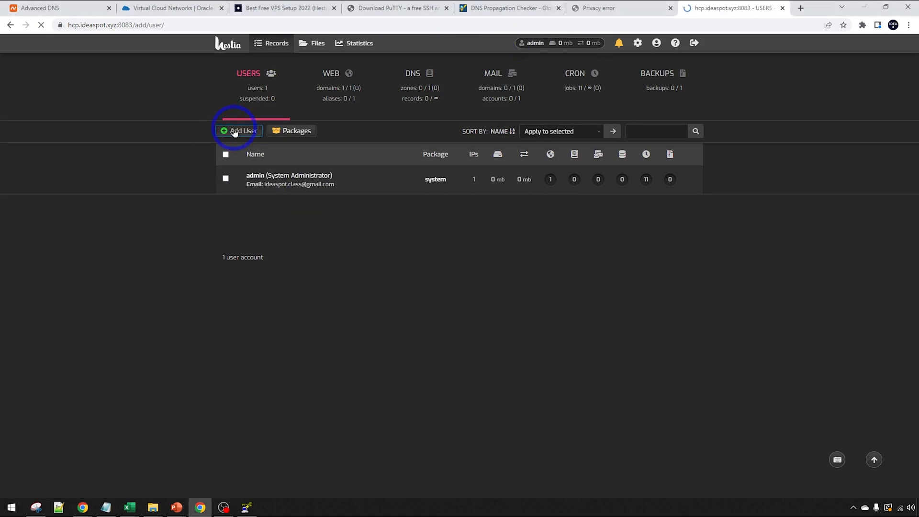
click(238, 130)
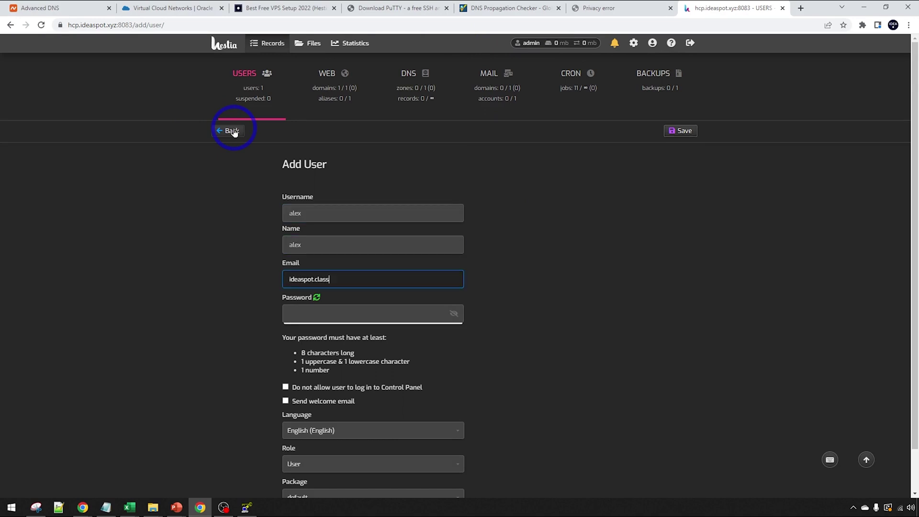
text(@gmail.com)
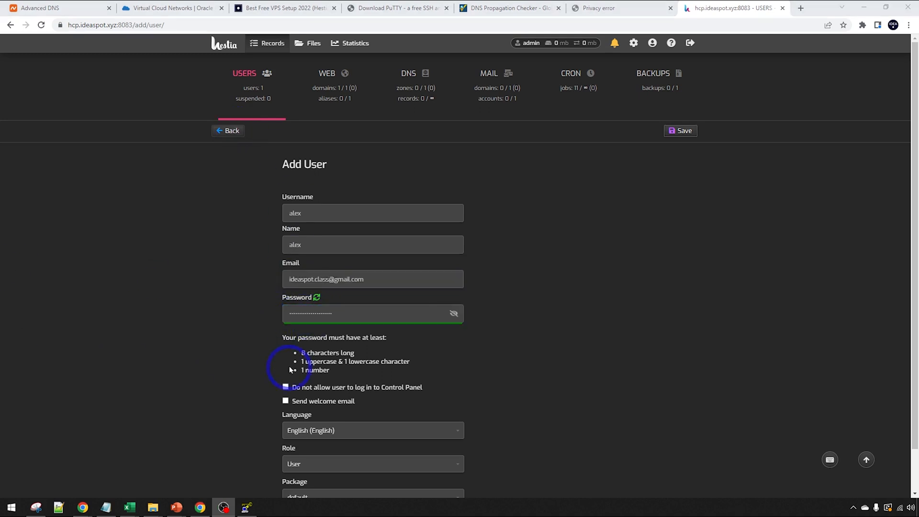
click(681, 130)
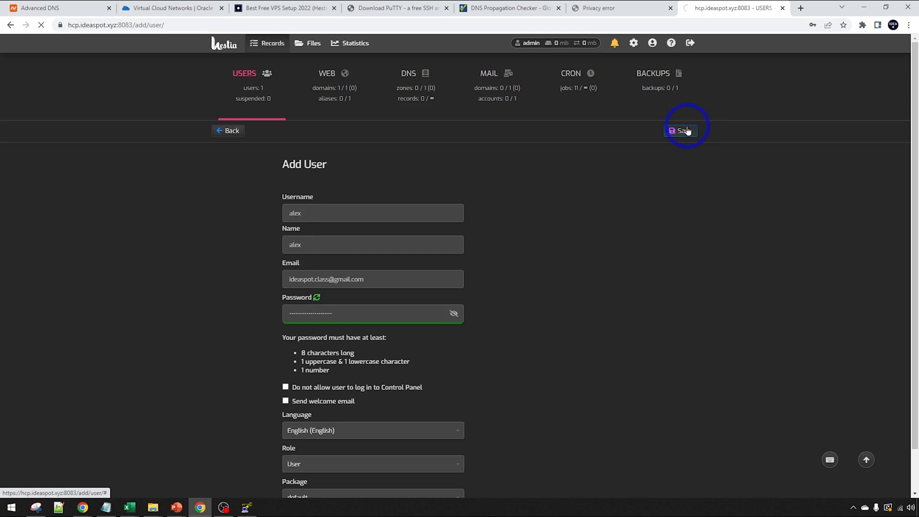
click(680, 130)
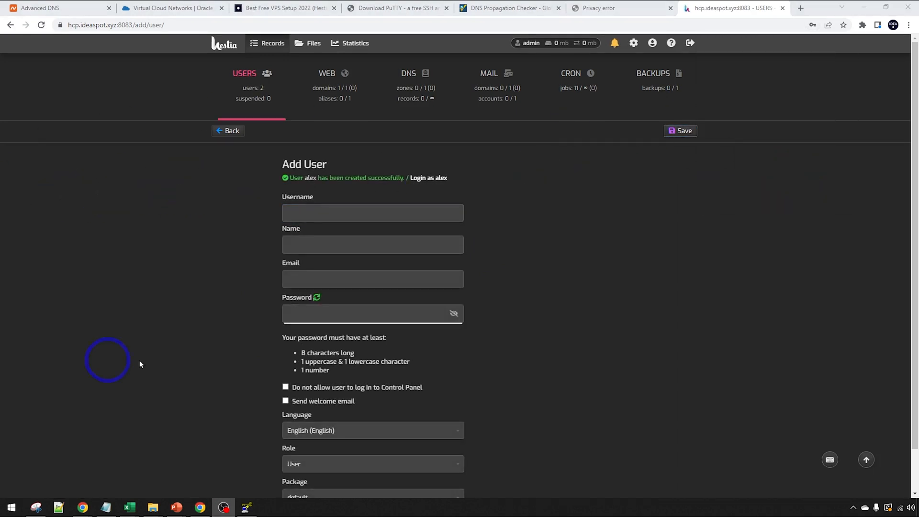
click(428, 177)
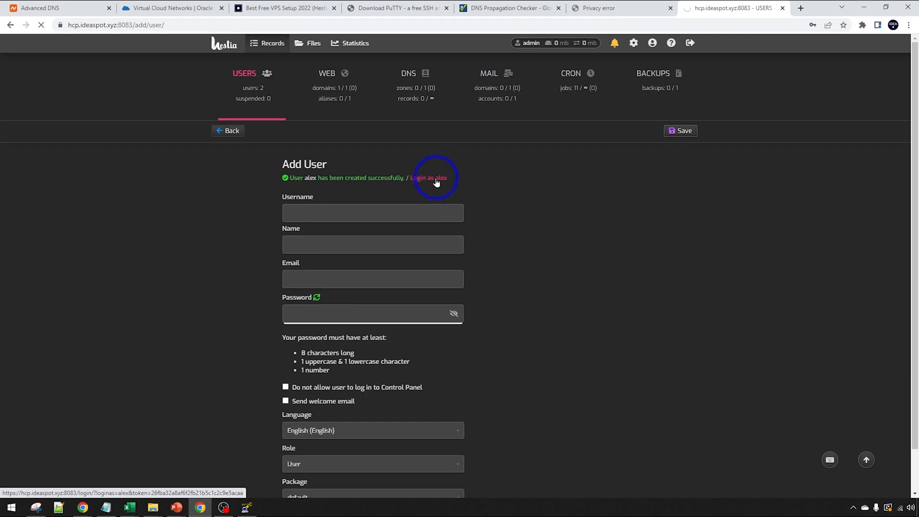
click(428, 178)
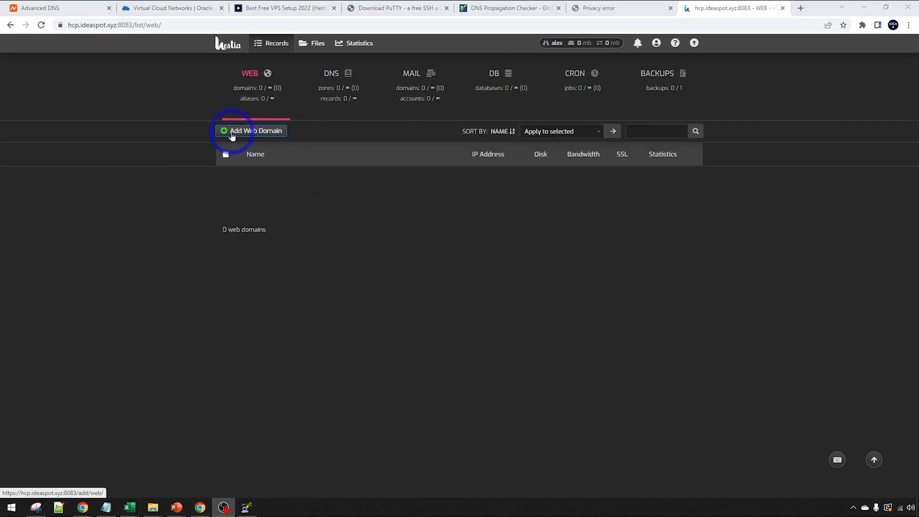
Add the web domain cloud.ideaspot.xyz and return to the domain list
click(255, 130)
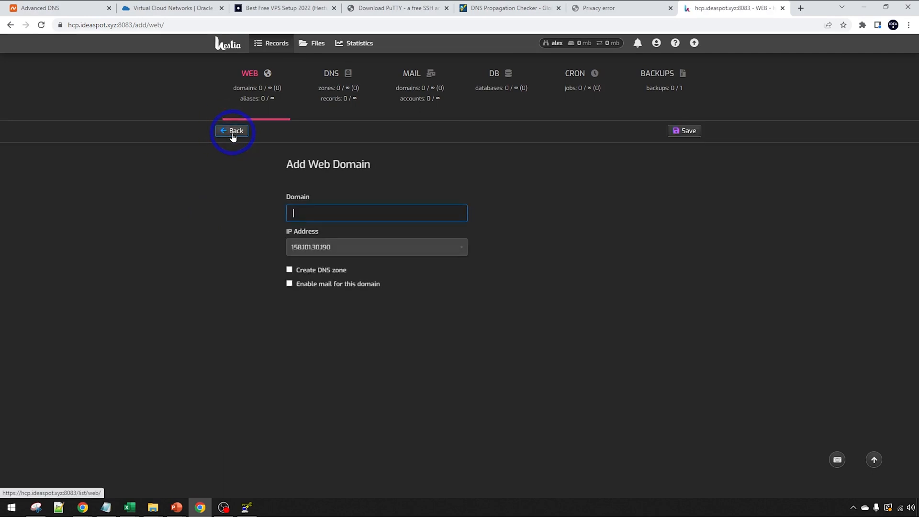
text(cloud)
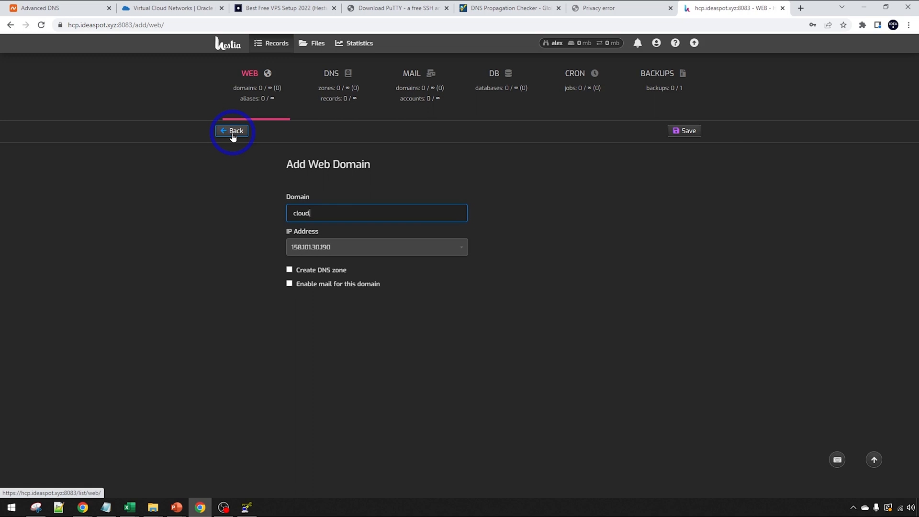
text(.ideaspot.xyz)
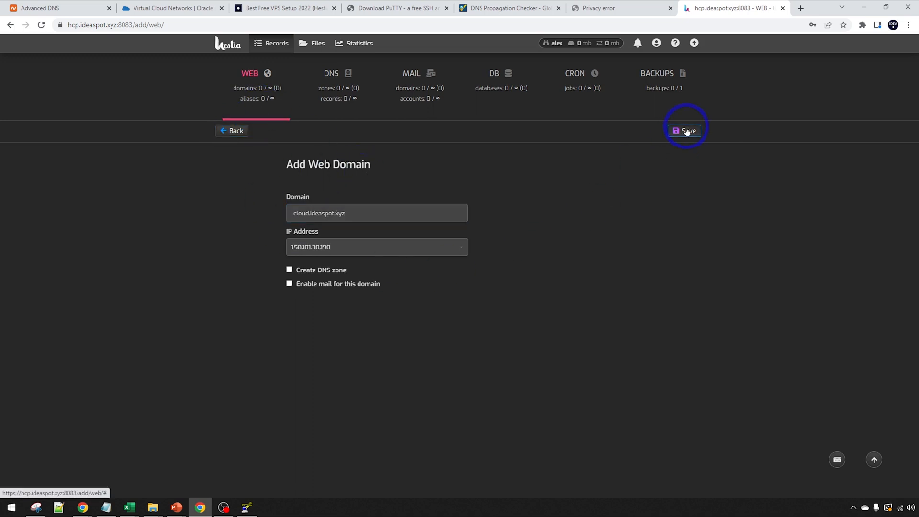
click(684, 131)
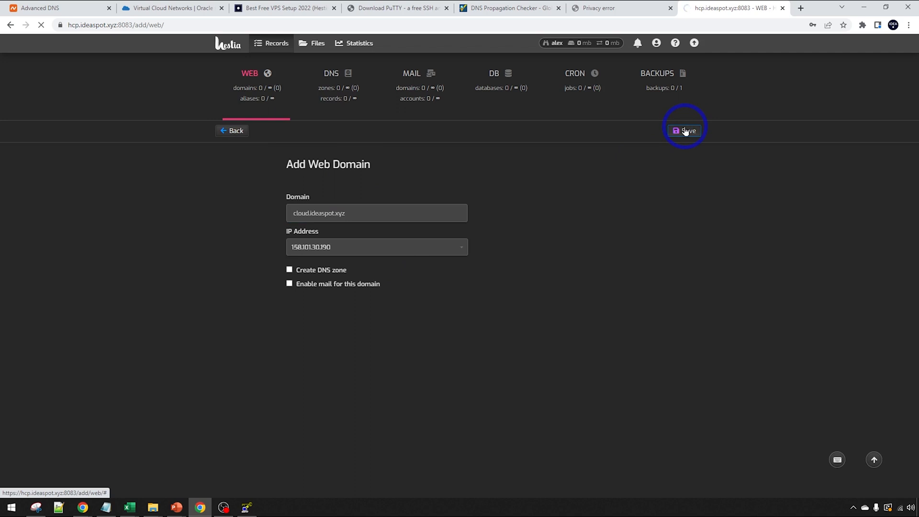
click(684, 130)
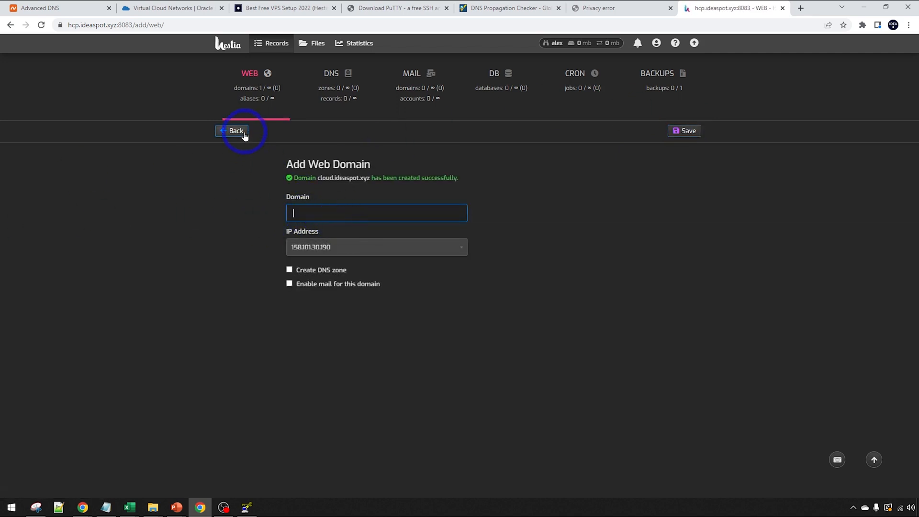
click(235, 130)
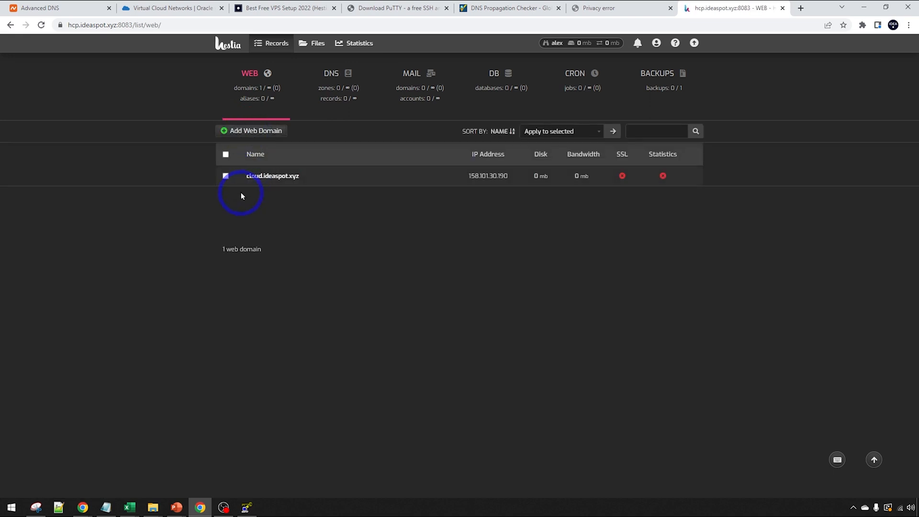
mouse_move(428, 176)
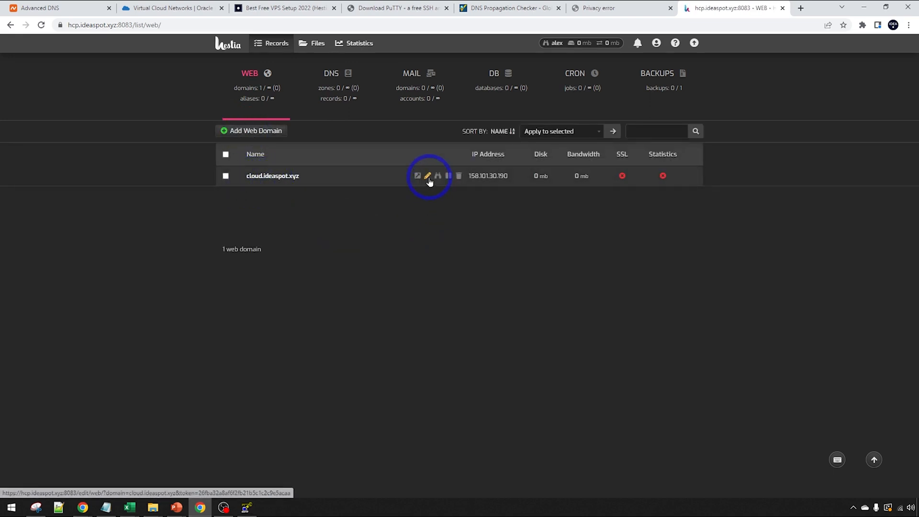
Enable Let's Encrypt SSL with automatic HTTPS redirect on cloud.ideaspot.xyz, then reopen it
click(428, 176)
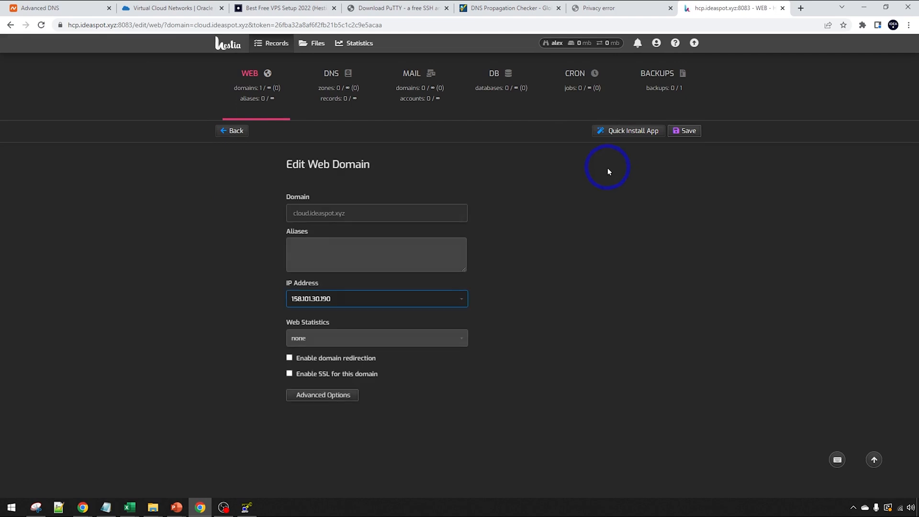
click(289, 374)
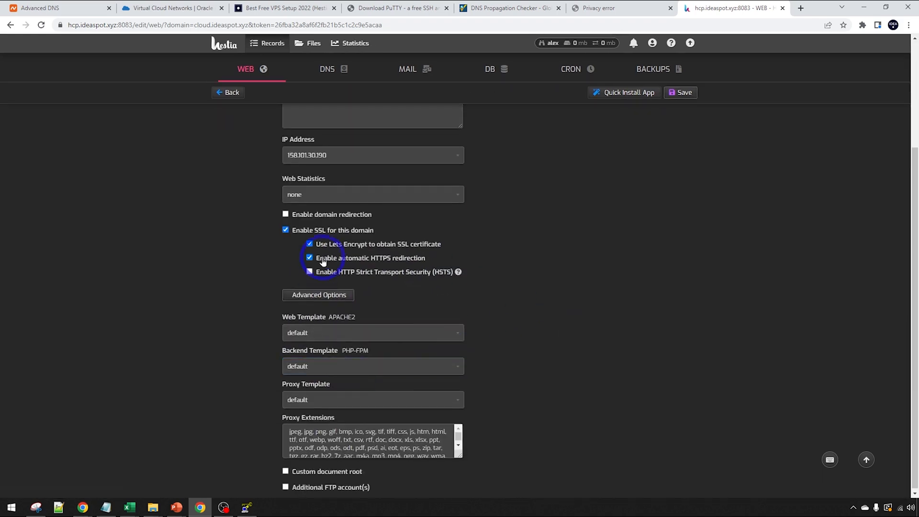
scroll(up, 3)
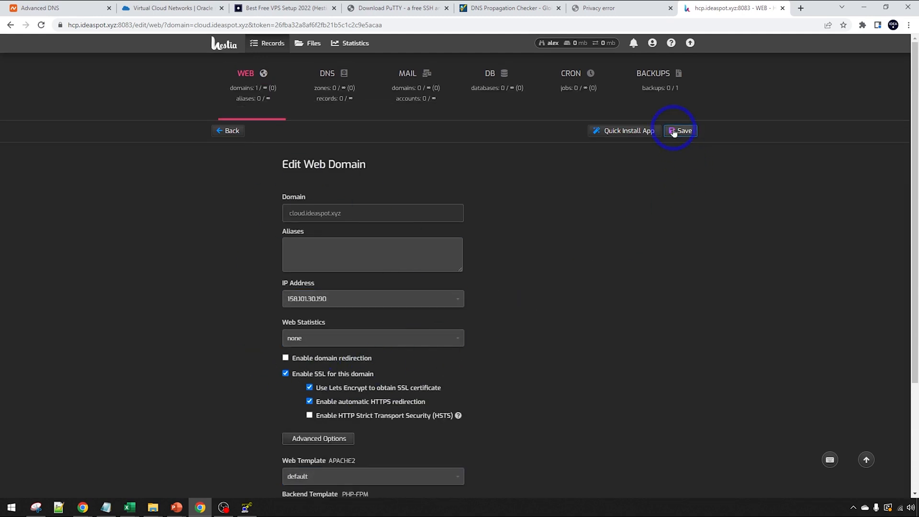
click(678, 130)
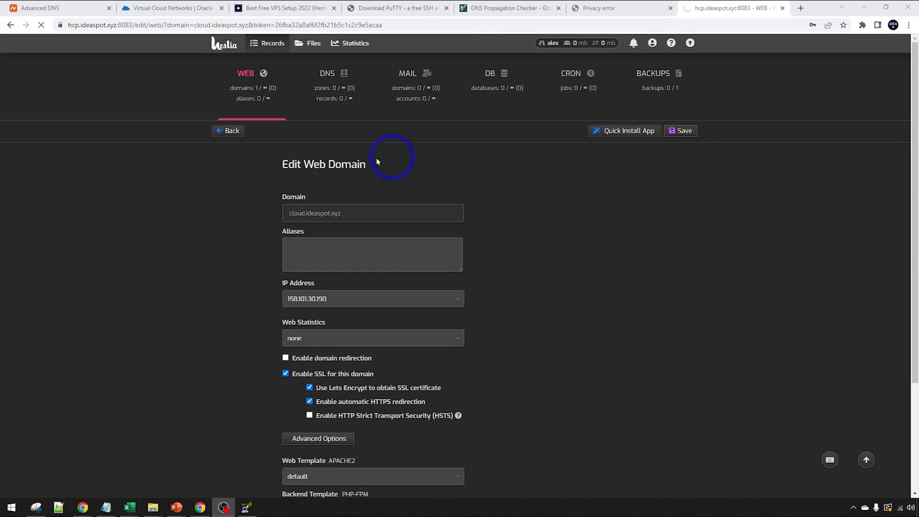
mouse_move(345, 194)
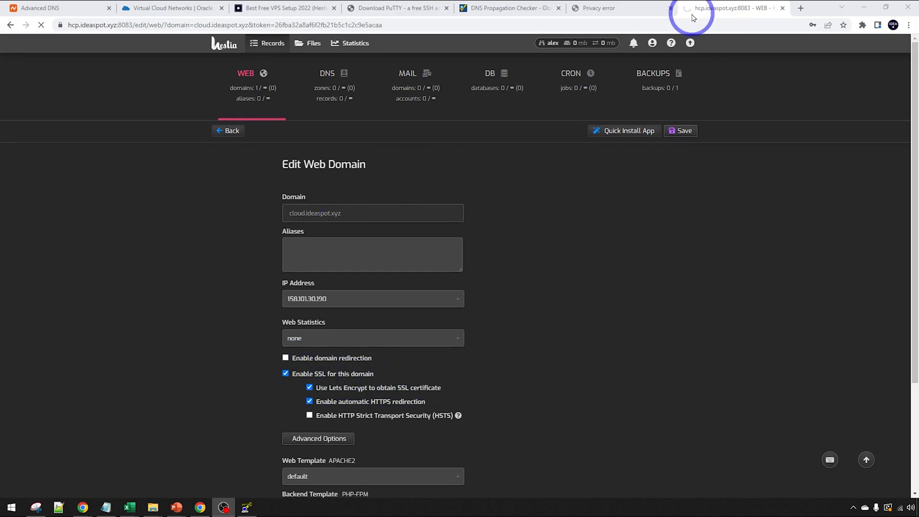
click(684, 131)
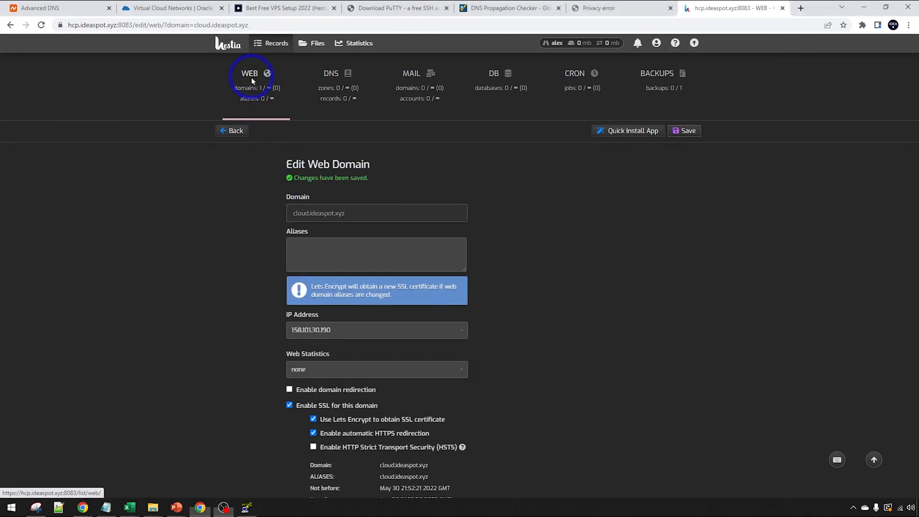
click(231, 131)
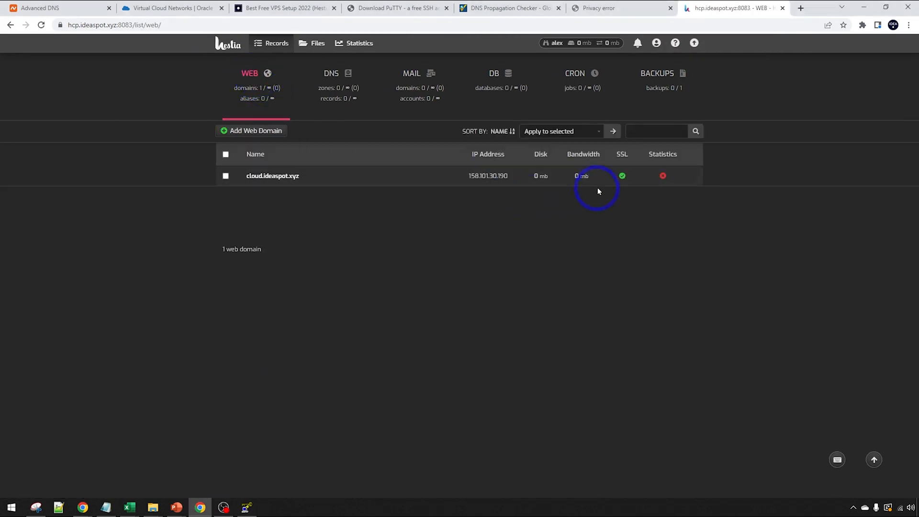
mouse_move(621, 183)
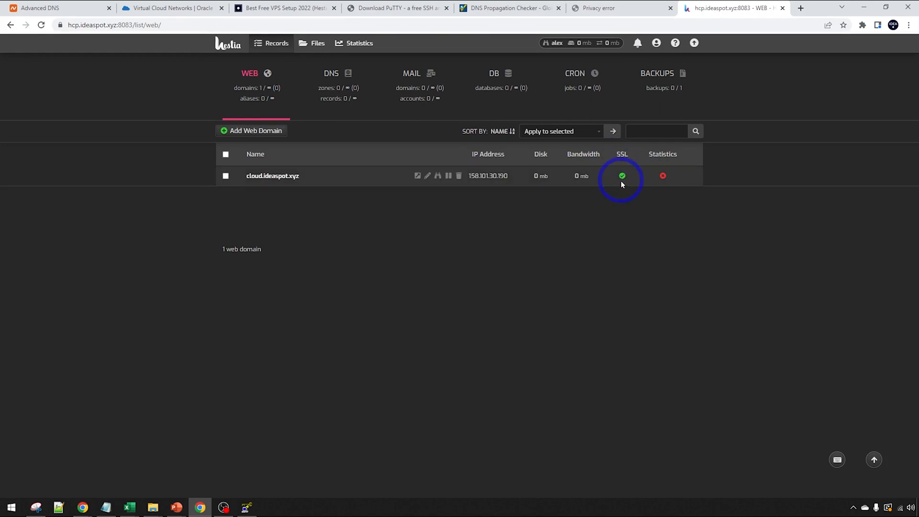
click(272, 176)
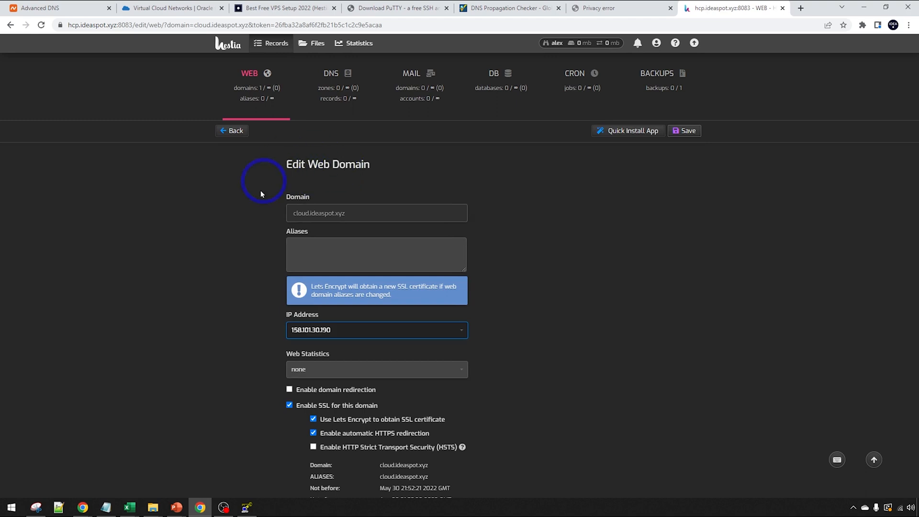
Install Nextcloud with admin user Alex, a generated password and a new database
click(627, 131)
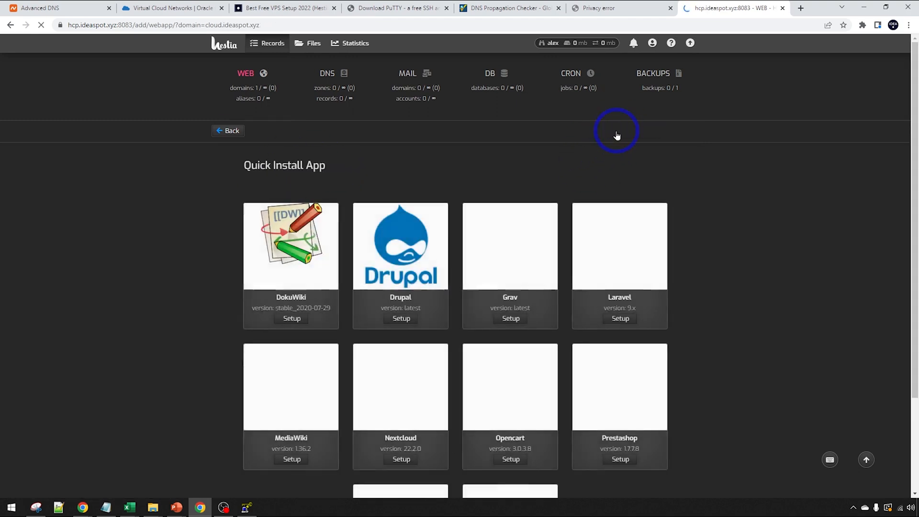
scroll(down, 3)
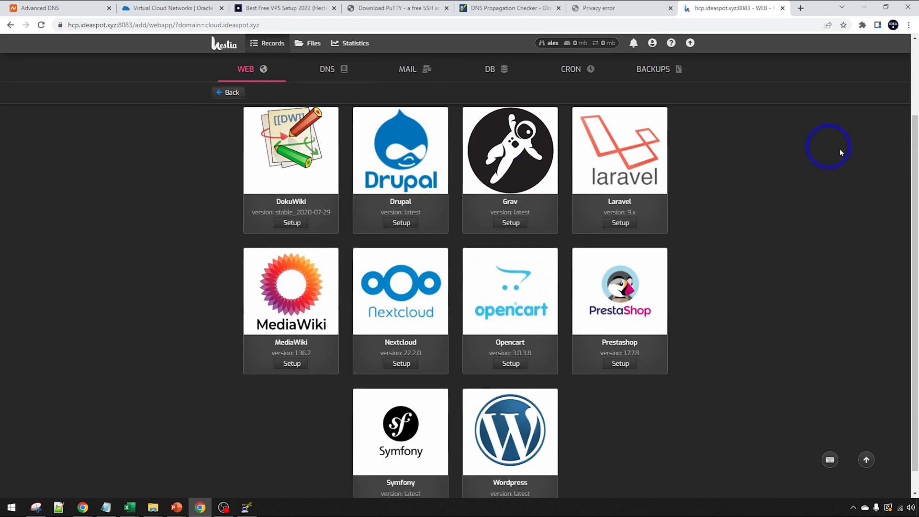
mouse_move(395, 341)
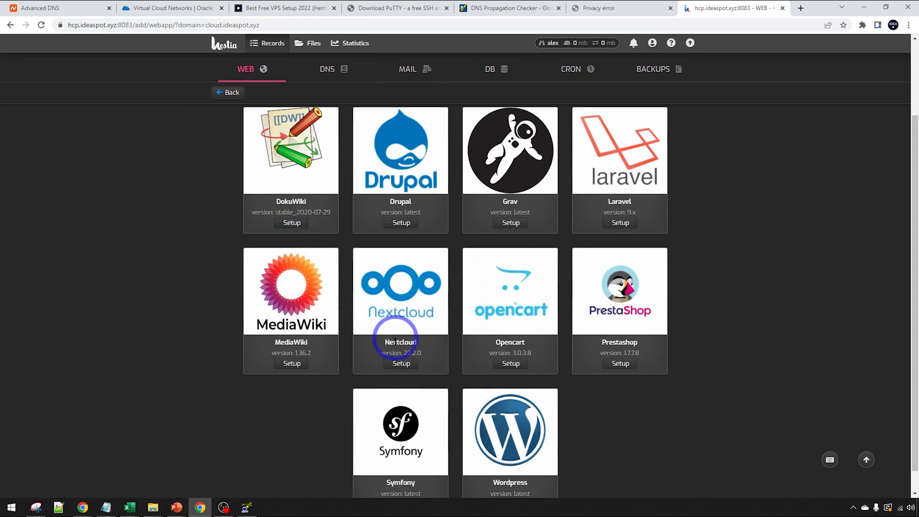
click(401, 362)
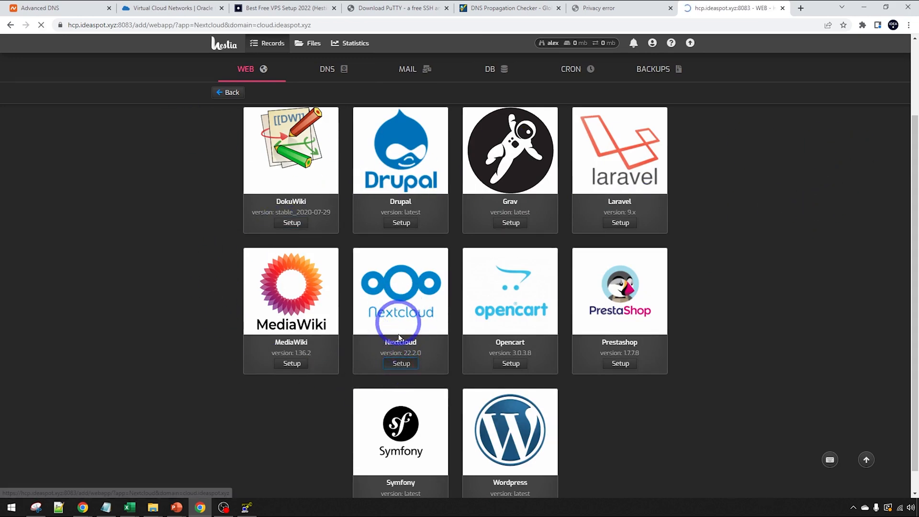
click(401, 363)
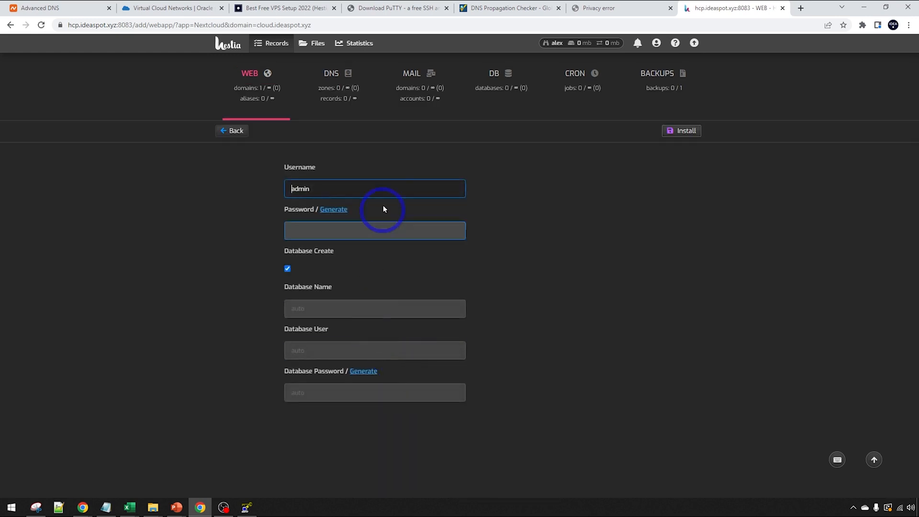
click(355, 230)
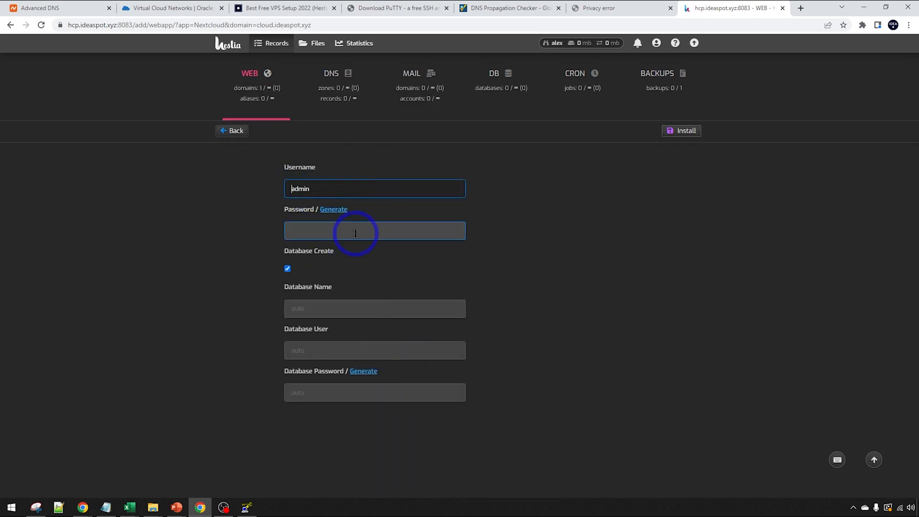
click(333, 209)
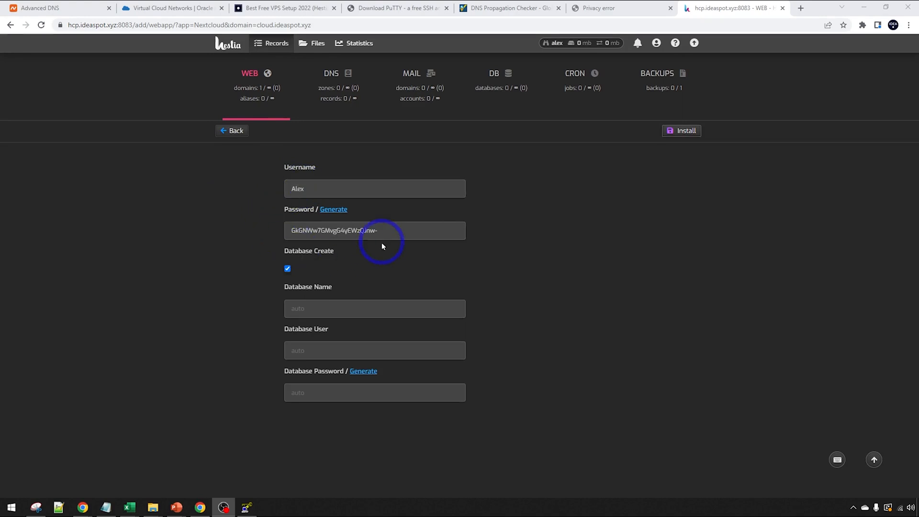
click(682, 131)
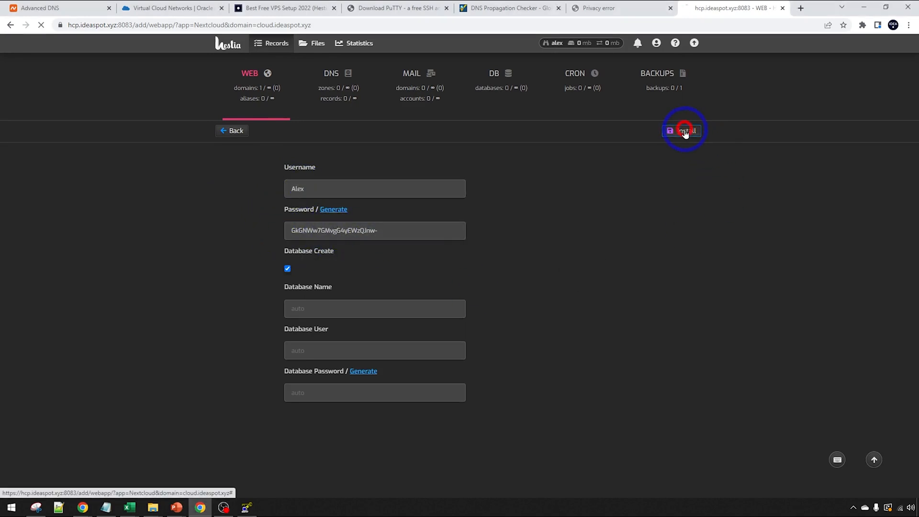
click(684, 131)
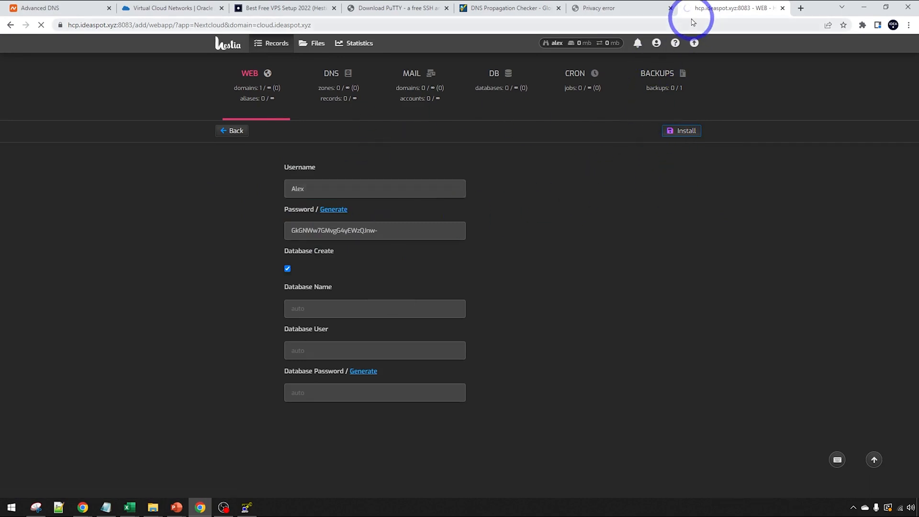
click(681, 130)
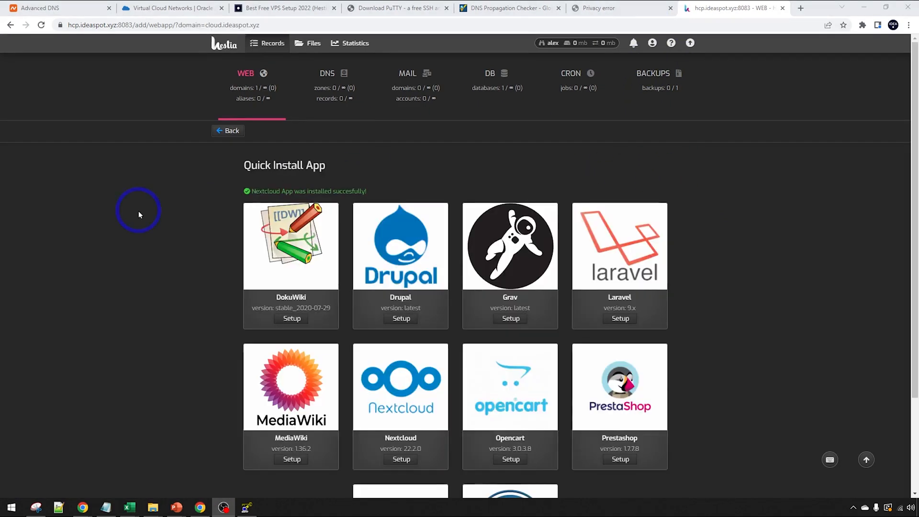
mouse_move(303, 191)
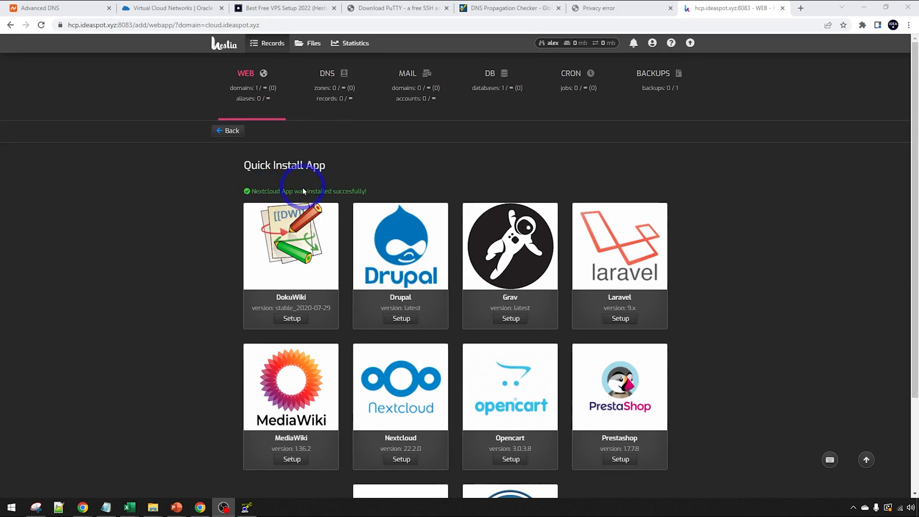
Open cloud.ideaspot.xyz in a new tab and log in to Nextcloud as Alex
click(800, 8)
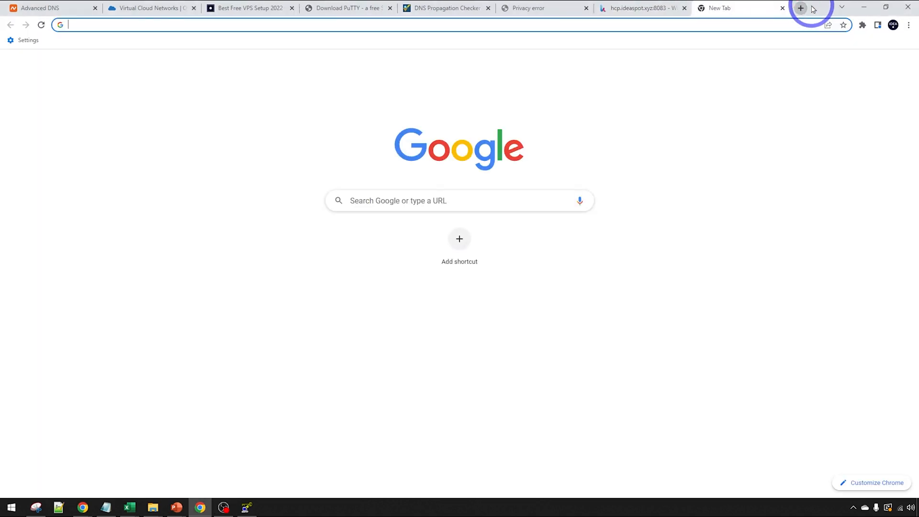
text(cloud.ideaspo)
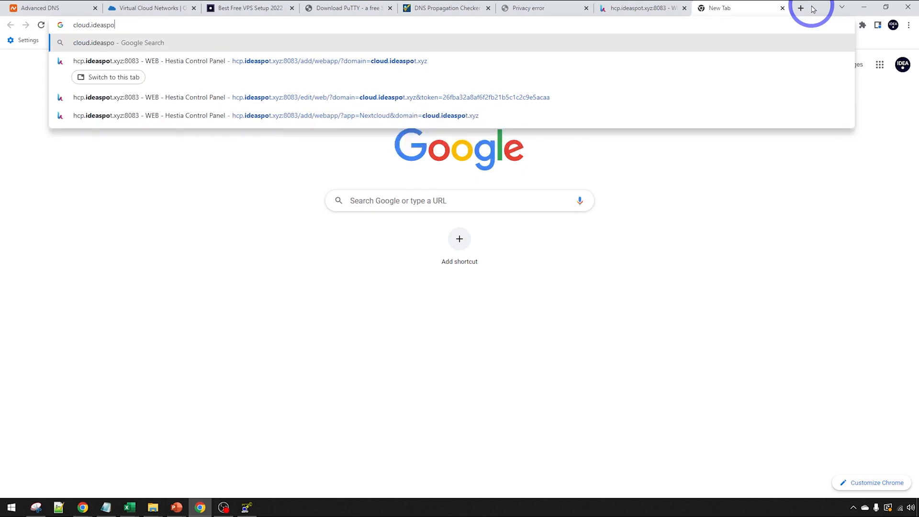
key(Return)
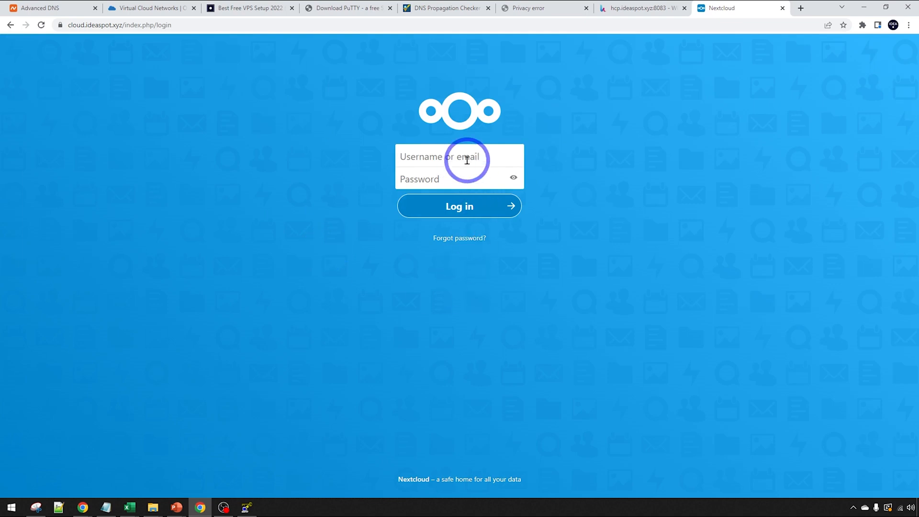
text(Alex)
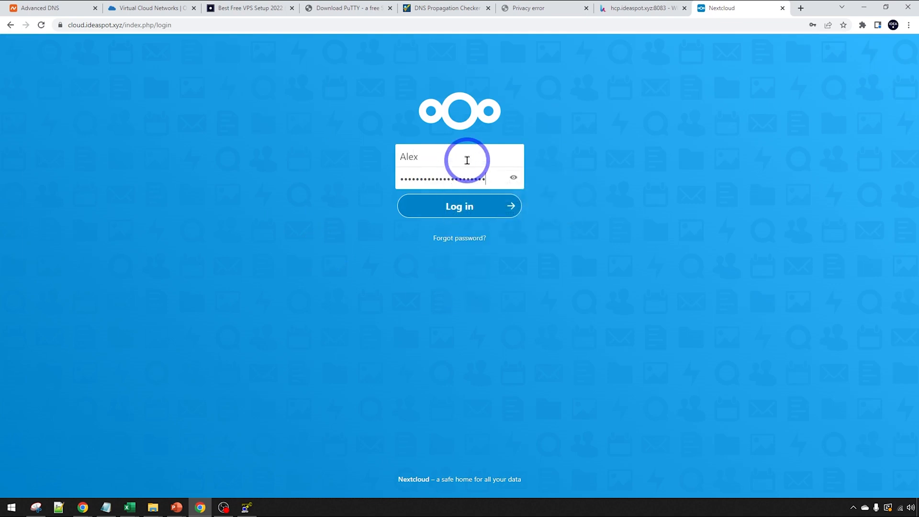
click(459, 205)
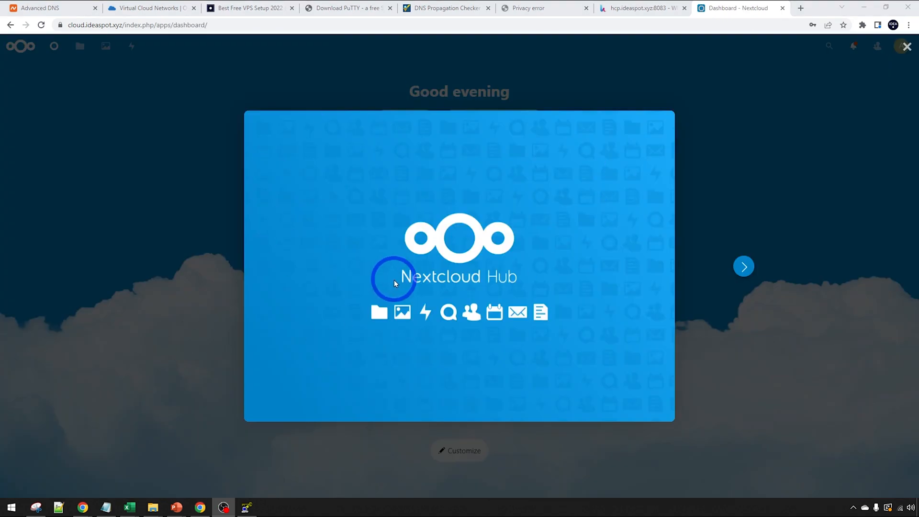
Page through the Nextcloud welcome slides to the last one and close the tour
click(743, 267)
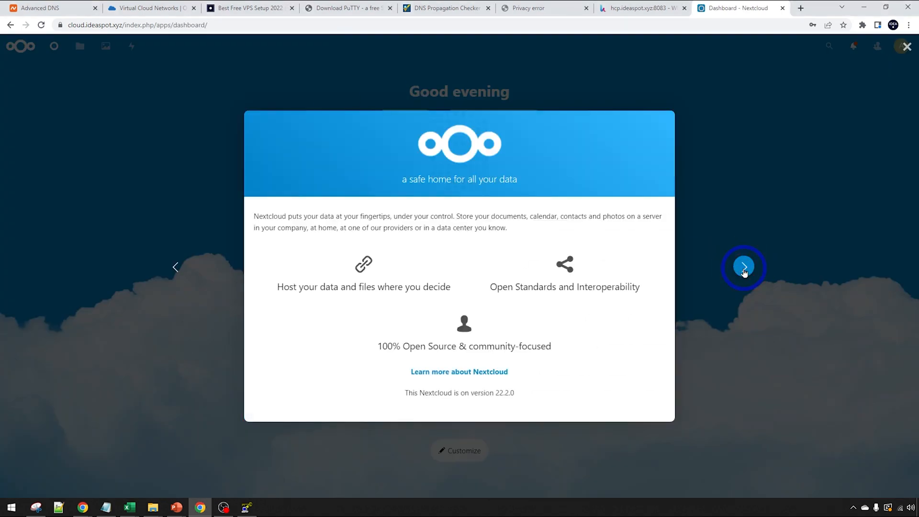
click(744, 268)
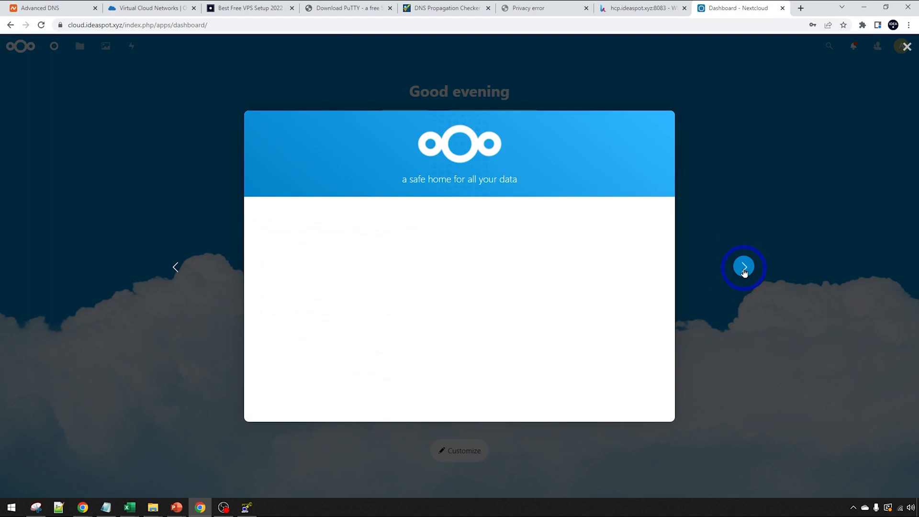
click(743, 267)
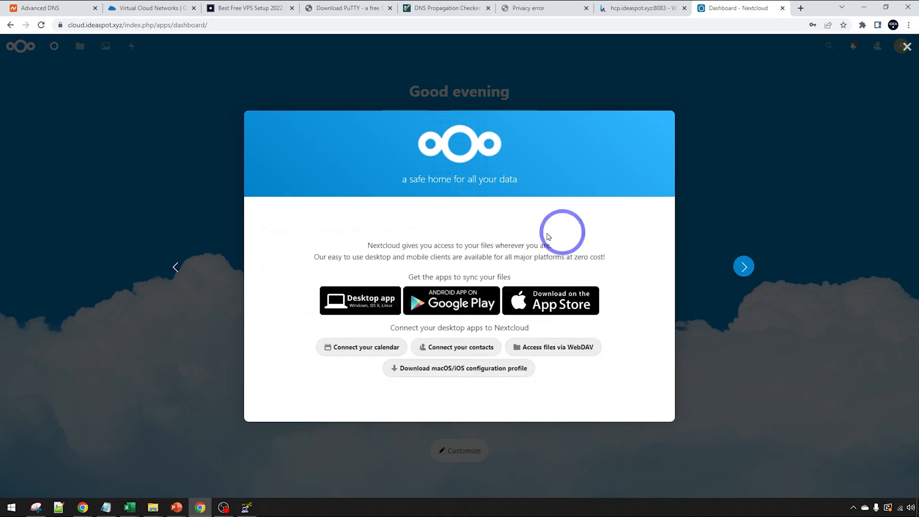
mouse_move(351, 308)
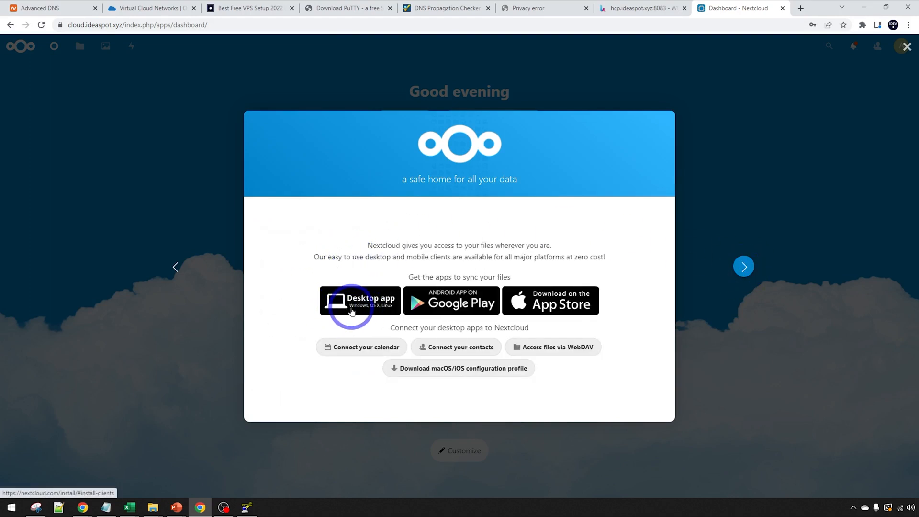
mouse_move(456, 347)
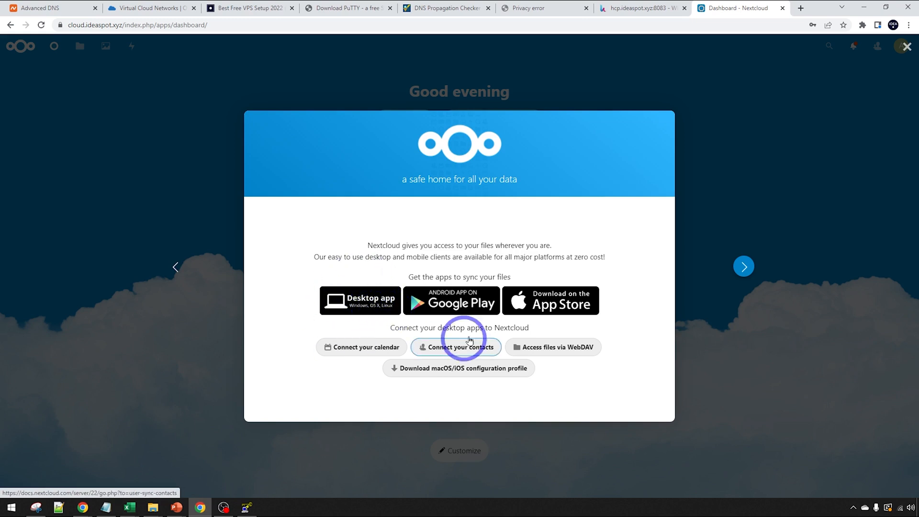
mouse_move(525, 301)
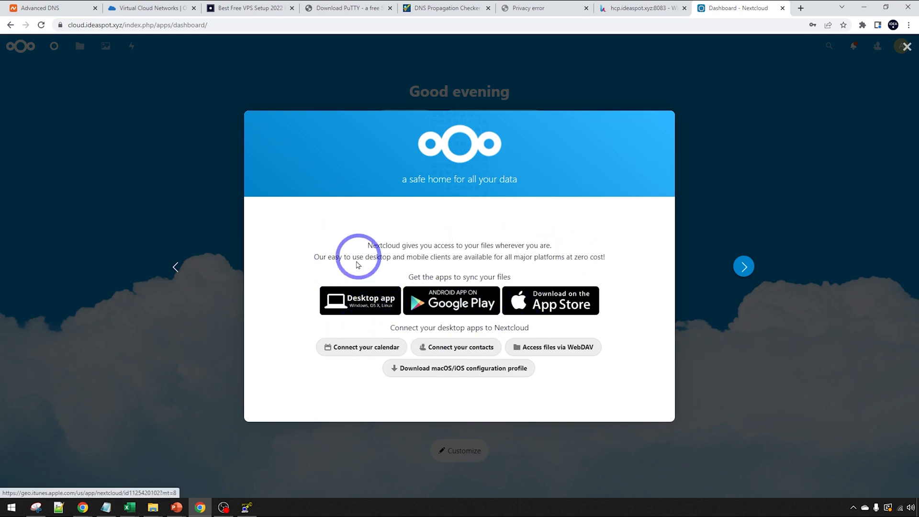
mouse_move(493, 238)
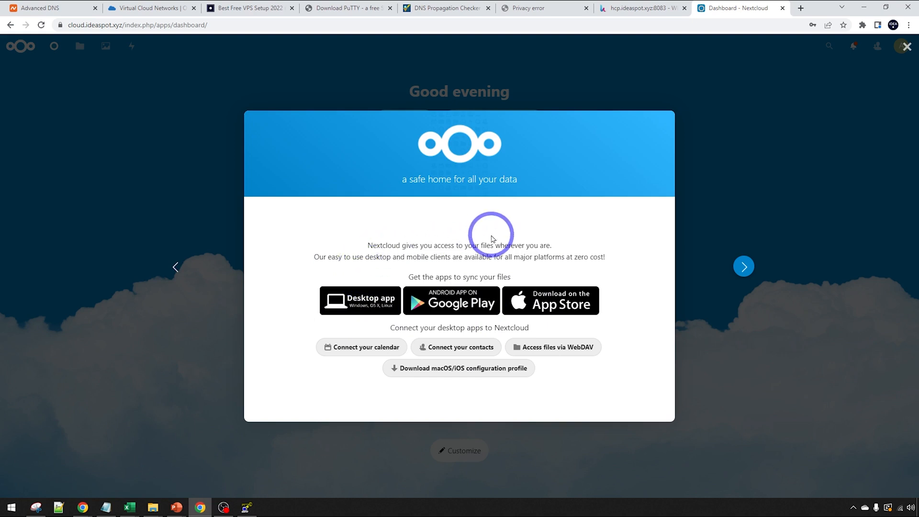
mouse_move(705, 294)
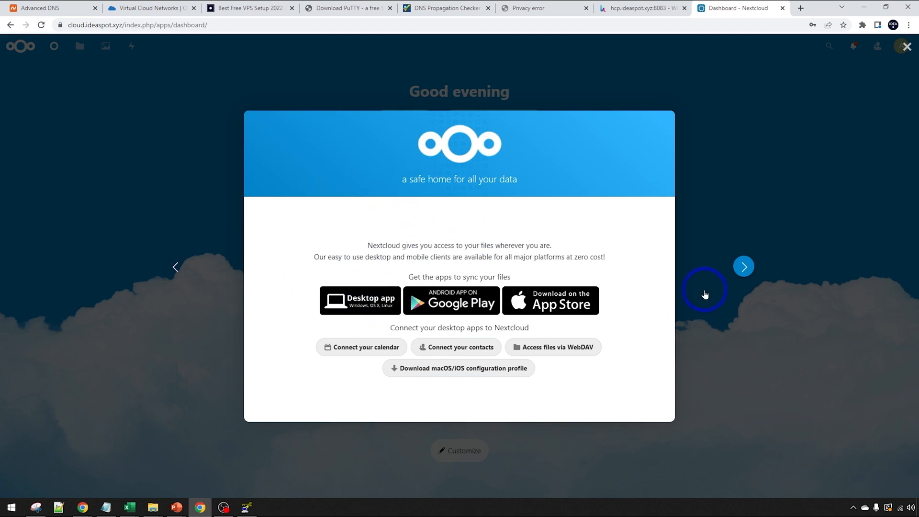
click(744, 267)
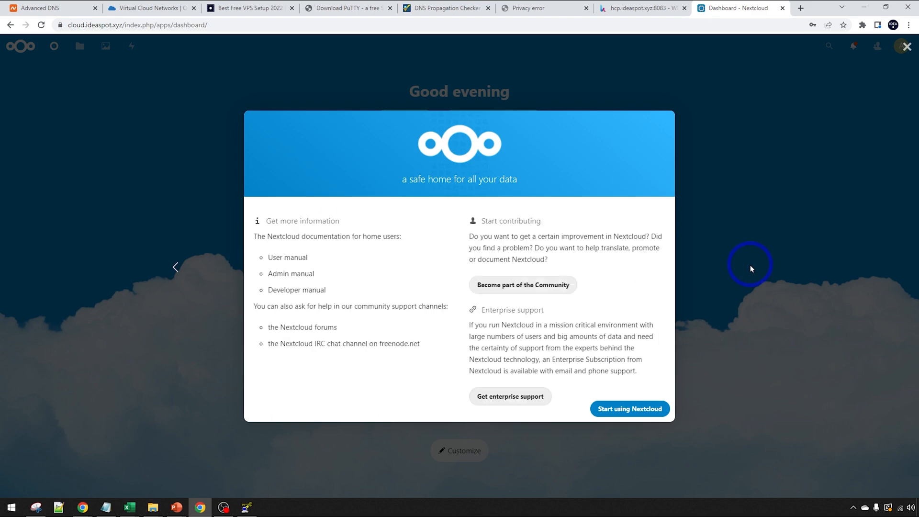
click(629, 409)
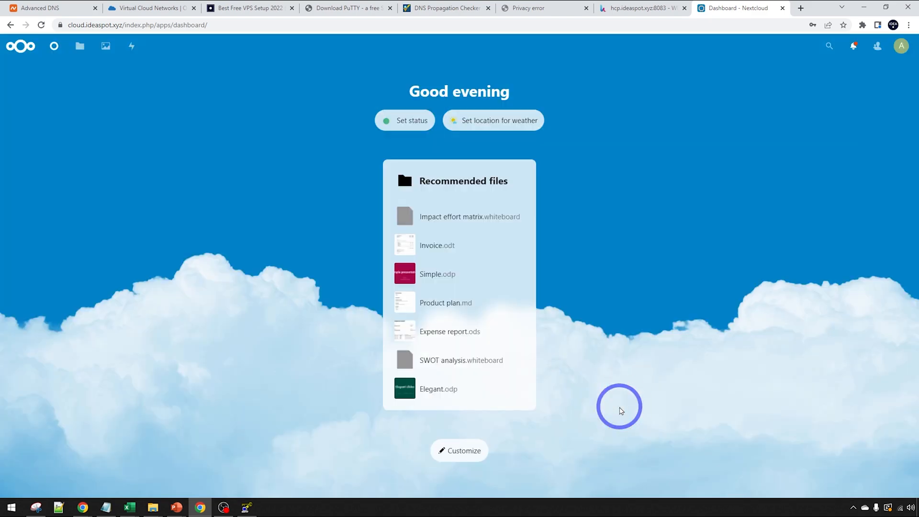
Open Nextcloud's Files app showing Documents, Photos, Templates and sample files
click(79, 46)
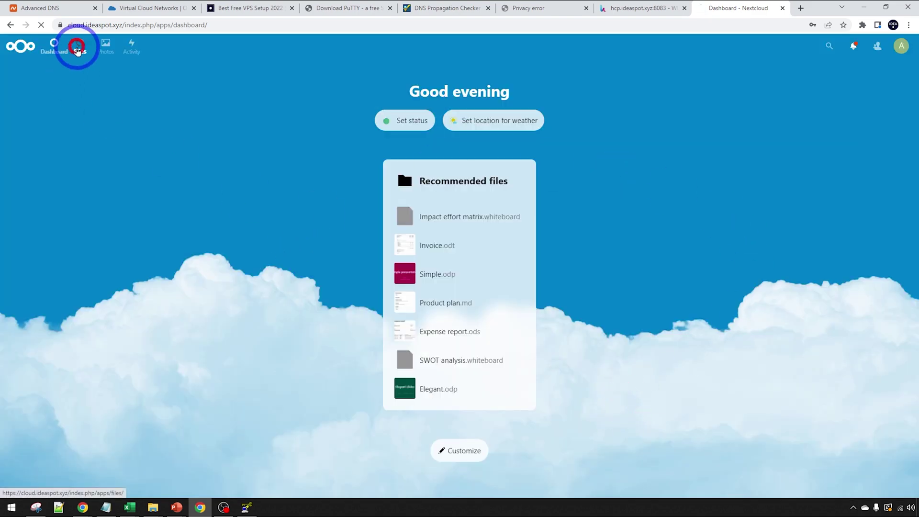
click(76, 46)
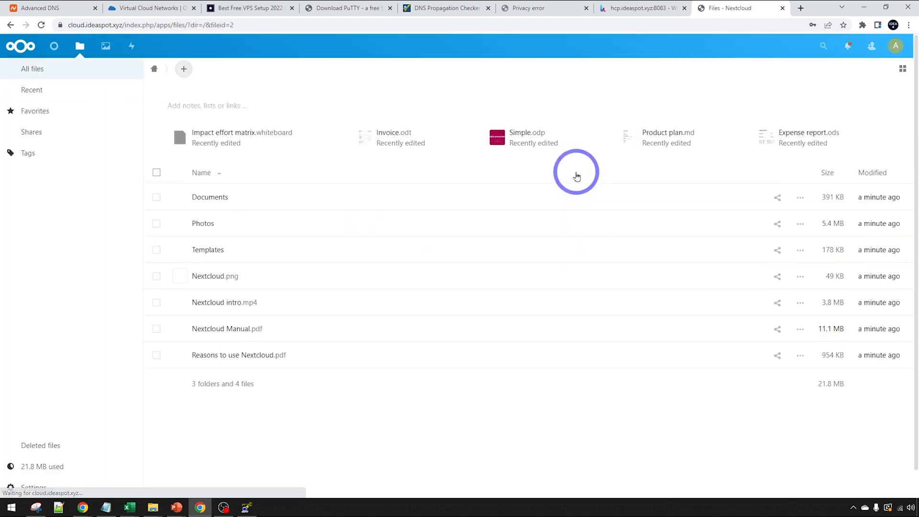
mouse_move(424, 202)
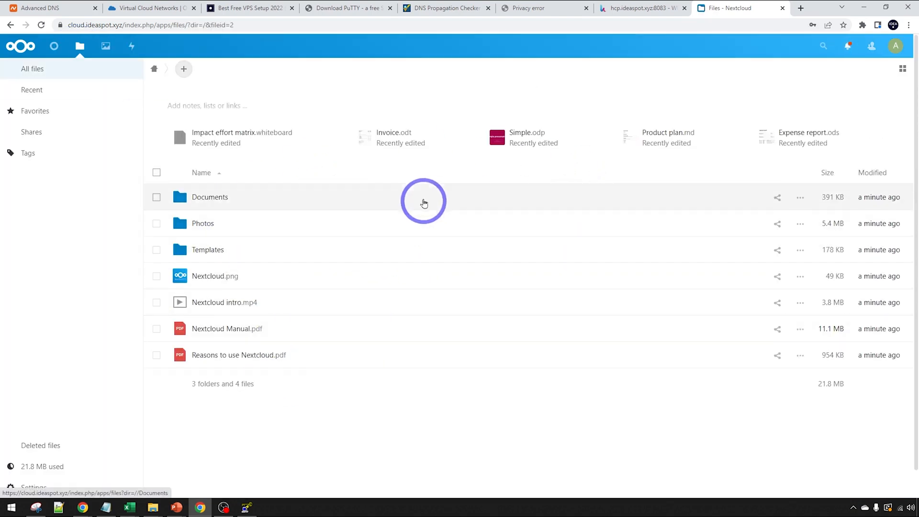
mouse_move(360, 136)
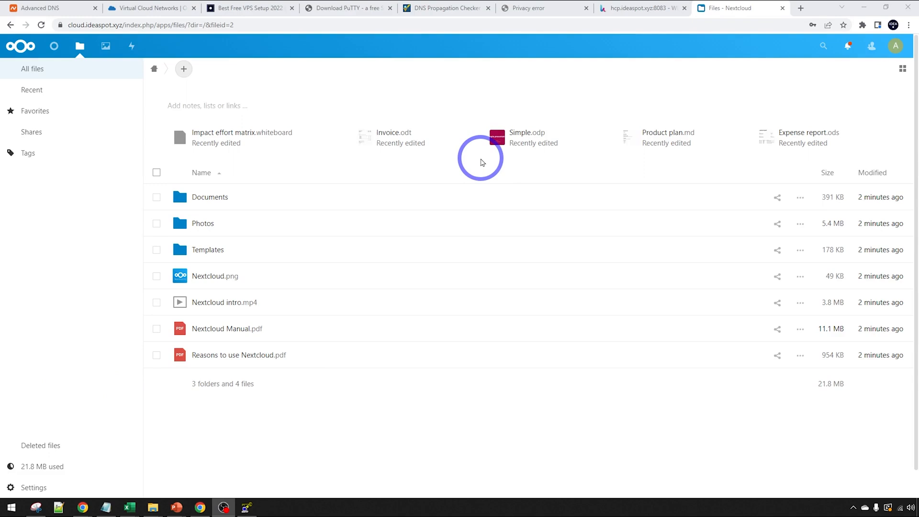
mouse_move(342, 128)
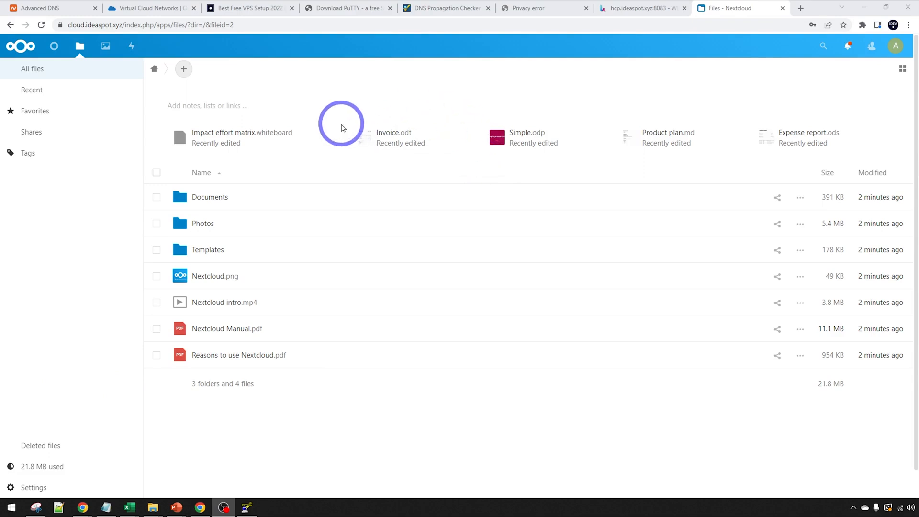
mouse_move(301, 309)
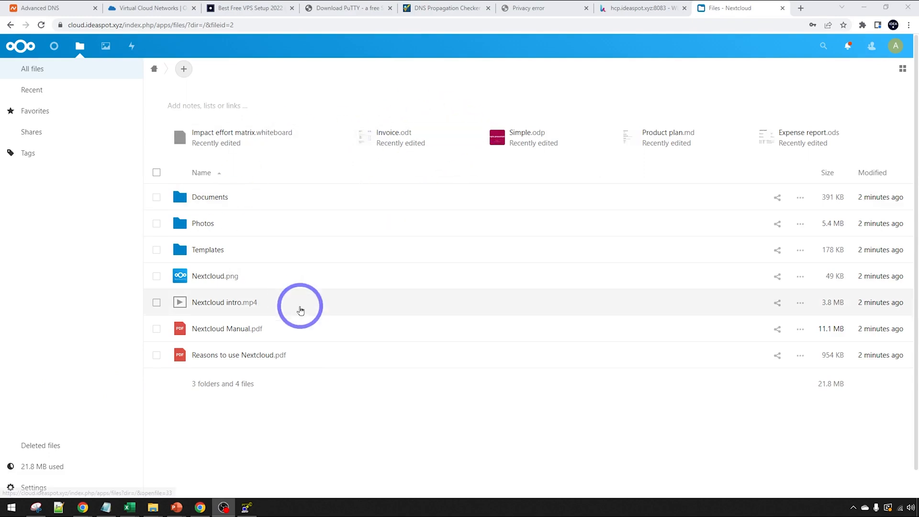
mouse_move(300, 223)
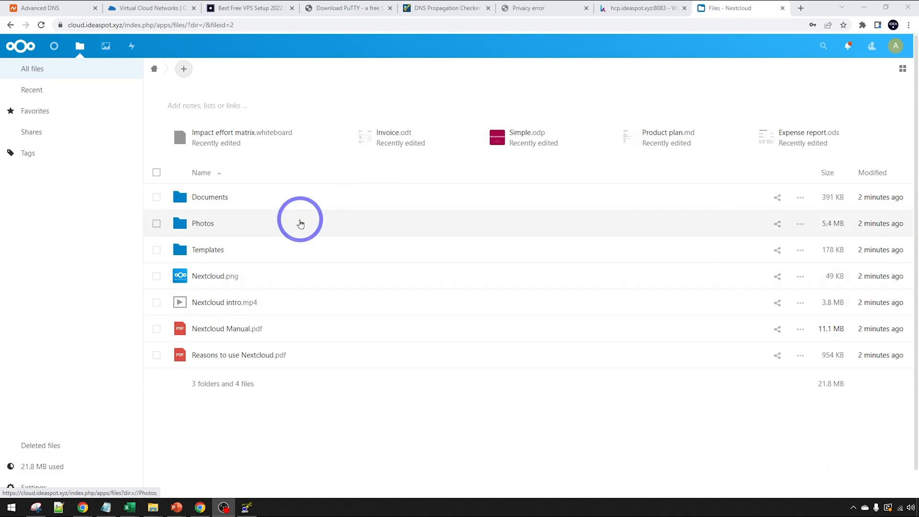
mouse_move(632, 152)
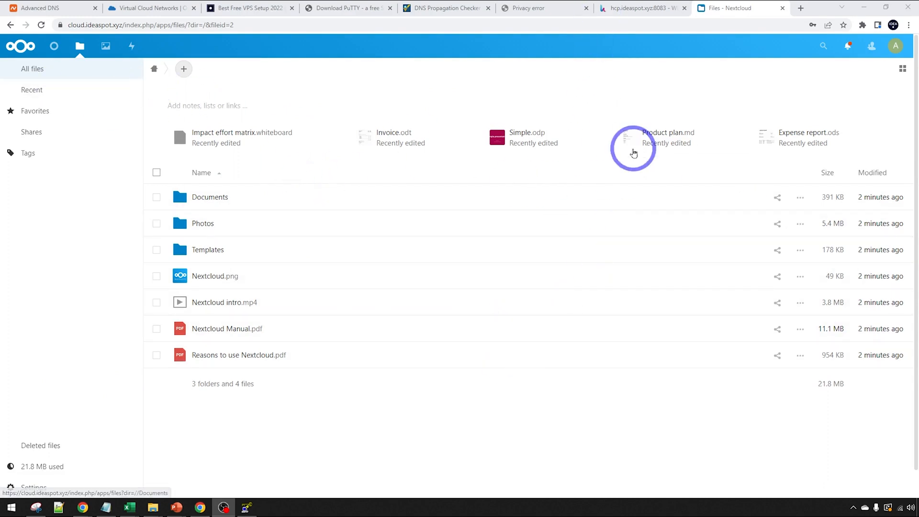
mouse_move(68, 32)
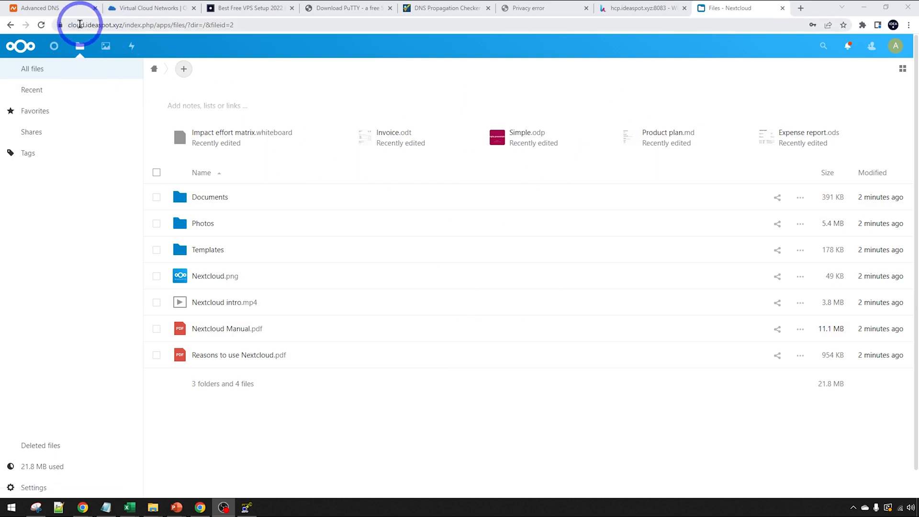
Back in Hestia, add the web domain ideaspot.xyz and return to the domain list
click(638, 7)
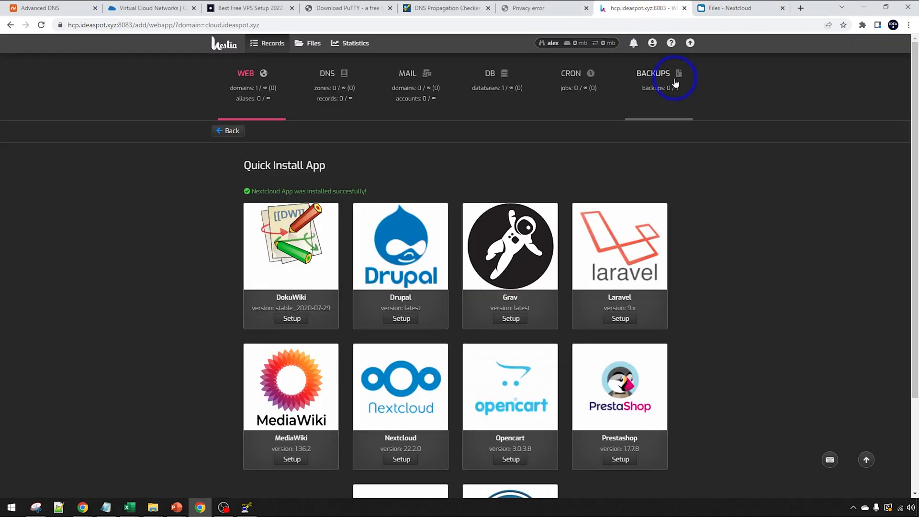
click(246, 74)
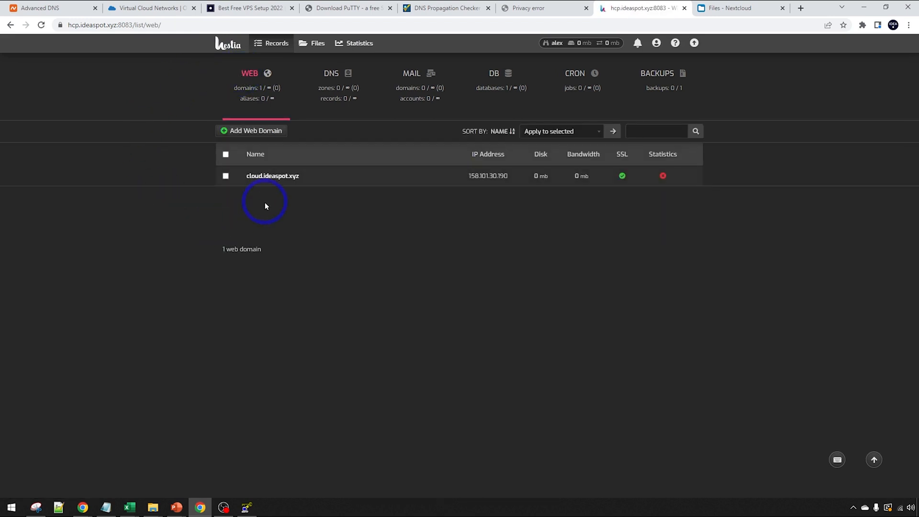
click(256, 130)
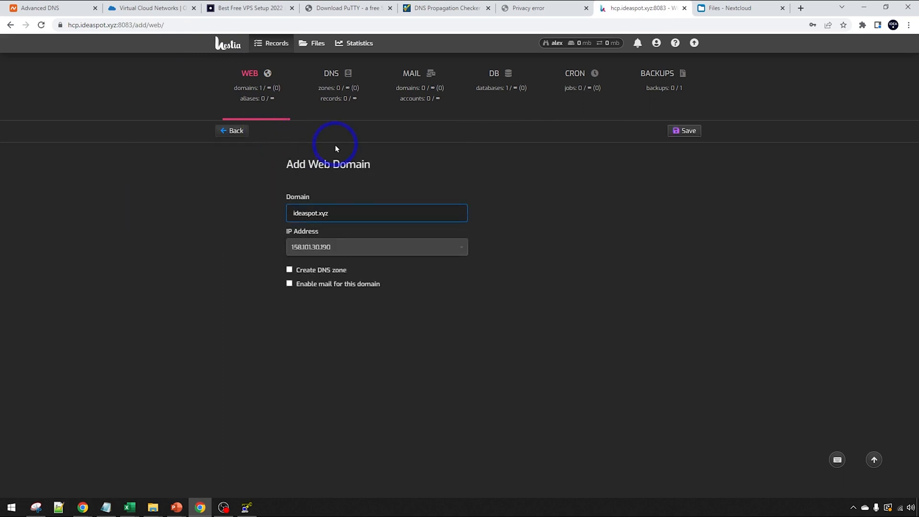
click(684, 131)
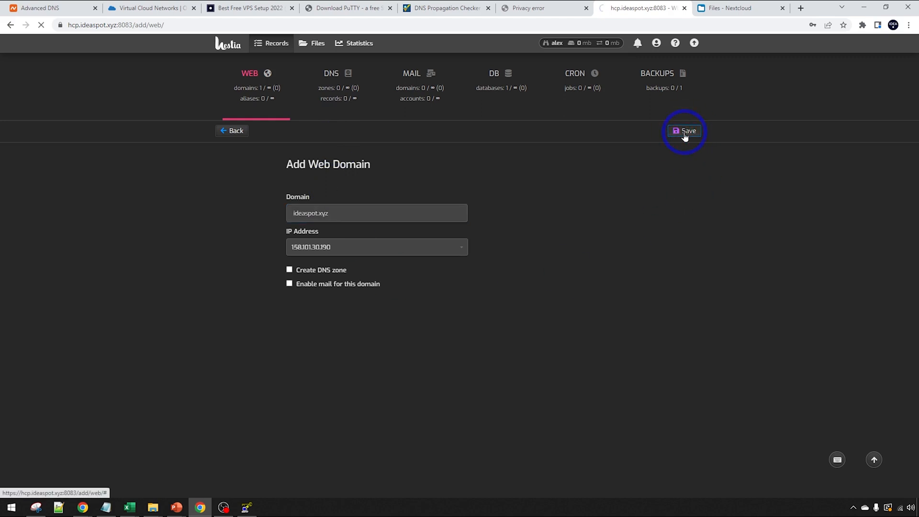
click(377, 212)
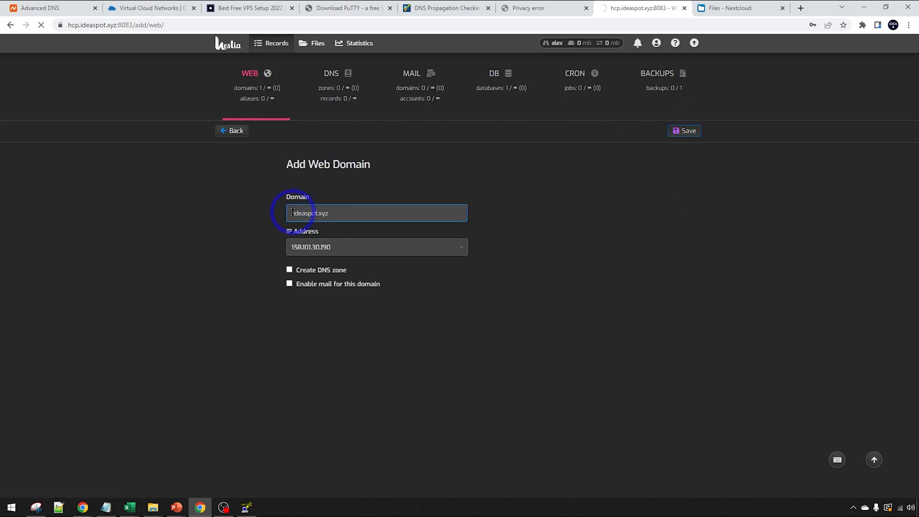
click(684, 130)
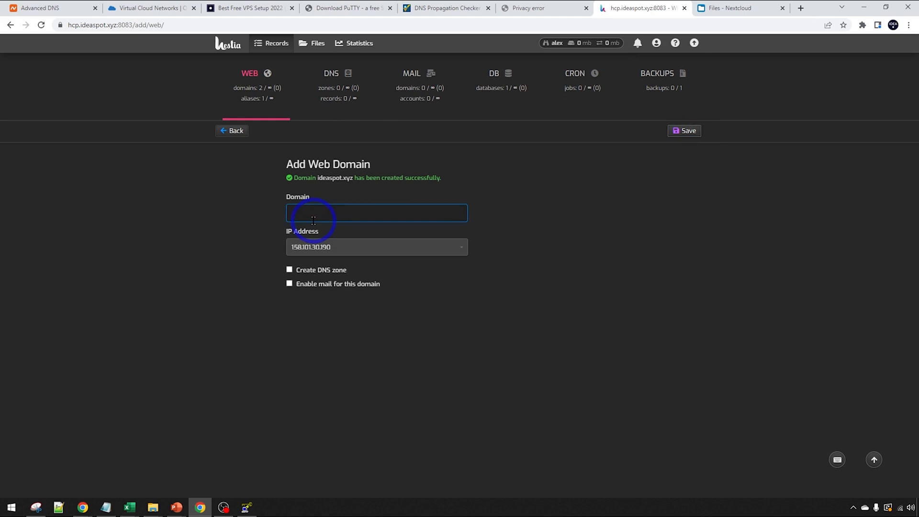
click(235, 130)
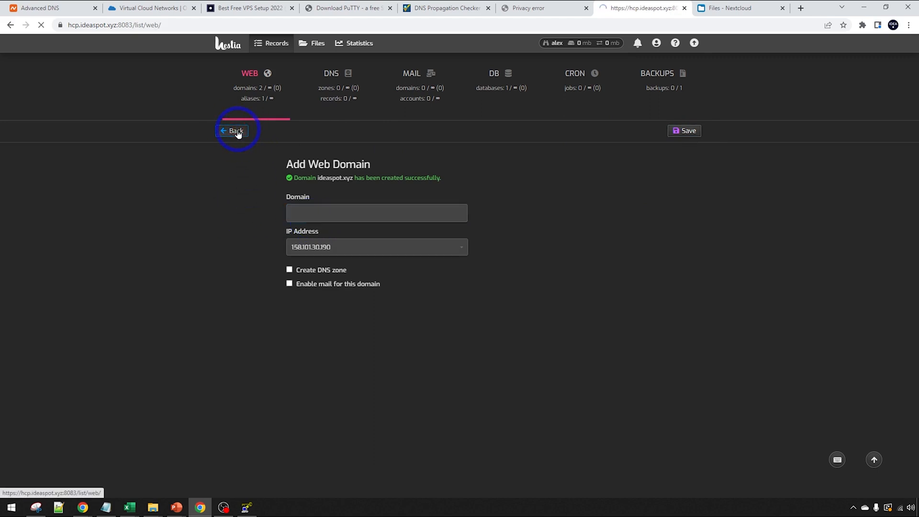
click(235, 130)
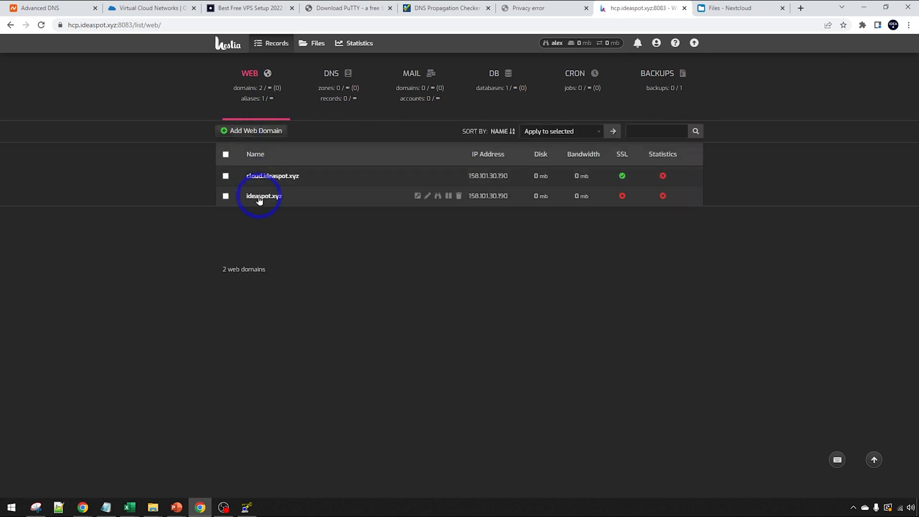
mouse_move(427, 196)
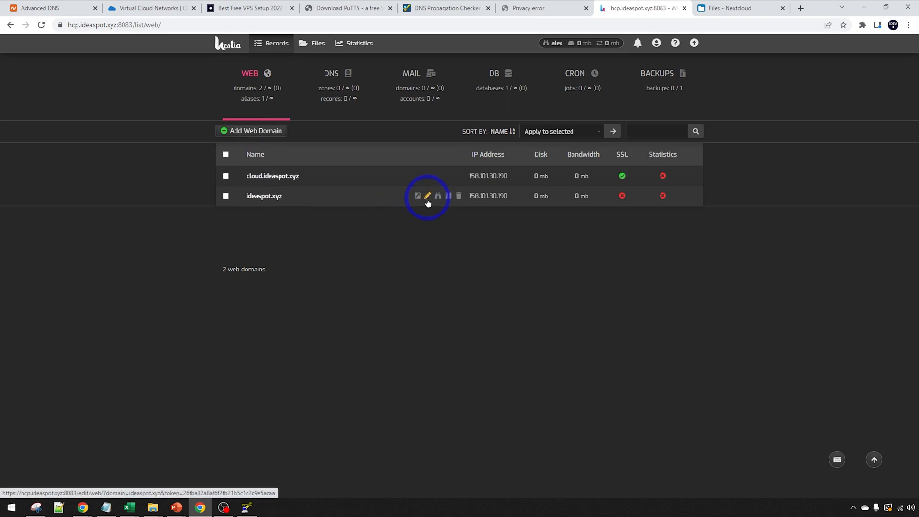
Enable SSL on ideaspot.xyz with a Let's Encrypt certificate and save the domain
click(427, 196)
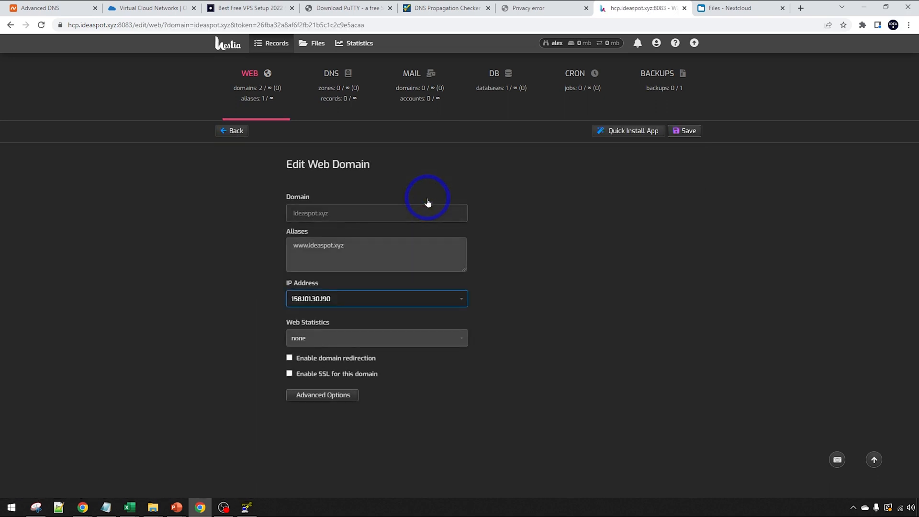
click(285, 374)
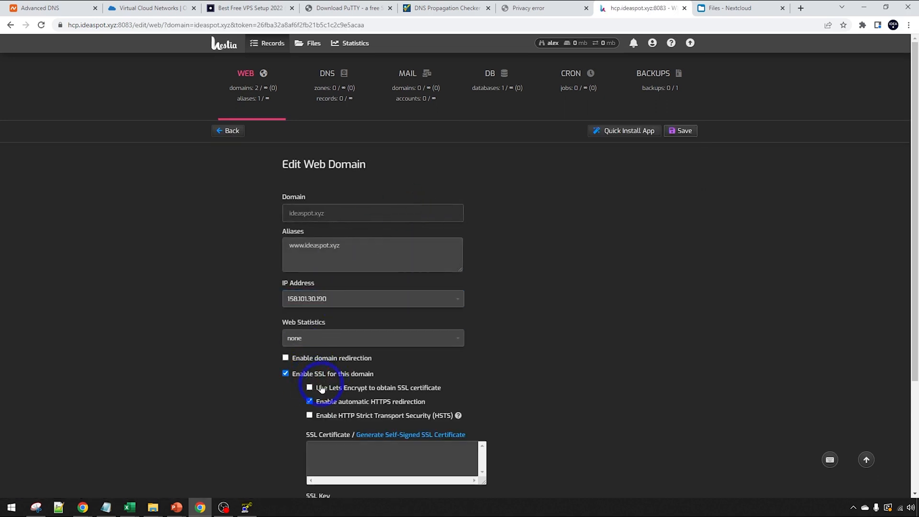
click(309, 387)
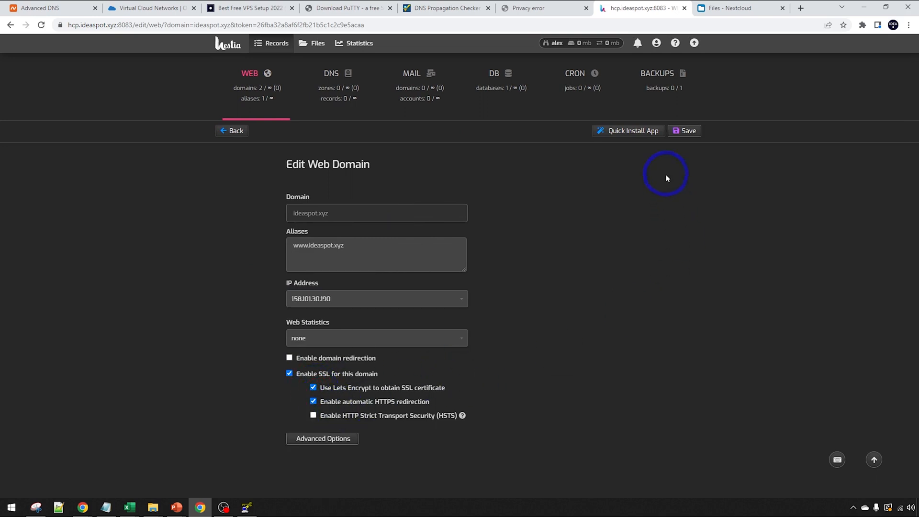
click(575, 79)
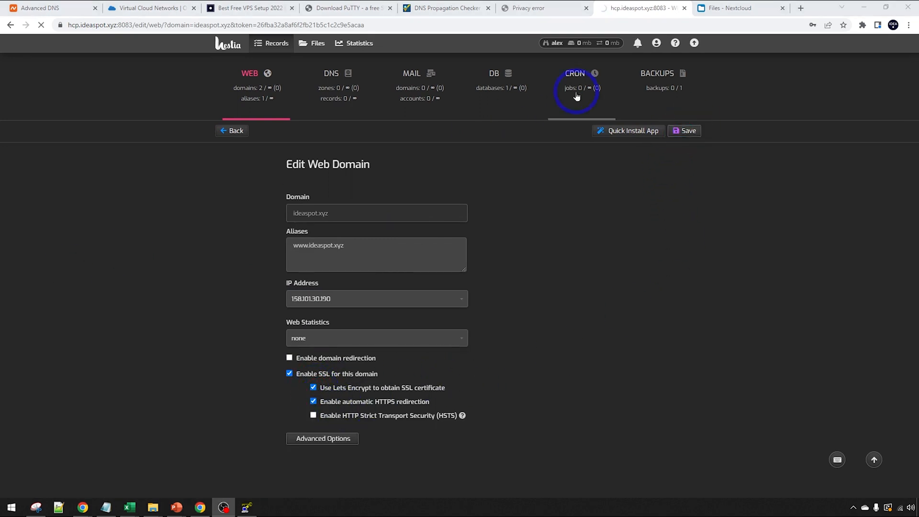
mouse_move(324, 392)
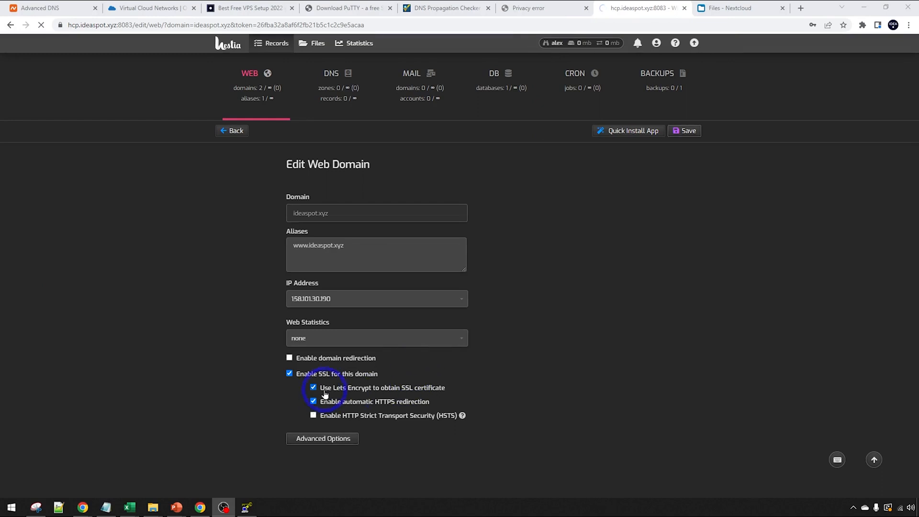
Confirm ideaspot.xyz loads securely in a new tab, then return to Hestia
click(684, 130)
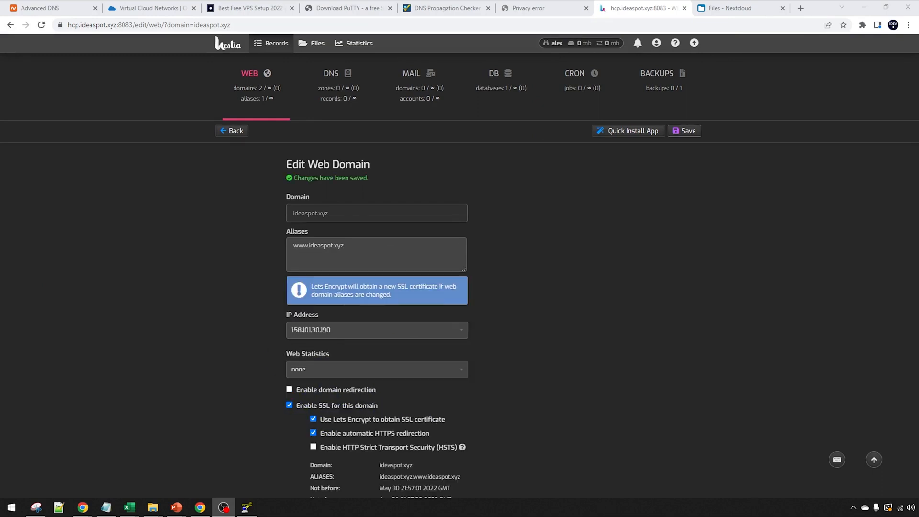
mouse_move(789, 7)
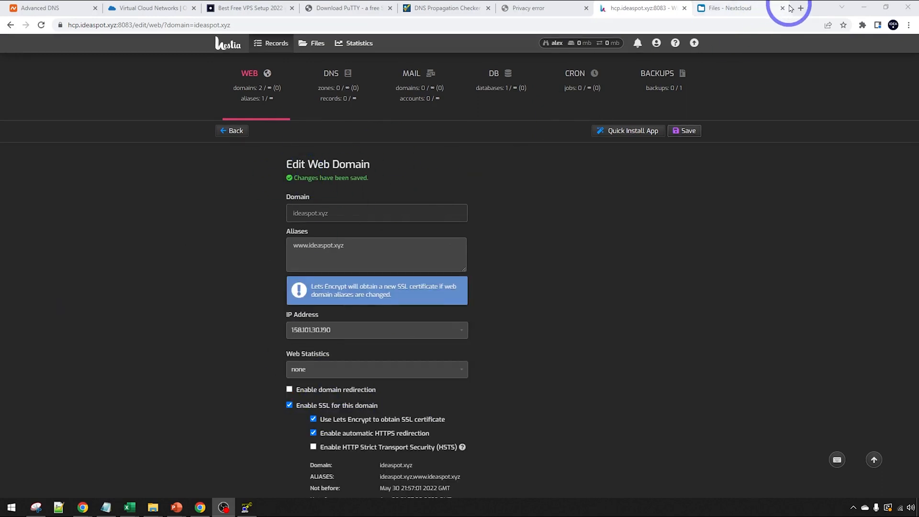
click(799, 8)
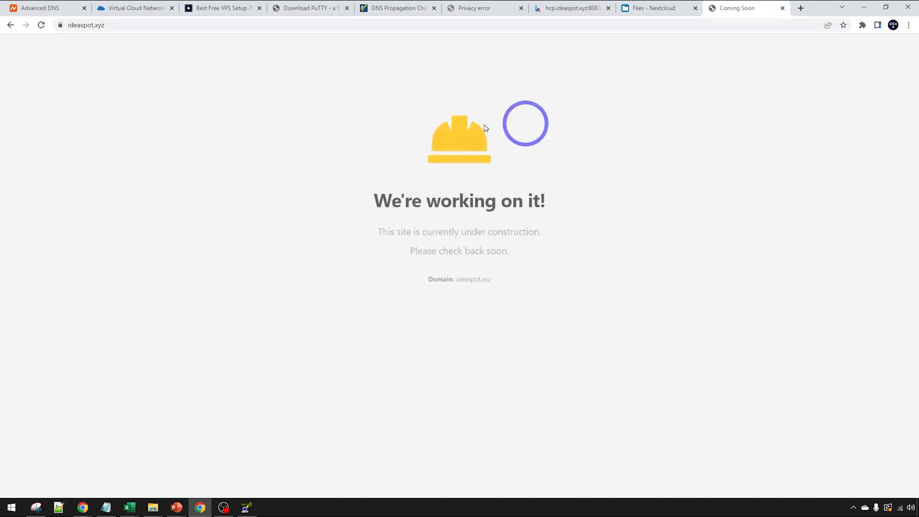
mouse_move(468, 150)
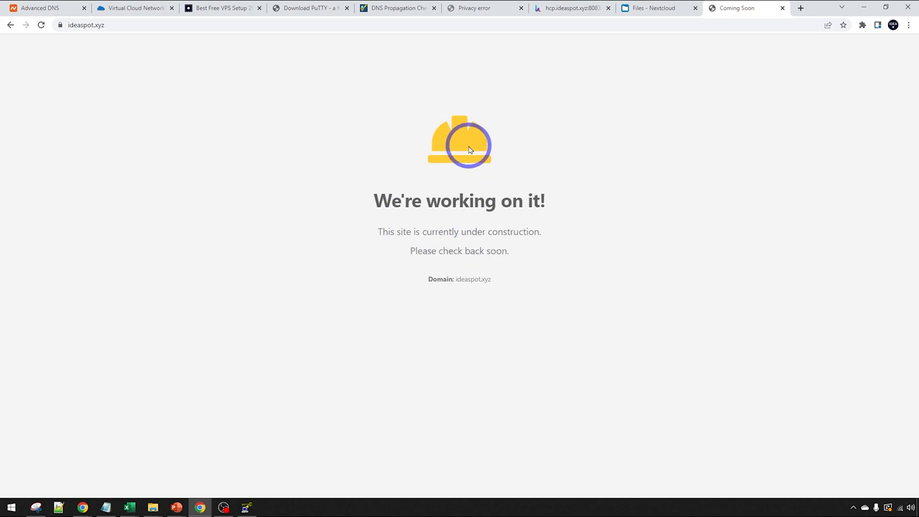
mouse_move(474, 279)
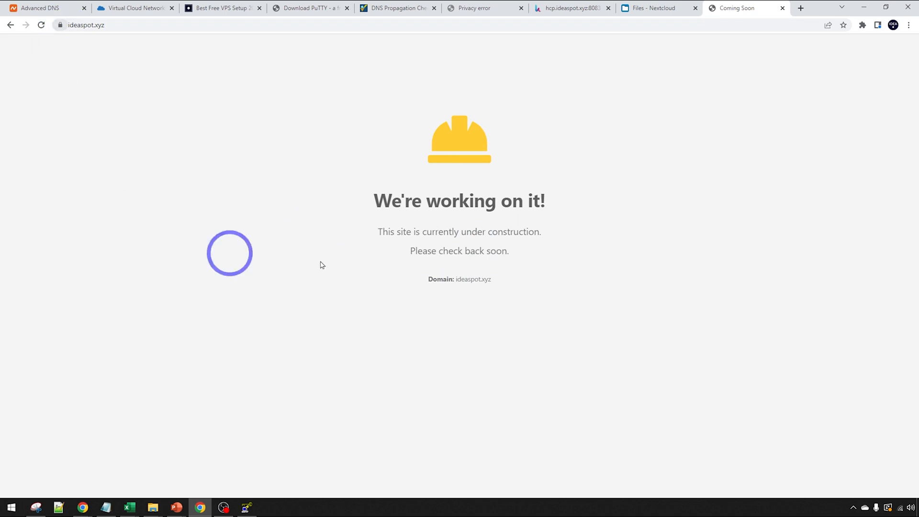
click(568, 7)
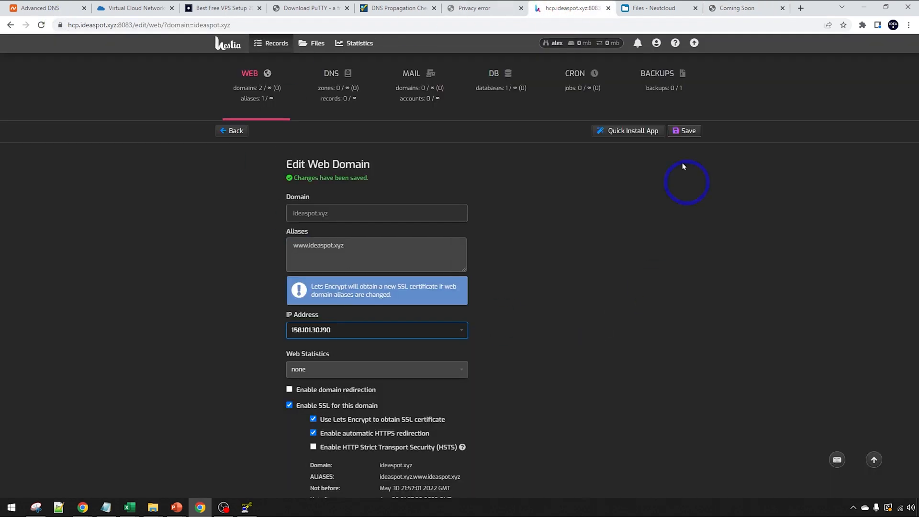
Quick-install WordPress on ideaspot.xyz with site name and admin user Ideaspot and a generated password
click(627, 131)
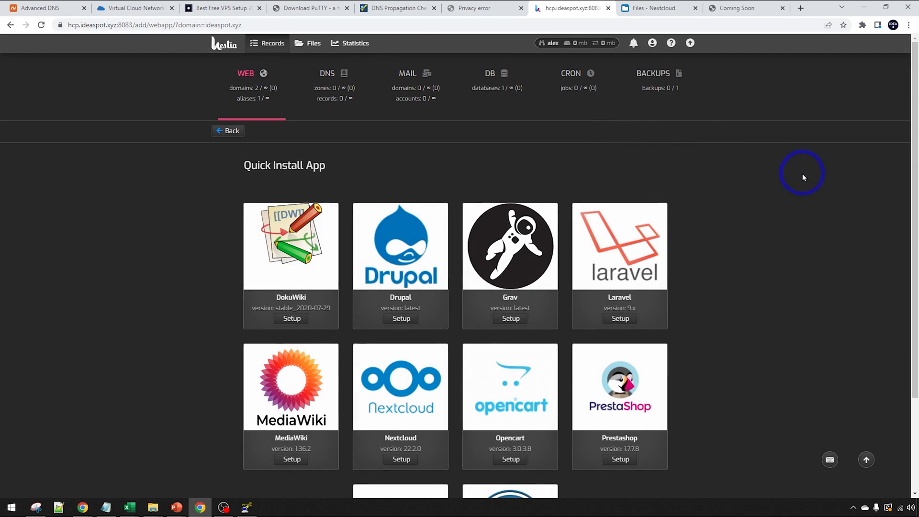
scroll(down, 3)
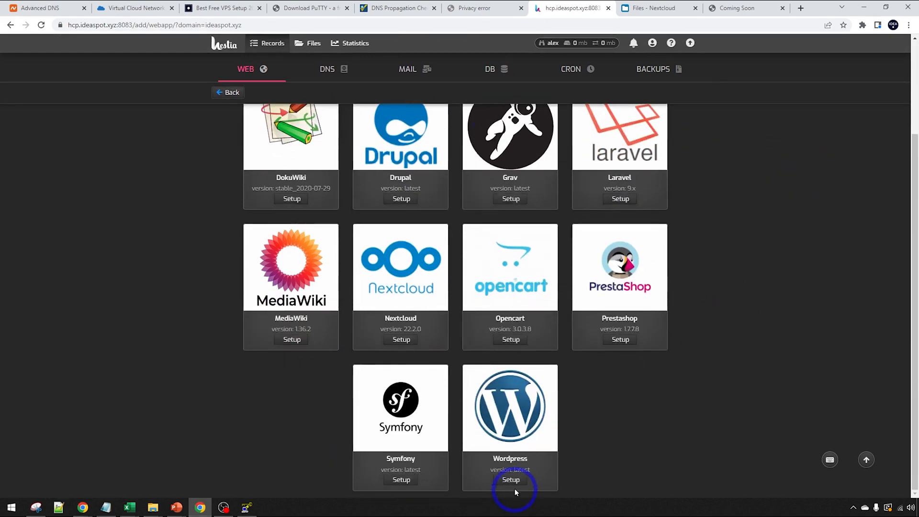
click(509, 480)
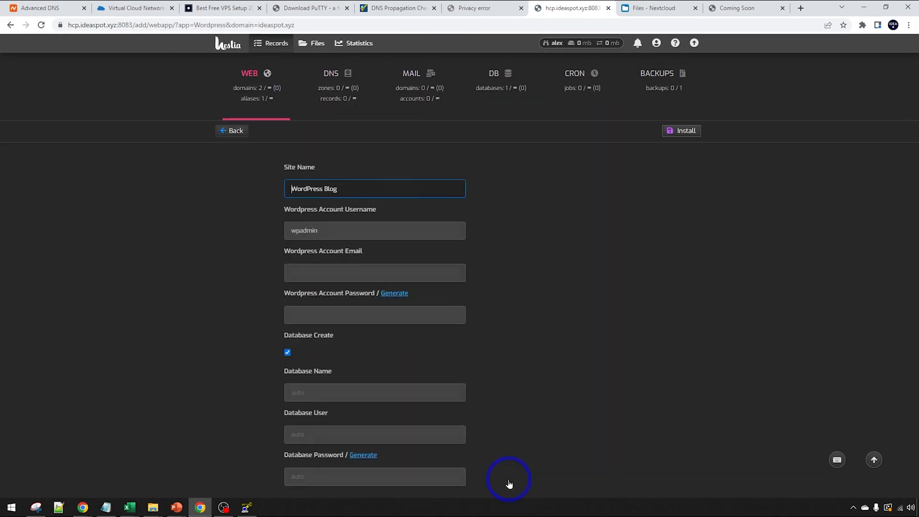
mouse_move(583, 195)
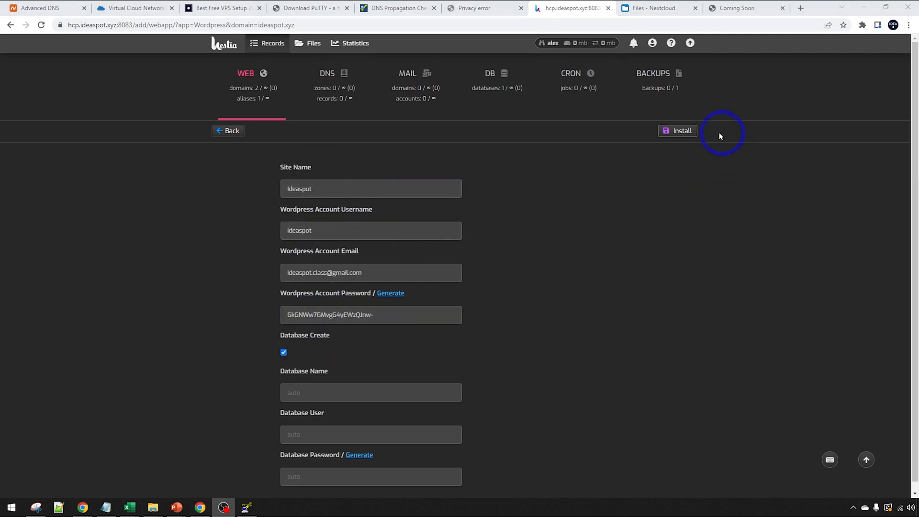
click(677, 130)
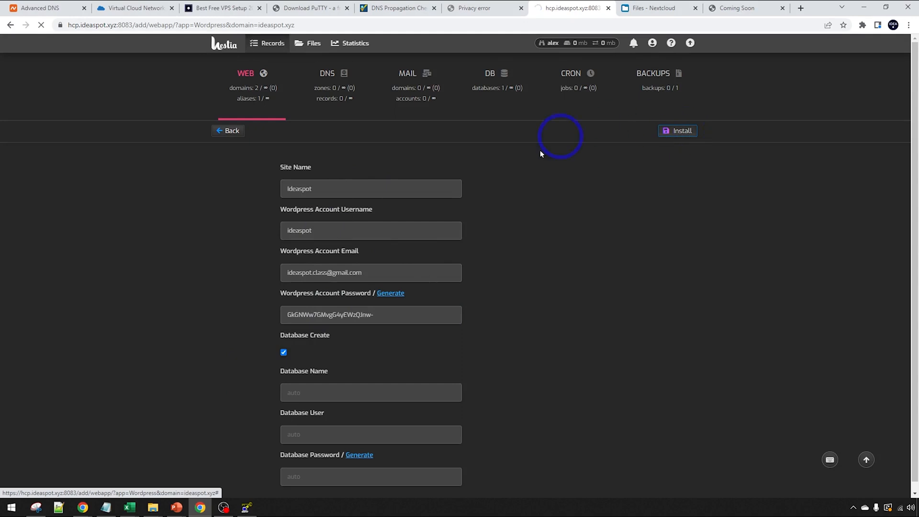
click(678, 131)
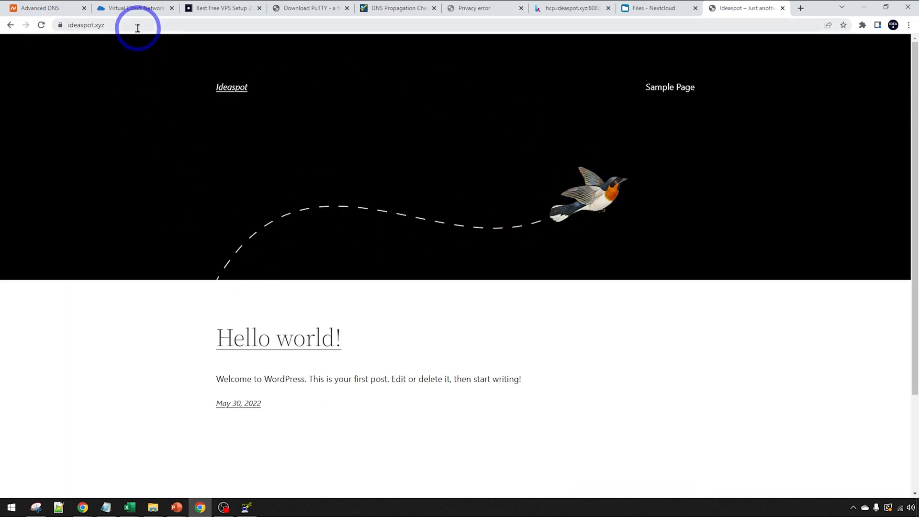
Sign in at ideaspot.xyz/wp-admin as admin, review the dashboard, then bring up Nextcloud Files
text(https://ideaspot.xyz/wp-)
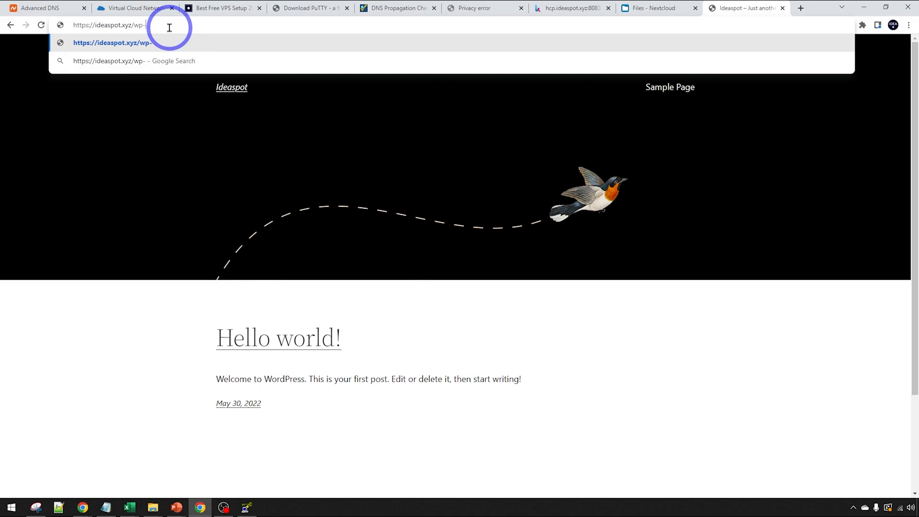
text(admin%2F&reauth=1)
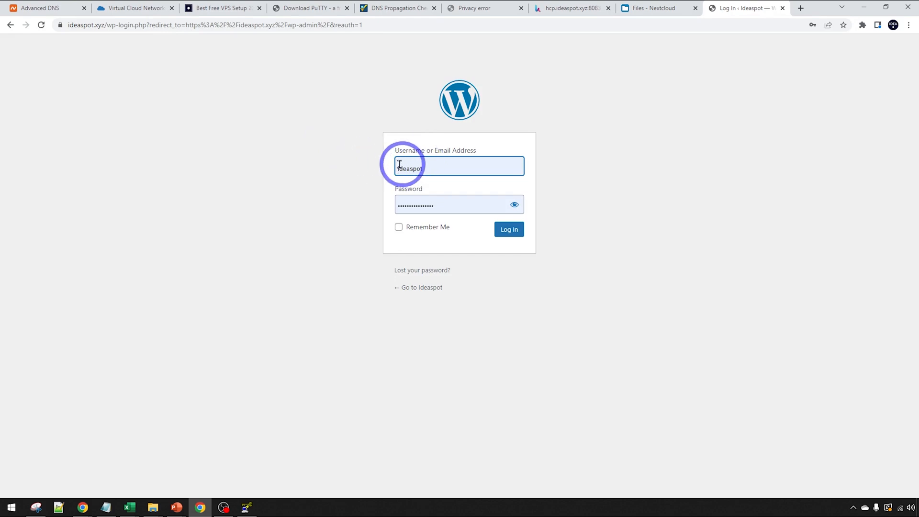
click(459, 204)
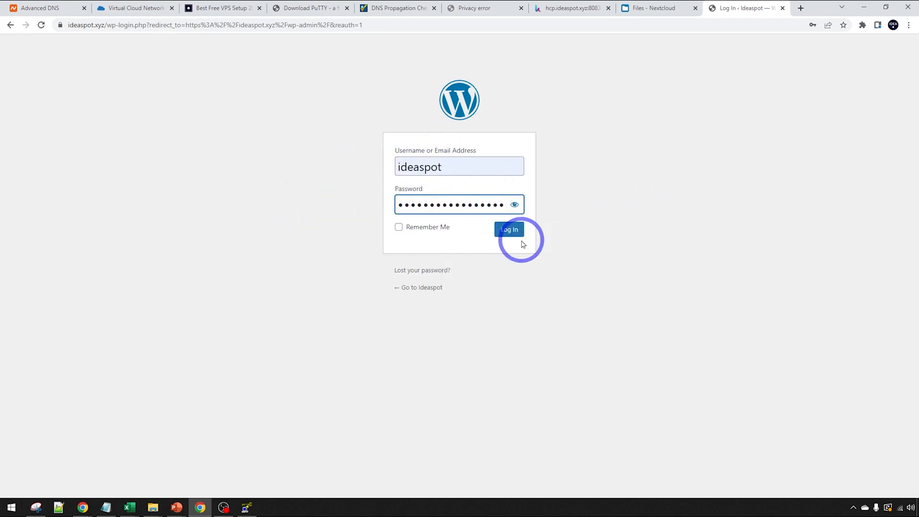
click(509, 229)
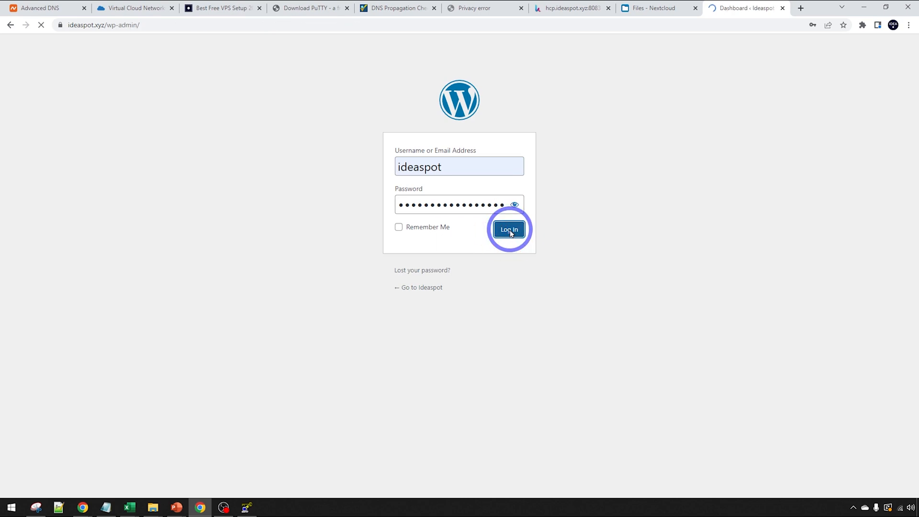
click(508, 229)
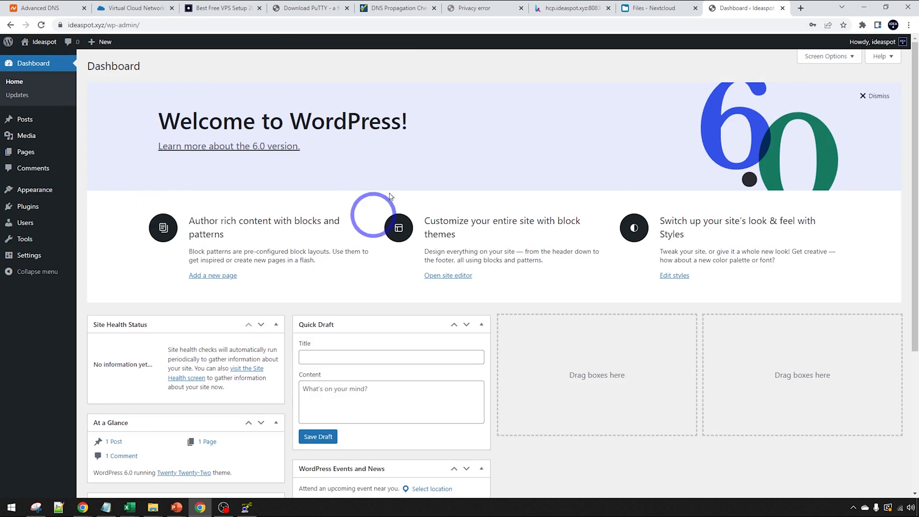
mouse_move(506, 143)
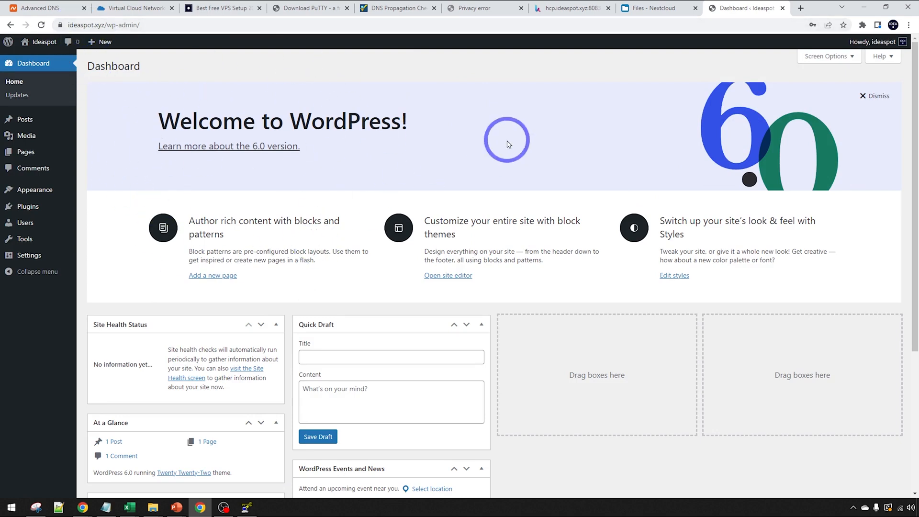
click(647, 8)
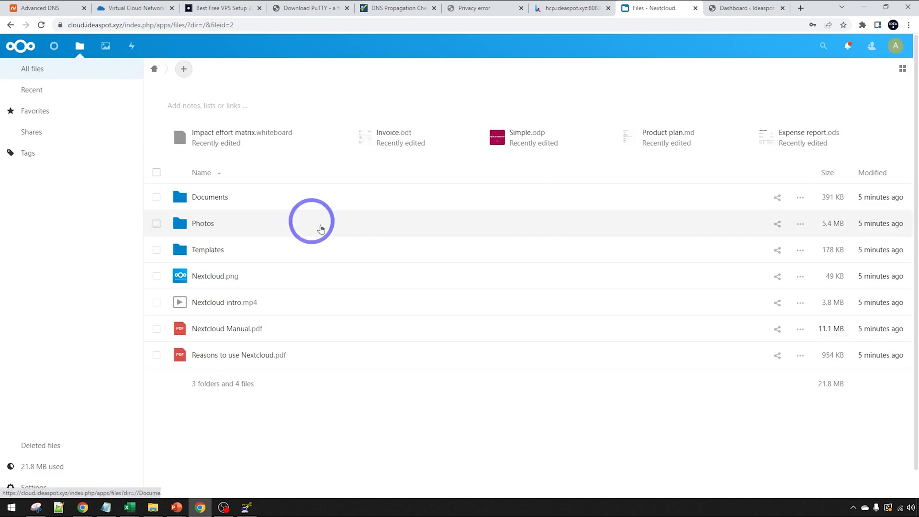
mouse_move(239, 412)
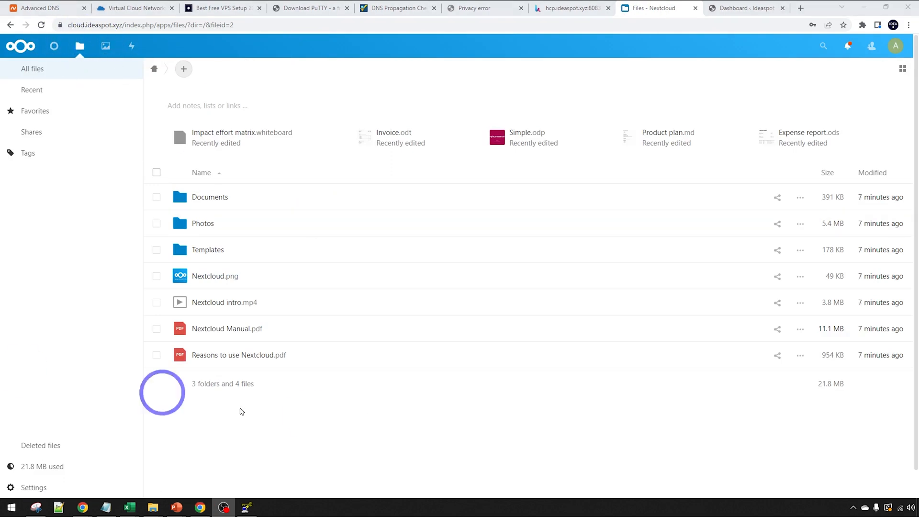
mouse_move(527, 329)
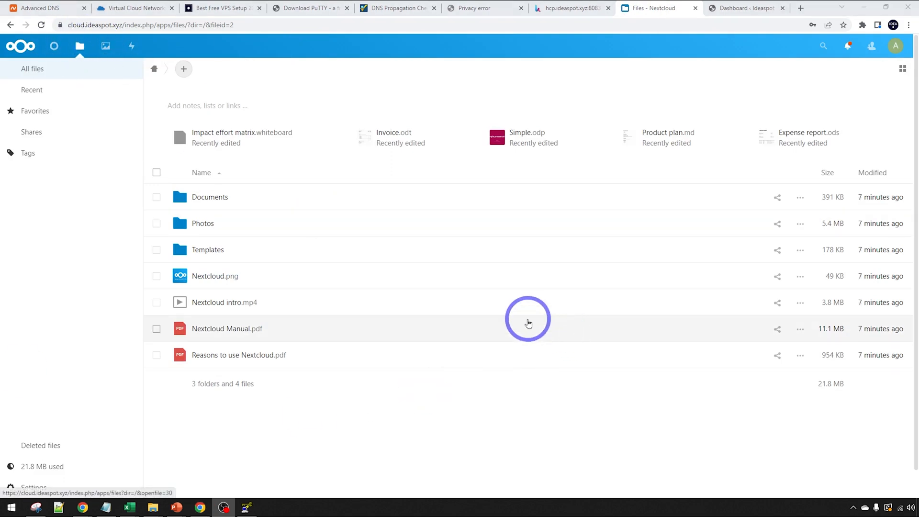
Leave the Nextcloud file list and return to the Hestia hcp.ideaspot.xyz:8083 tab
click(569, 7)
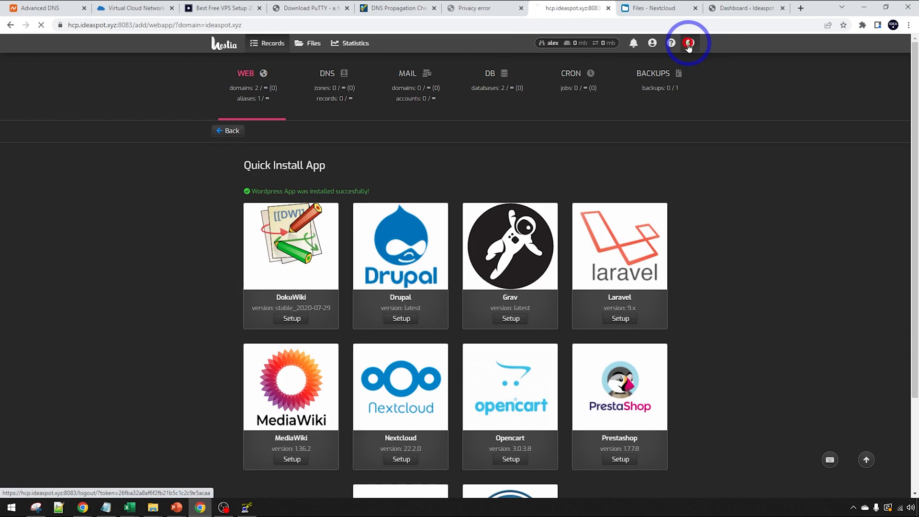
Log out, sign back in as admin, and view the hcp.ideaspot.xyz server services list
click(688, 43)
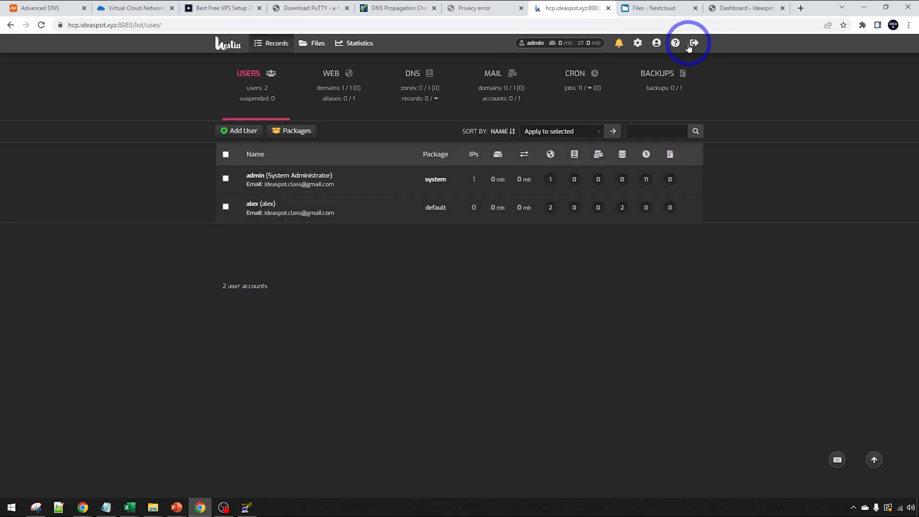
click(694, 43)
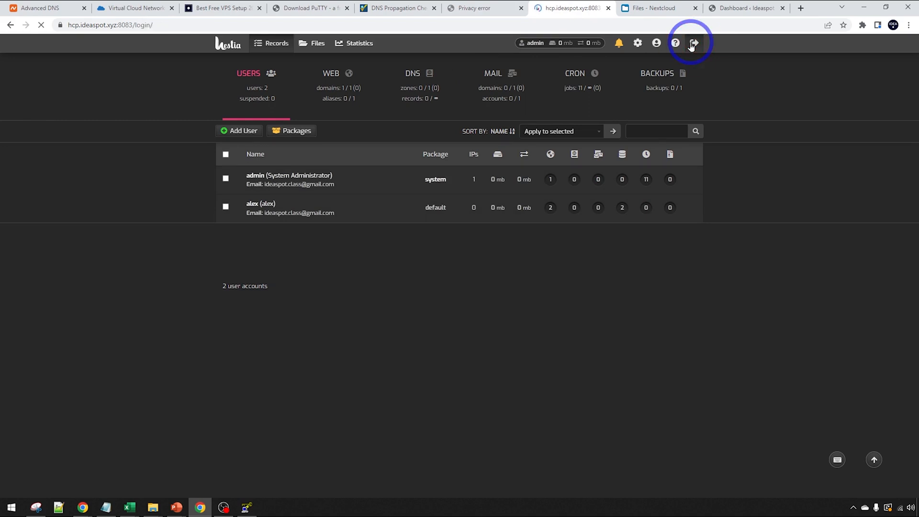
click(692, 42)
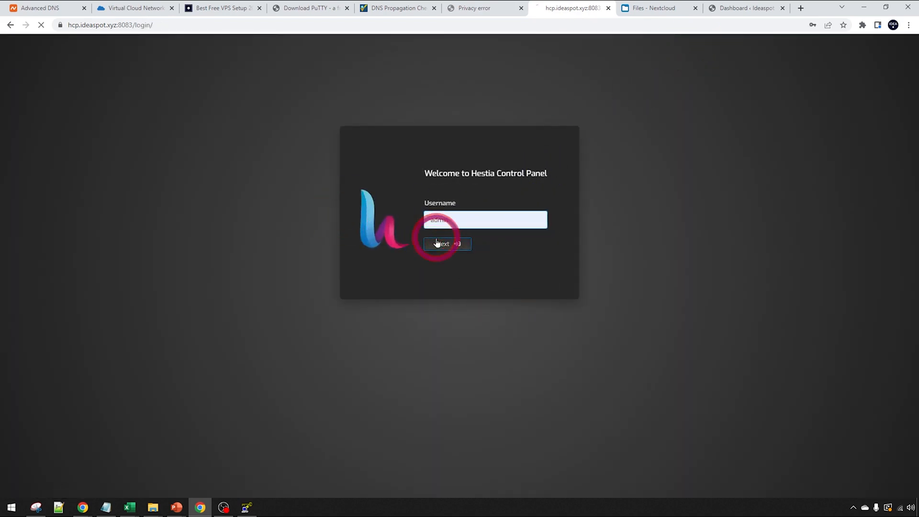
click(447, 243)
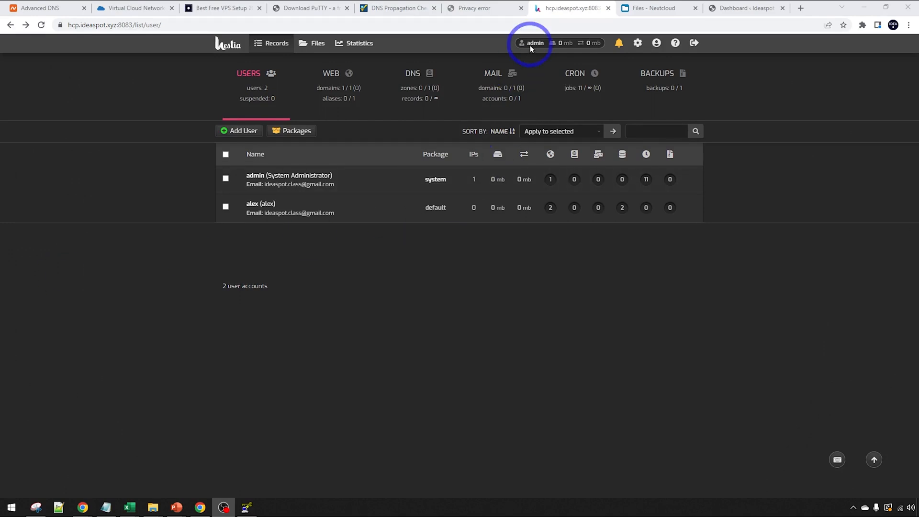
click(637, 43)
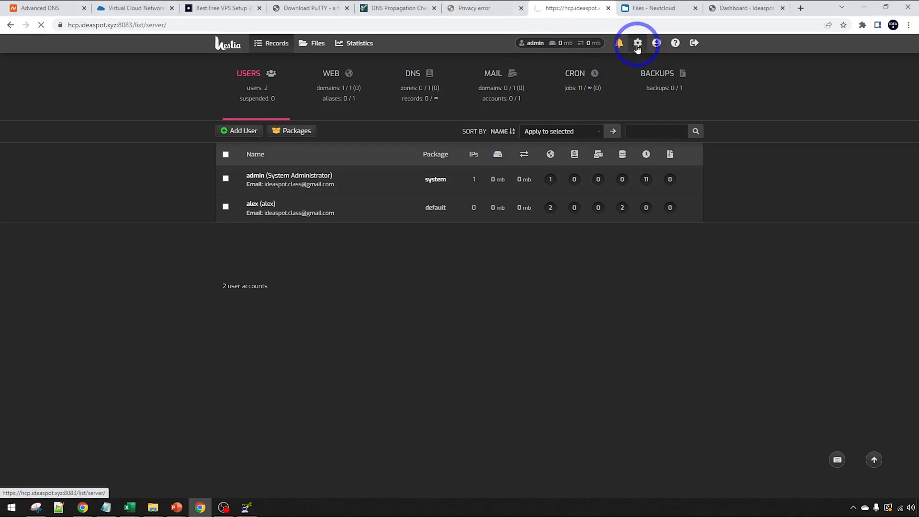
click(633, 42)
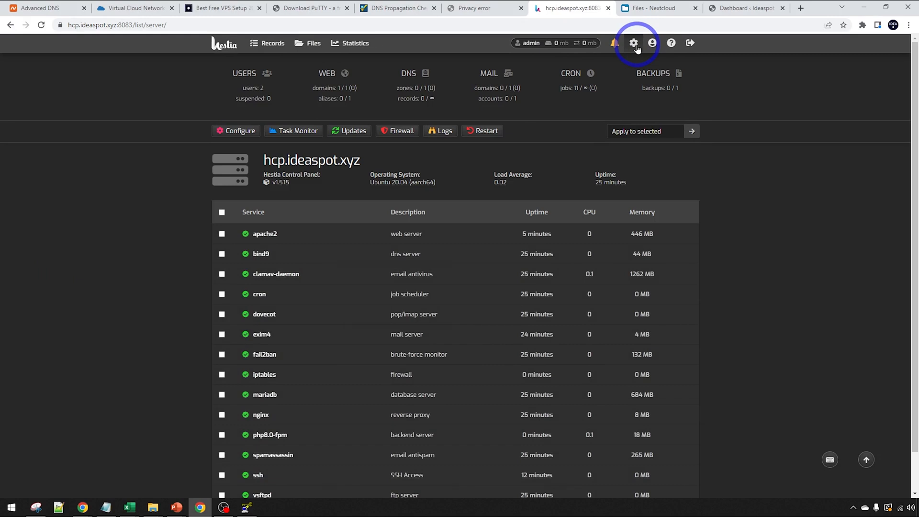
mouse_move(156, 163)
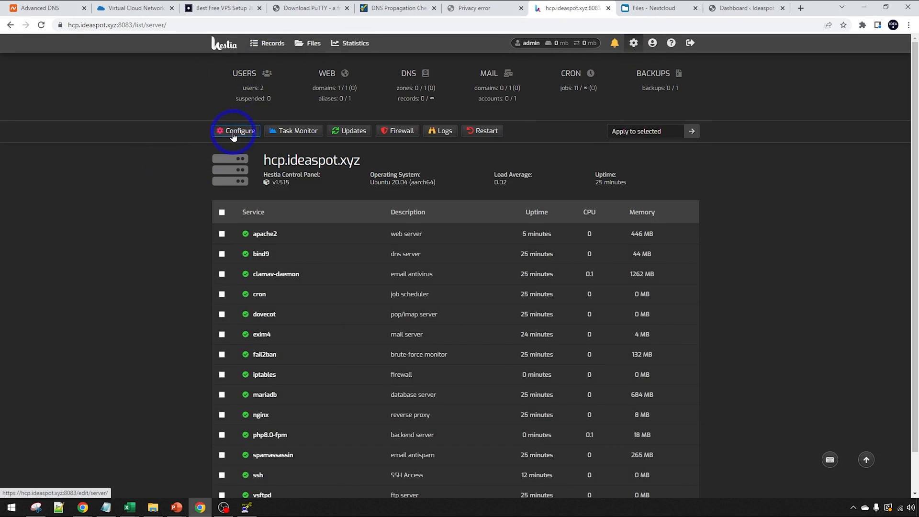
Go through Configure, Web Server and apache2 to reach the Configure PHP settings
click(234, 131)
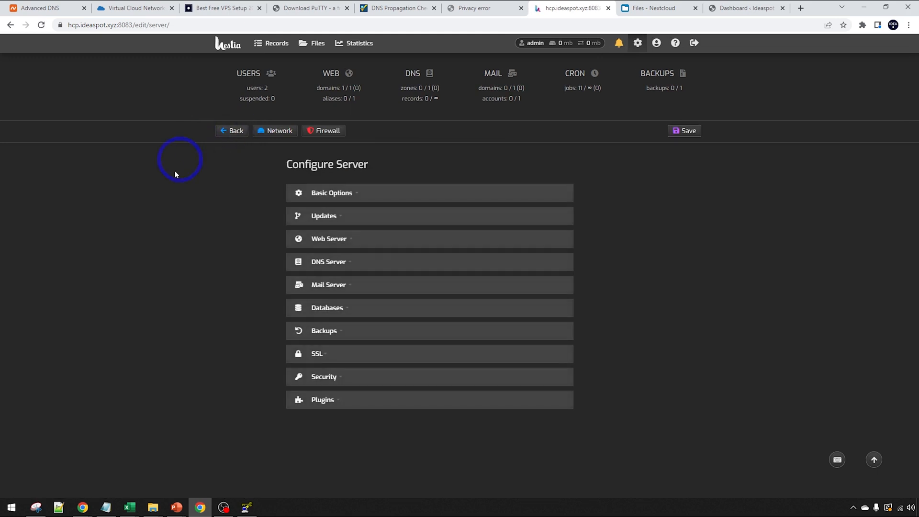
click(329, 239)
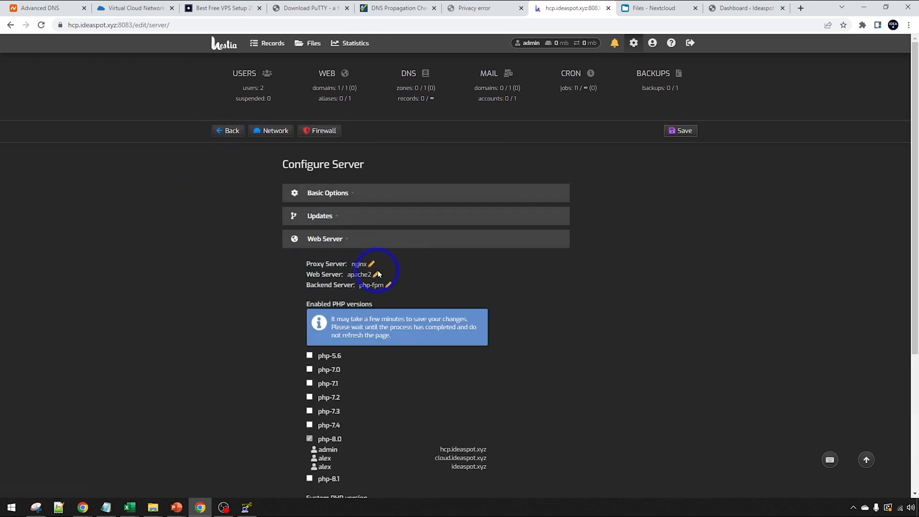
click(378, 274)
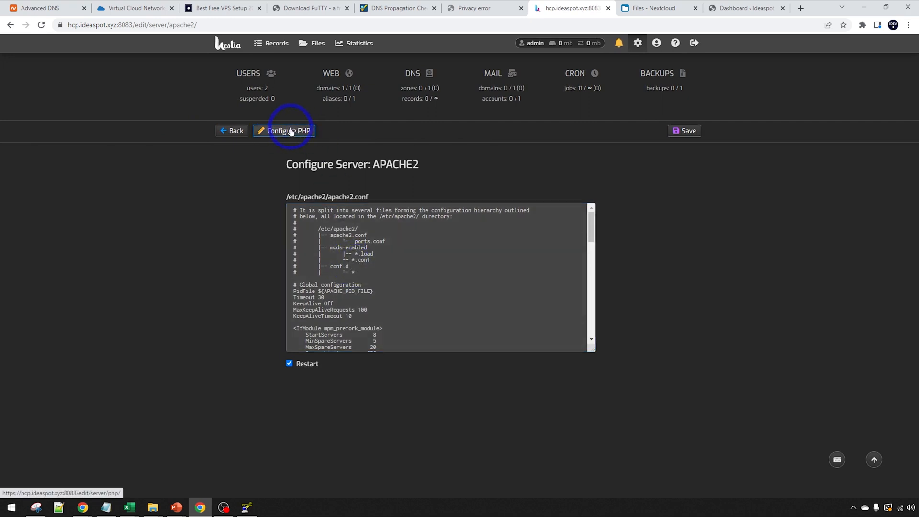
click(284, 130)
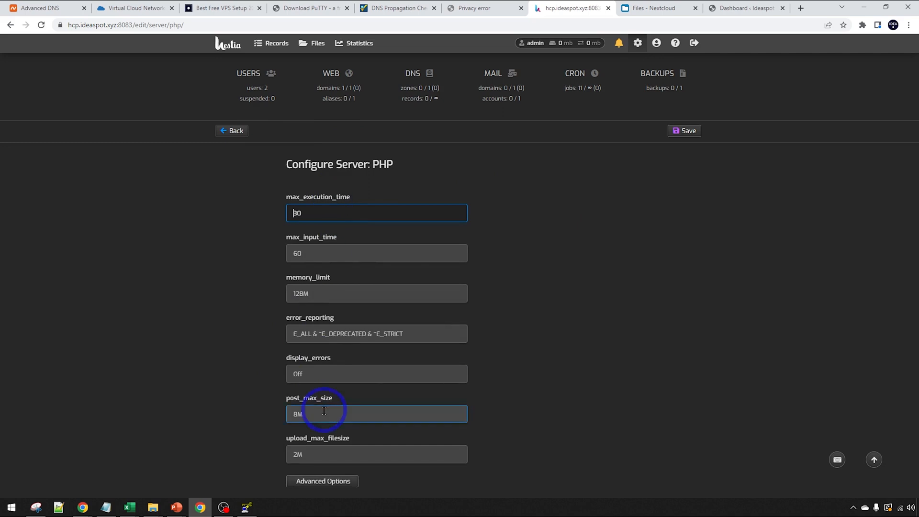
mouse_move(344, 448)
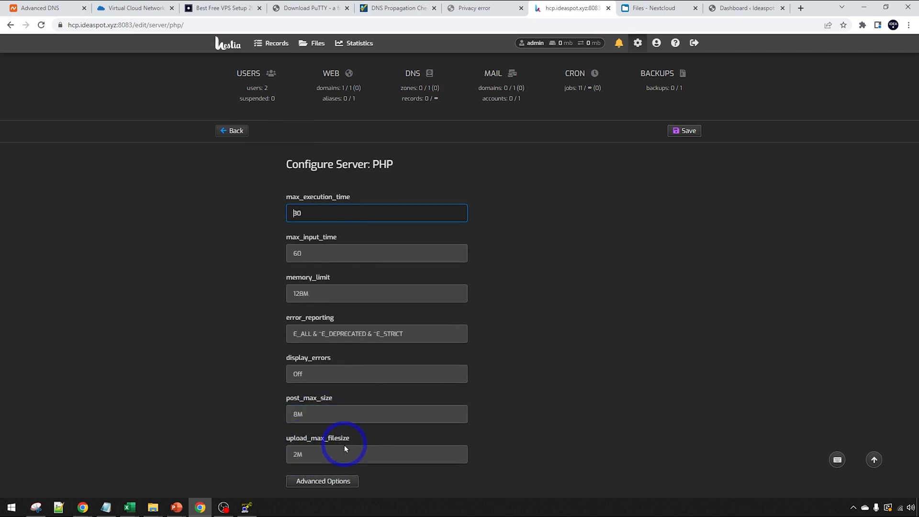
Save PHP limits (upload_max_filesize 2000M, post_max_size 80M, execution 300), then switch to Nextcloud
click(376, 454)
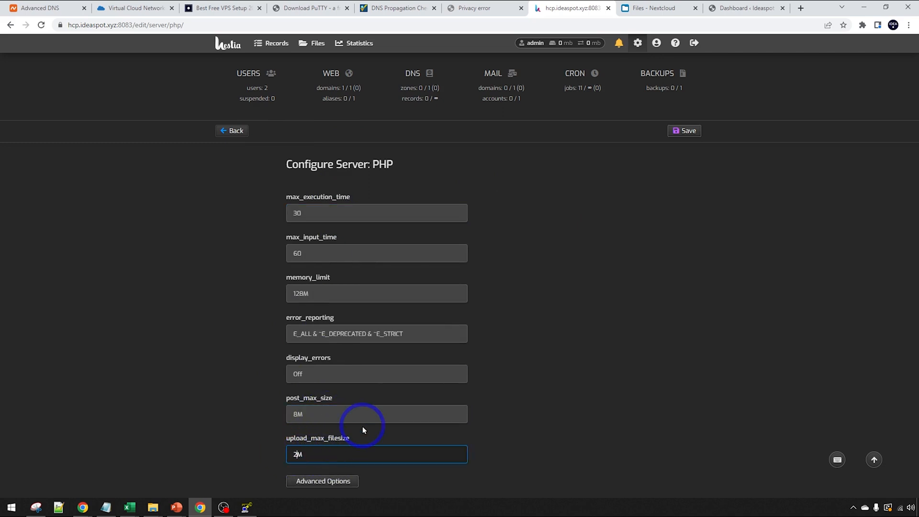
text(2000)
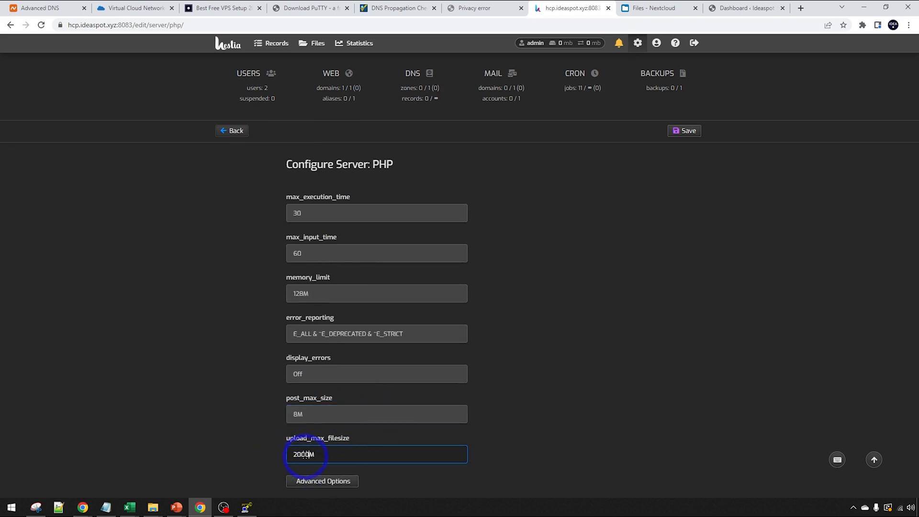
mouse_move(298, 468)
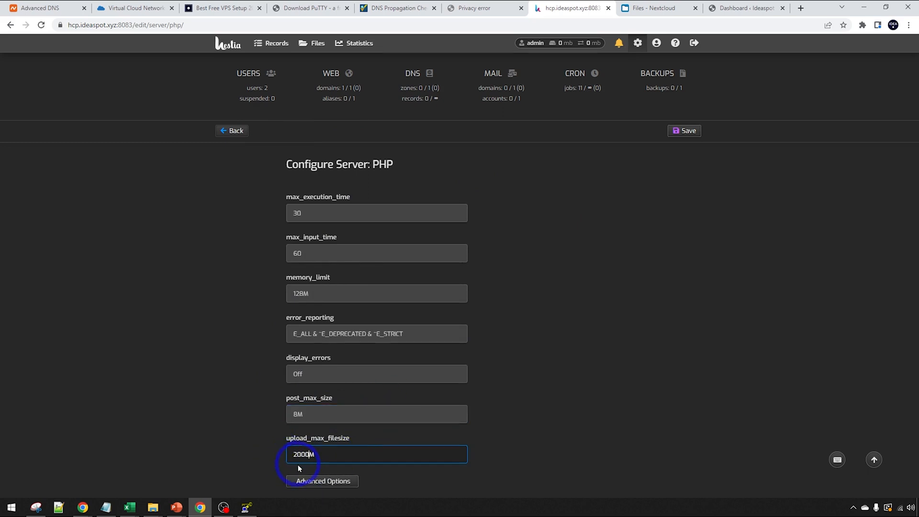
mouse_move(339, 474)
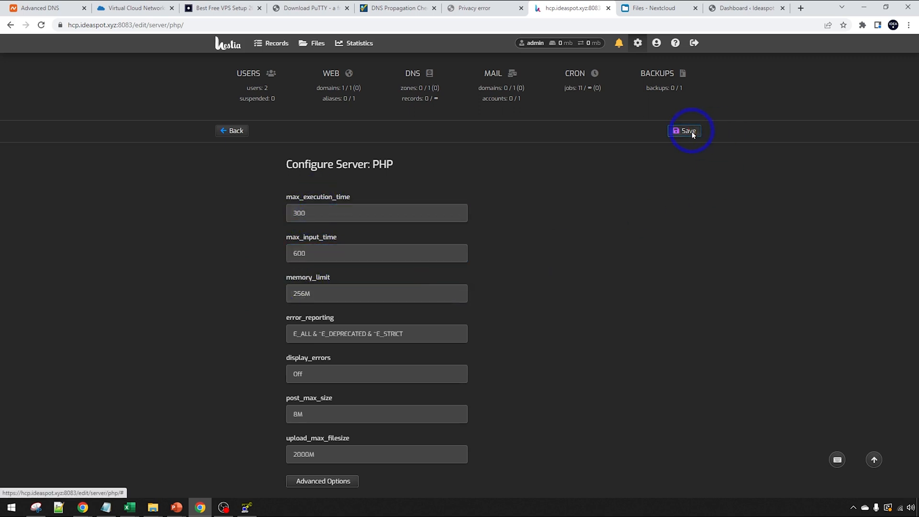
click(683, 130)
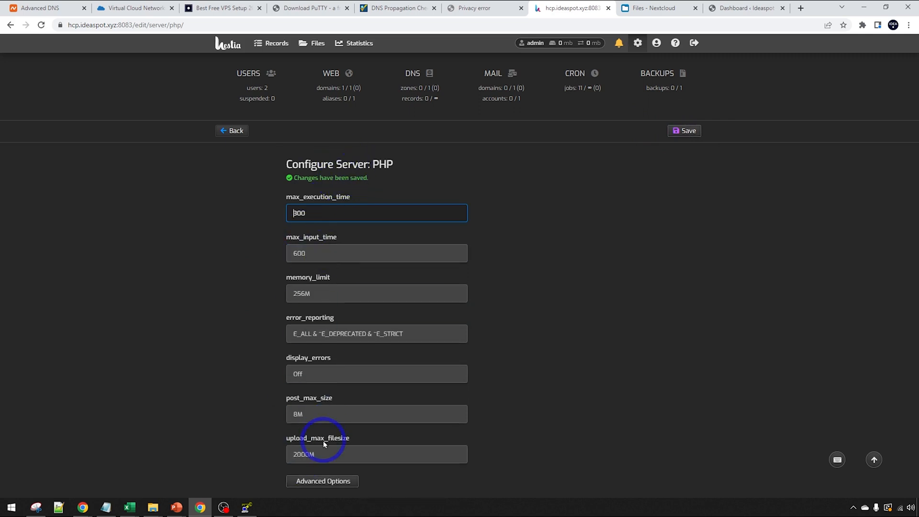
text(300)
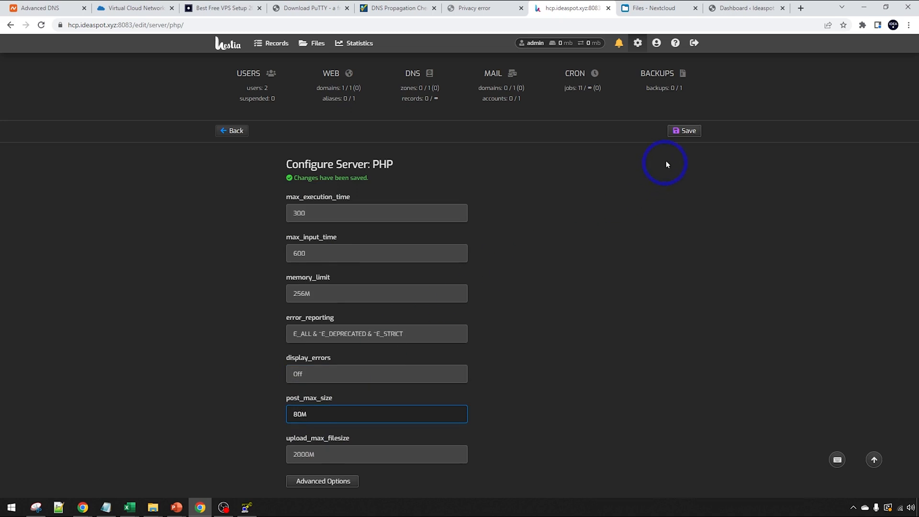
click(683, 130)
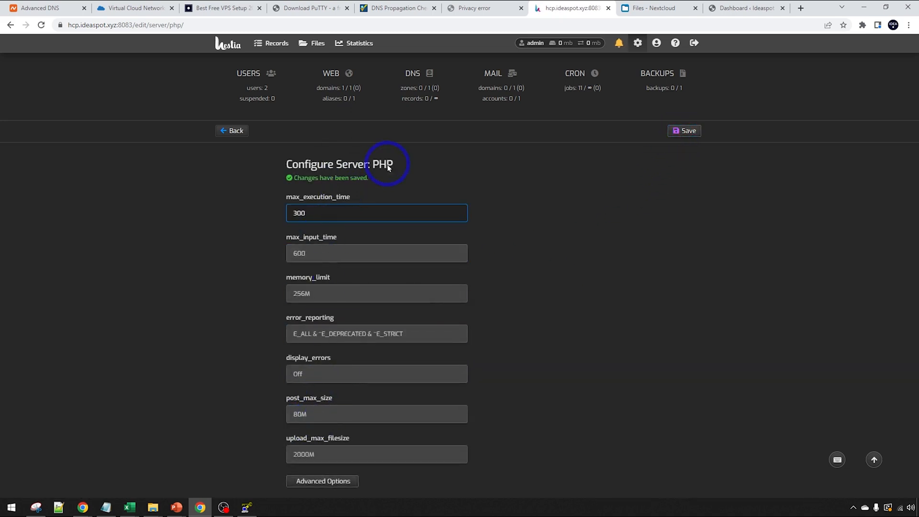
mouse_move(556, 342)
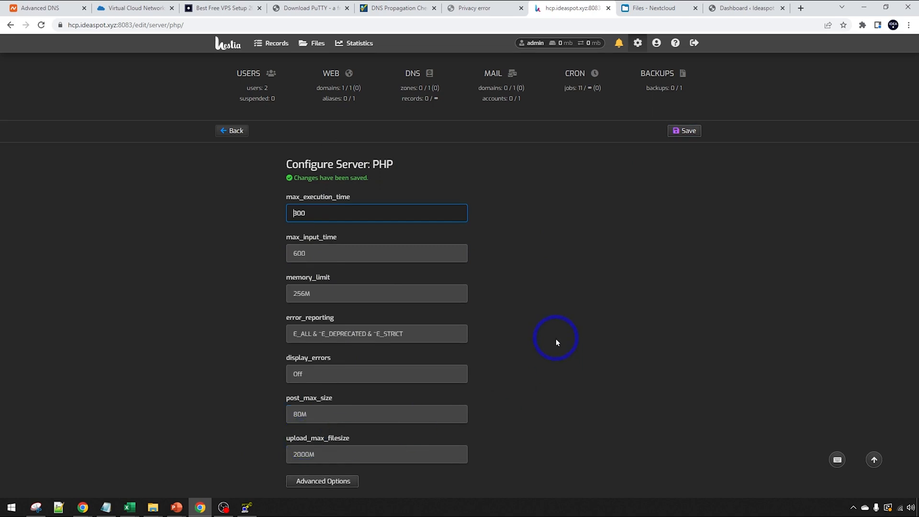
mouse_move(539, 319)
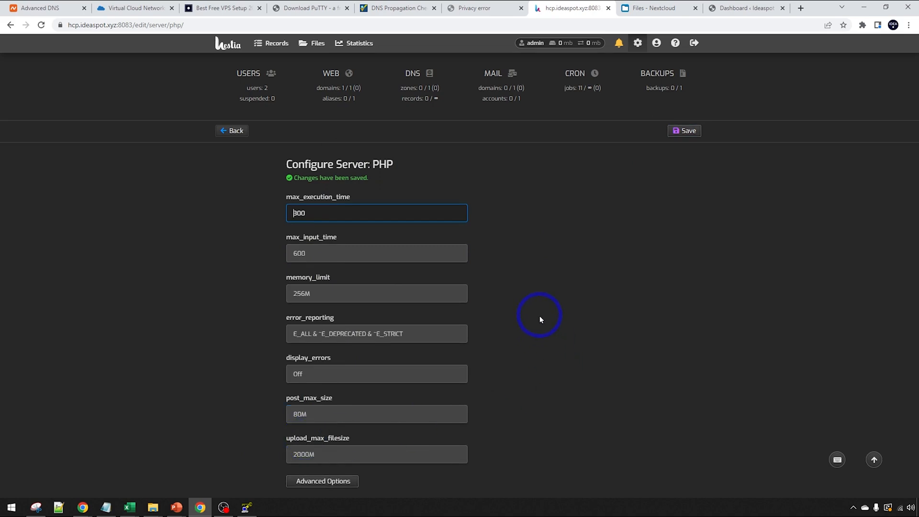
click(744, 8)
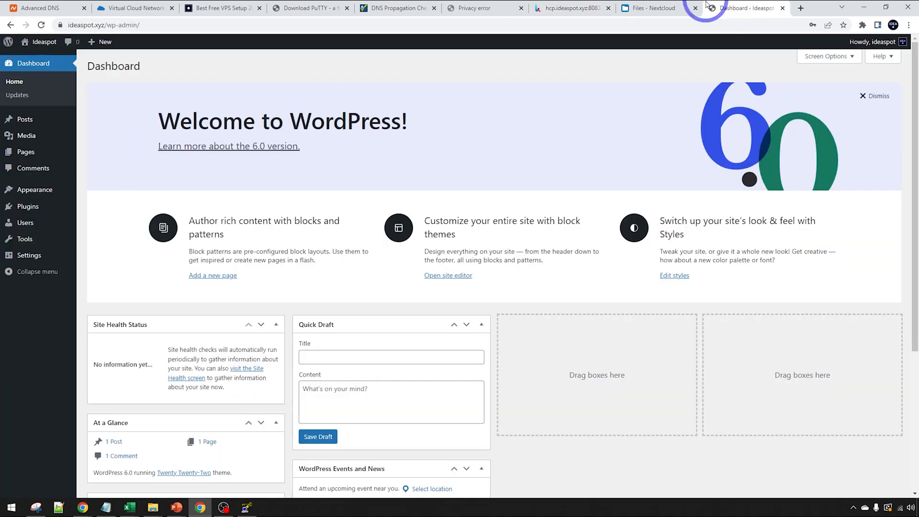
click(650, 8)
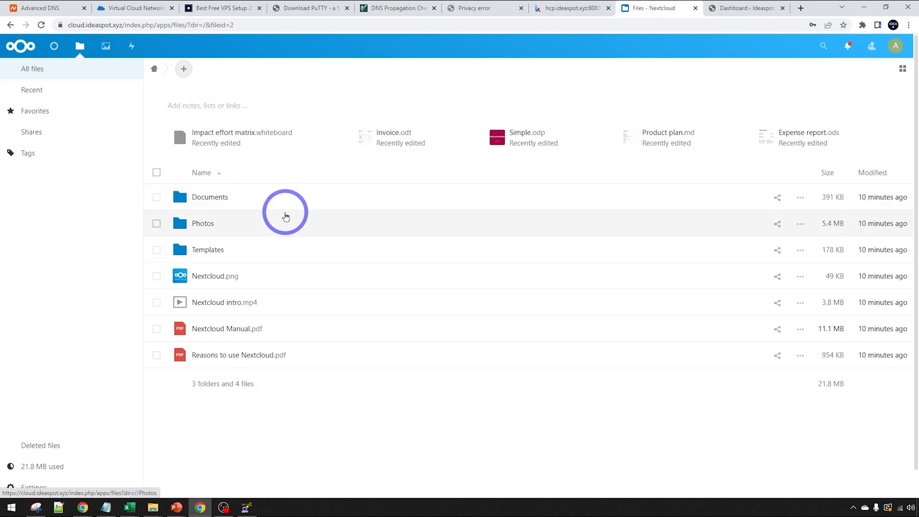